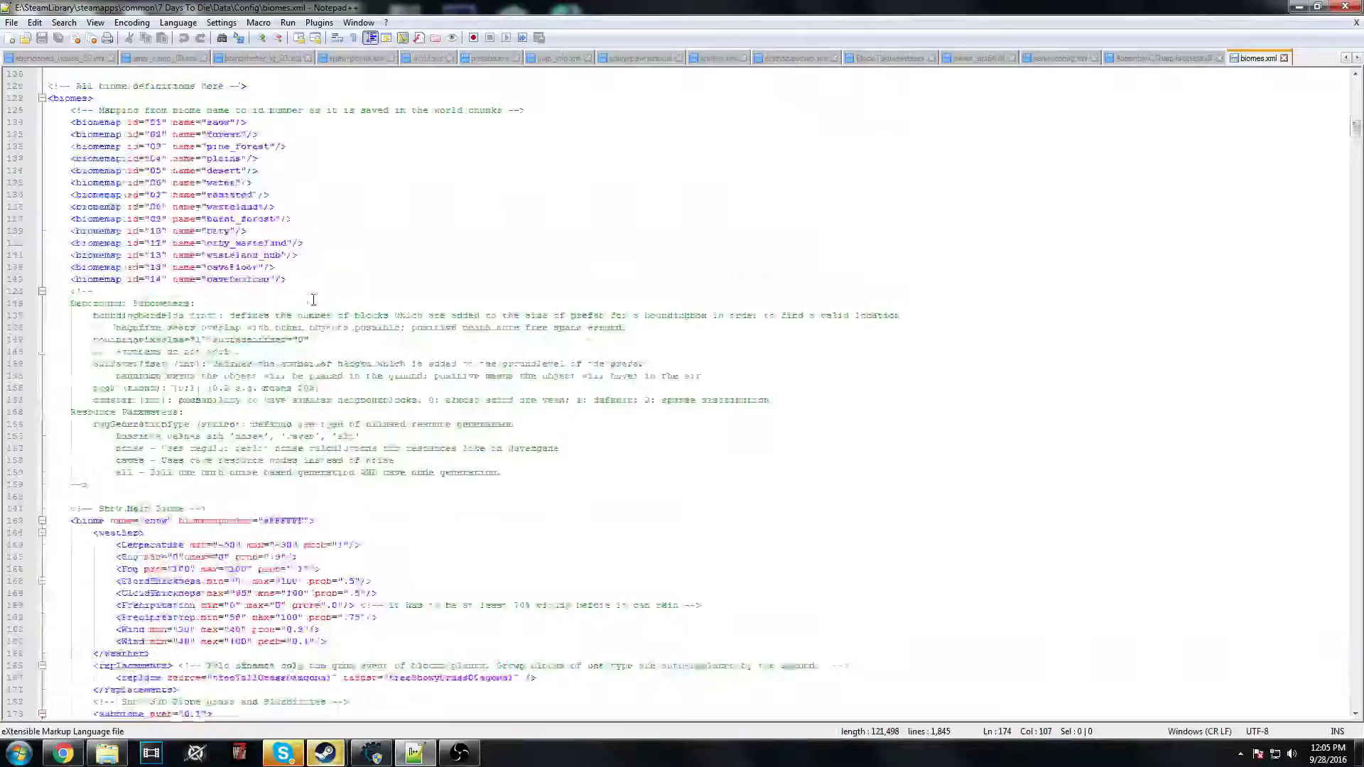
- Search biomes.xml for 'snow' and step through the first matches
{"action": "scroll", "scroll_direction": "up", "scroll_amount": 3}
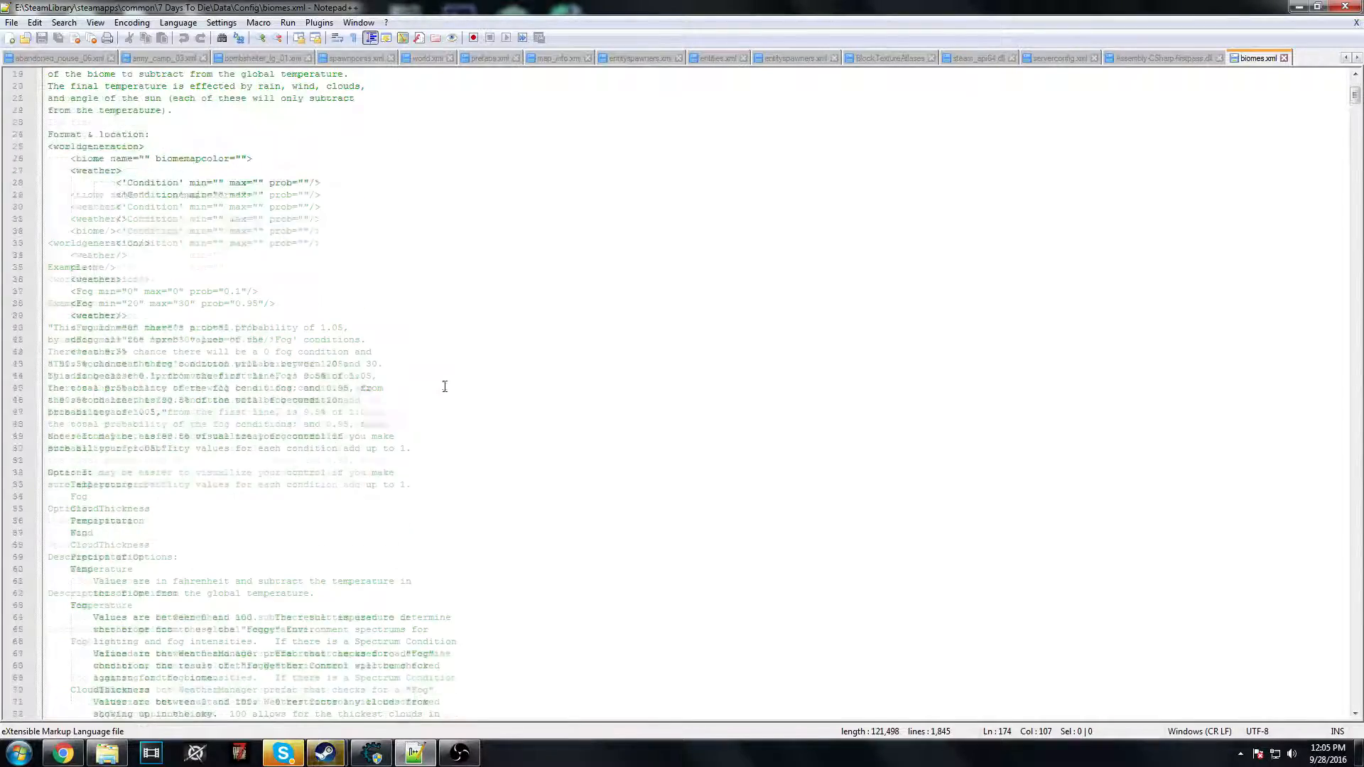
{"action": "scroll", "scroll_direction": "down", "scroll_amount": 3}
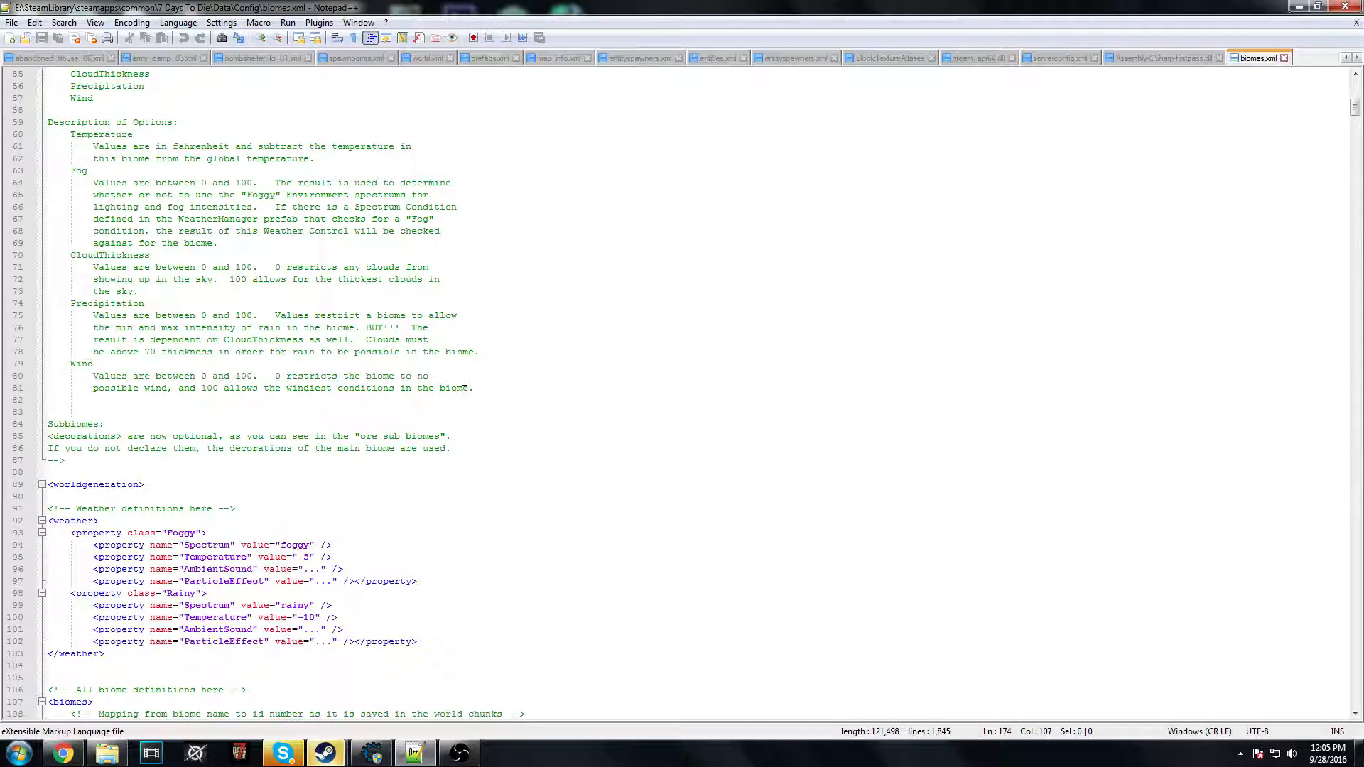
{"action": "scroll", "scroll_direction": "down", "scroll_amount": 3}
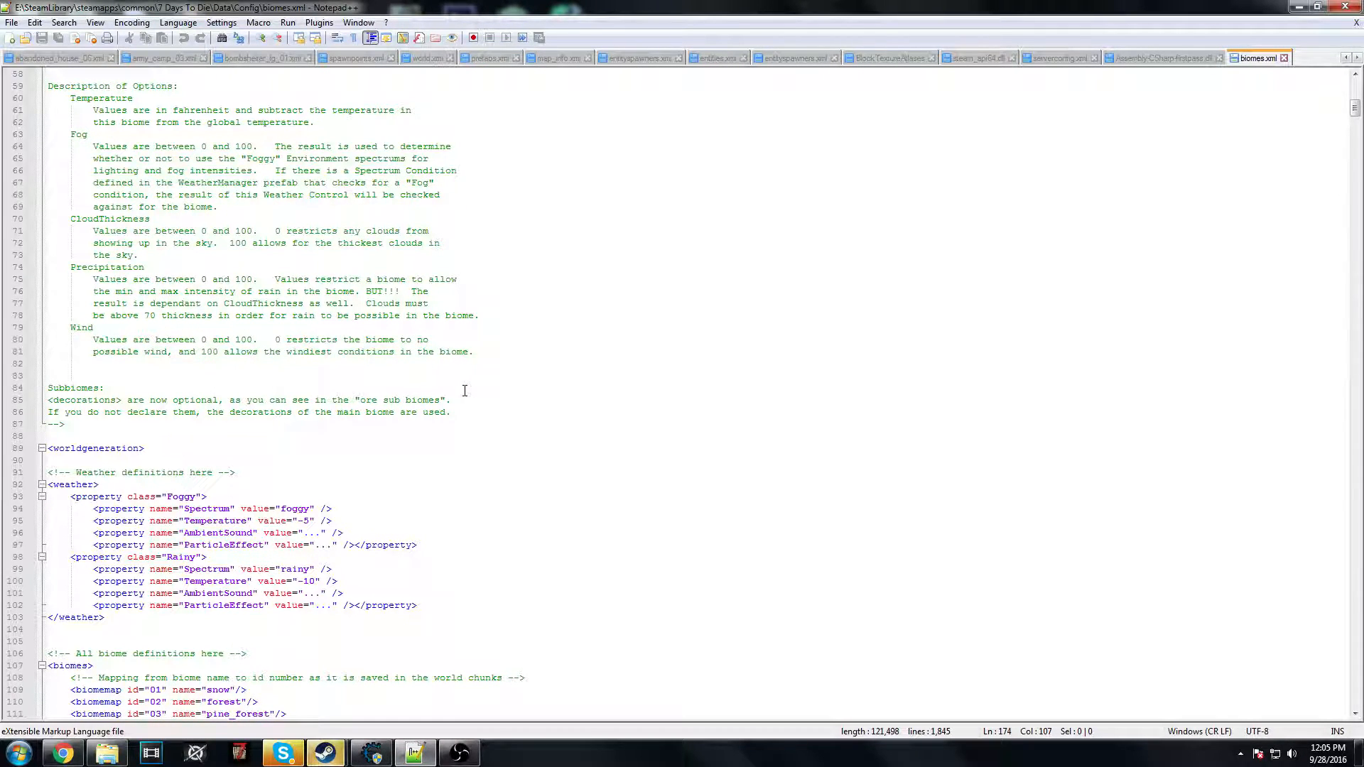
{"action": "scroll", "scroll_direction": "down", "scroll_amount": 3}
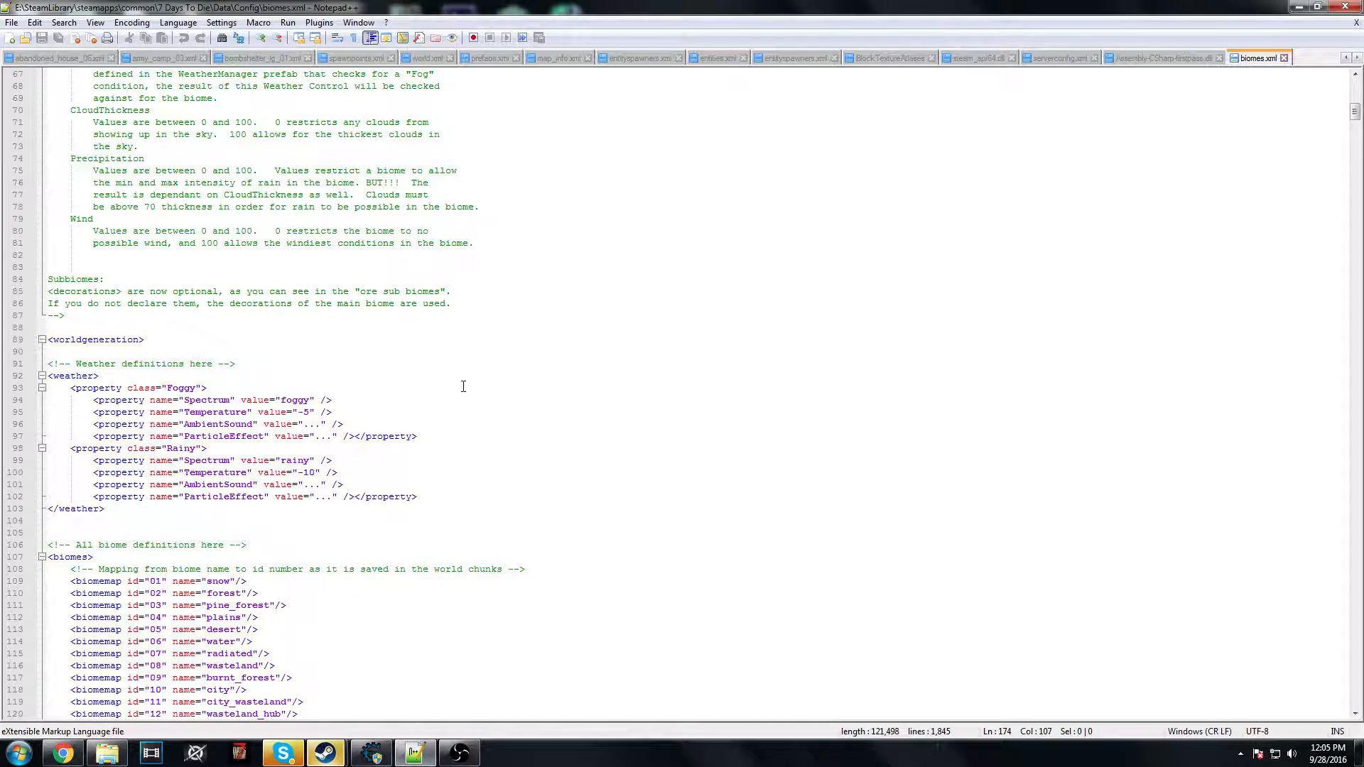
{"action": "scroll", "scroll_direction": "down", "scroll_amount": 3}
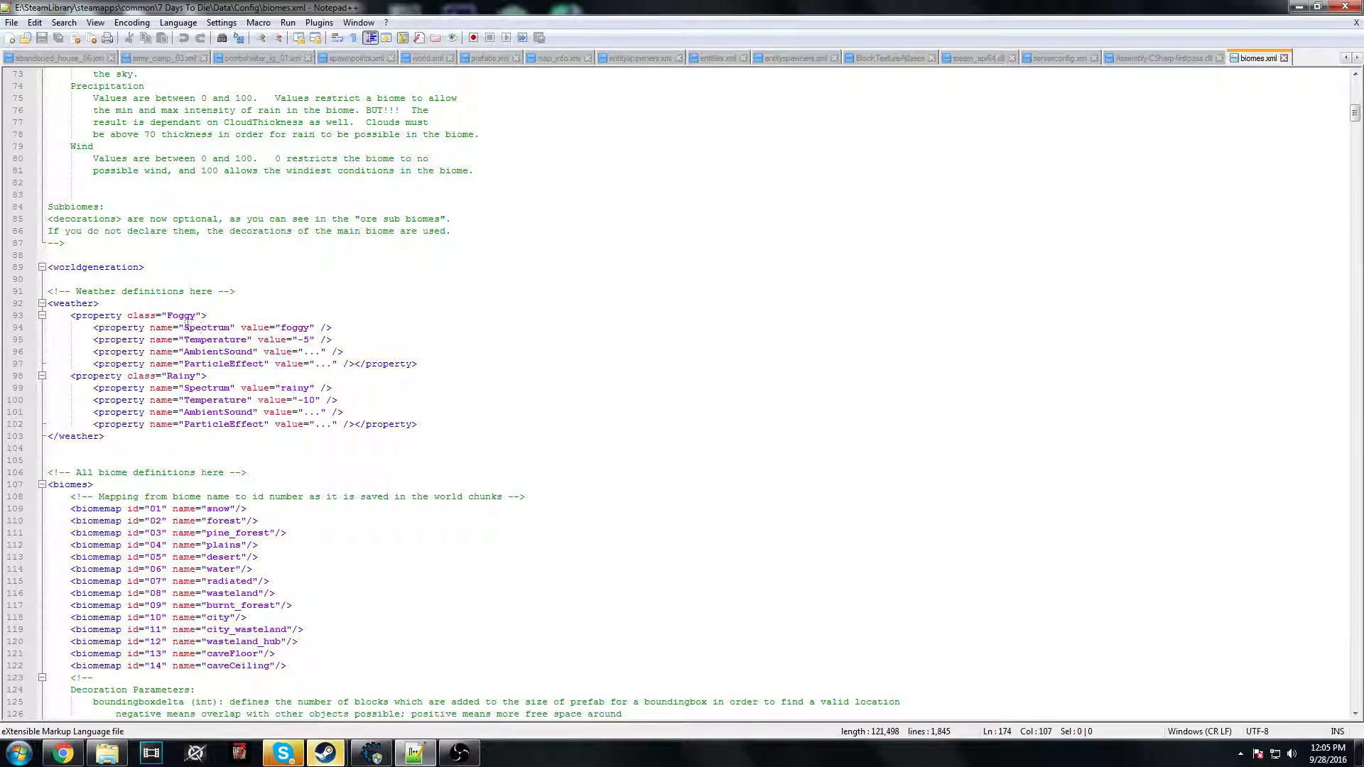
{"action": "scroll", "scroll_direction": "down", "scroll_amount": 3}
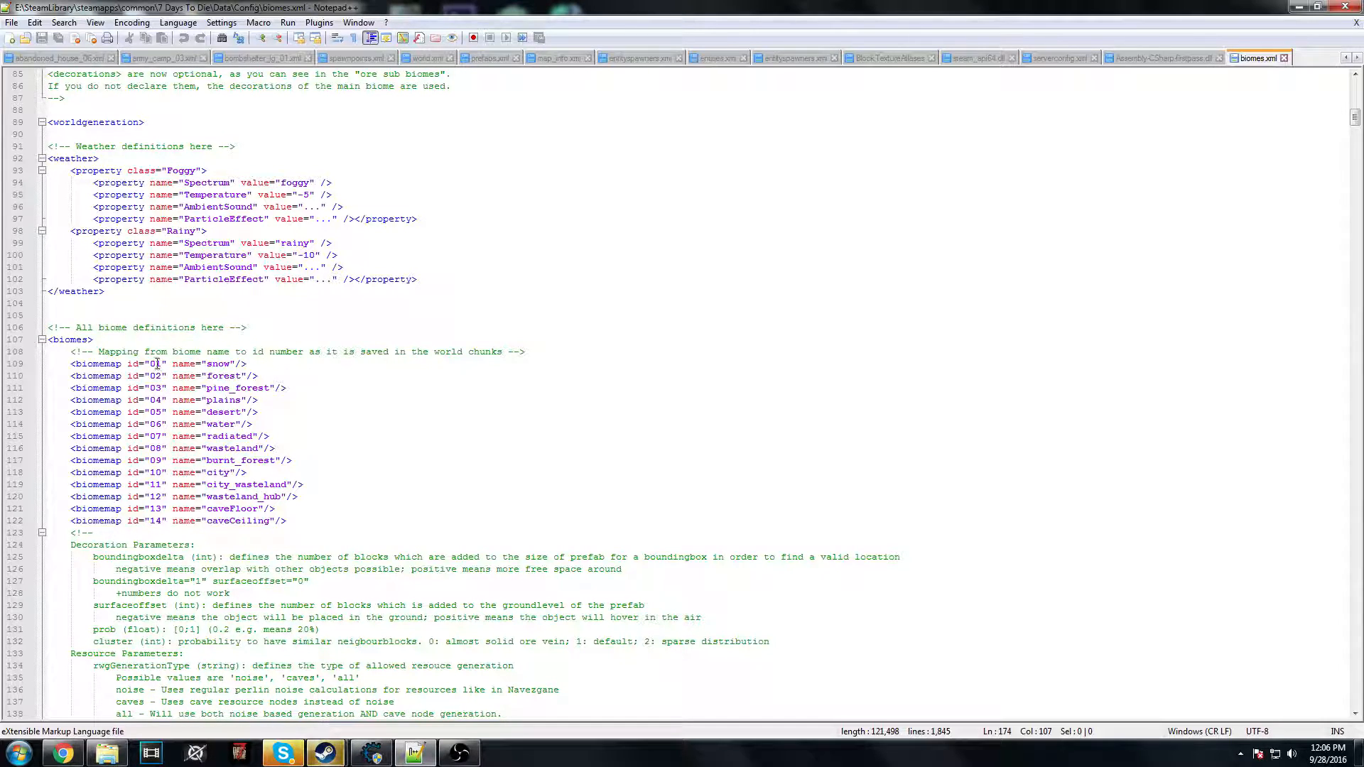
{"action": "key", "text": "ctrl+f"}
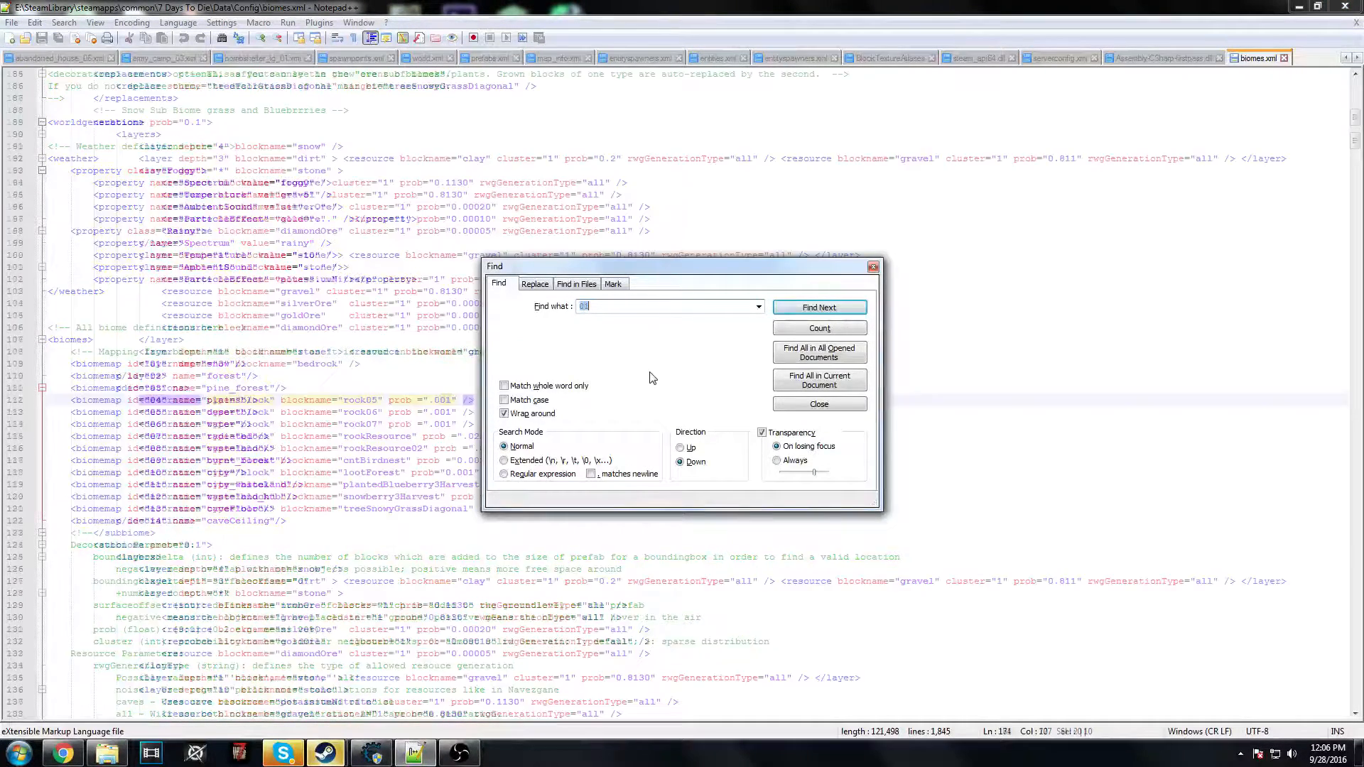
{"action": "left_click", "coordinate": [818, 307]}
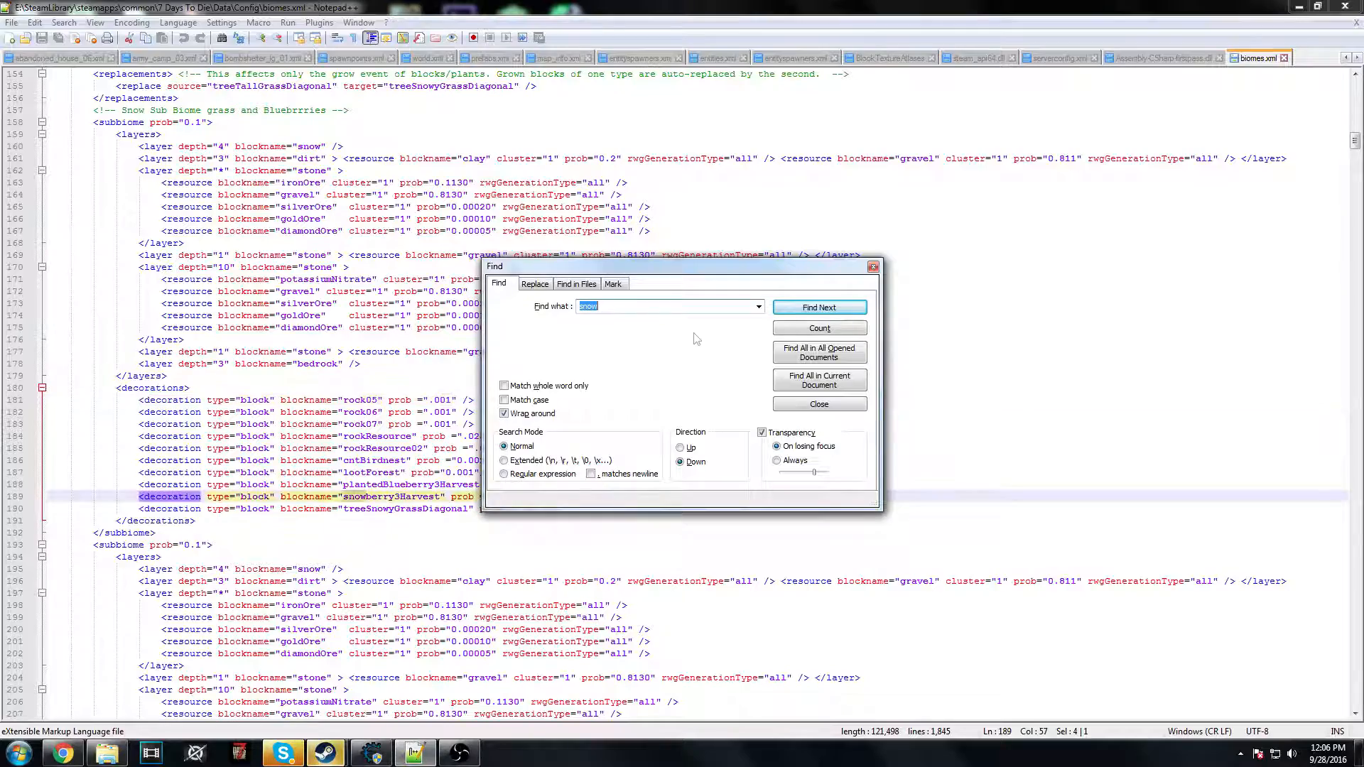
{"action": "left_click", "coordinate": [817, 307]}
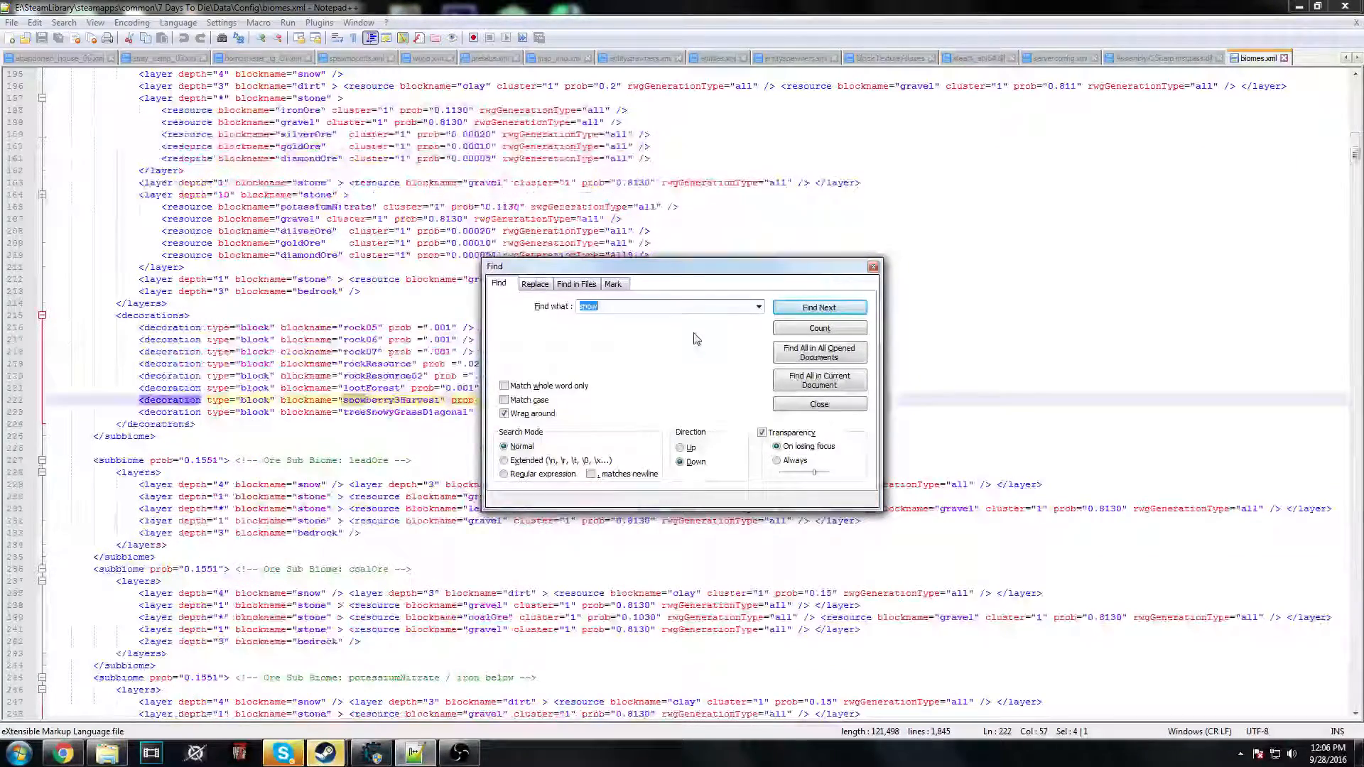
{"action": "left_click", "coordinate": [818, 403]}
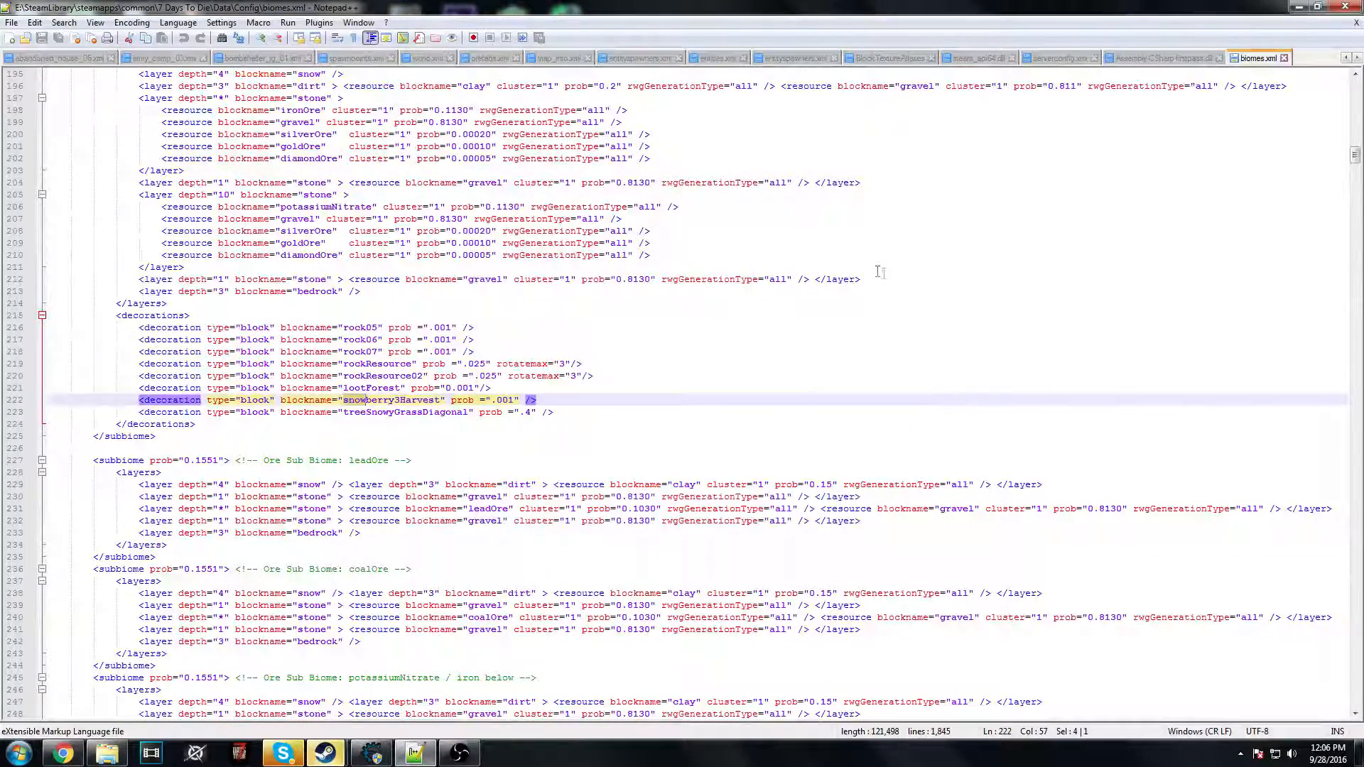
- Keep finding 'snow' until the Snow Main Biome section, then clear the search term
{"action": "scroll", "scroll_direction": "down", "scroll_amount": 3}
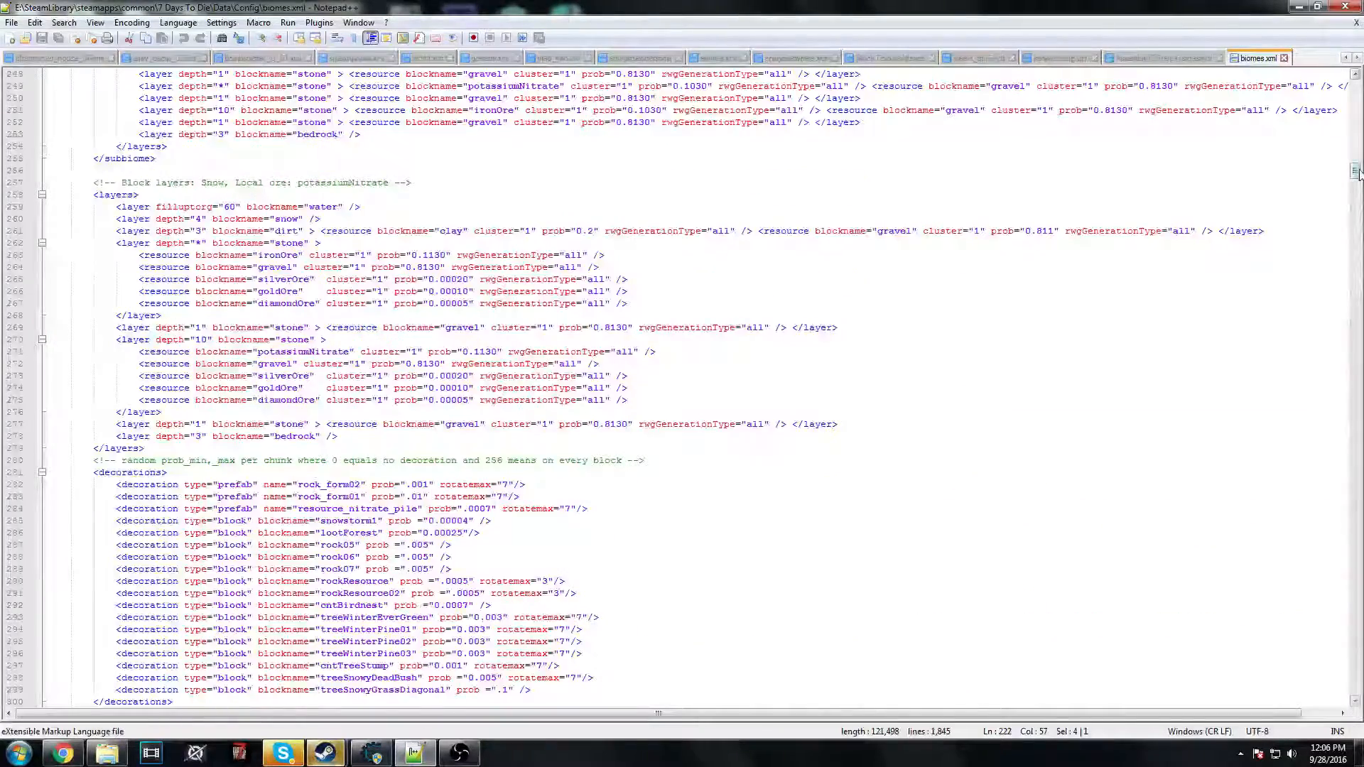
{"action": "scroll", "scroll_direction": "up", "scroll_amount": 3}
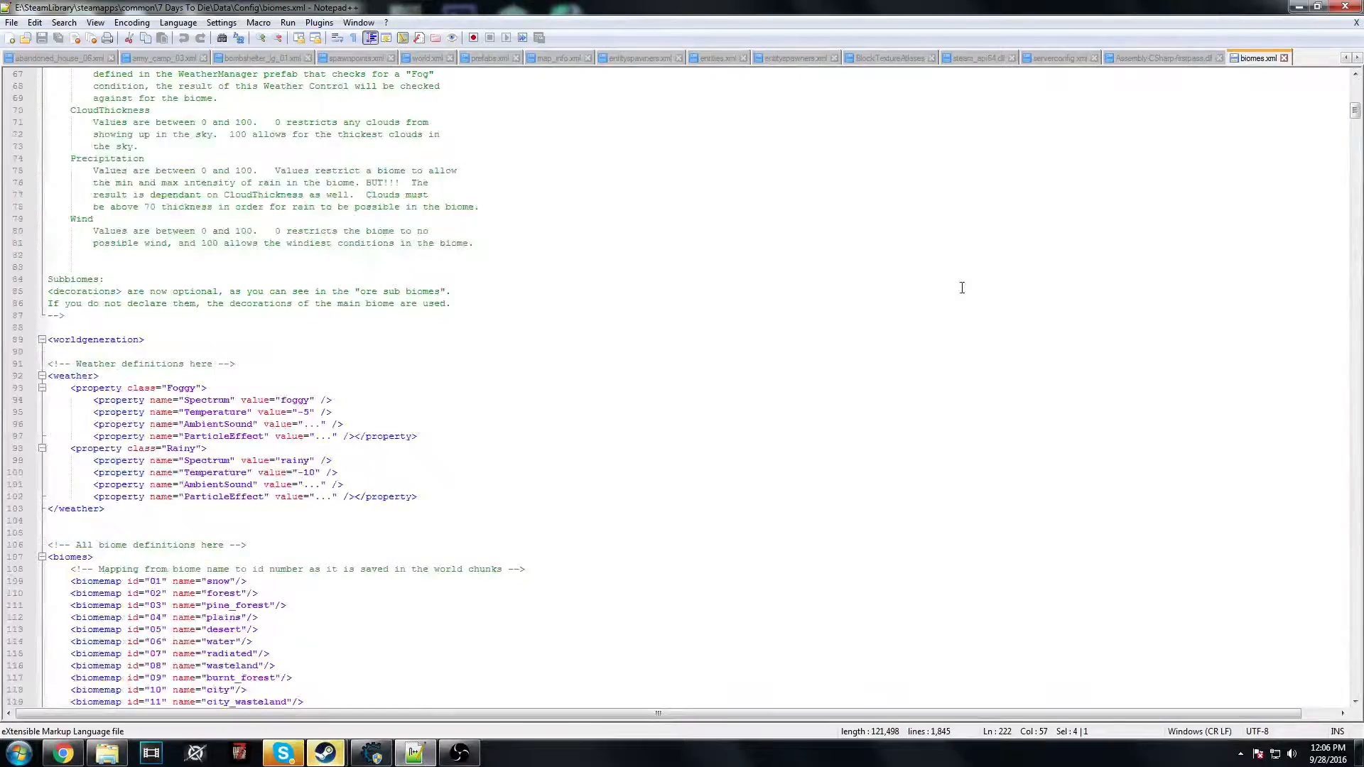
{"action": "key", "text": "Ctrl+f"}
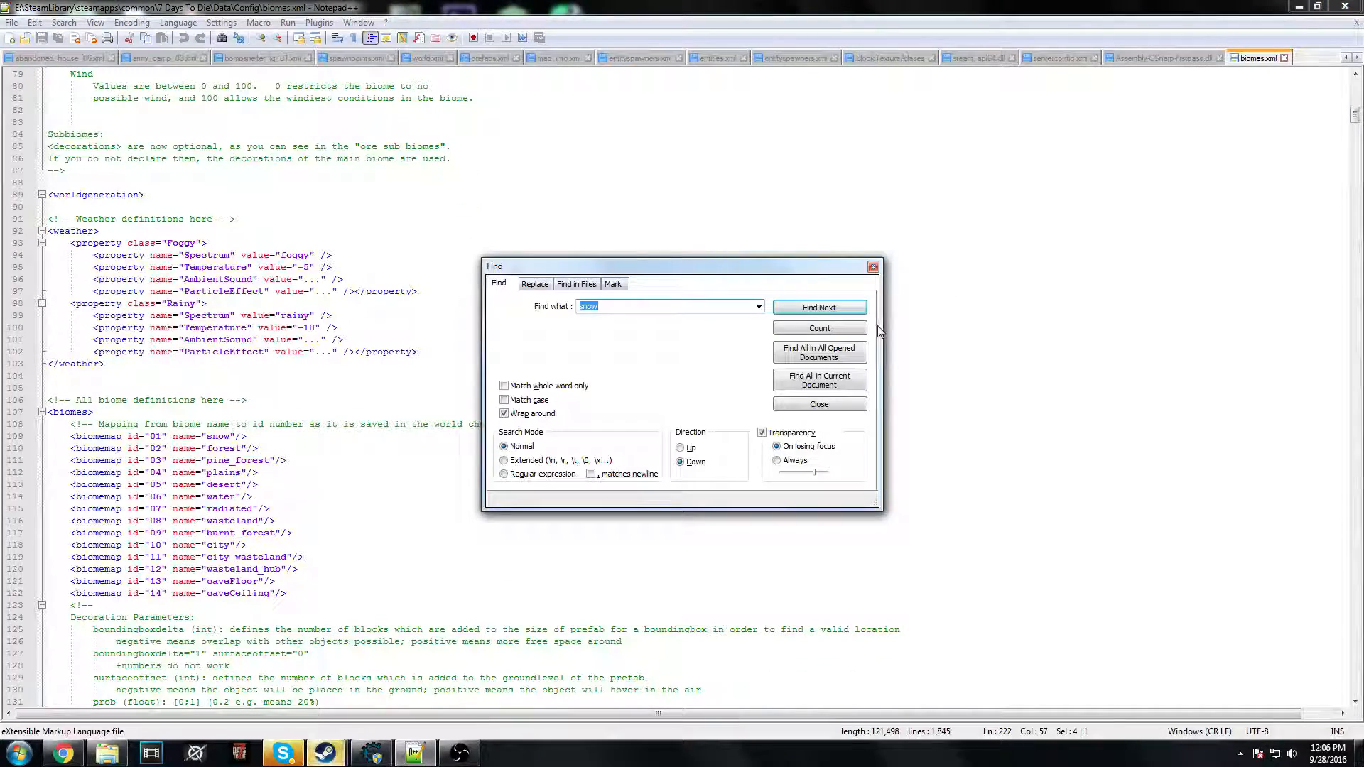
{"action": "left_click", "coordinate": [818, 307]}
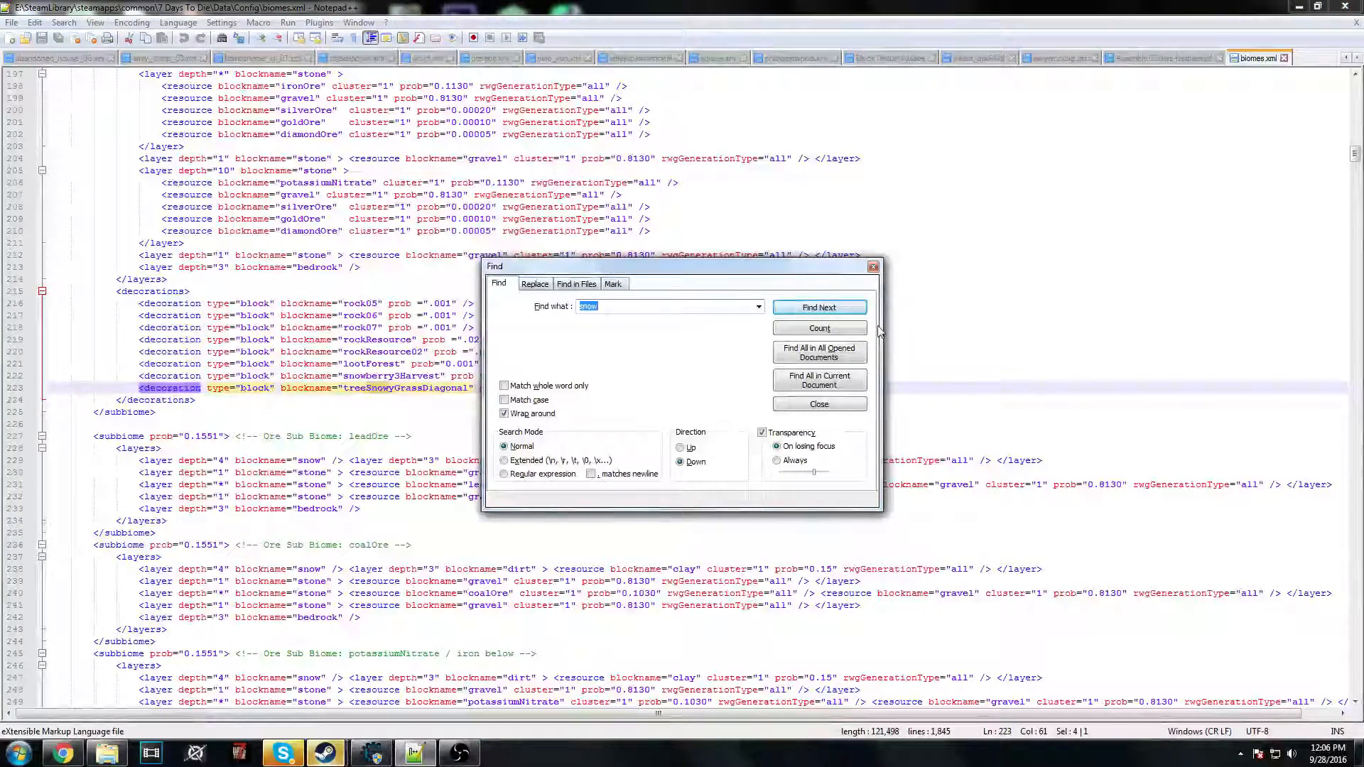
{"action": "left_click", "coordinate": [818, 307]}
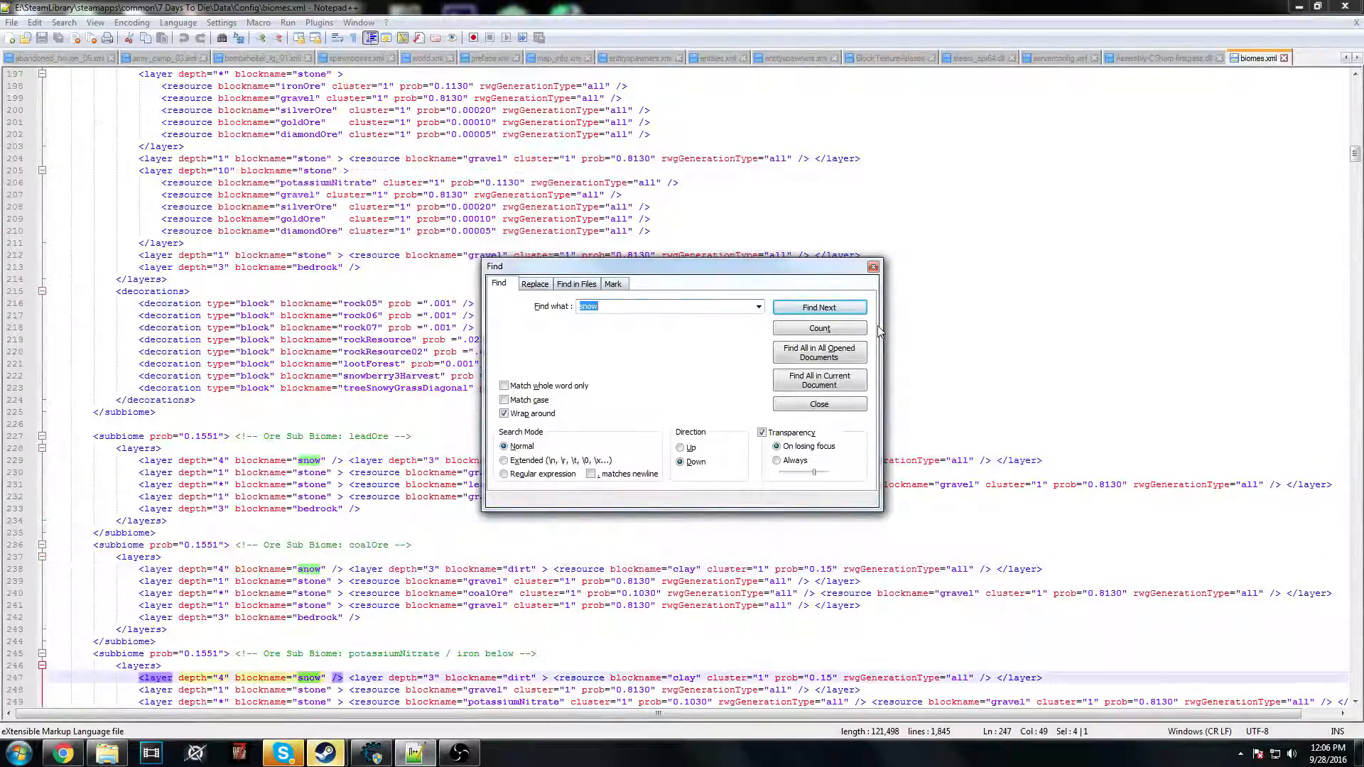
{"action": "left_click", "coordinate": [818, 306]}
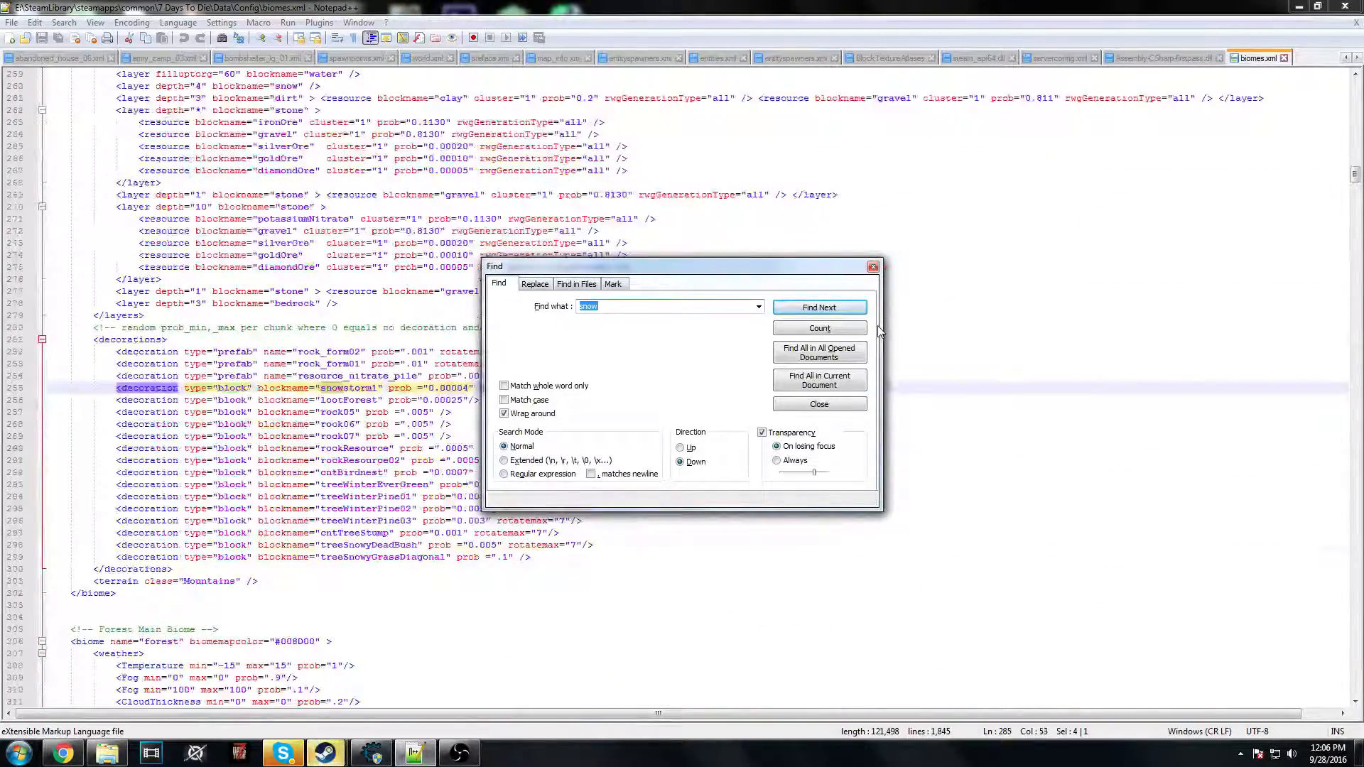
{"action": "left_click", "coordinate": [818, 307]}
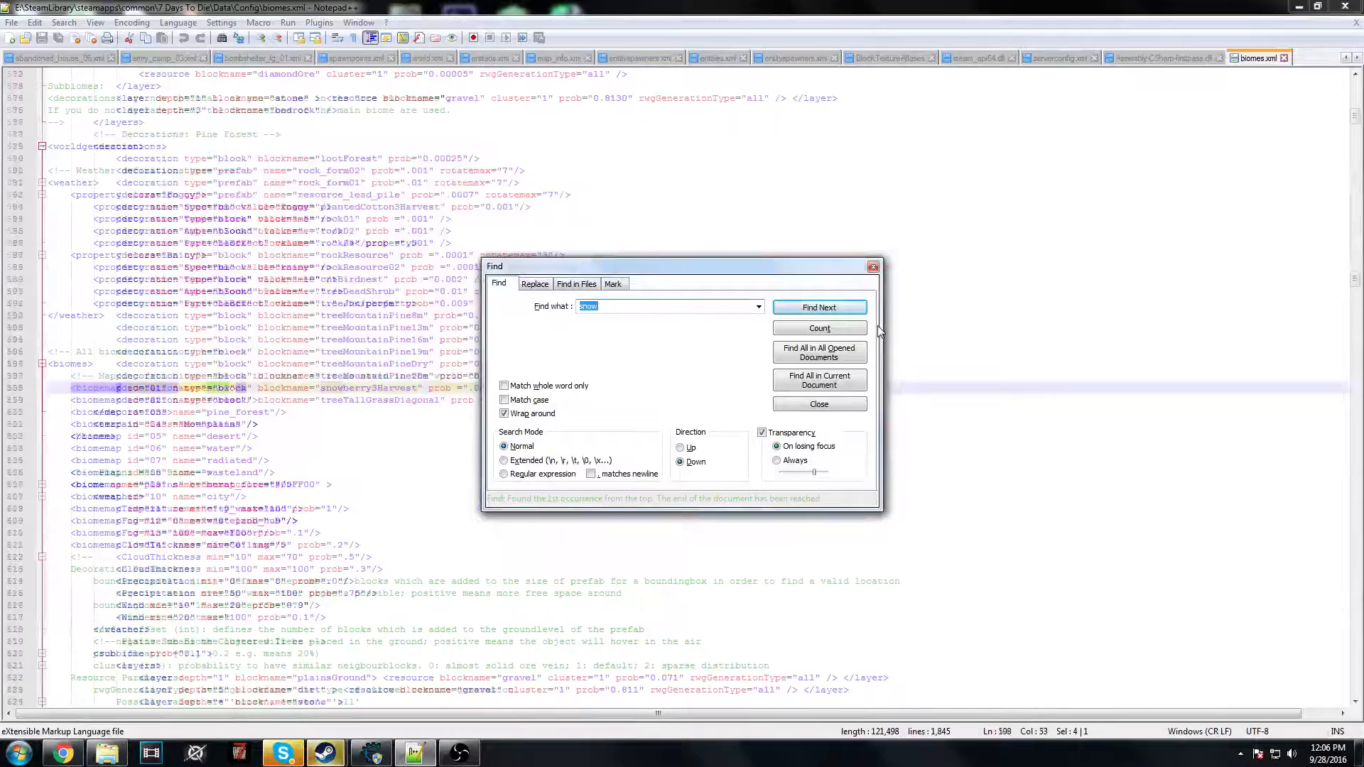
{"action": "left_click", "coordinate": [818, 306]}
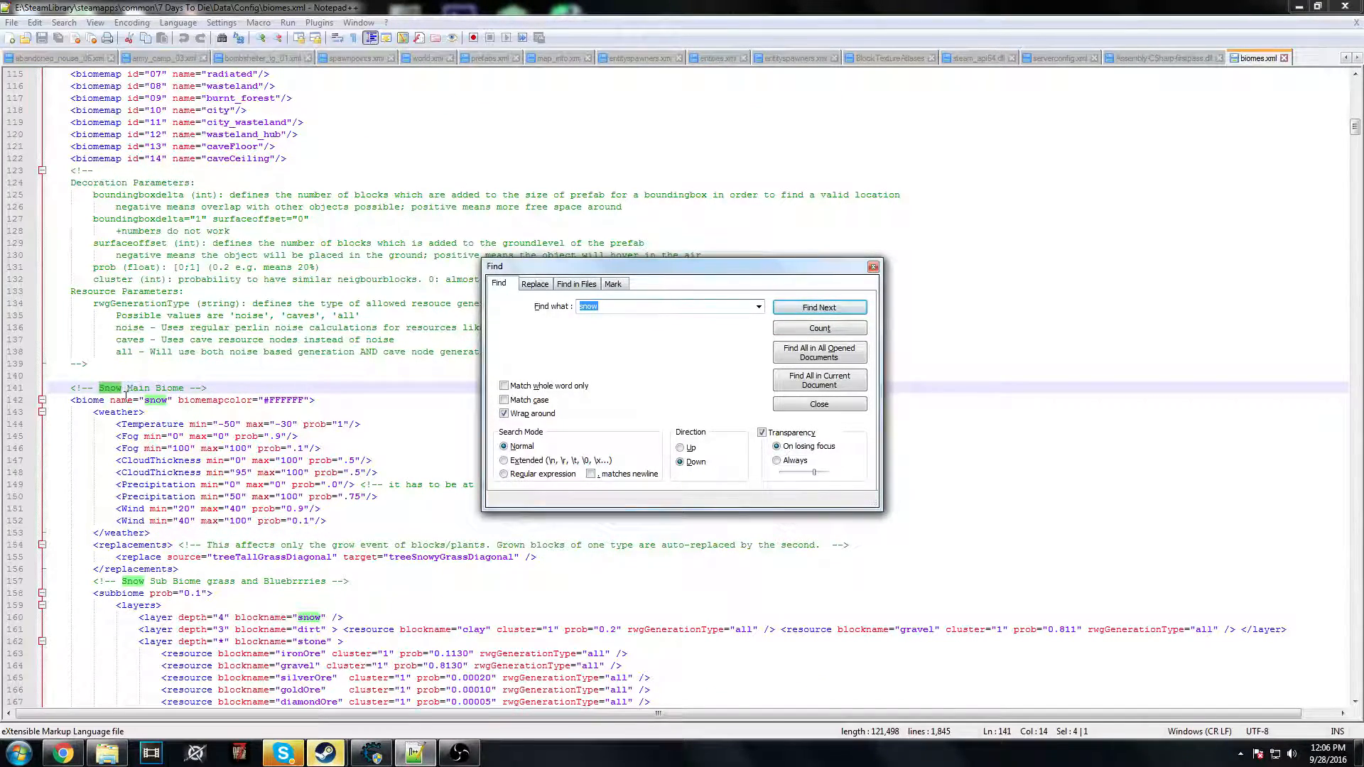
{"action": "left_click", "coordinate": [633, 306]}
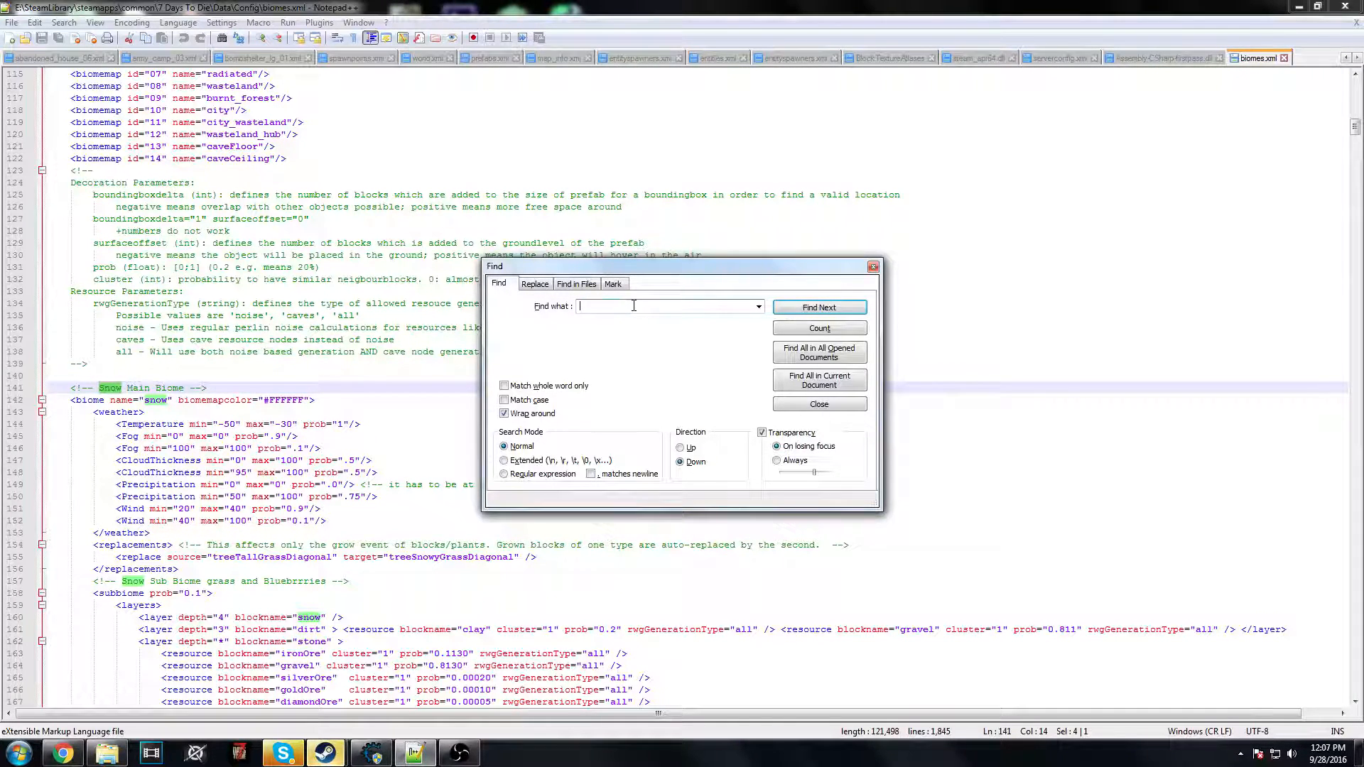
- Find the Radiated Main Biome section and change radiationlevel from 10 to 0
{"action": "type", "text": "radial"}
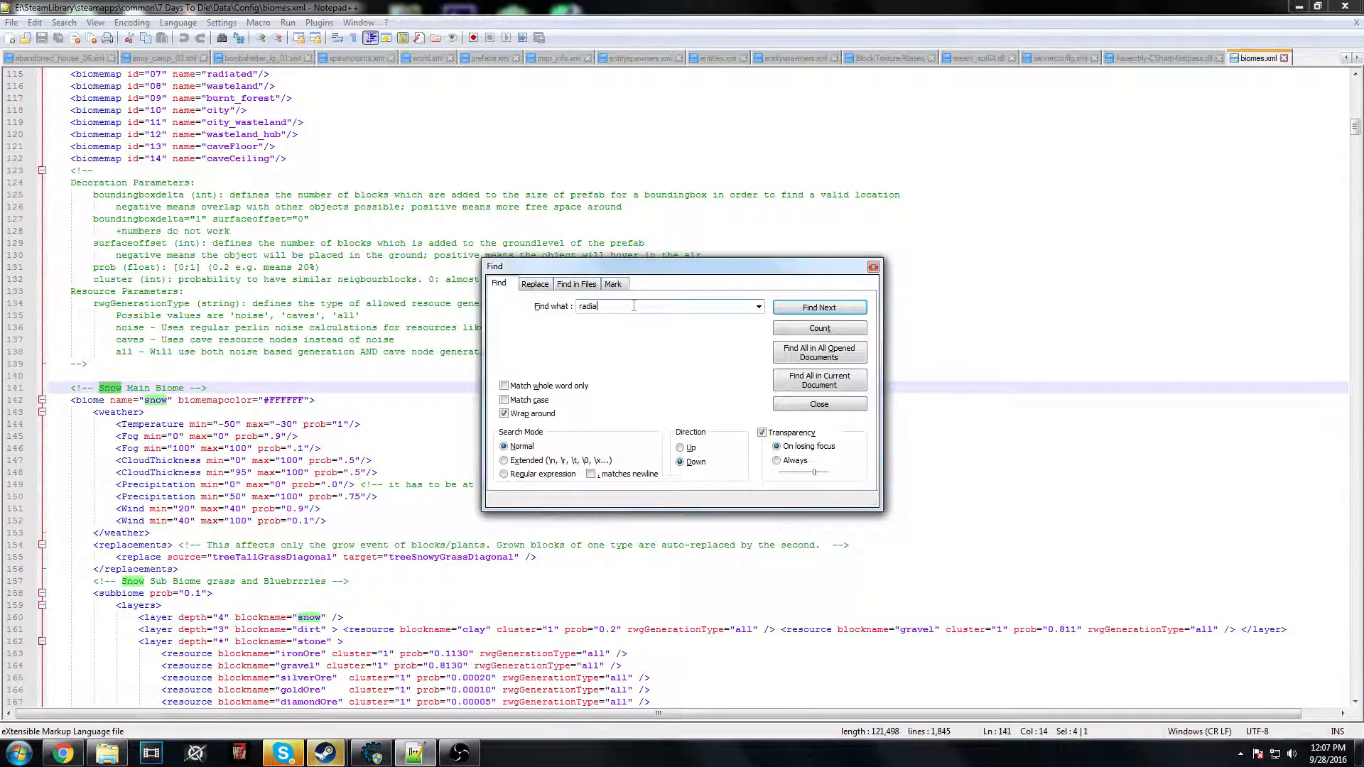
{"action": "type", "text": "ated main"}
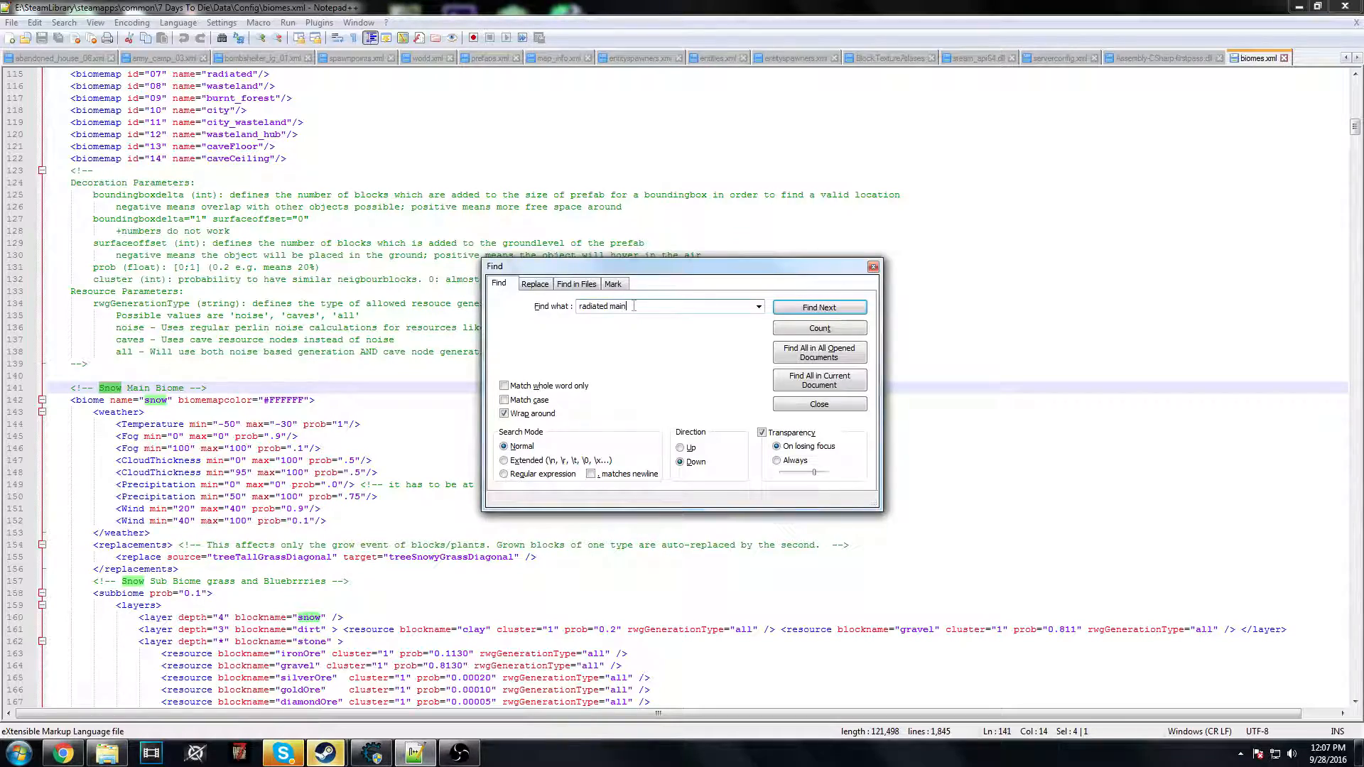
{"action": "left_click", "coordinate": [817, 307]}
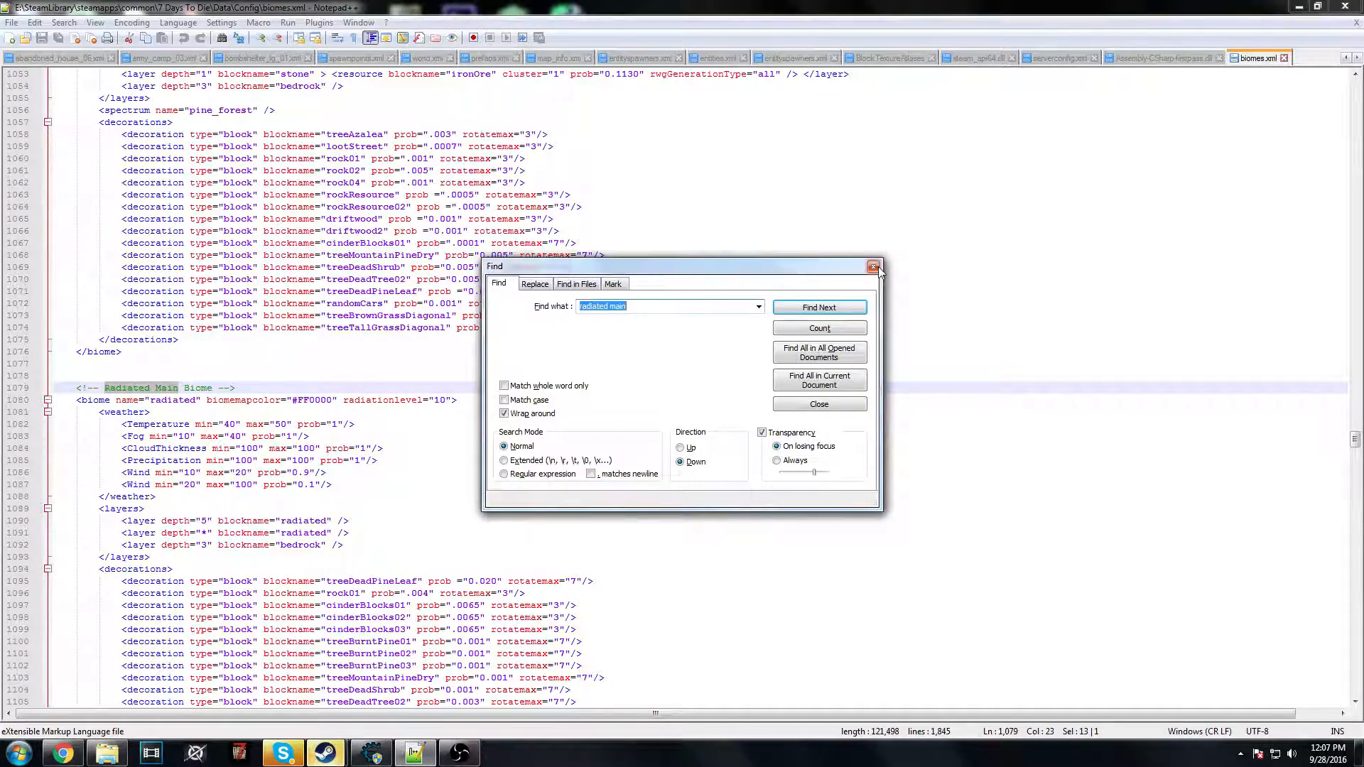
{"action": "left_click", "coordinate": [873, 267]}
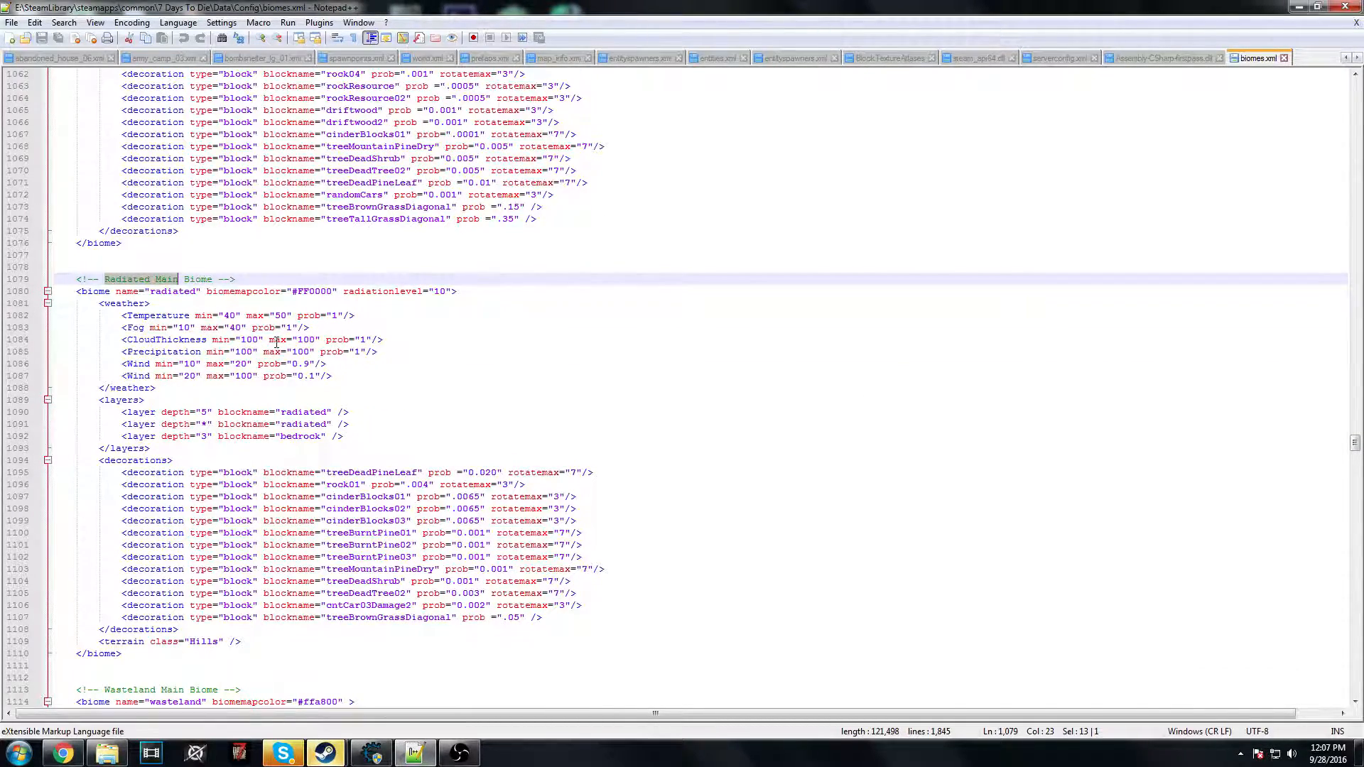
{"action": "mouse_move", "coordinate": [248, 315]}
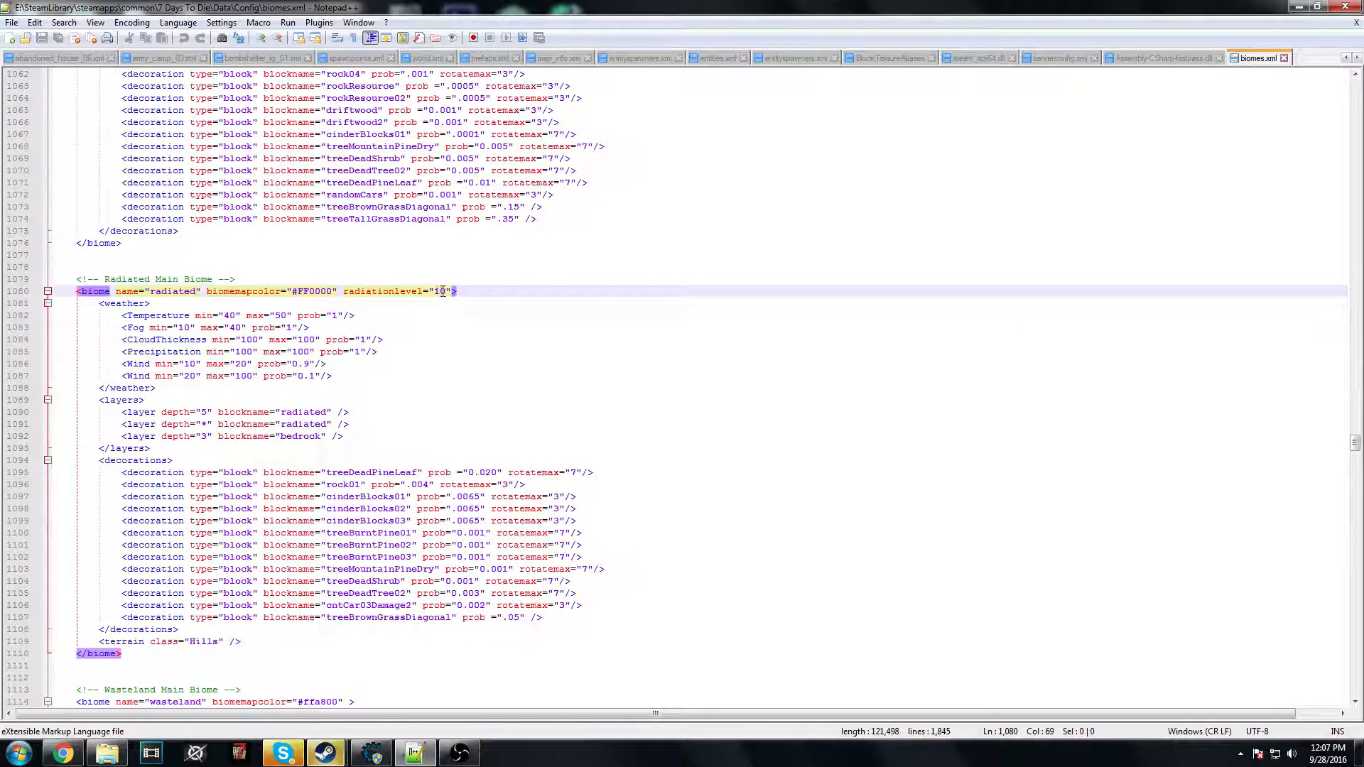
{"action": "key", "text": "Backspace"}
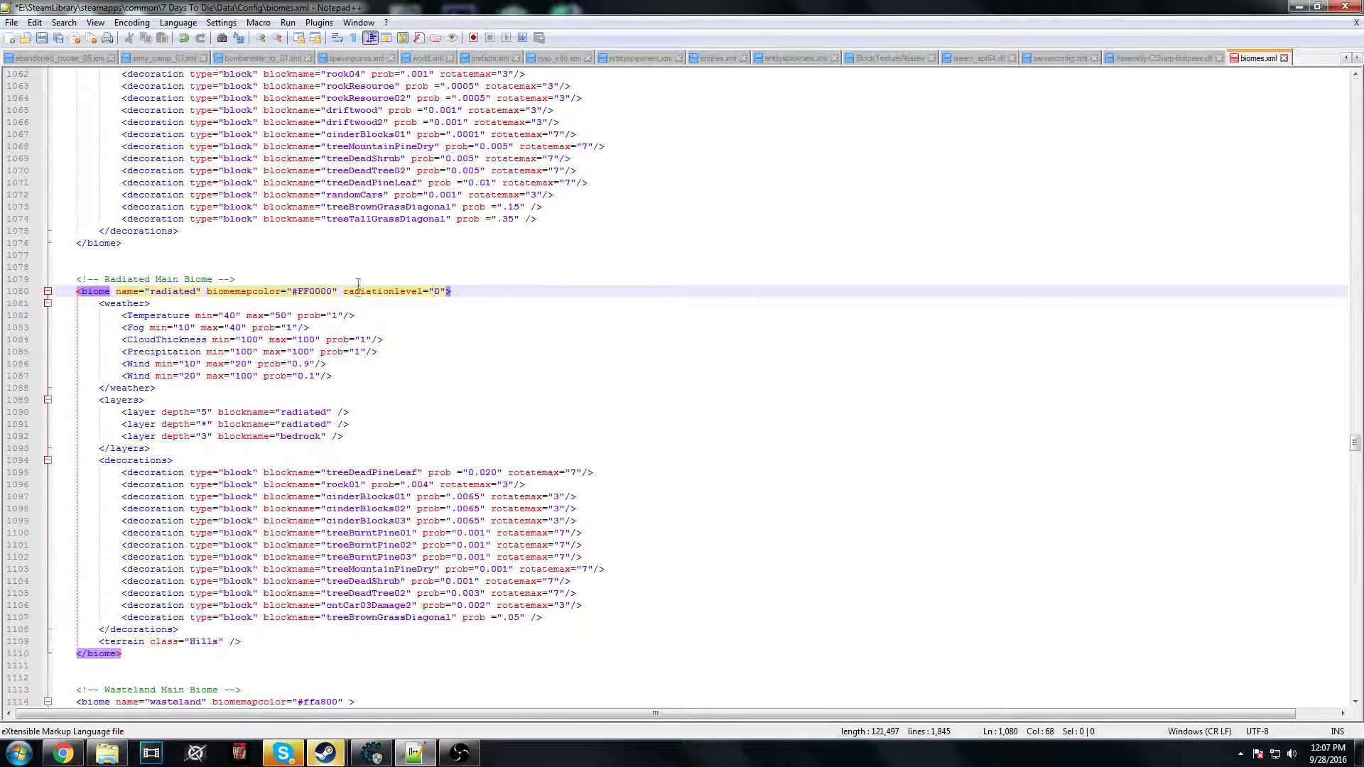
{"action": "left_click", "coordinate": [287, 327]}
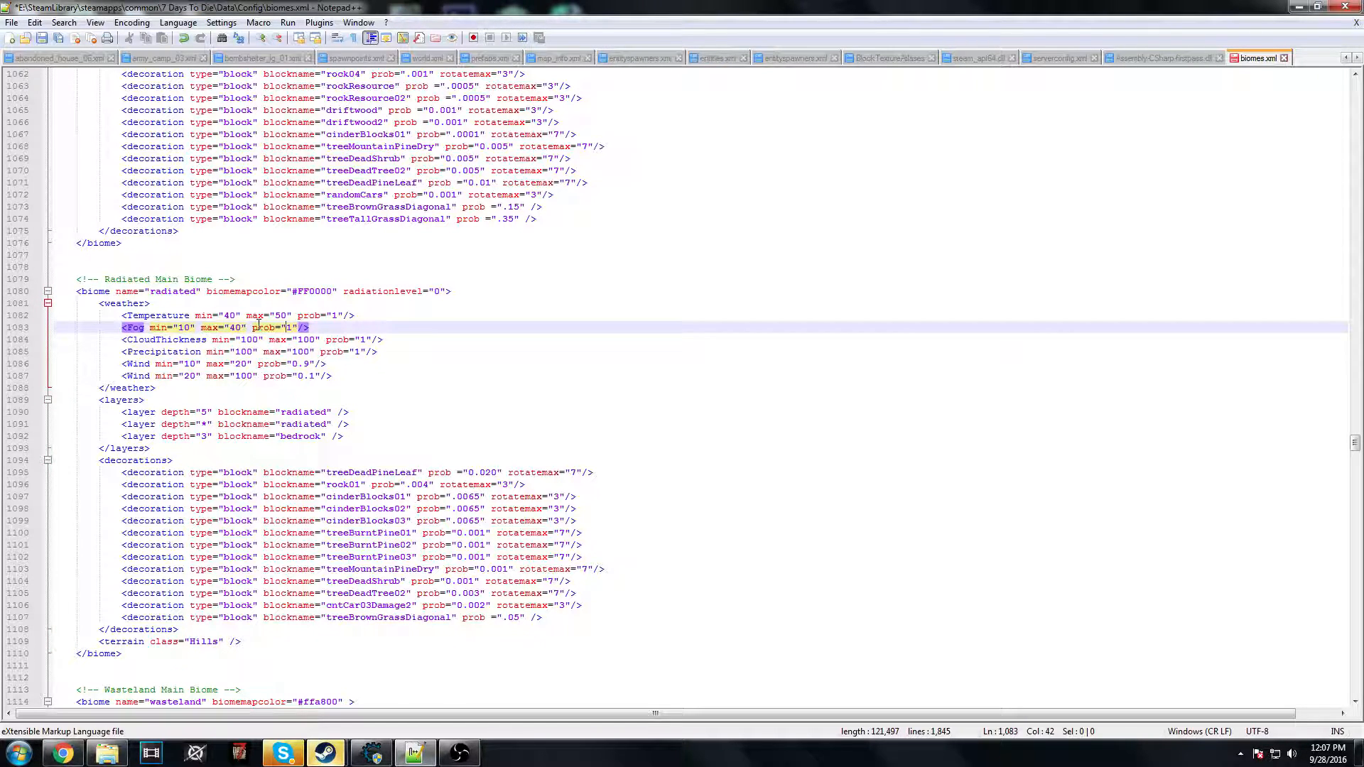
{"action": "left_click", "coordinate": [235, 315]}
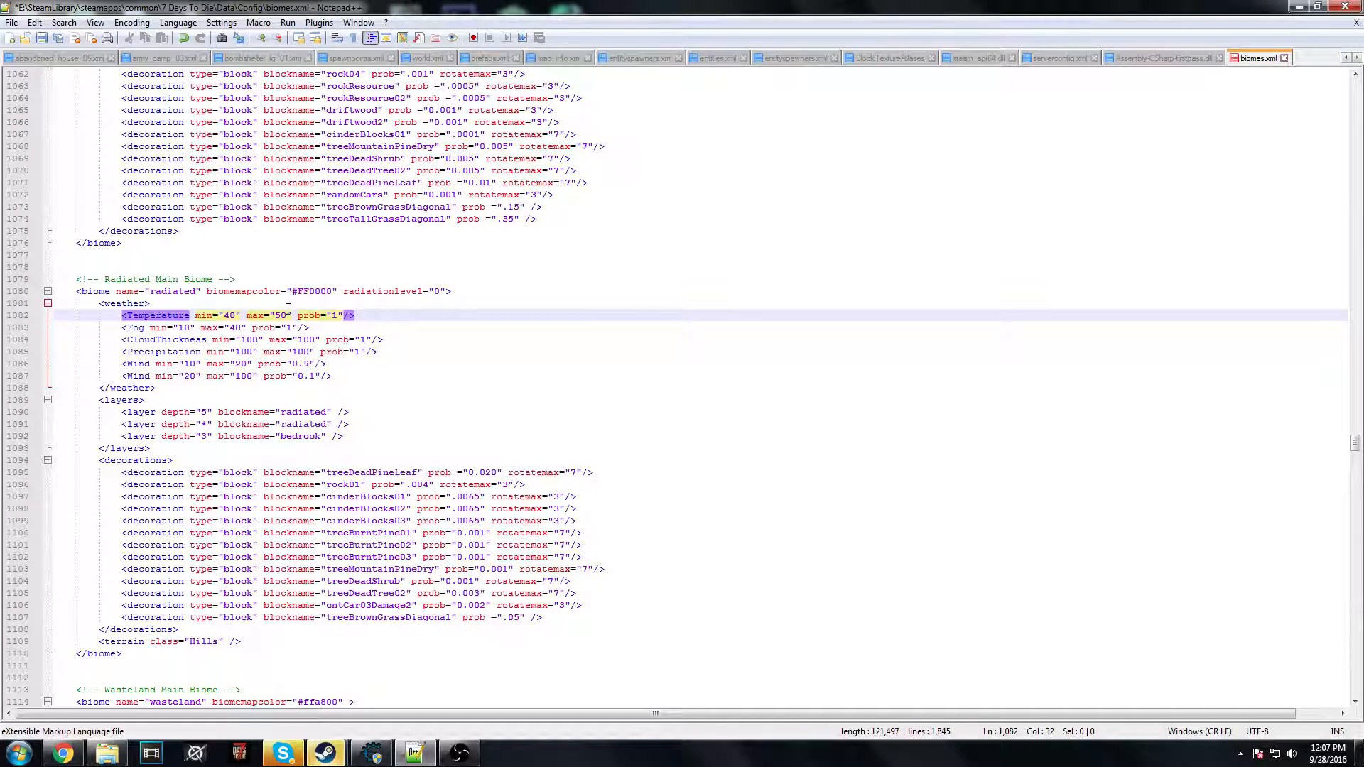
- Search for 'snow' to reach the Snow Main Biome heading, then close the search
{"action": "key", "text": "Ctrl+f"}
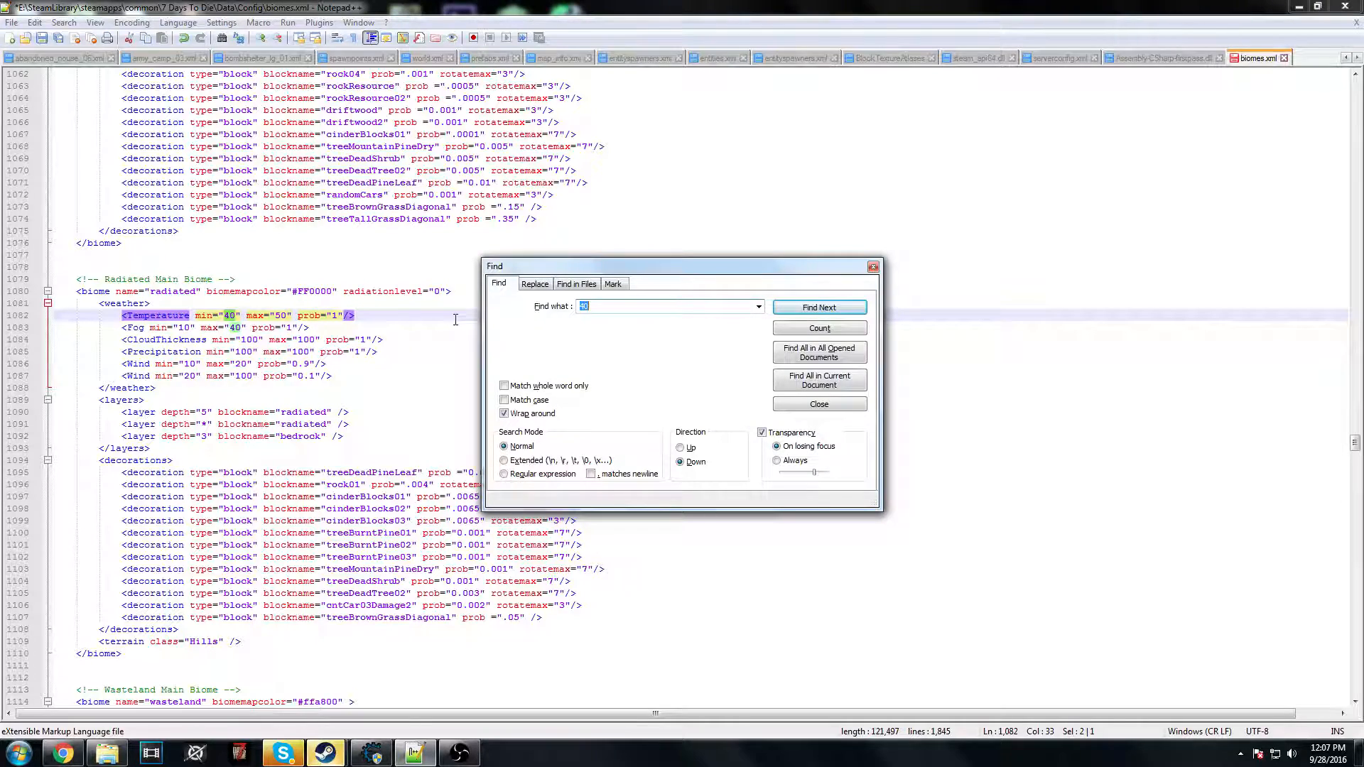
{"action": "type", "text": "snow"}
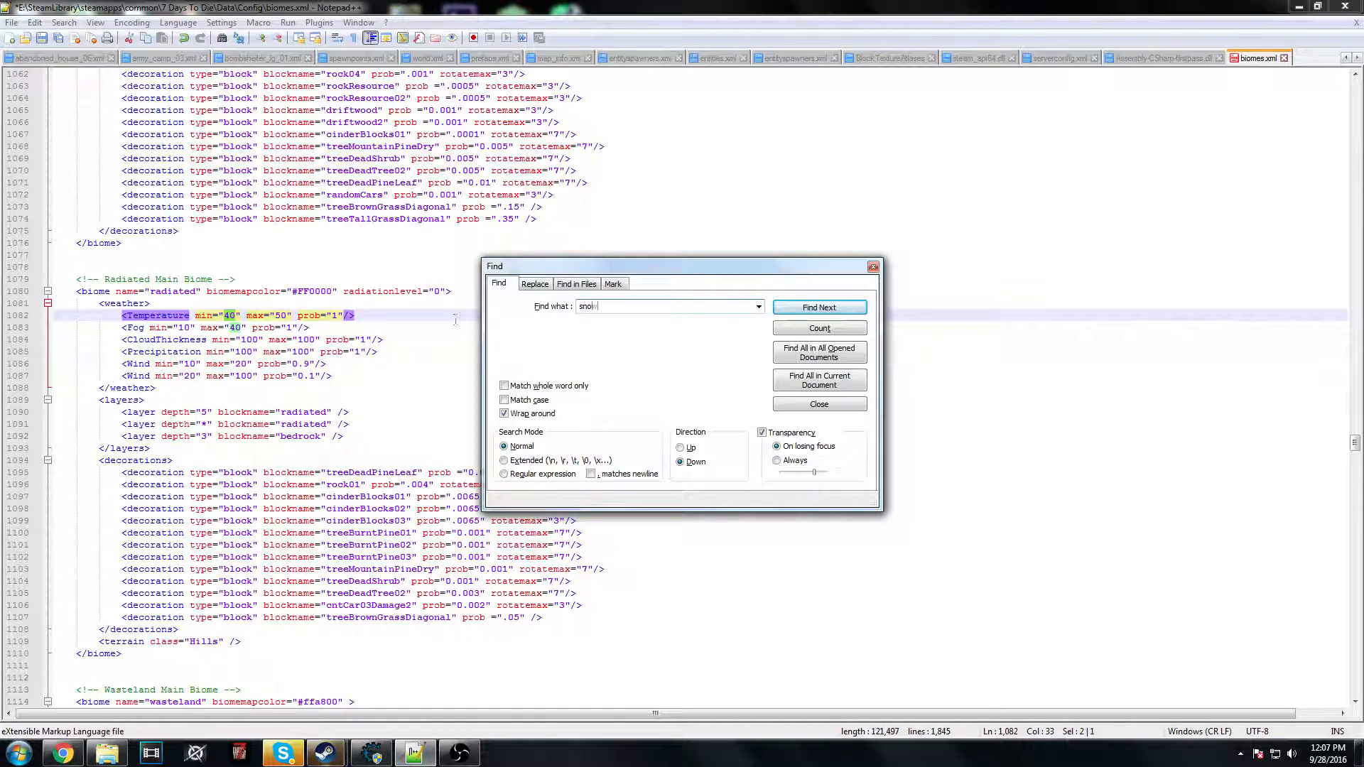
{"action": "left_click", "coordinate": [818, 307]}
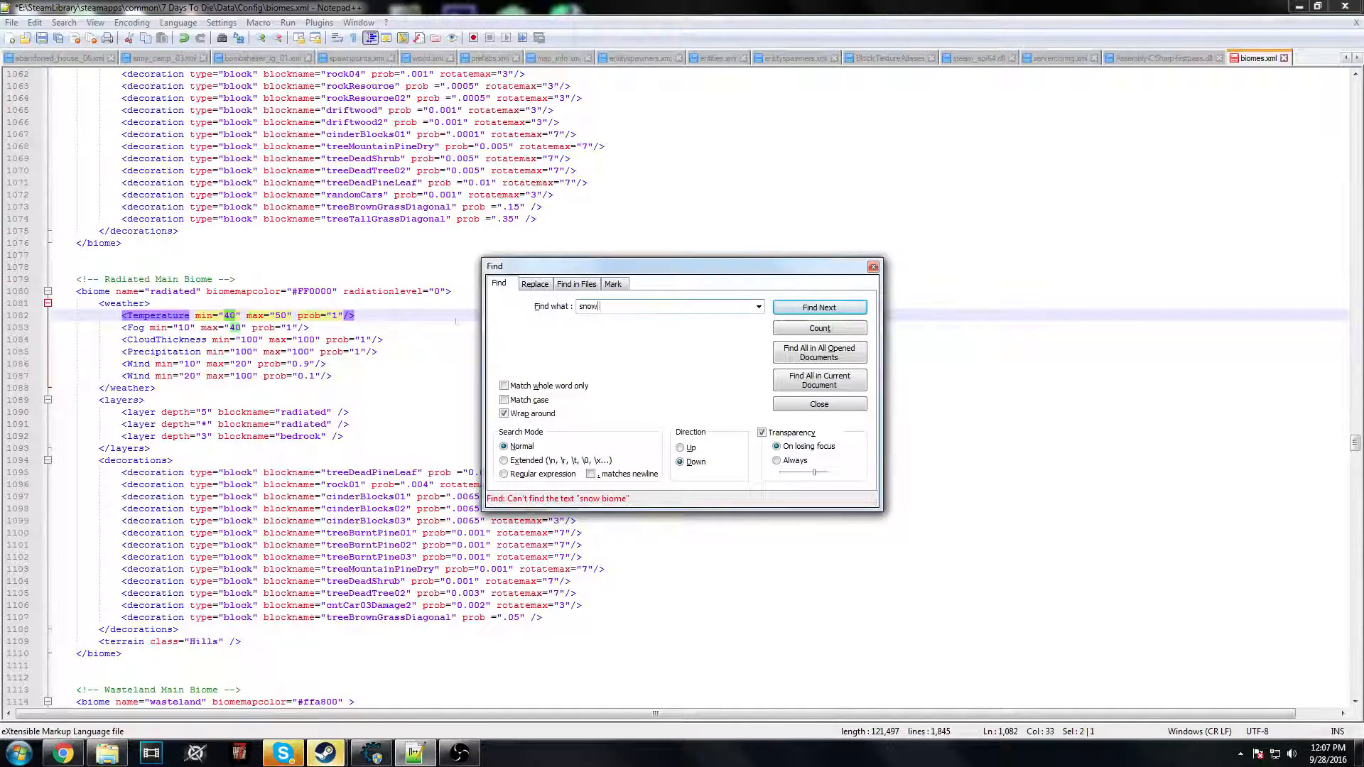
{"action": "left_click", "coordinate": [818, 307]}
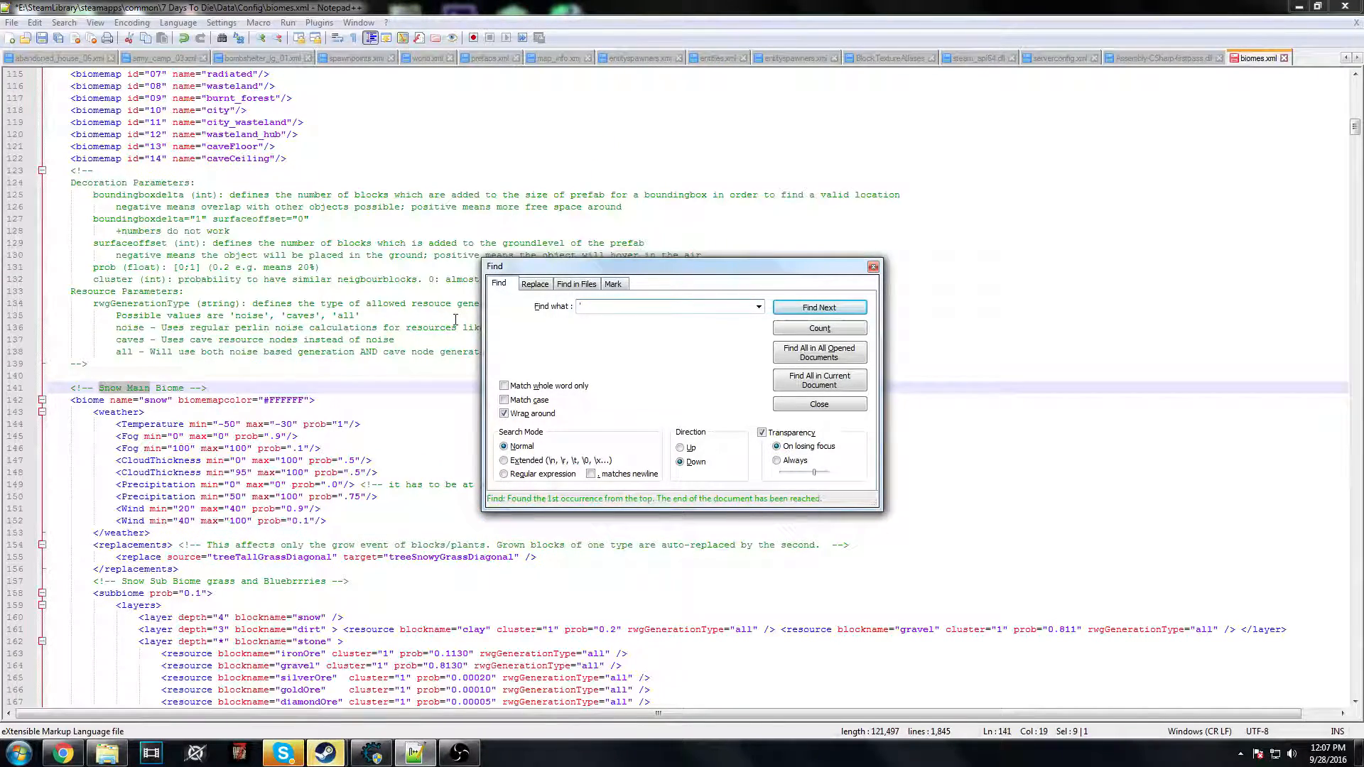
{"action": "left_click", "coordinate": [818, 403]}
{"action": "type", "text": "4"}
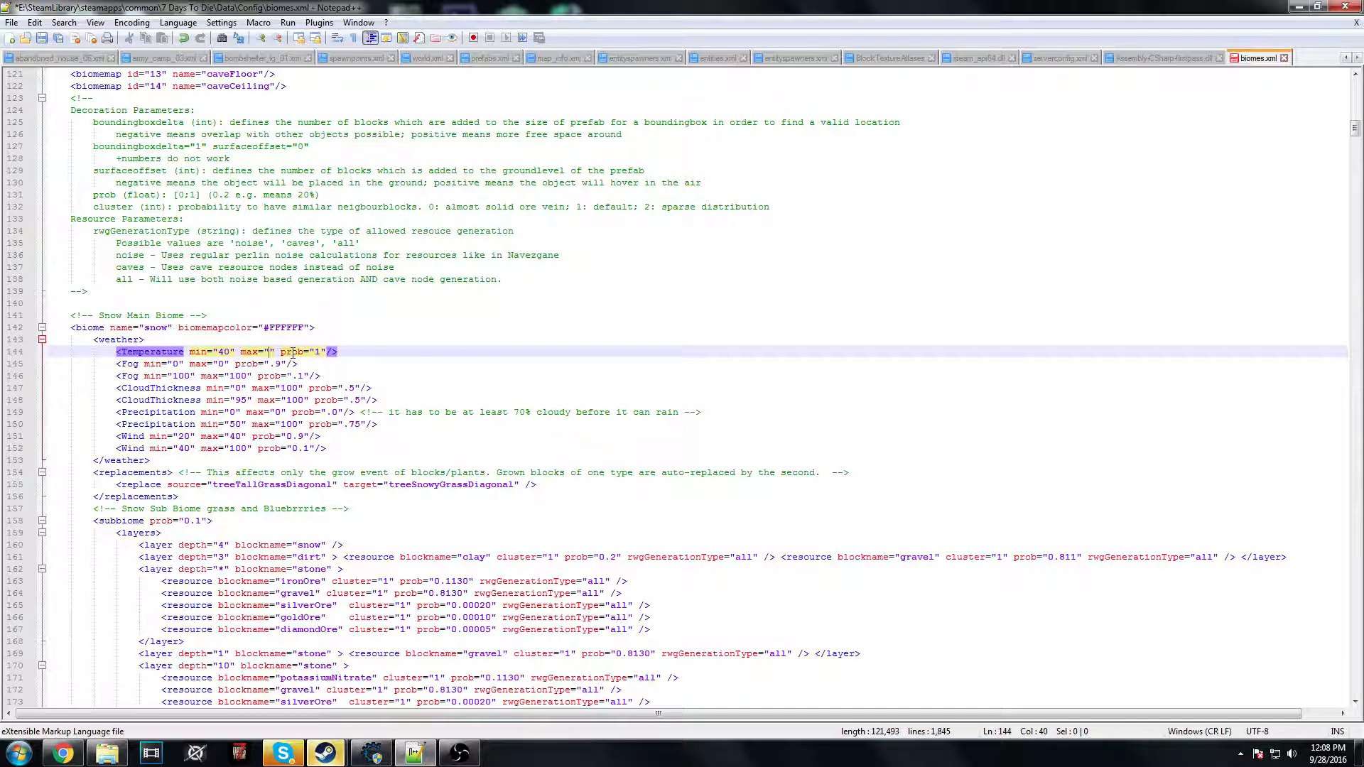
- Set Temperature max to 50 and both CloudThickness lines to min 0, max 0
{"action": "type", "text": "50"}
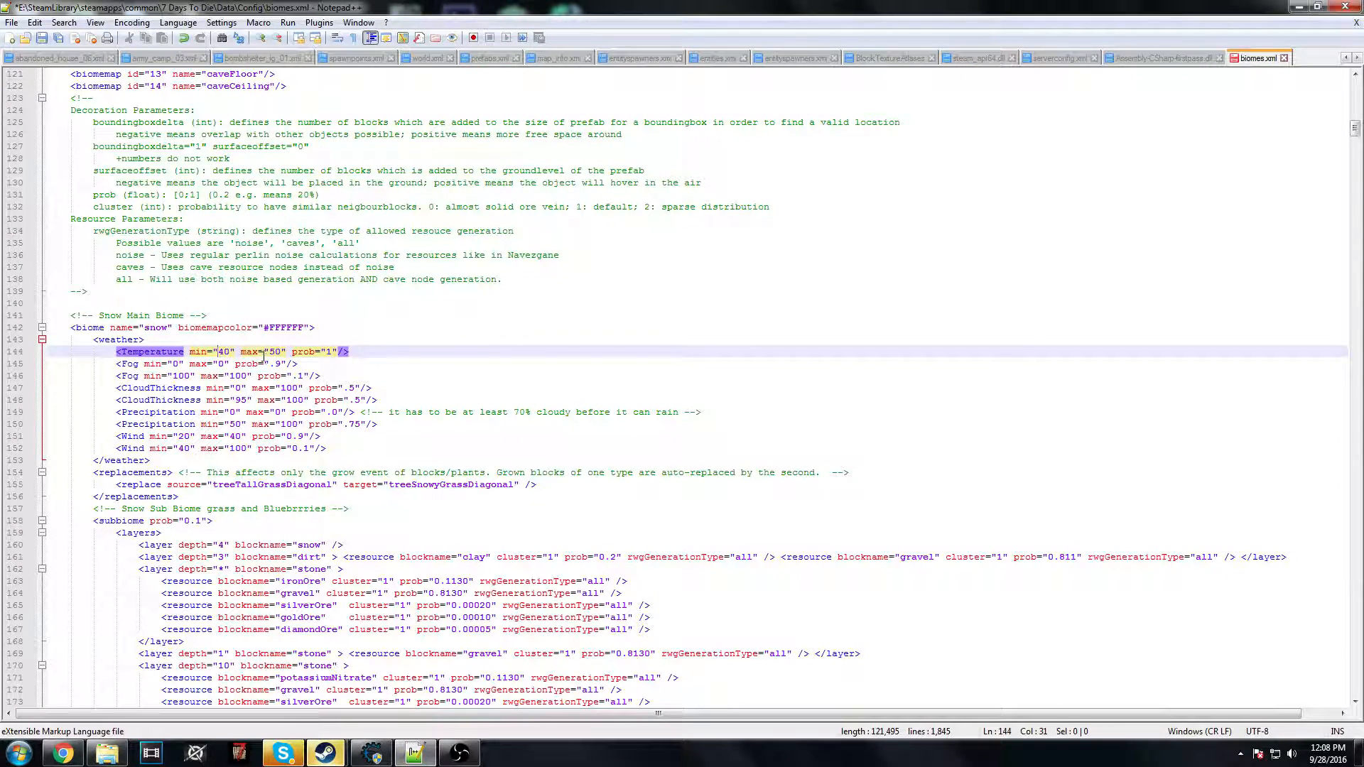
{"action": "mouse_move", "coordinate": [250, 352]}
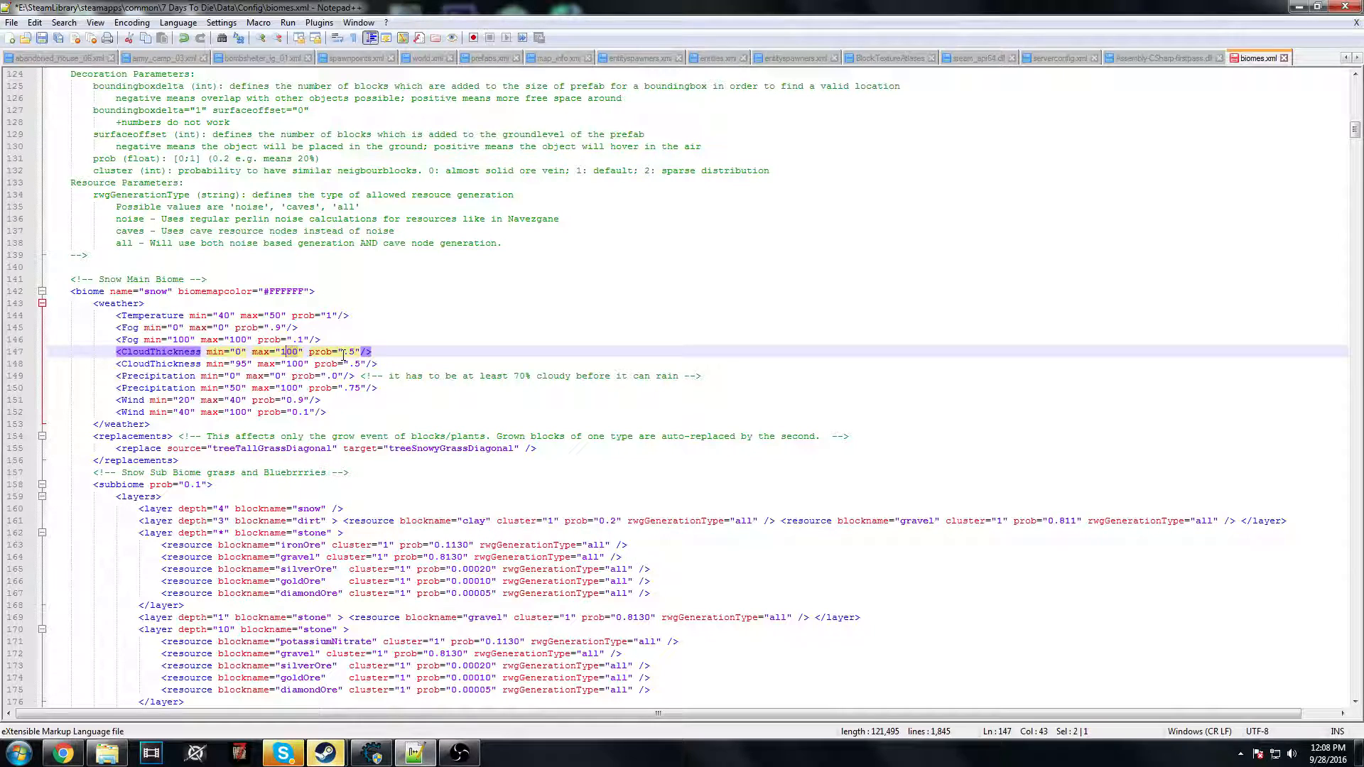
{"action": "left_click", "coordinate": [270, 364]}
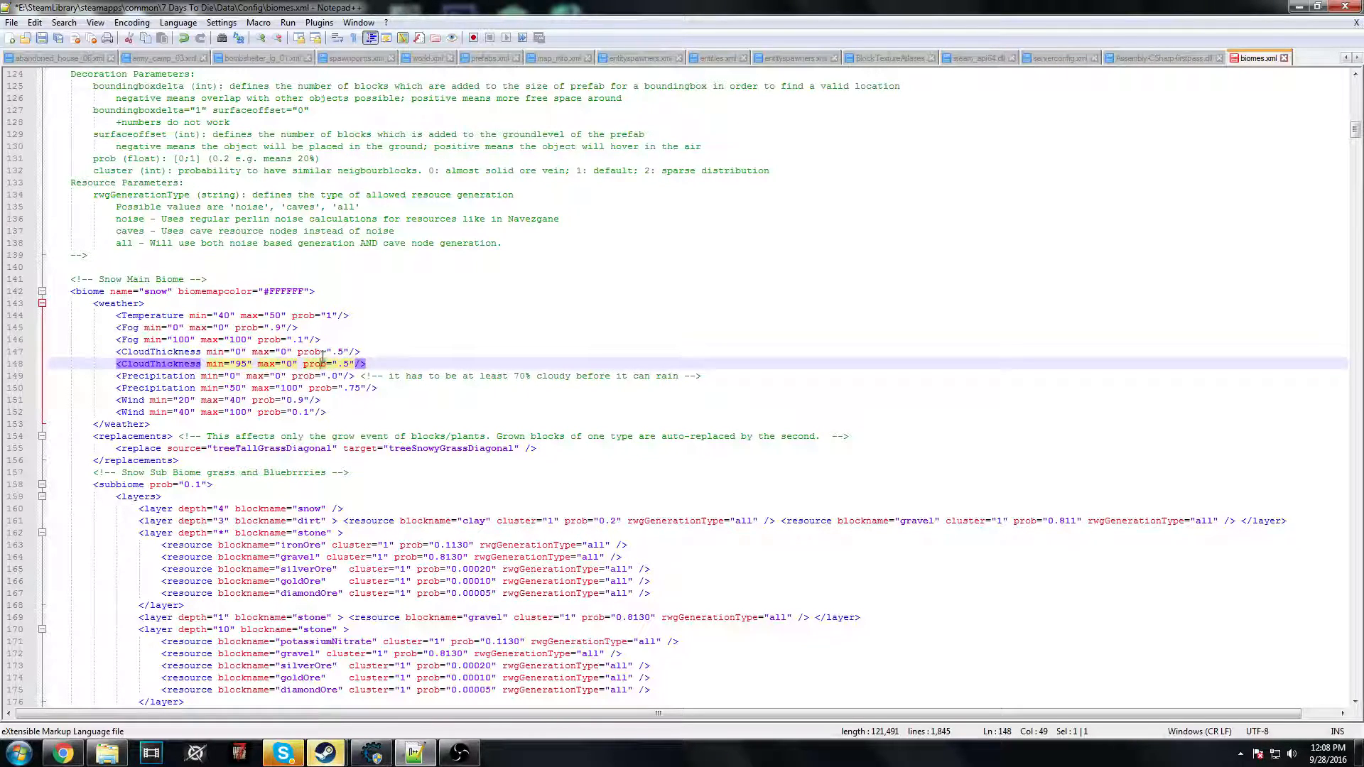
{"action": "left_click", "coordinate": [233, 364]}
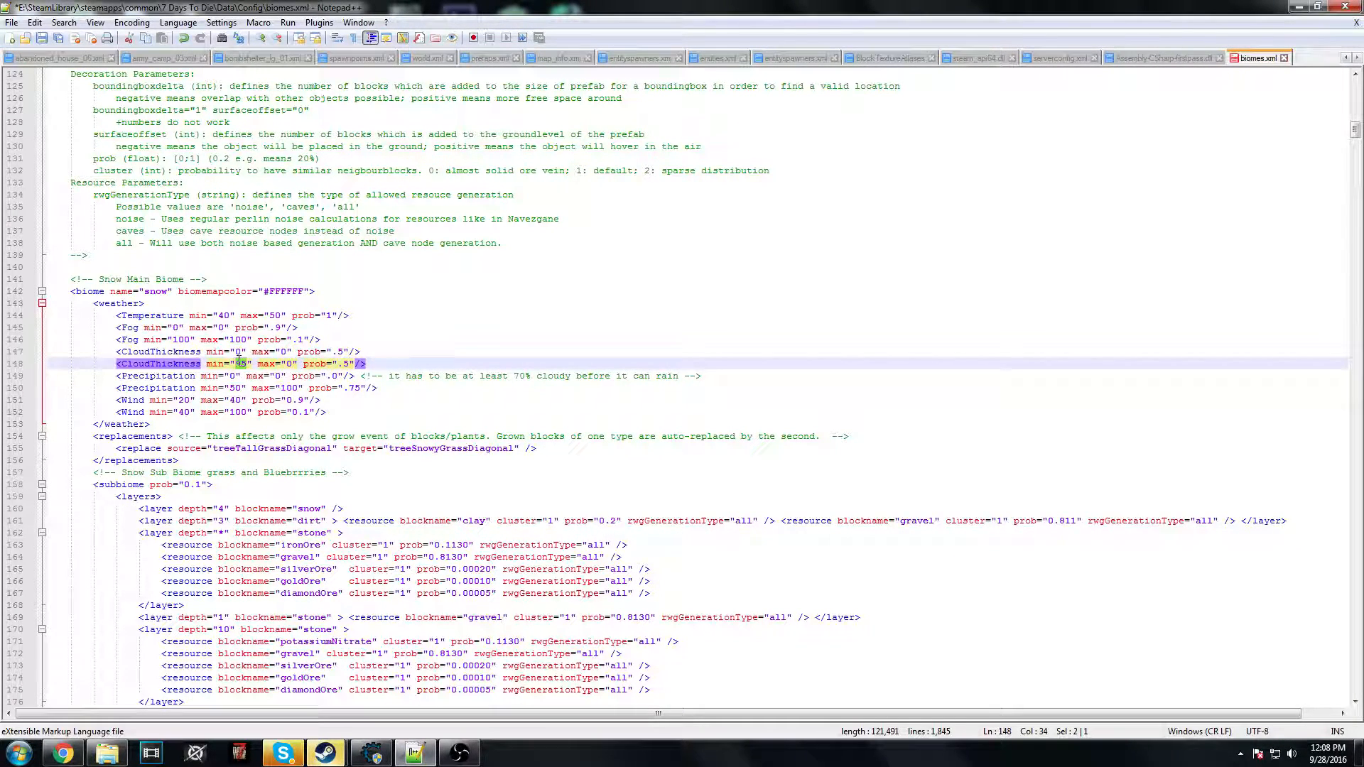
{"action": "type", "text": "9"}
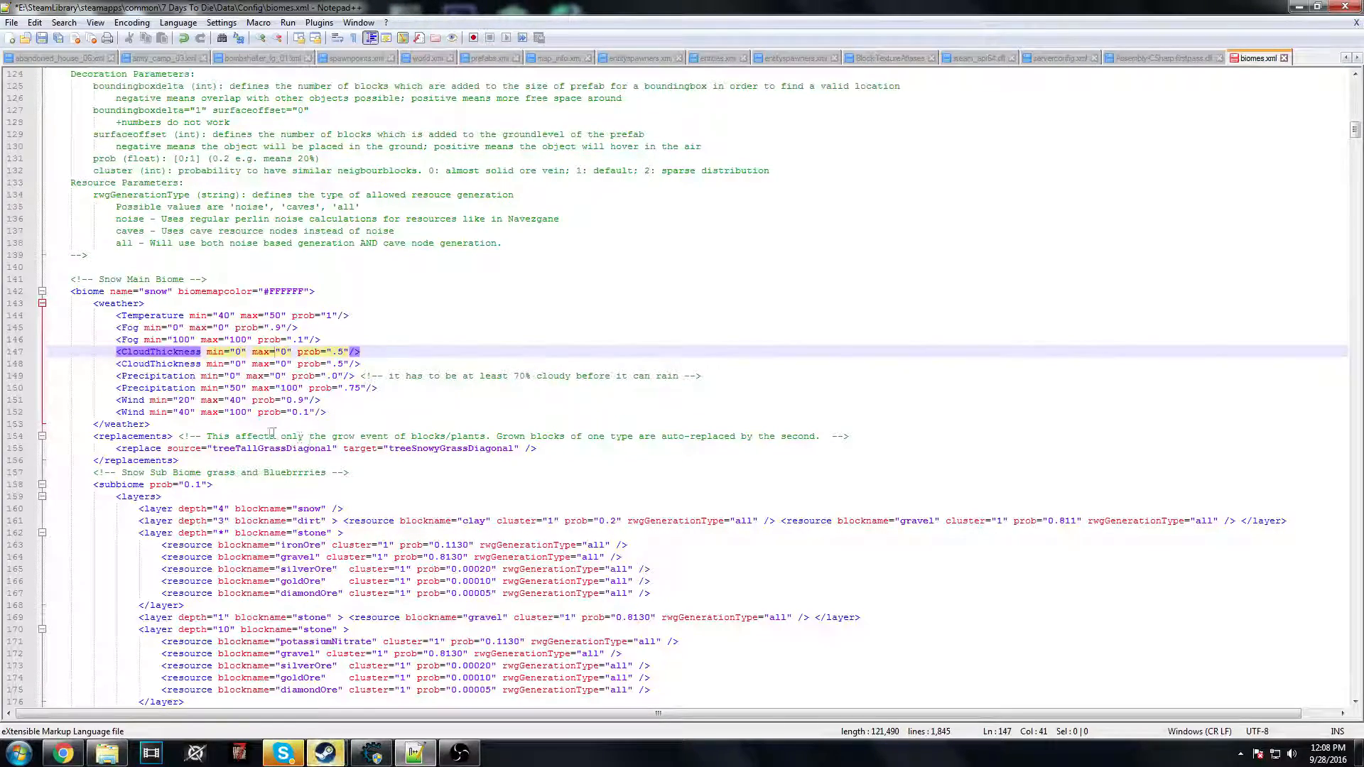
{"action": "scroll", "scroll_direction": "down", "scroll_amount": 3}
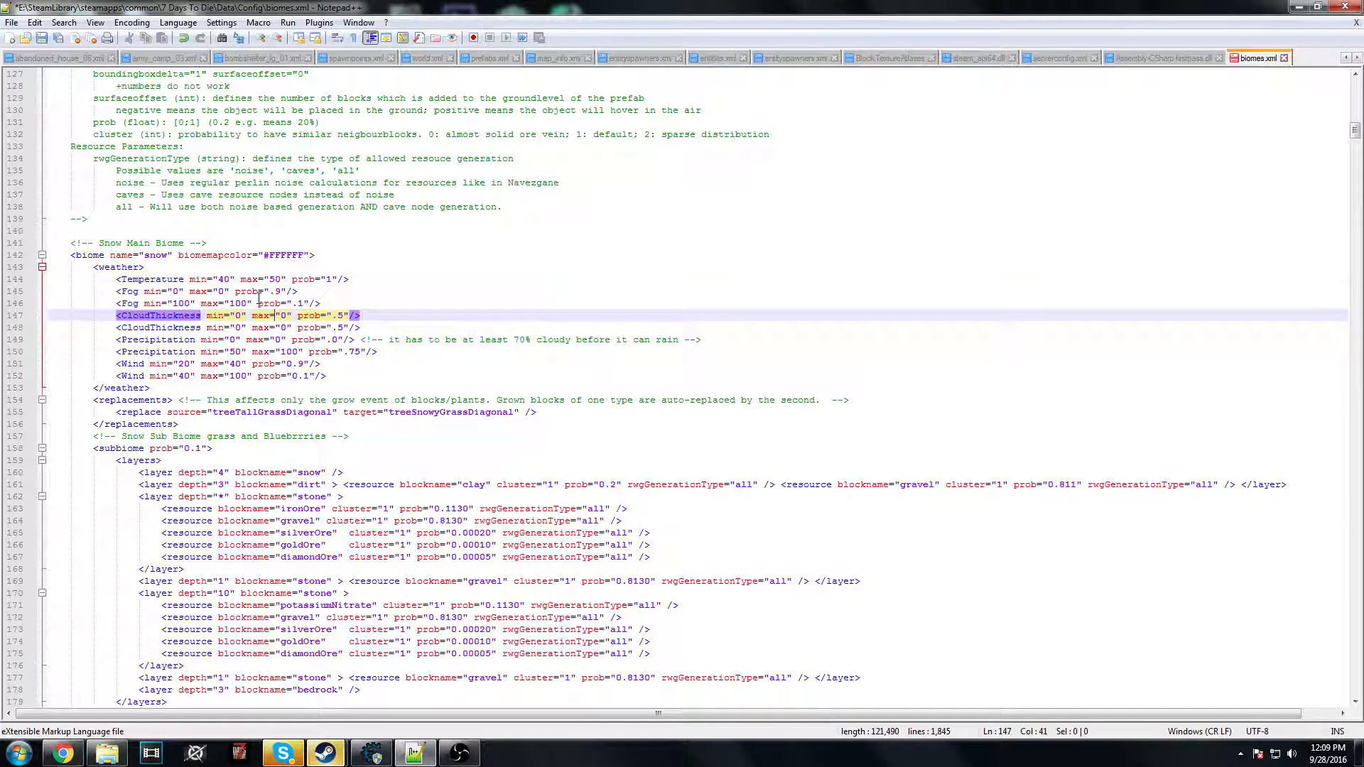
{"action": "left_click", "coordinate": [452, 340]}
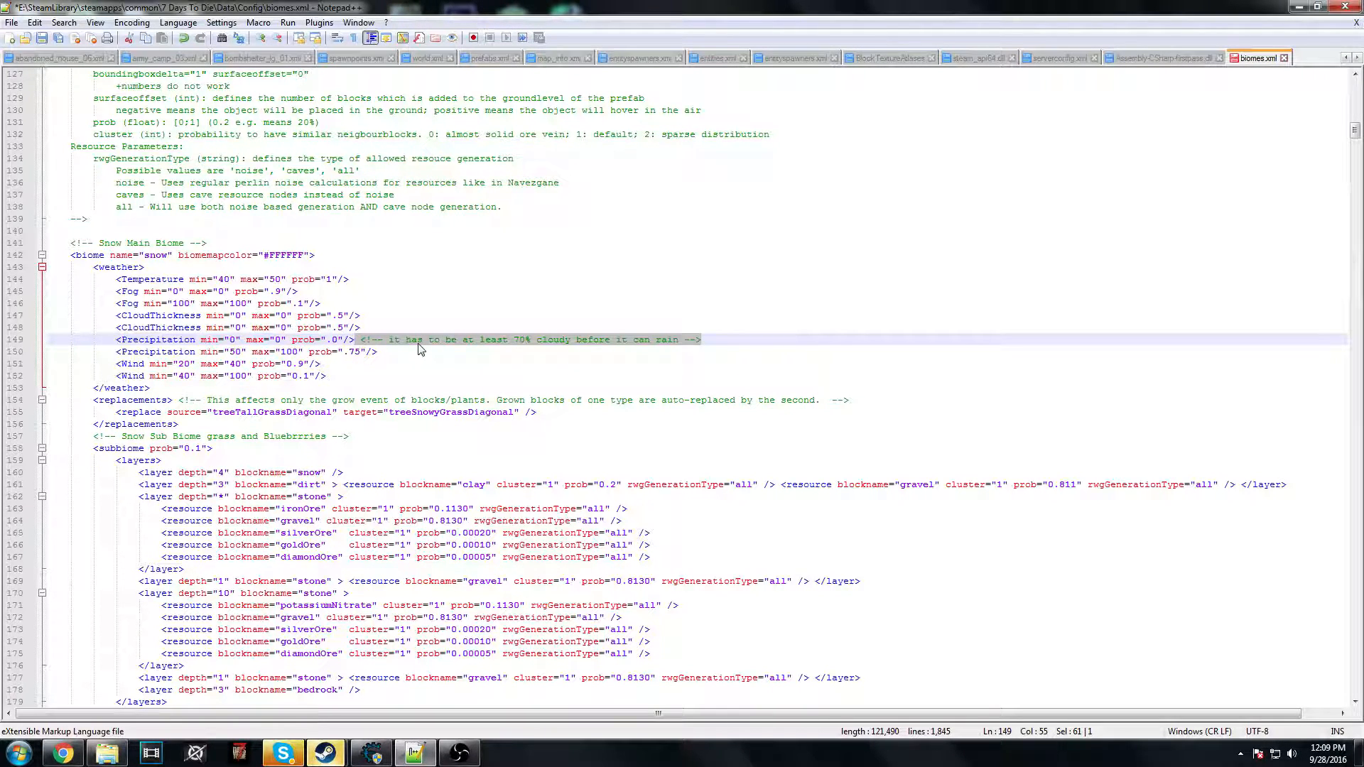
{"action": "mouse_move", "coordinate": [426, 349]}
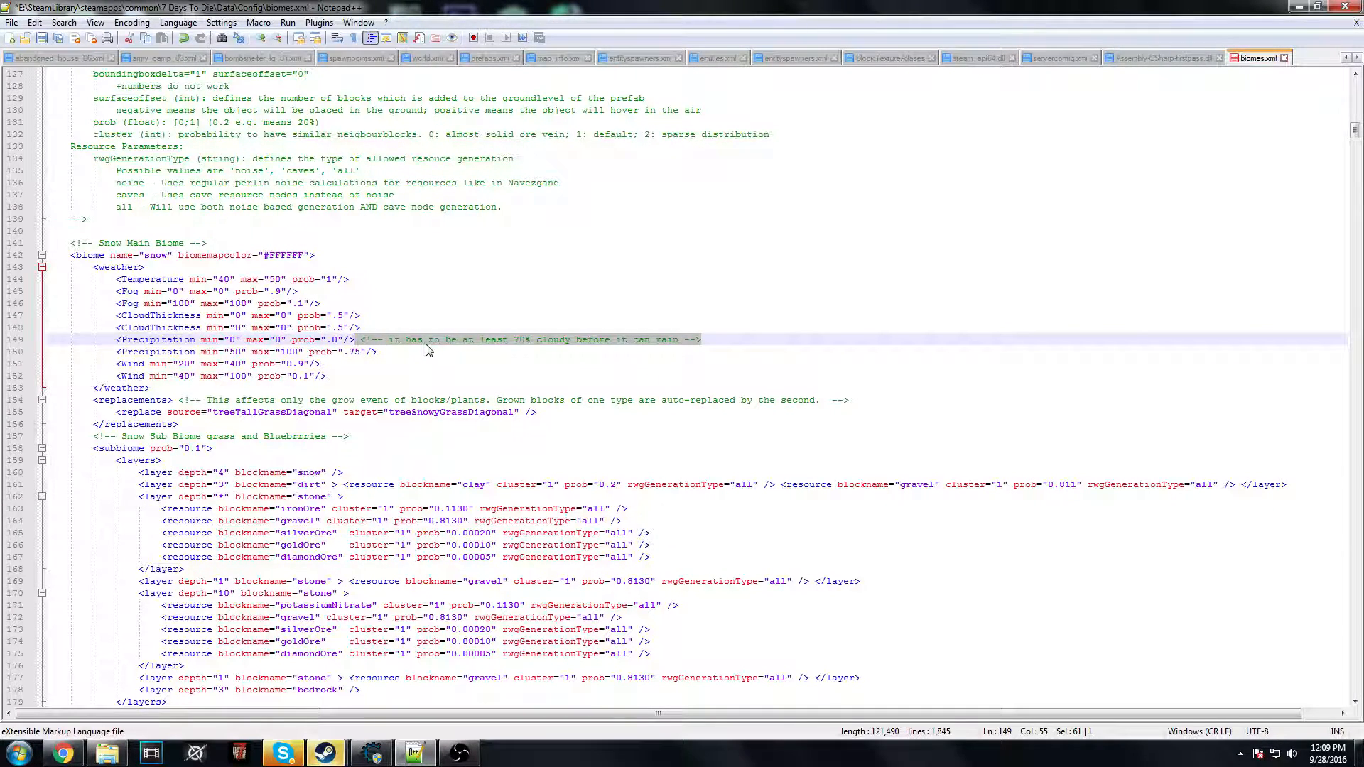
{"action": "mouse_move", "coordinate": [419, 351]}
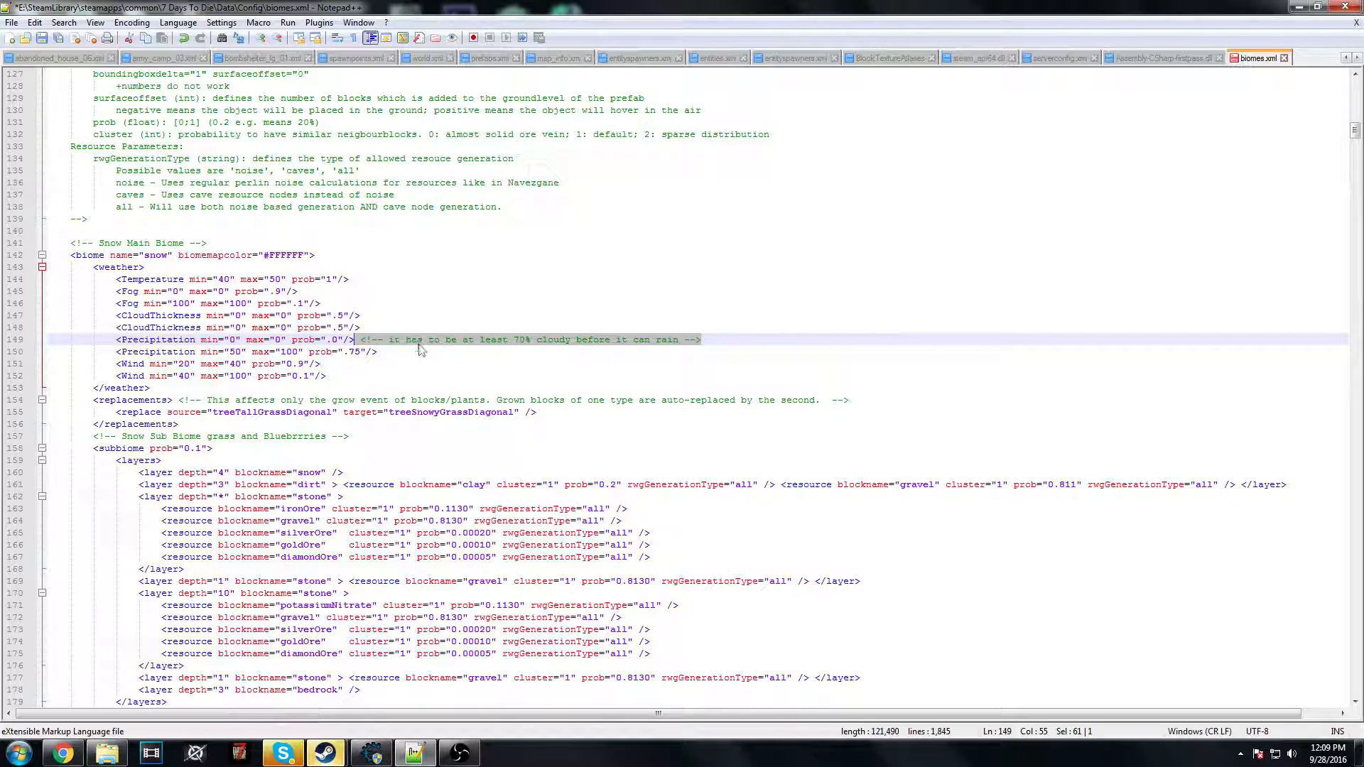
{"action": "mouse_move", "coordinate": [418, 357]}
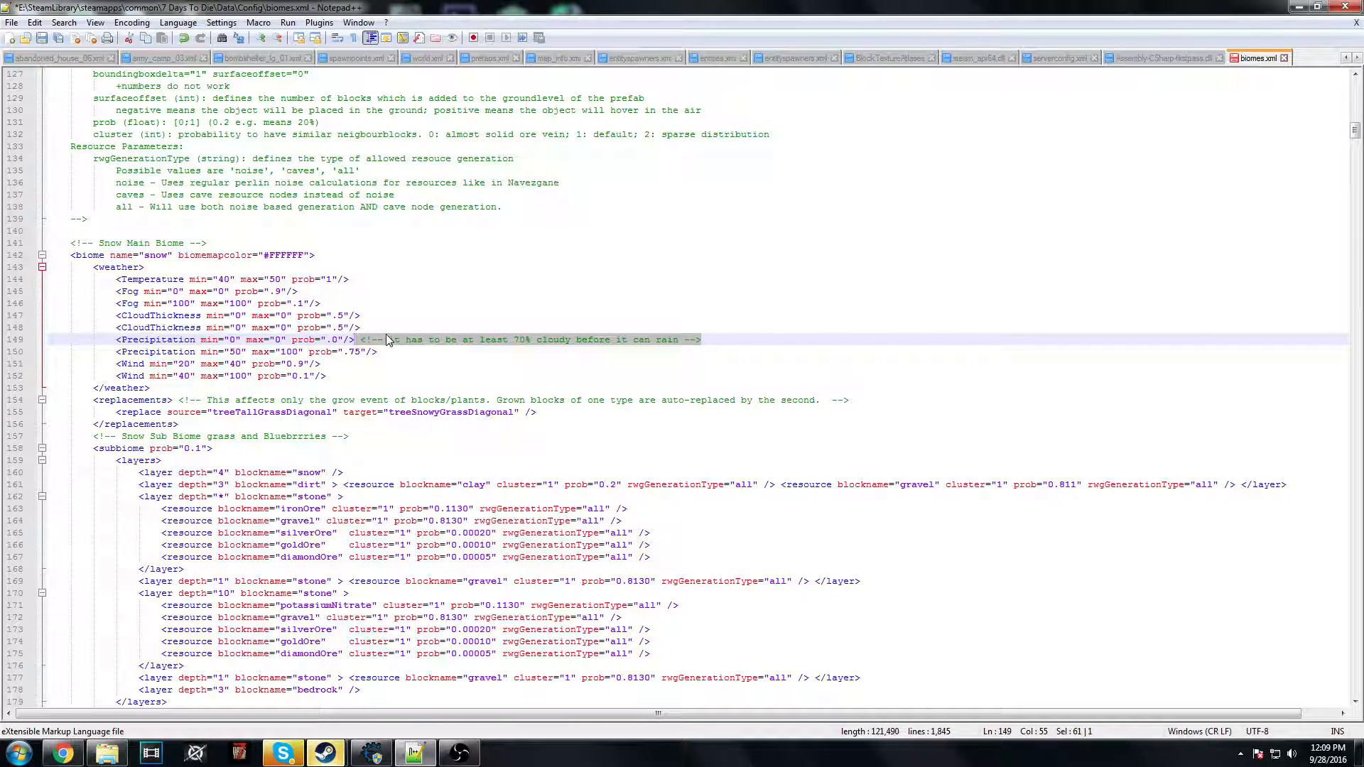
{"action": "scroll", "scroll_direction": "down", "scroll_amount": 3}
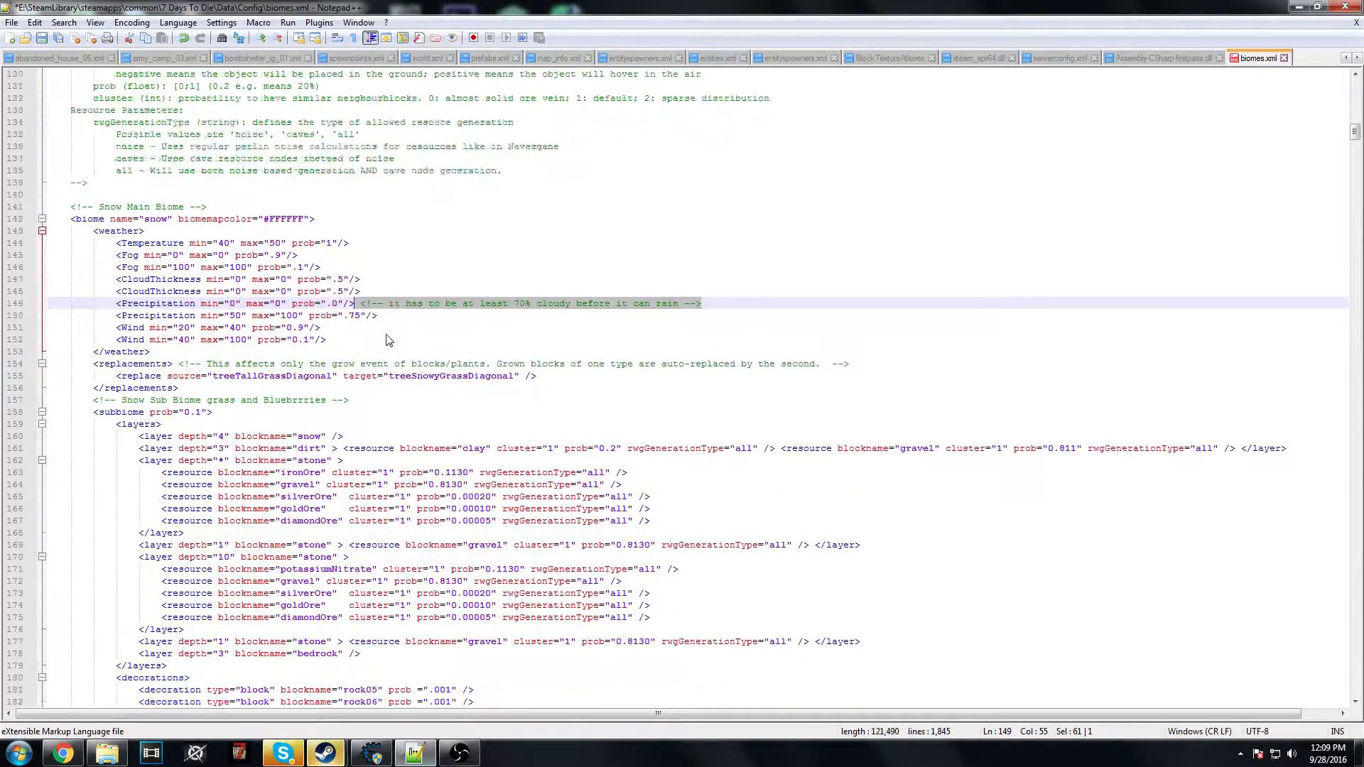
{"action": "scroll", "scroll_direction": "down", "scroll_amount": 3}
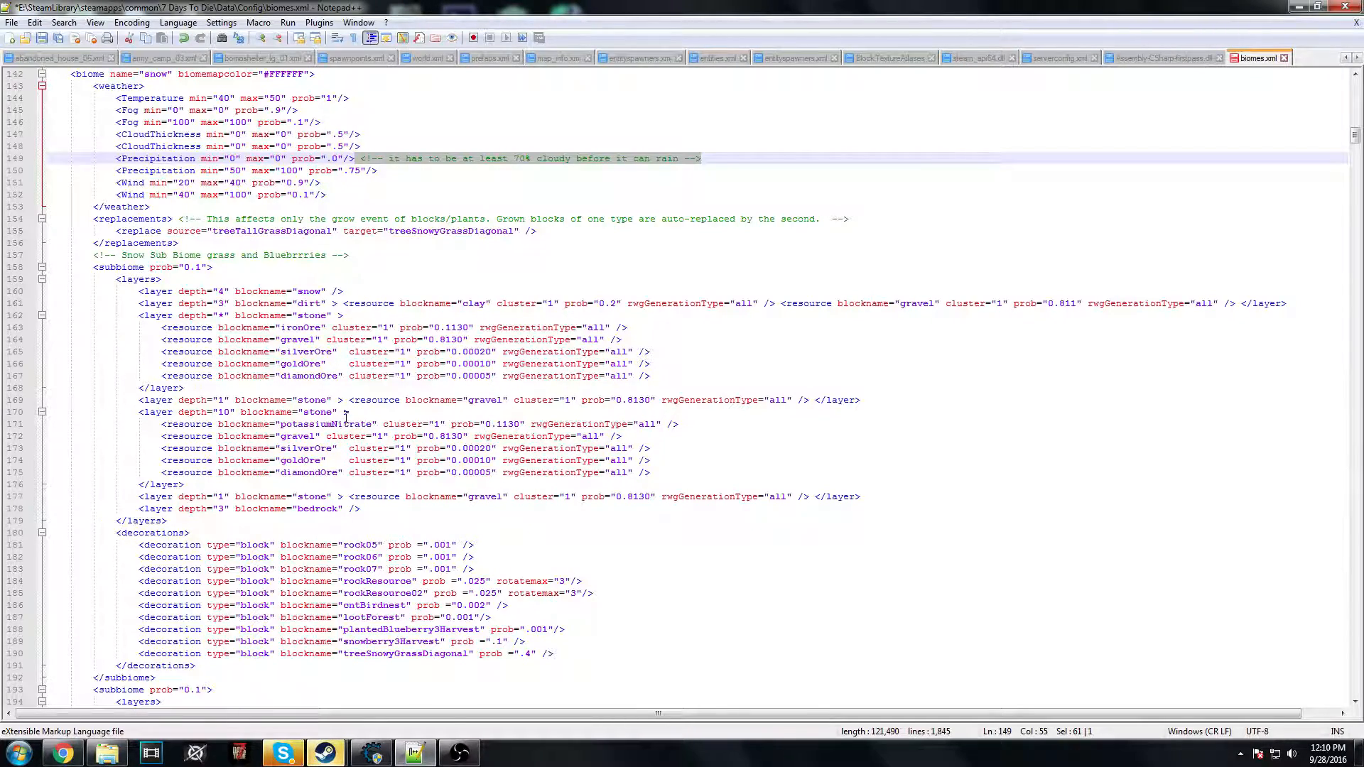
{"action": "scroll", "scroll_direction": "up", "scroll_amount": 3}
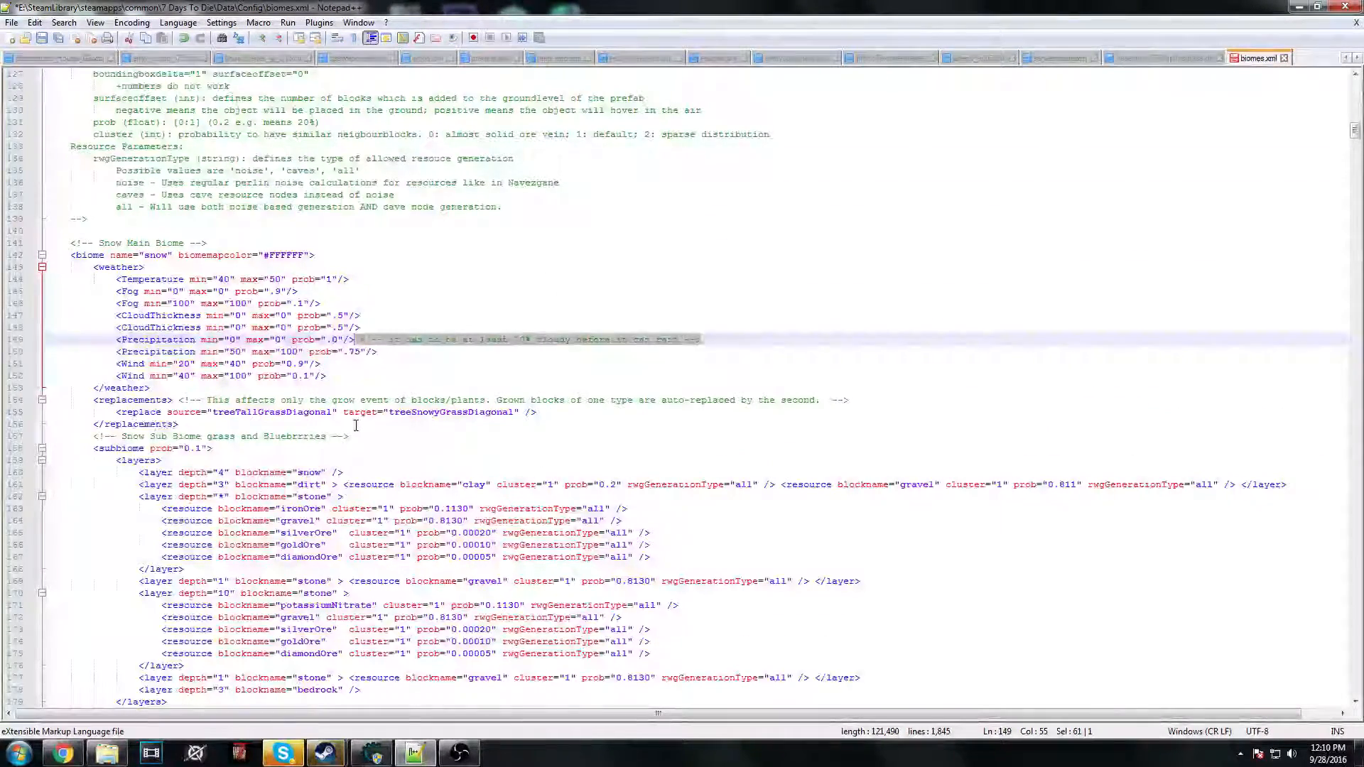
{"action": "scroll", "scroll_direction": "up", "scroll_amount": 3}
{"action": "type", "text": "forest"}
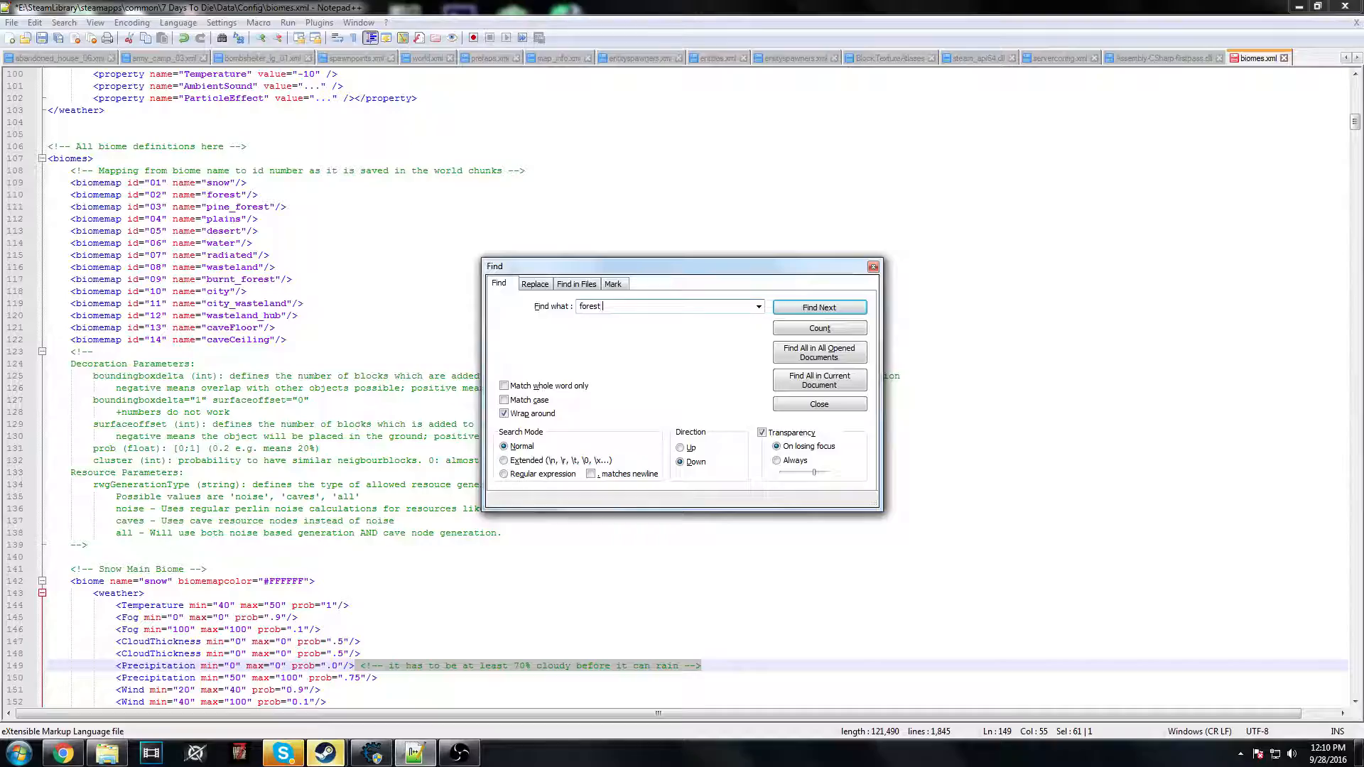
- Reach the Forest Main Biome and copy its leadOre resource line
{"action": "left_click", "coordinate": [818, 307]}
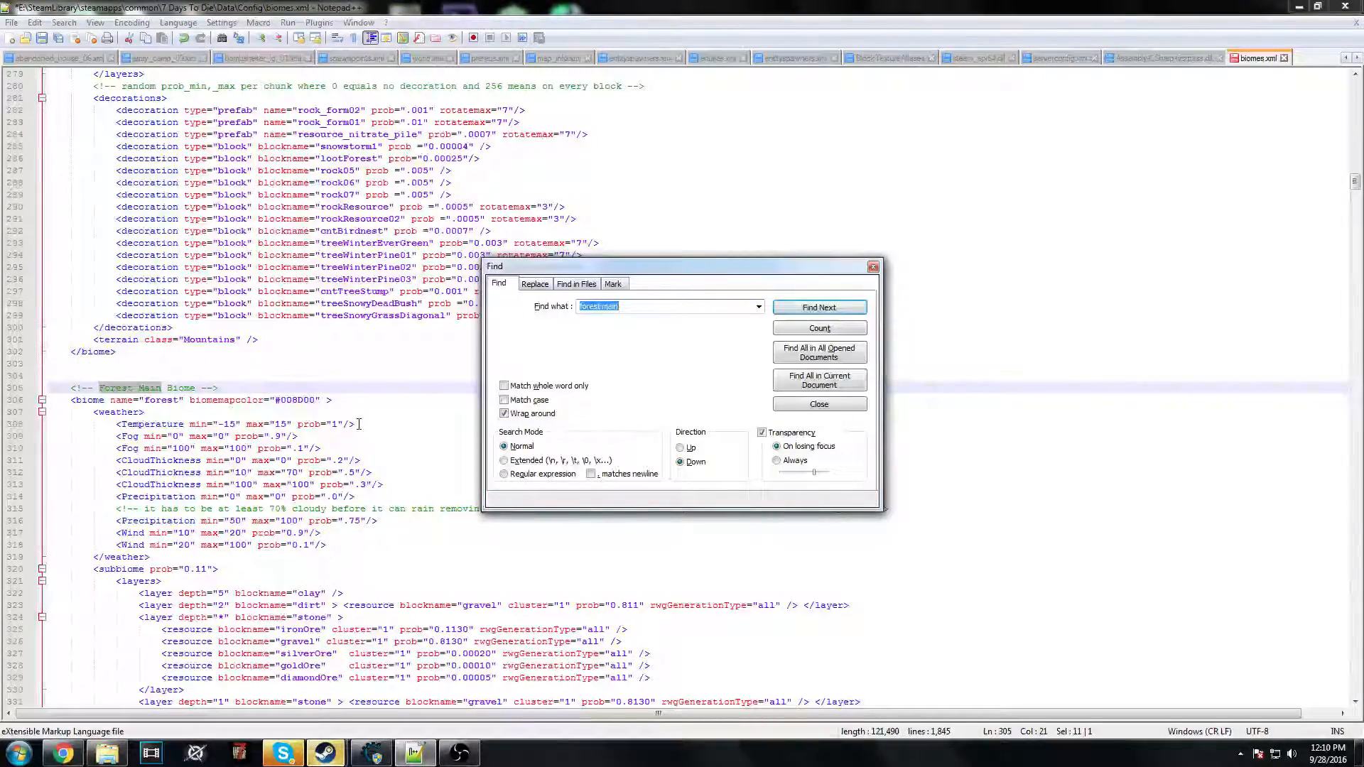
{"action": "left_click", "coordinate": [817, 403]}
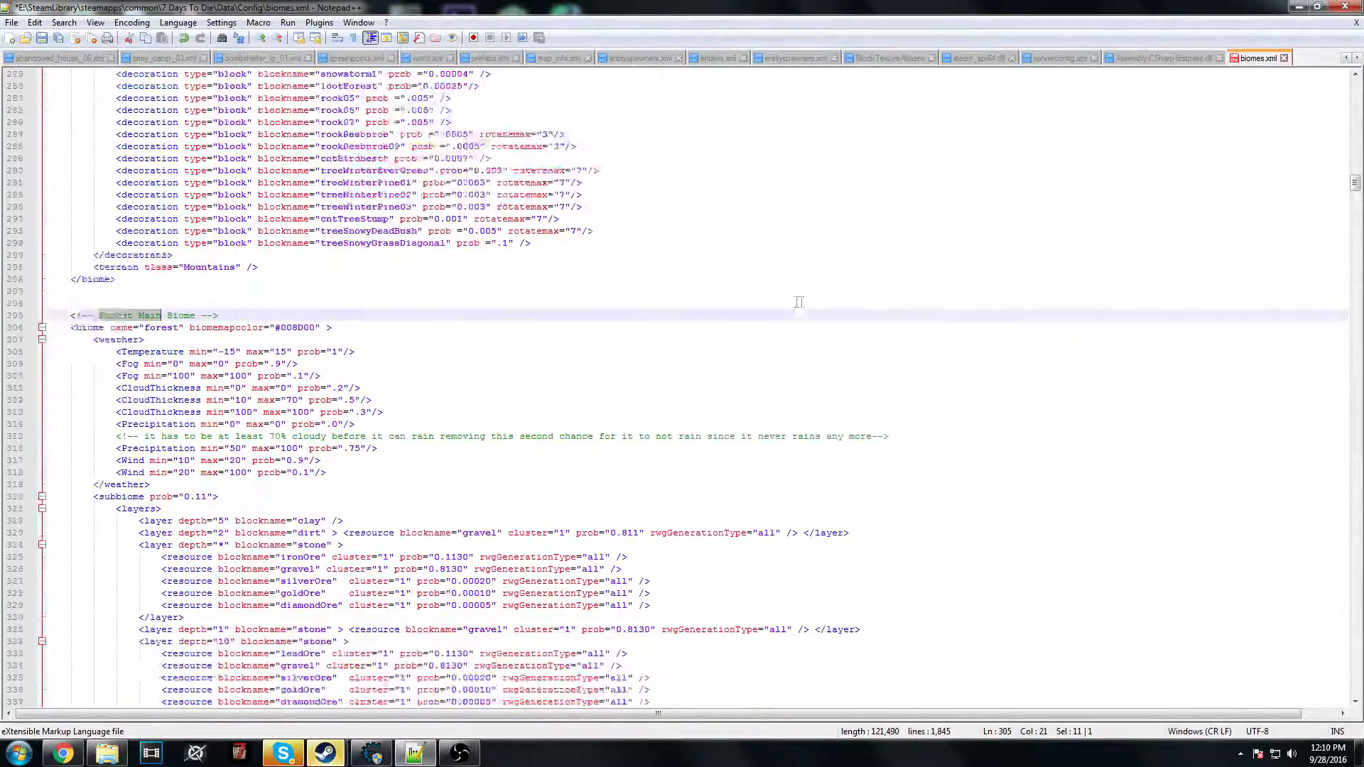
{"action": "scroll", "scroll_direction": "down", "scroll_amount": 3}
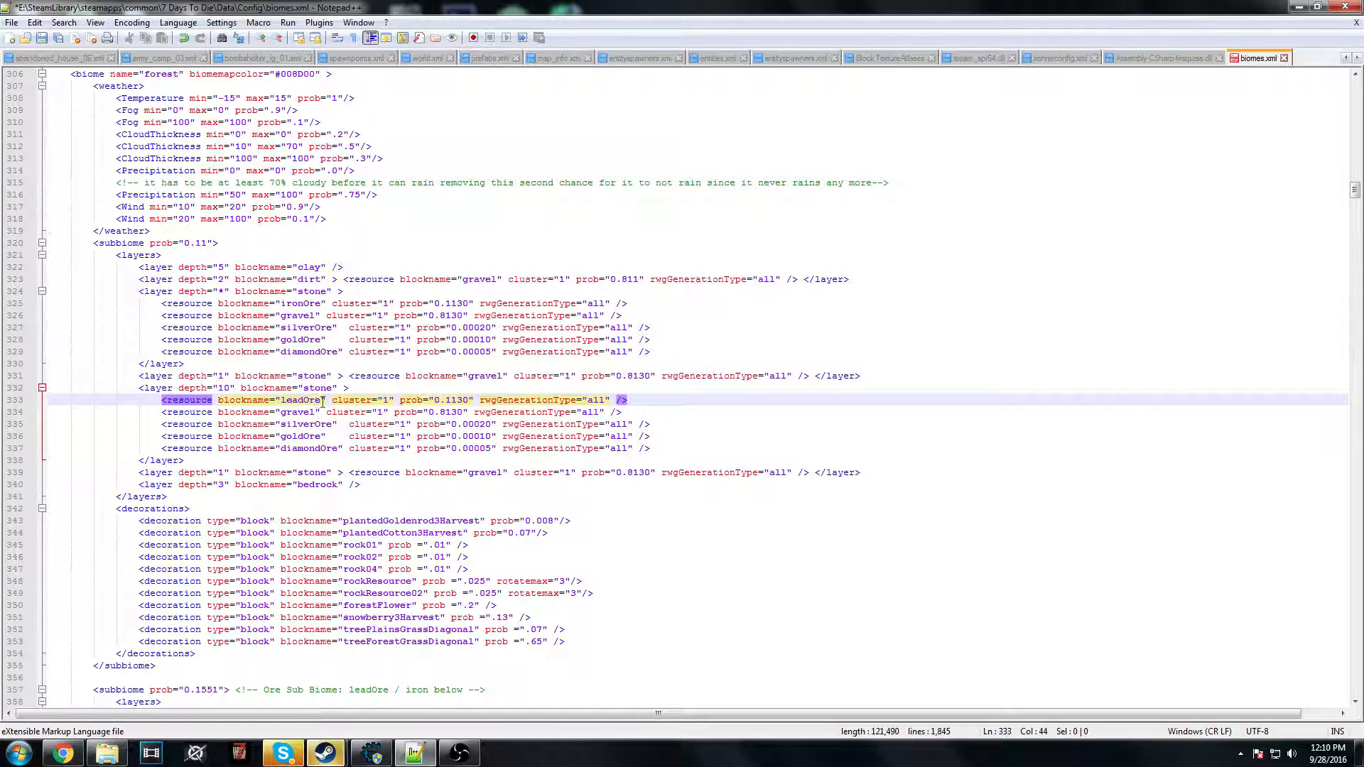
{"action": "mouse_move", "coordinate": [414, 387]}
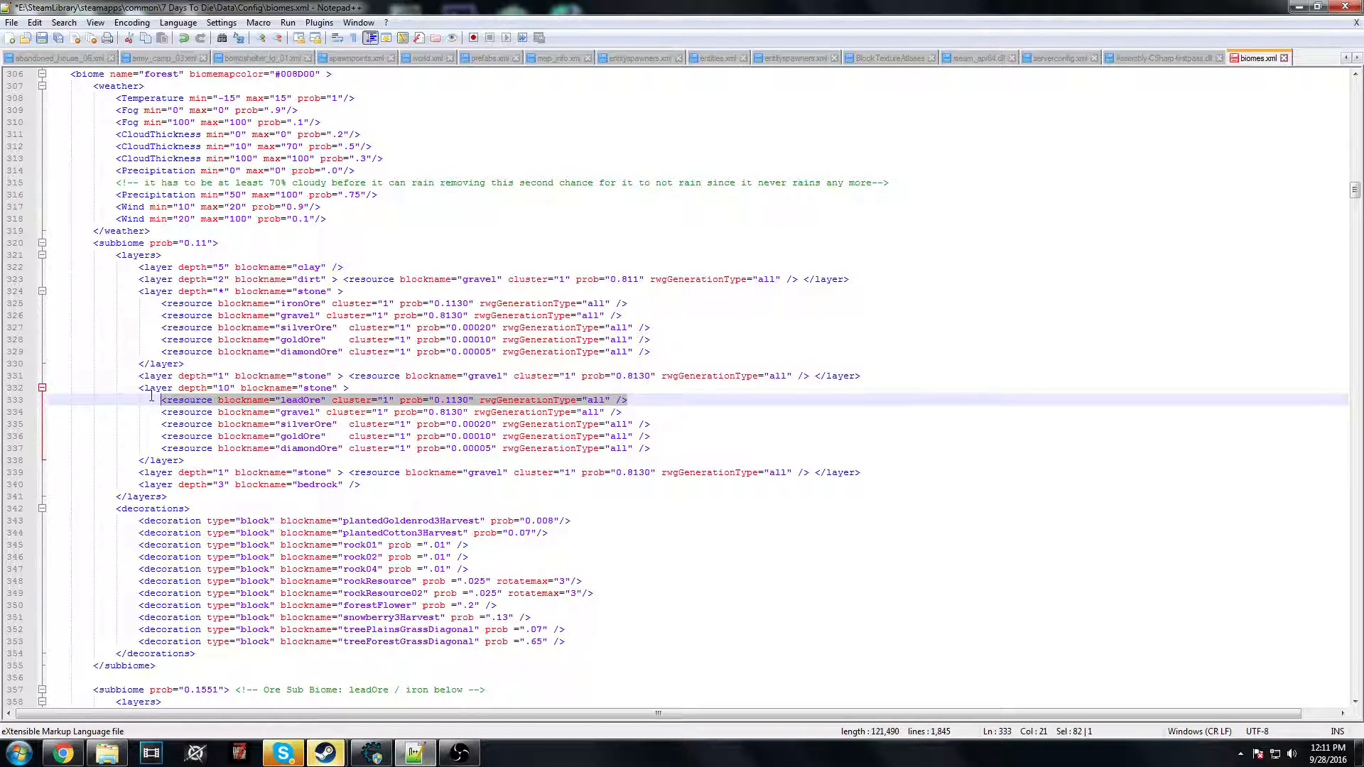
{"action": "right_click", "coordinate": [261, 400]}
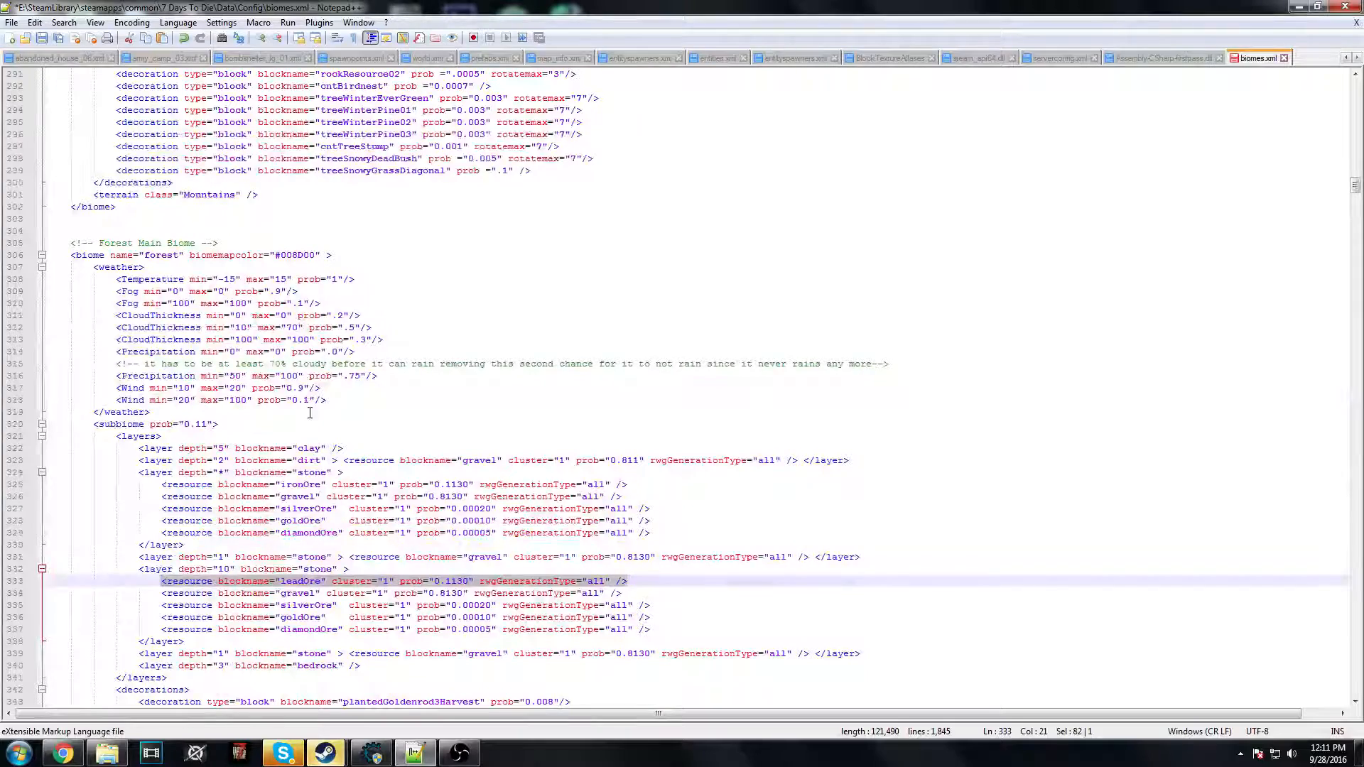
{"action": "key", "text": "ctrl+f"}
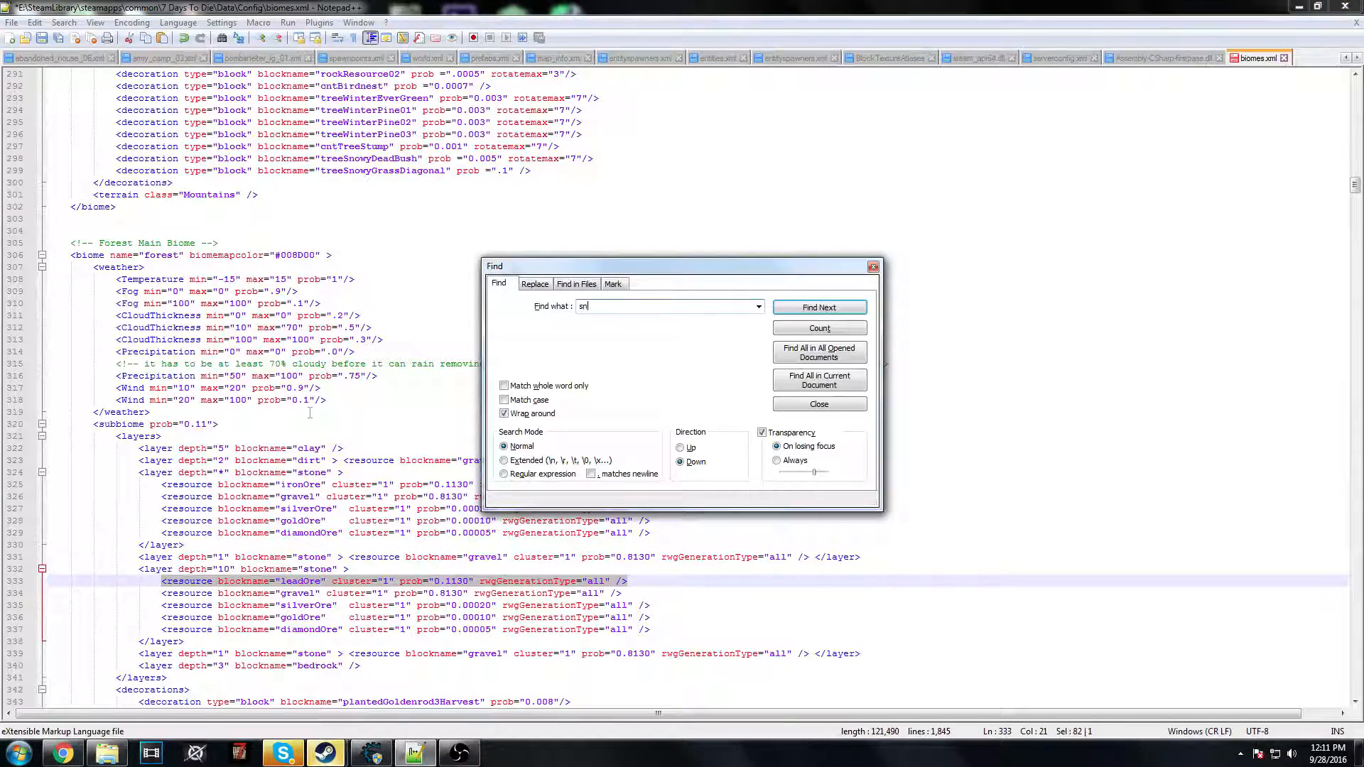
- Return to Snow Main Biome and add a leadOre line with probability 0.1130
{"action": "left_click", "coordinate": [817, 307]}
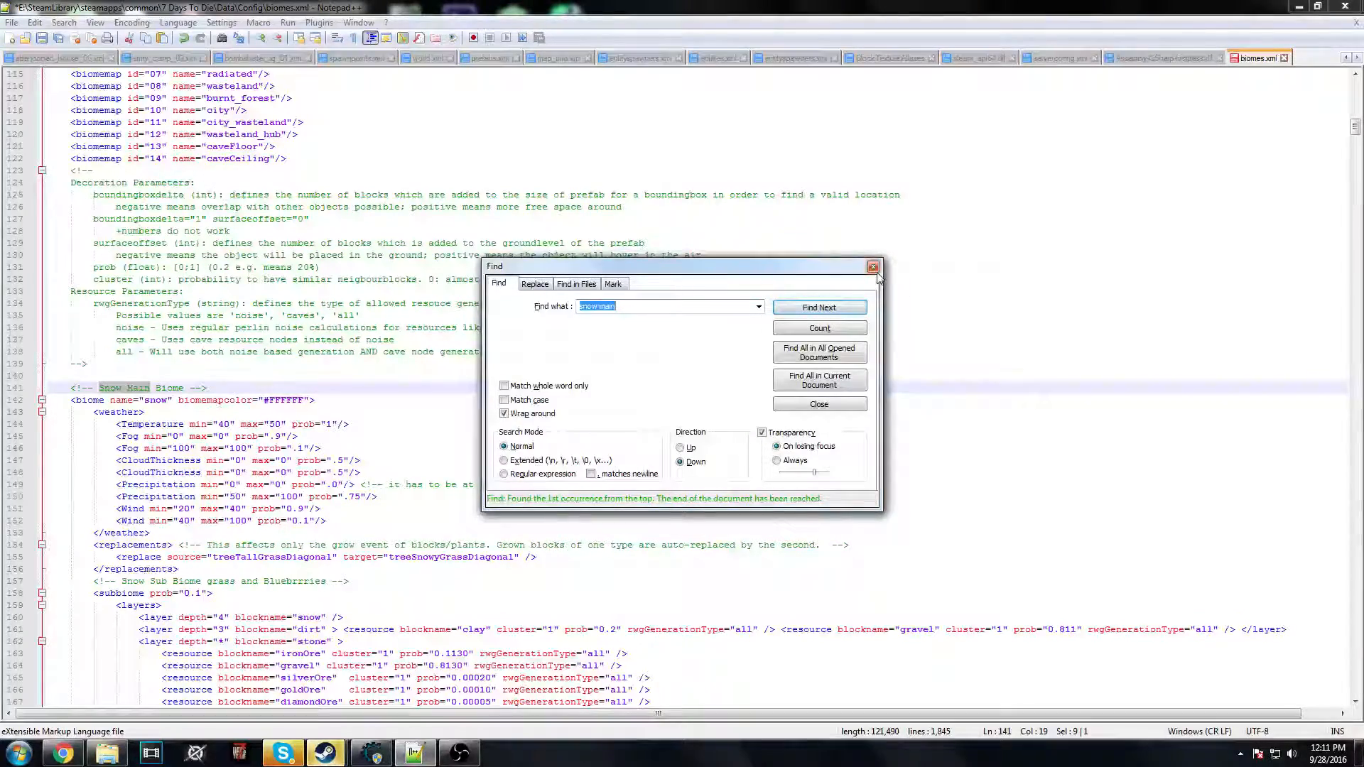
{"action": "left_click", "coordinate": [873, 266]}
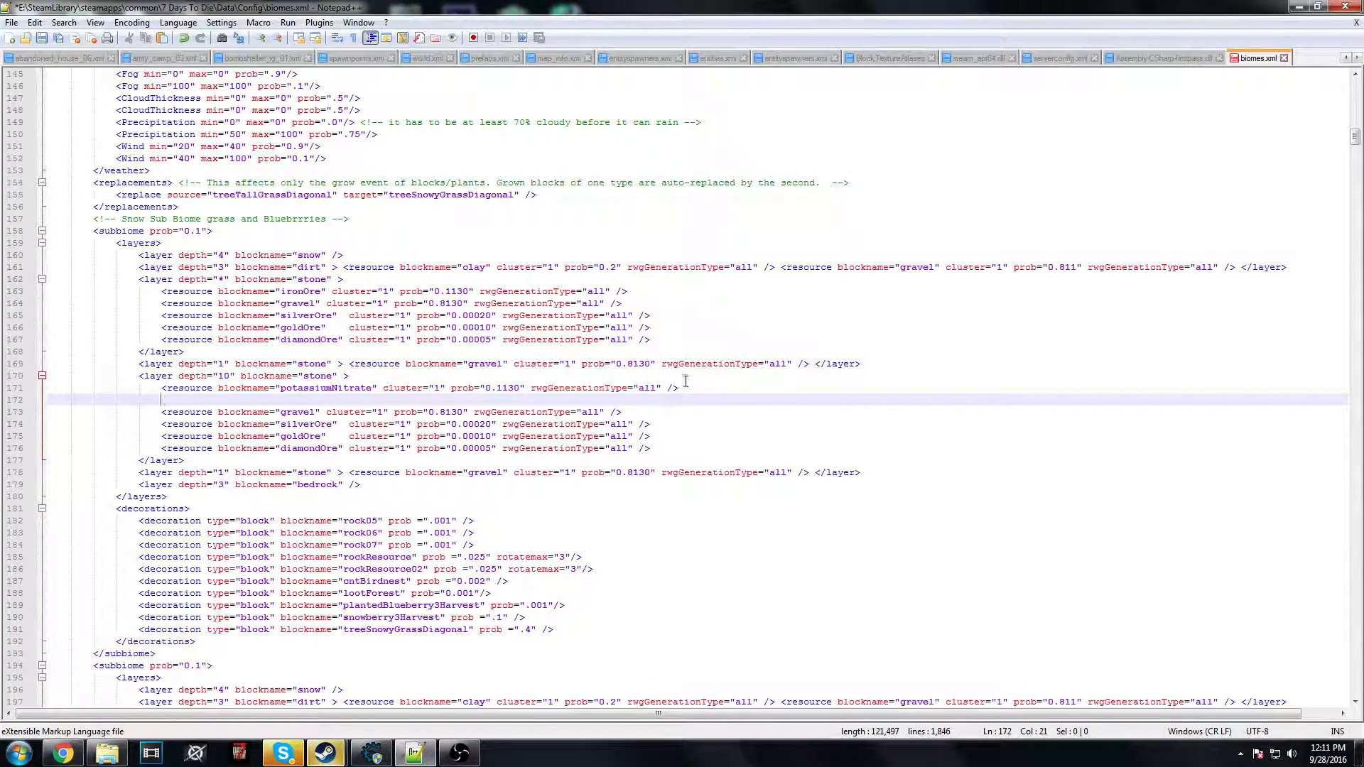
{"action": "type", "text": "<resource blockname=\"leadOre\" cluster=\"1\" prob=\"0.1130\" rwgGenerationType=\"all\" />"}
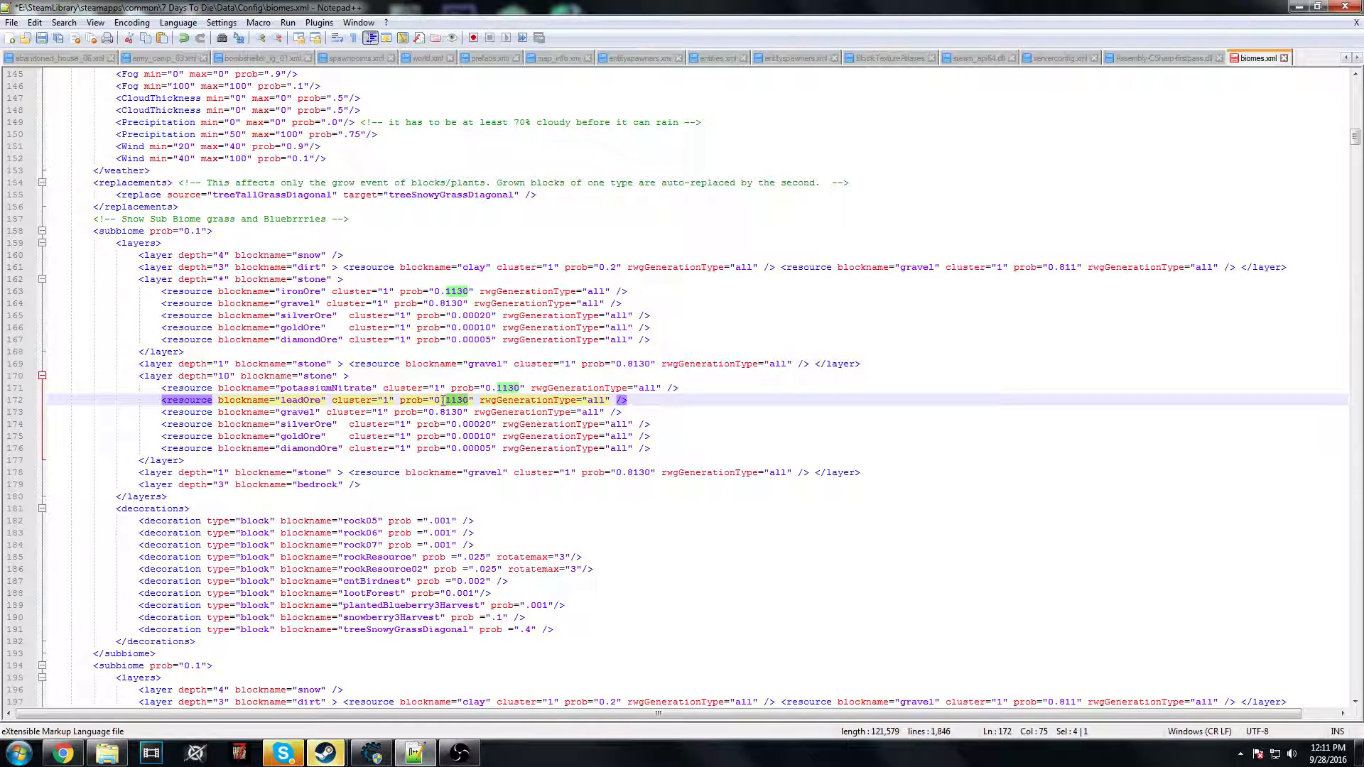
{"action": "key", "text": "Delete"}
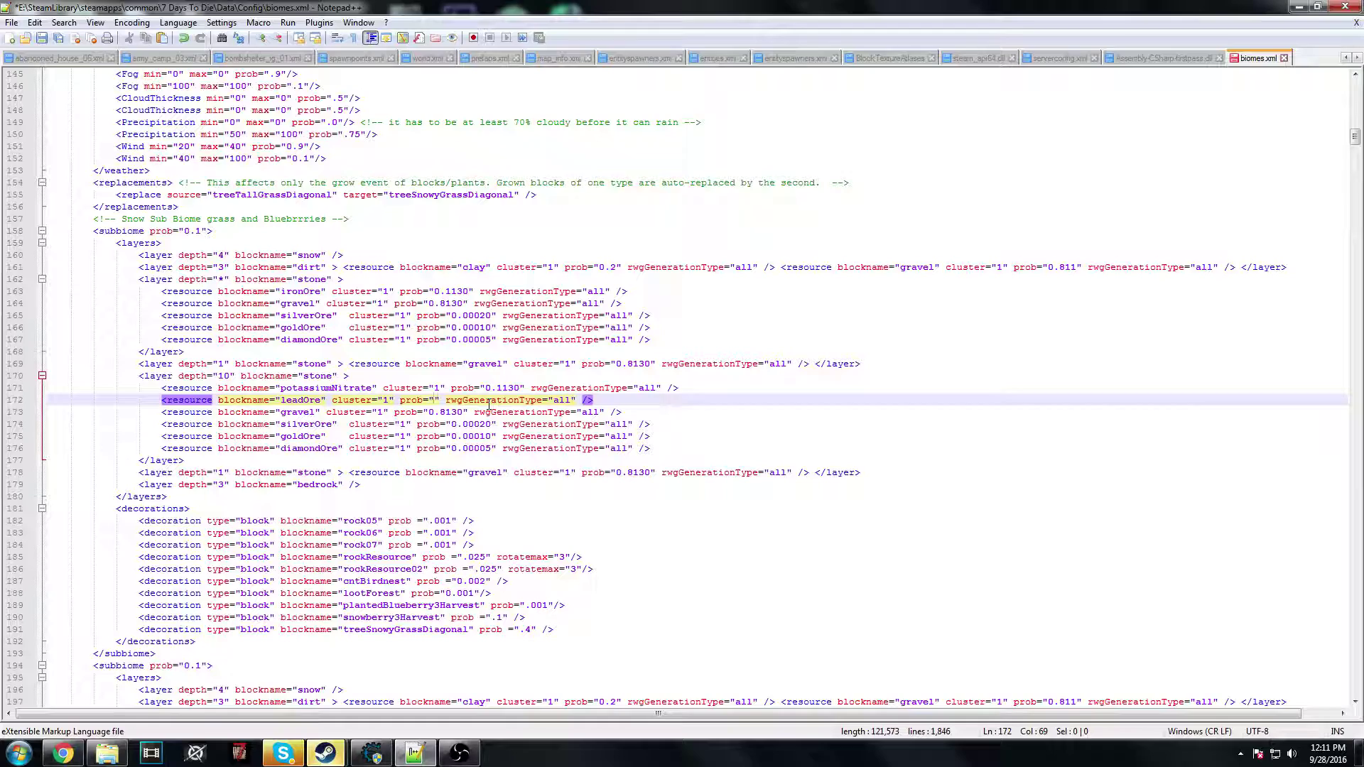
{"action": "type", "text": "97"}
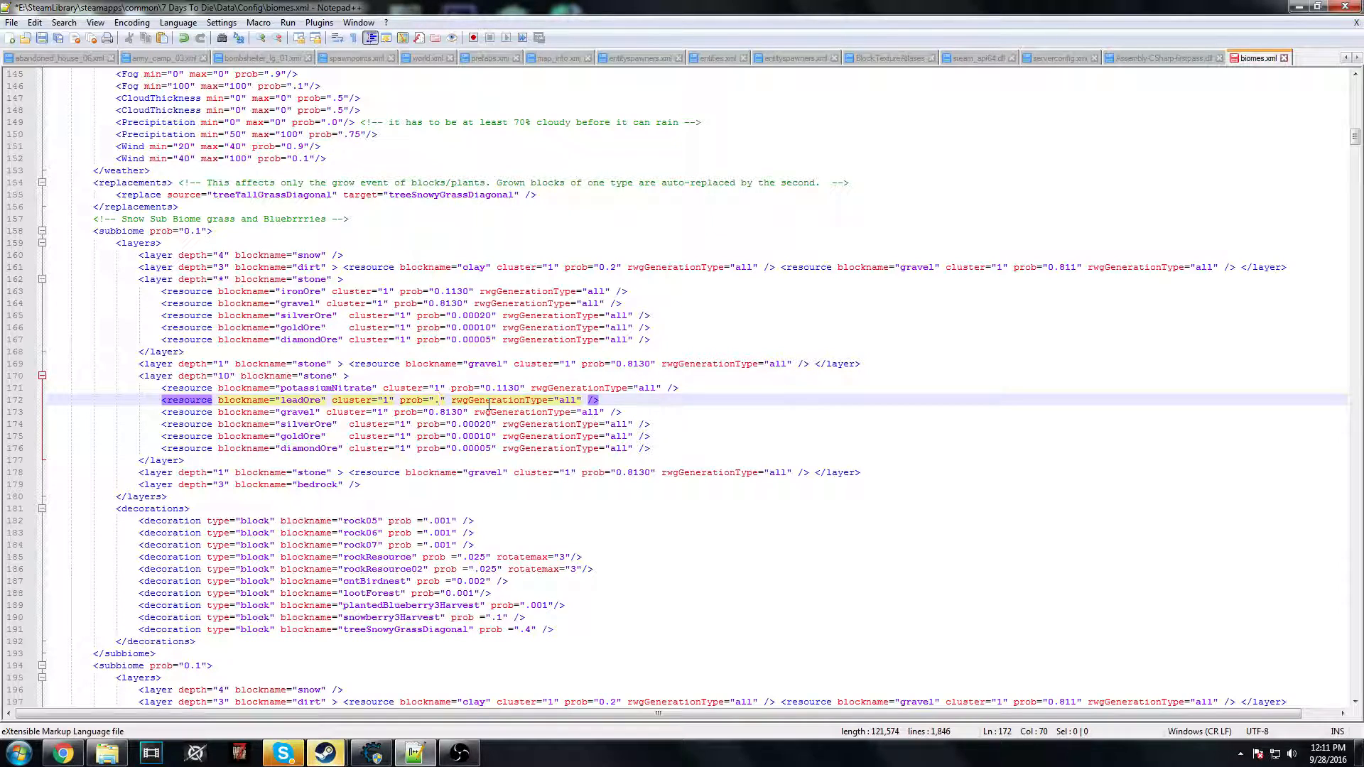
{"action": "type", "text": "2"}
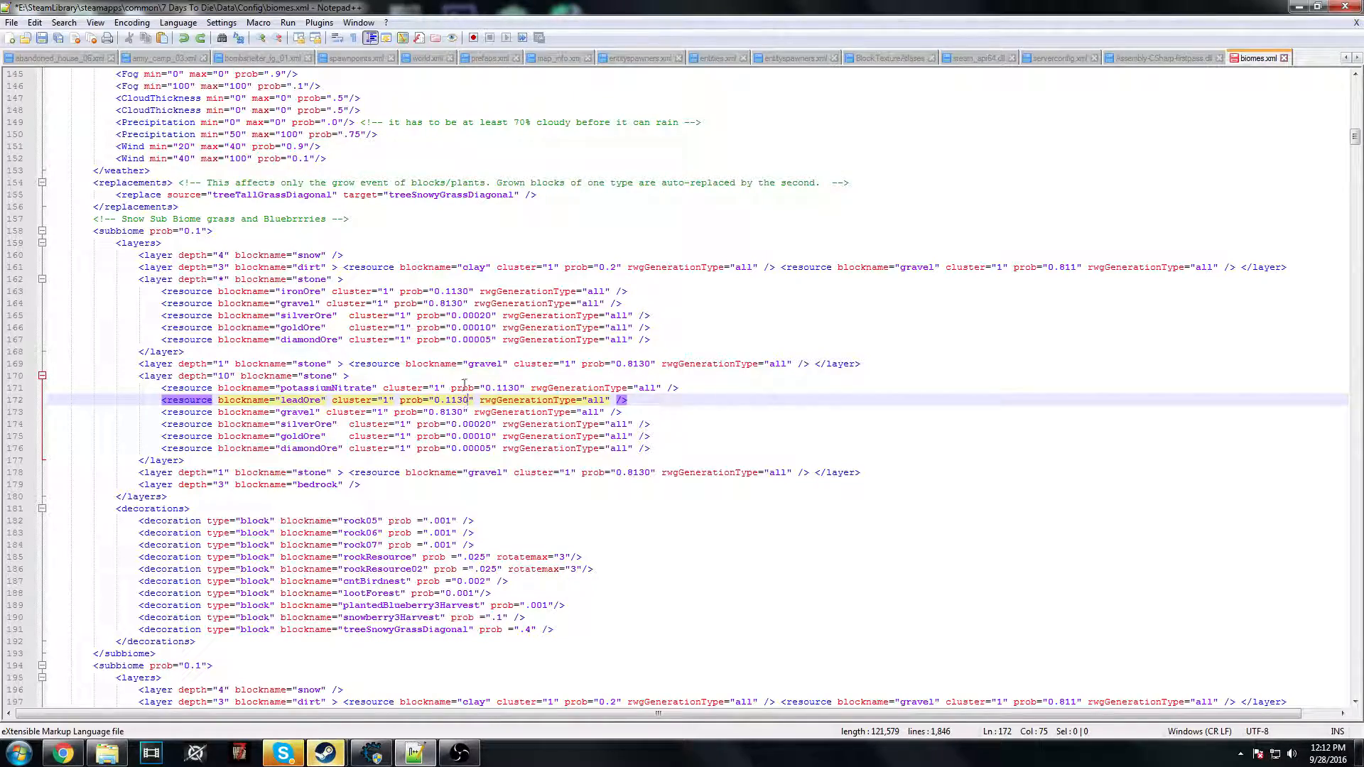
{"action": "scroll", "scroll_direction": "down", "scroll_amount": 3}
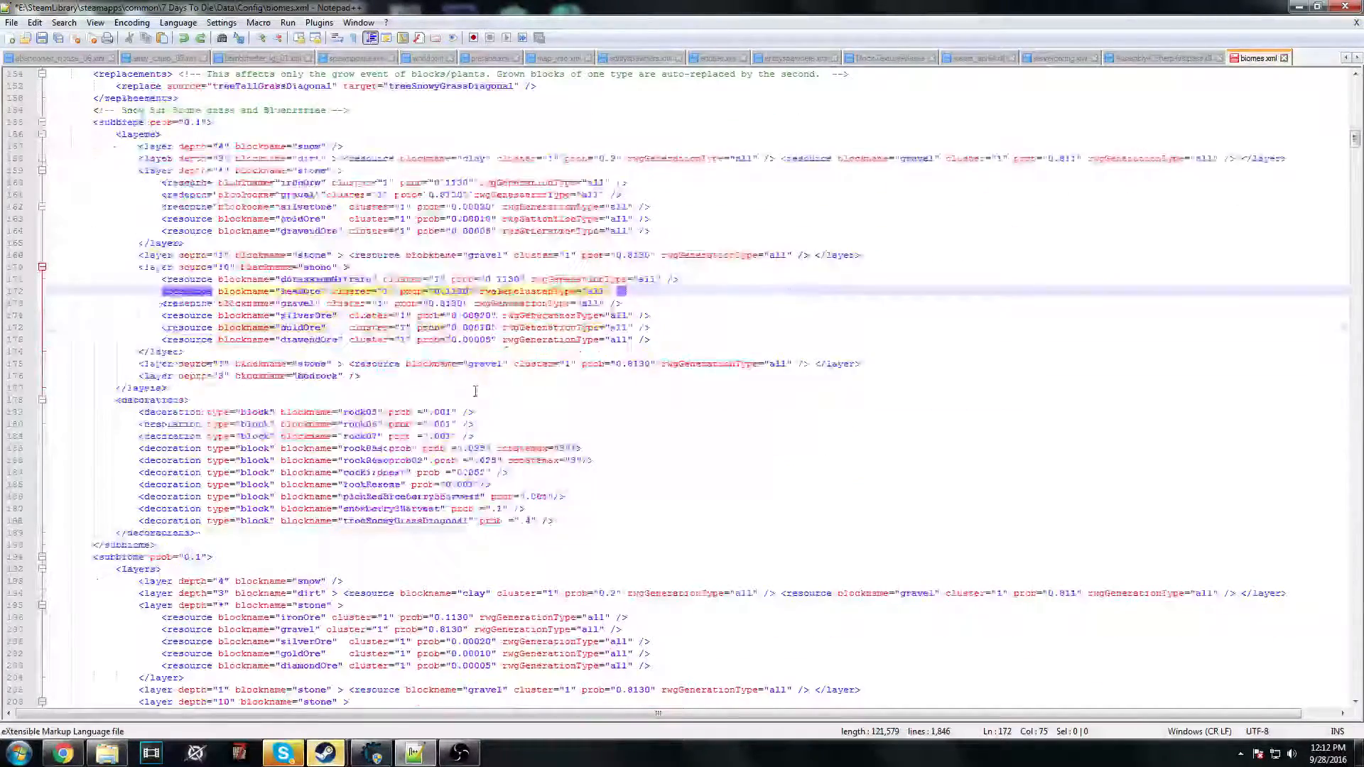
{"action": "scroll", "scroll_direction": "up", "scroll_amount": 3}
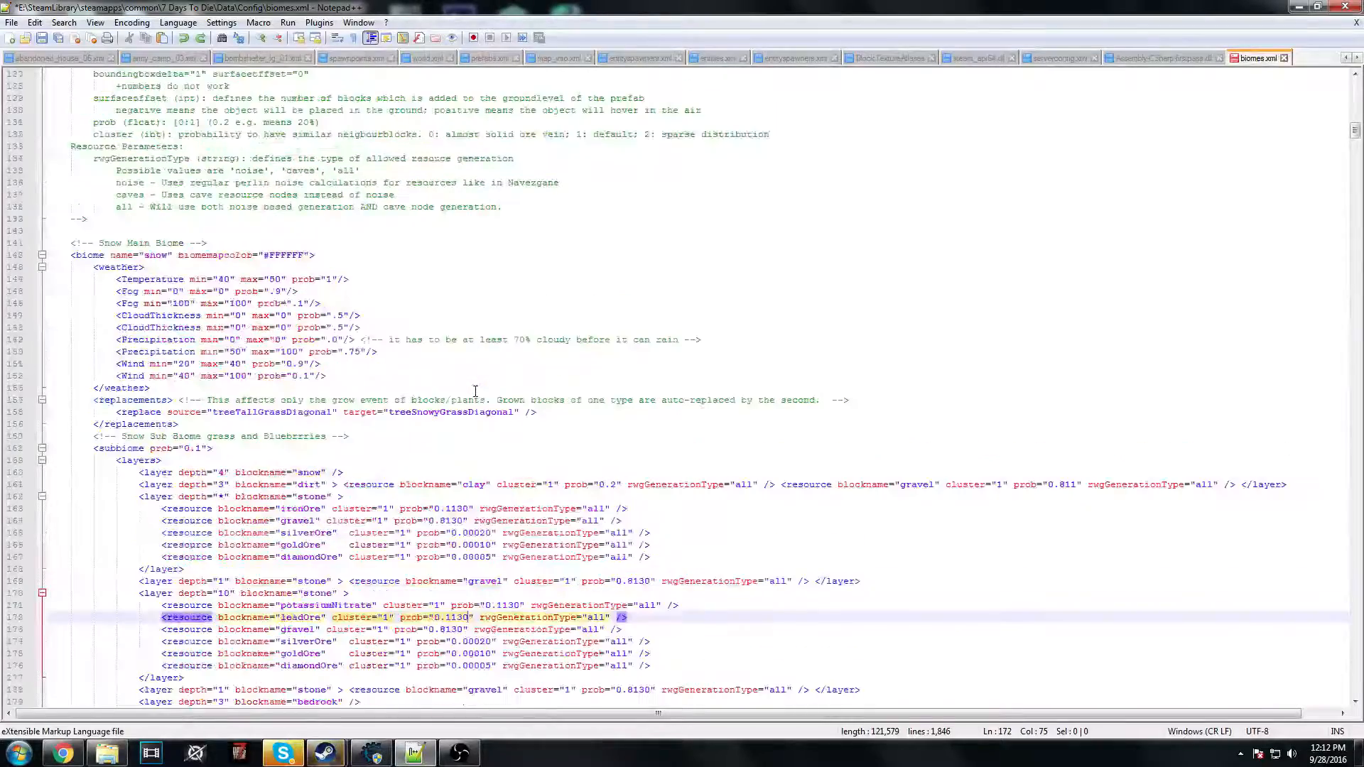
{"action": "scroll", "scroll_direction": "up", "scroll_amount": 3}
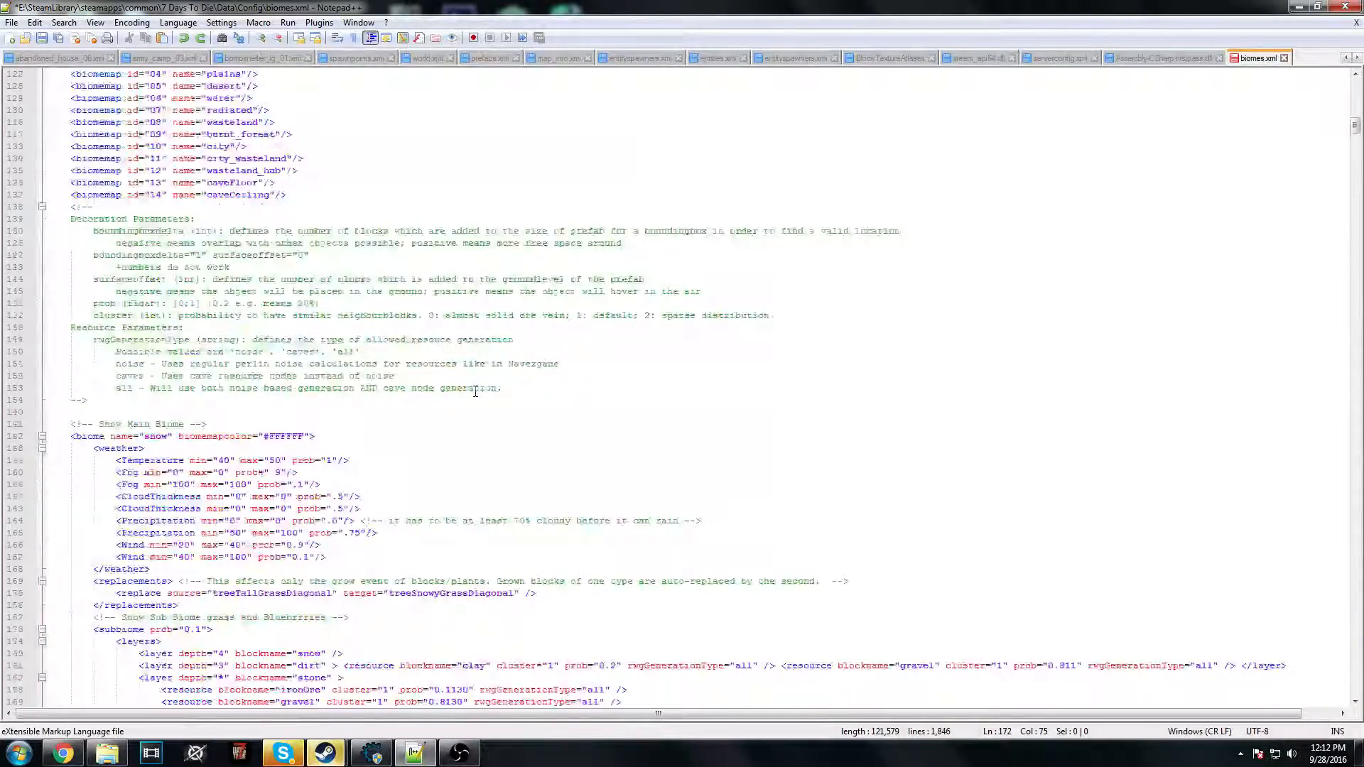
{"action": "scroll", "scroll_direction": "up", "scroll_amount": 3}
{"action": "type", "text": "des"}
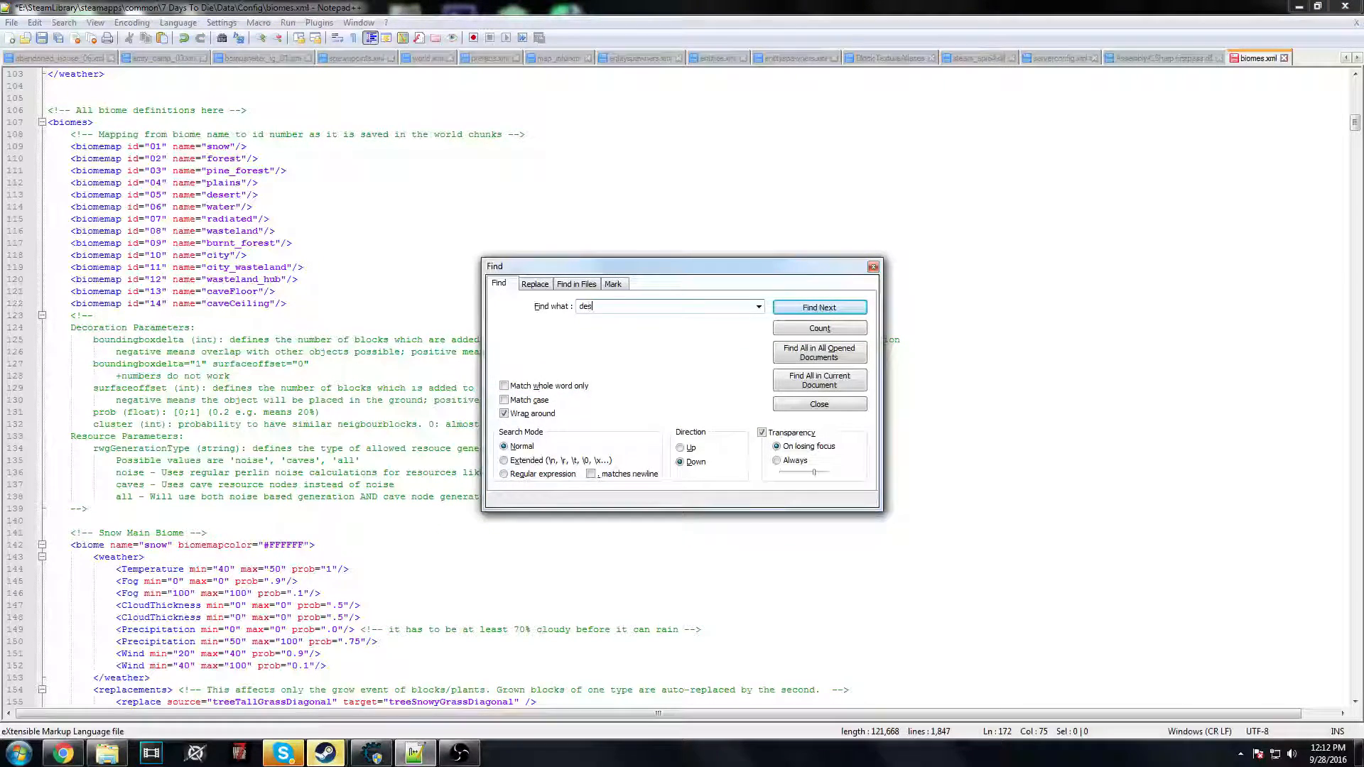
- Find the Desert Main Biome section and scroll through its sub-biome resources
{"action": "type", "text": "ert main"}
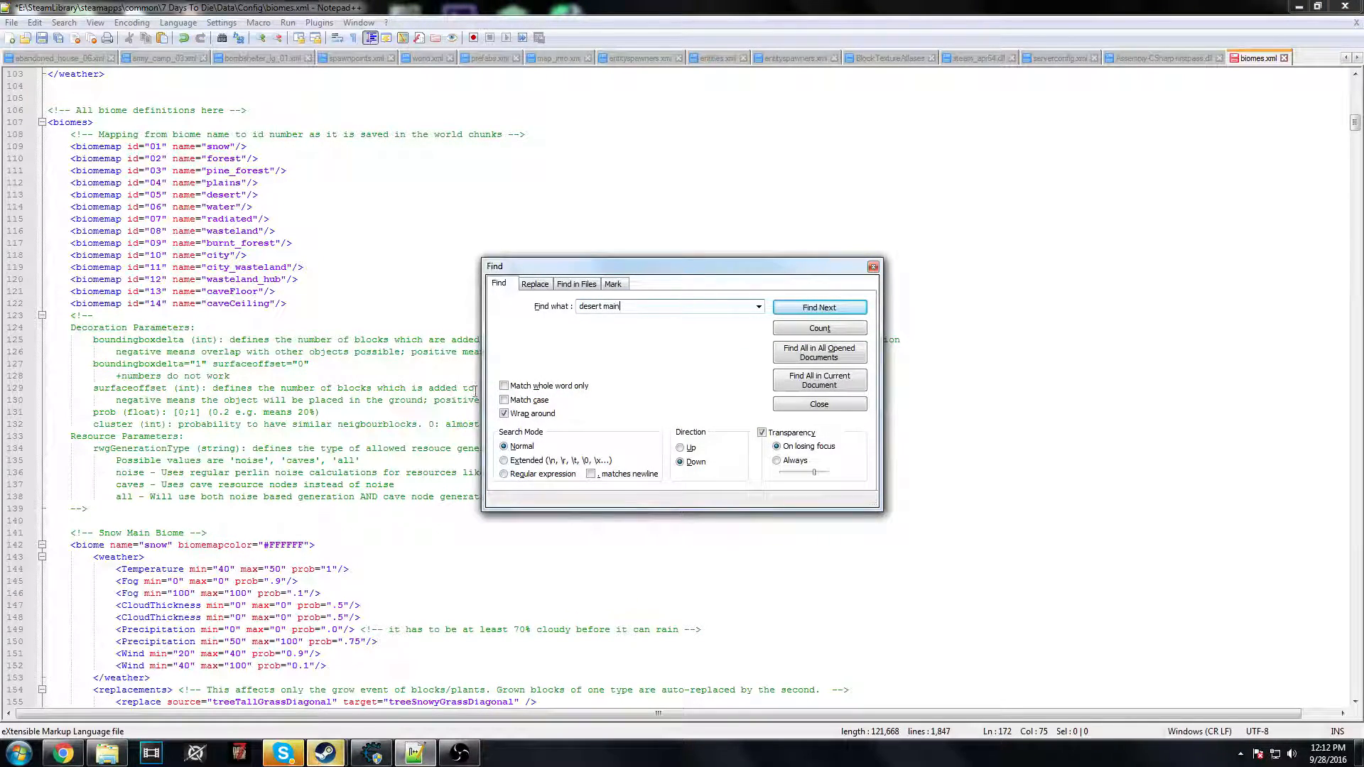
{"action": "left_click", "coordinate": [817, 307]}
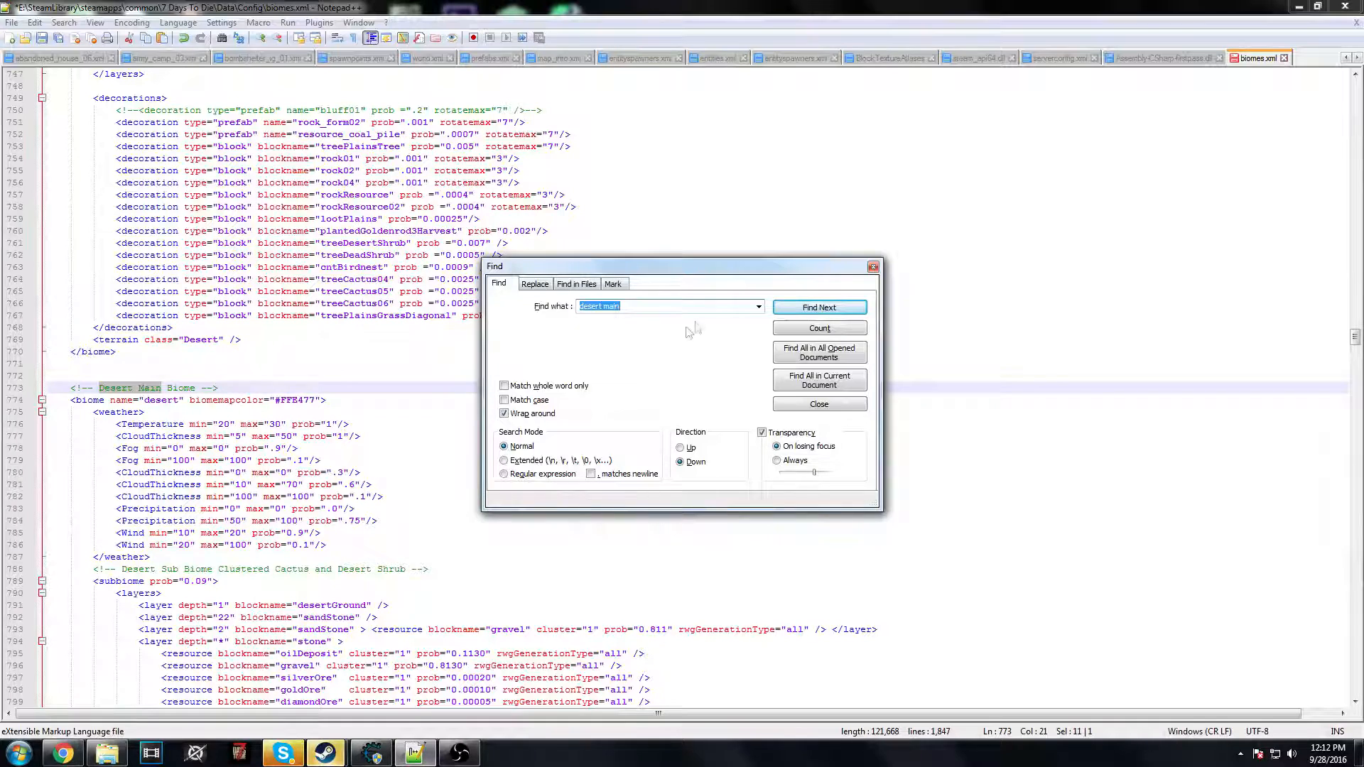
{"action": "left_click", "coordinate": [818, 404]}
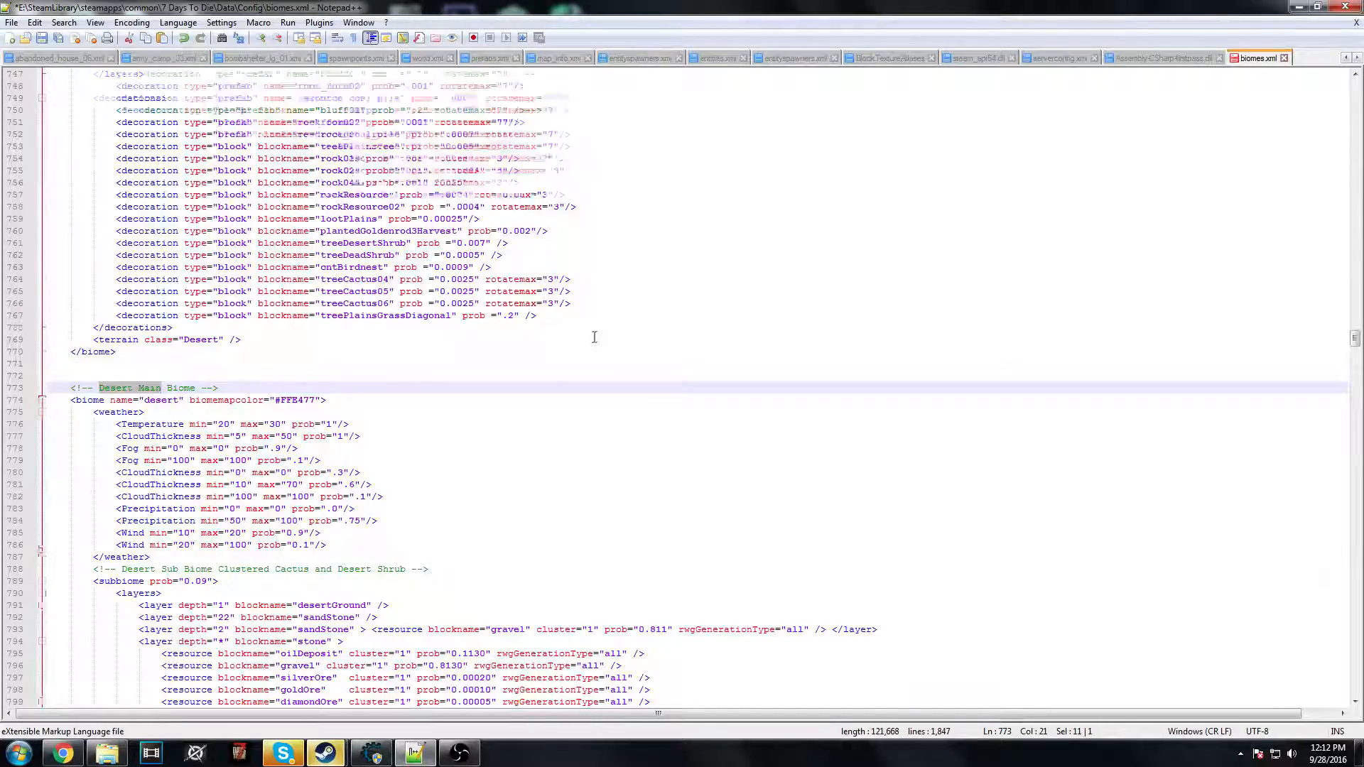
{"action": "scroll", "scroll_direction": "down", "scroll_amount": 3}
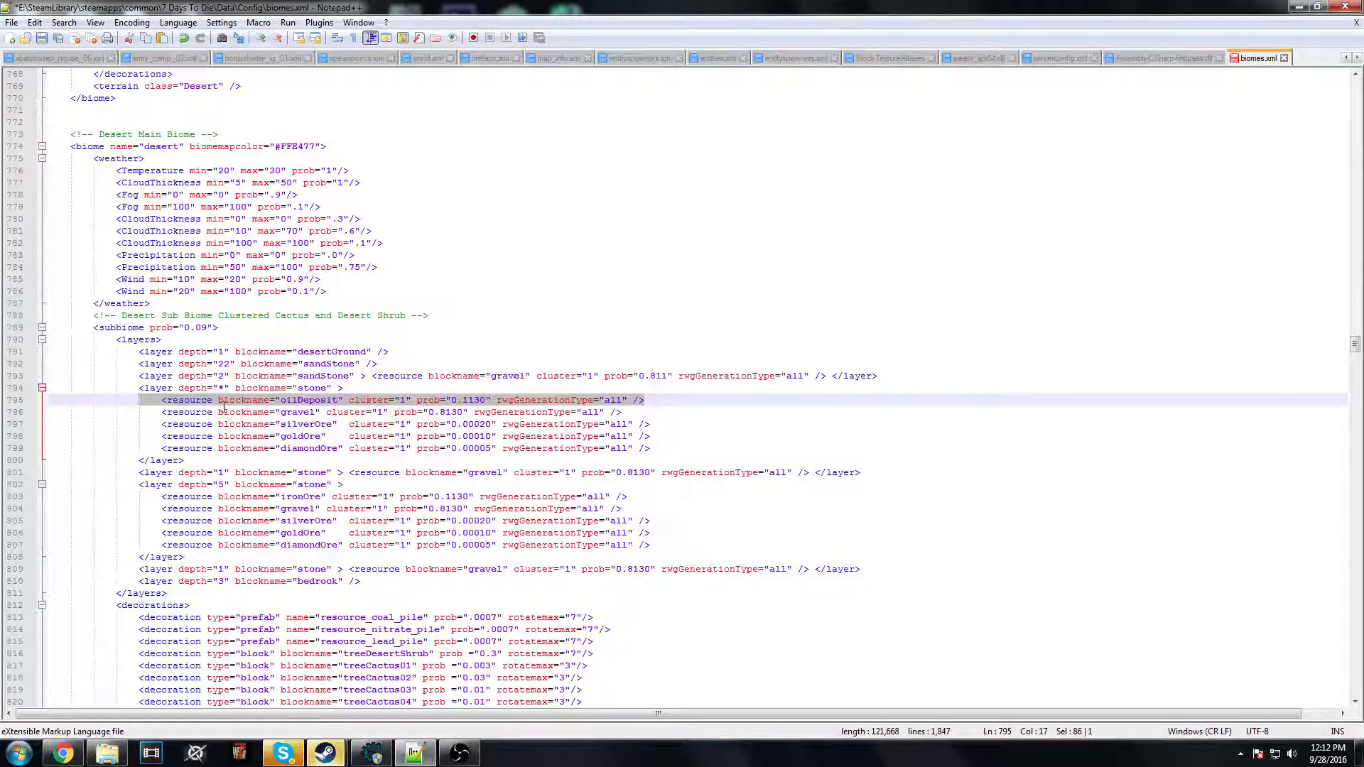
{"action": "scroll", "scroll_direction": "up", "scroll_amount": 3}
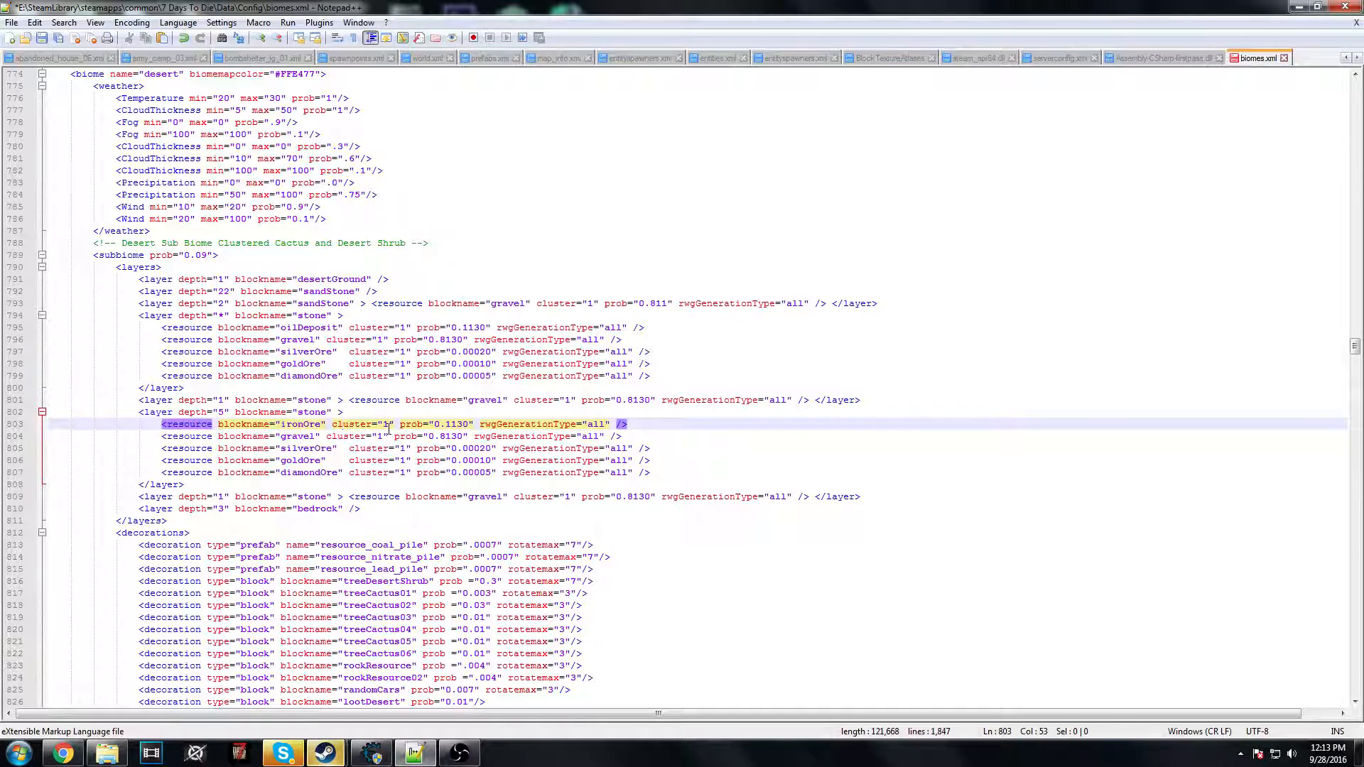
{"action": "key", "text": "ctrl+f"}
{"action": "type", "text": "main"}
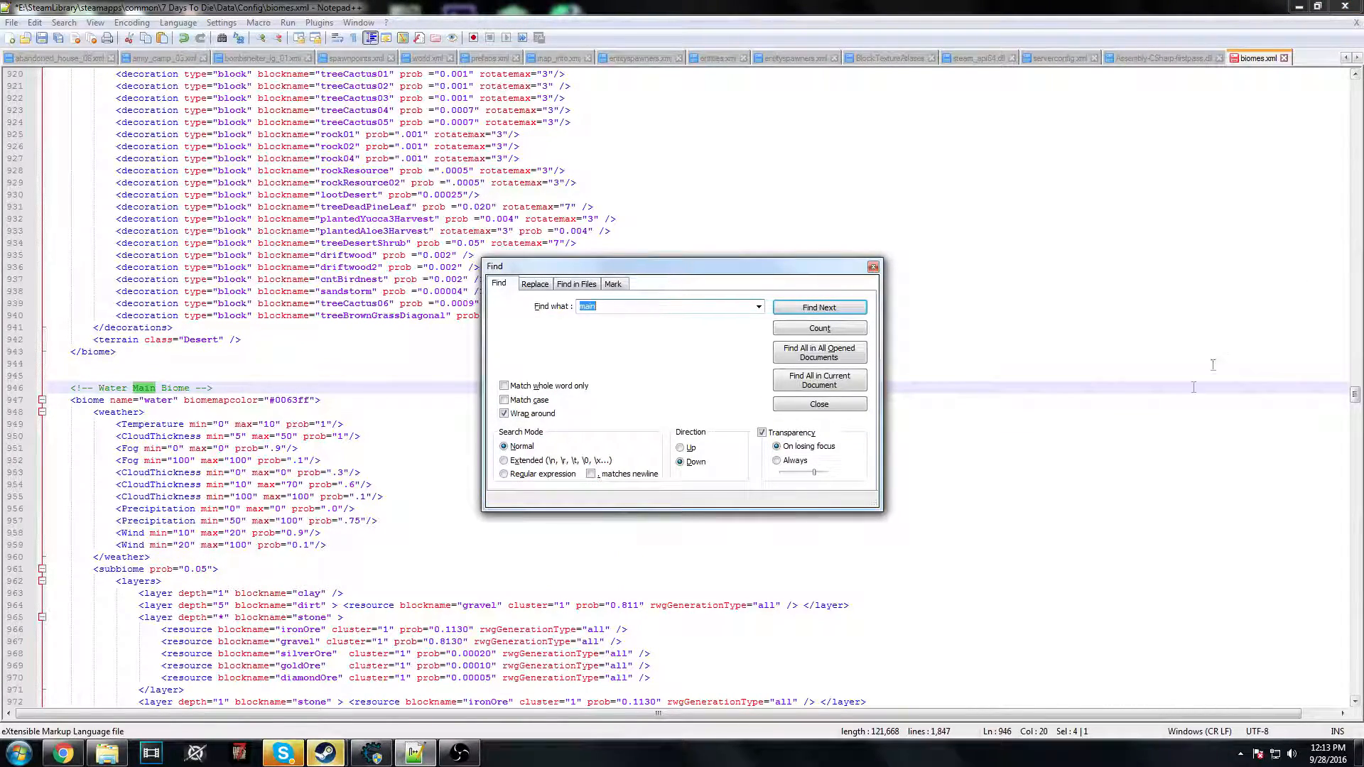
- Step through the 'main' matches past the Wasteland and Burnt Forest biome sections
{"action": "left_click", "coordinate": [817, 307]}
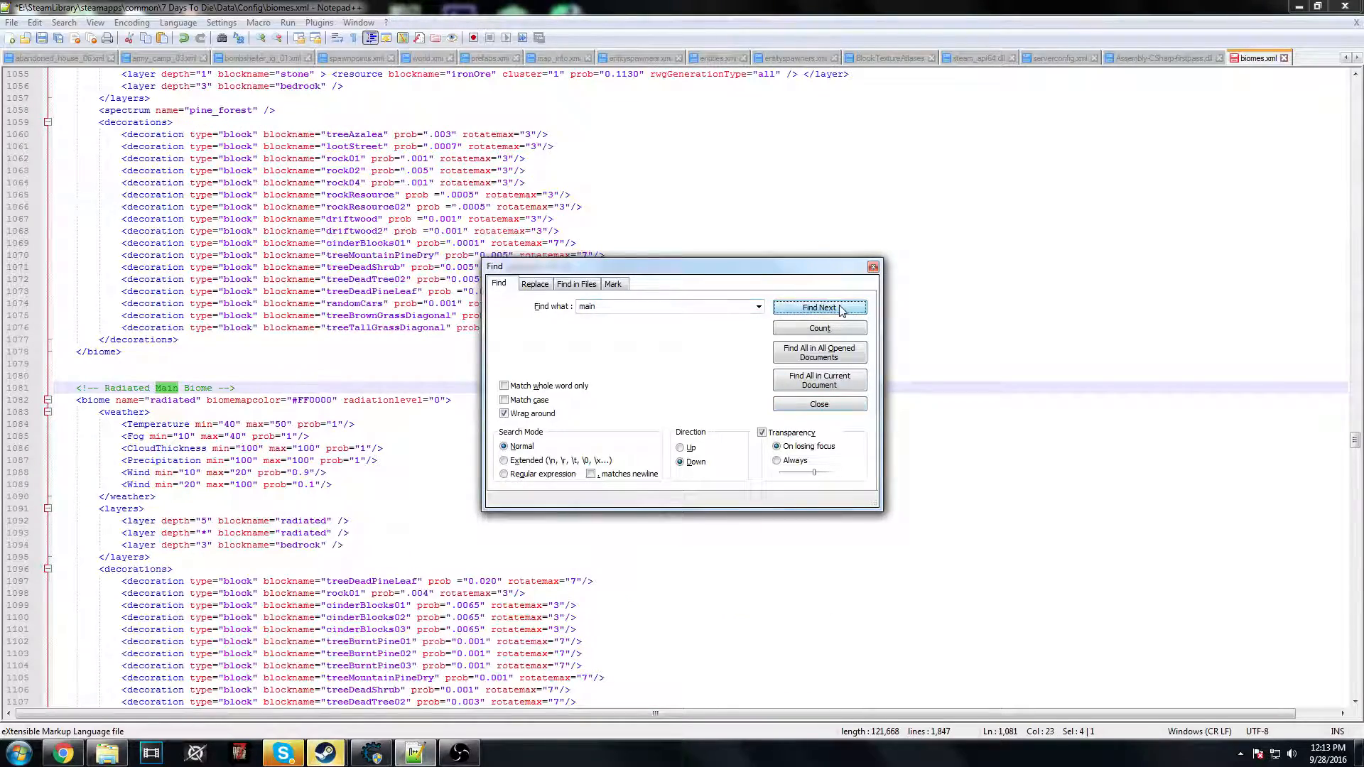
{"action": "left_click", "coordinate": [817, 307]}
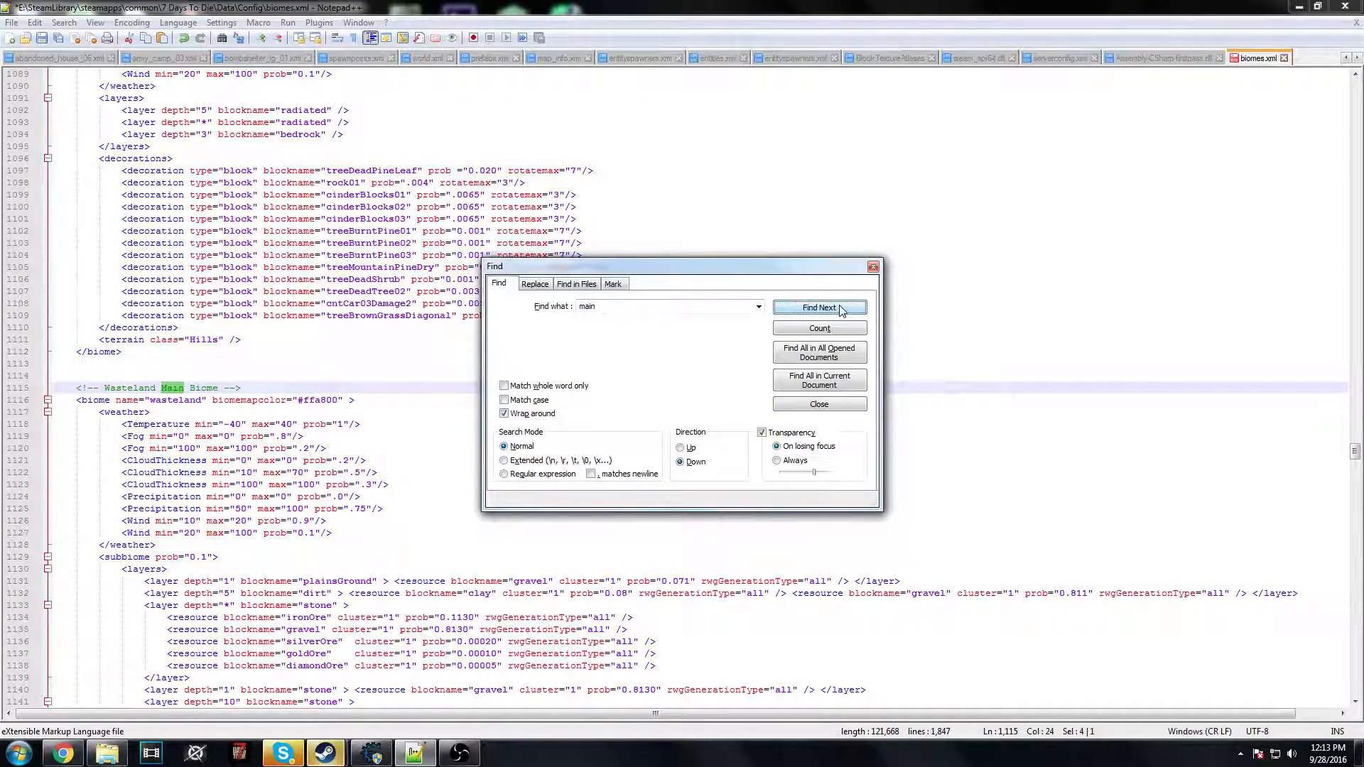
{"action": "left_click", "coordinate": [818, 307]}
{"action": "type", "text": "2"}
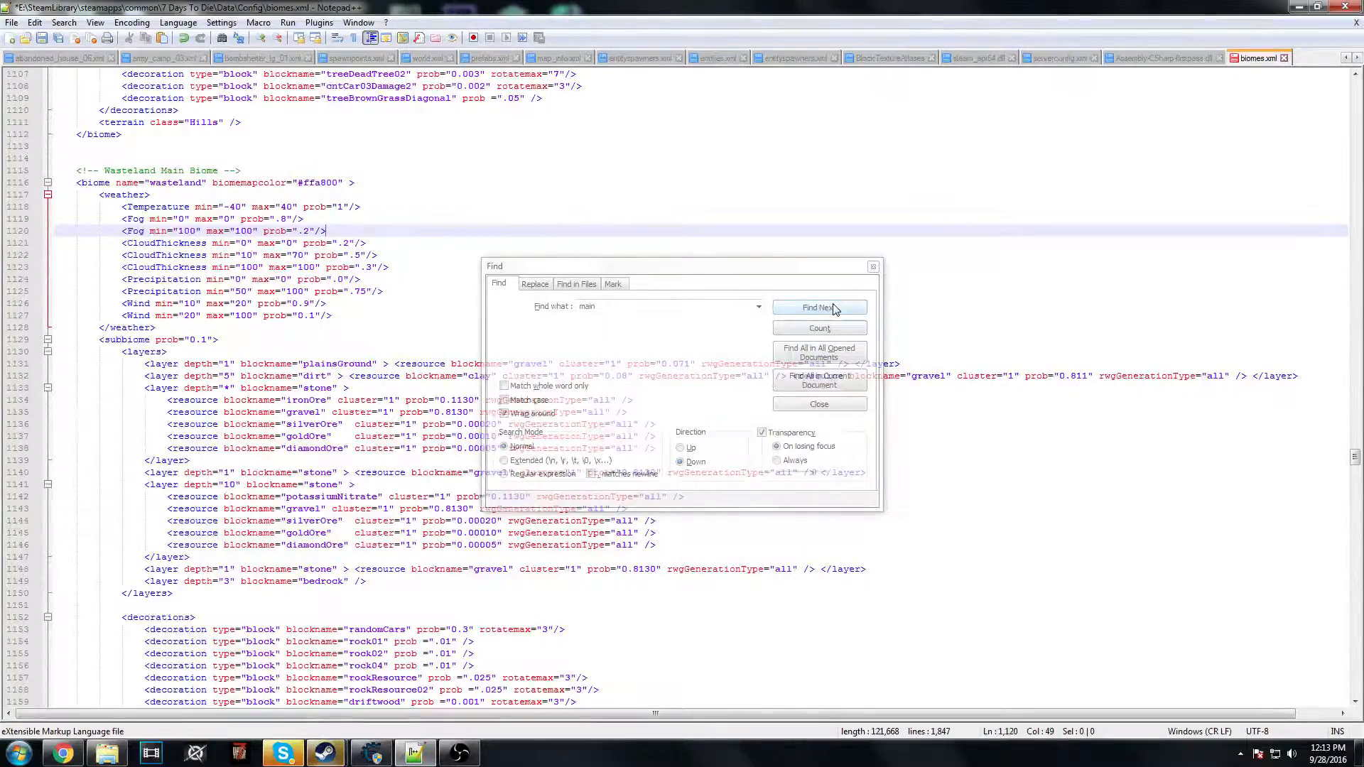
{"action": "left_click", "coordinate": [817, 307]}
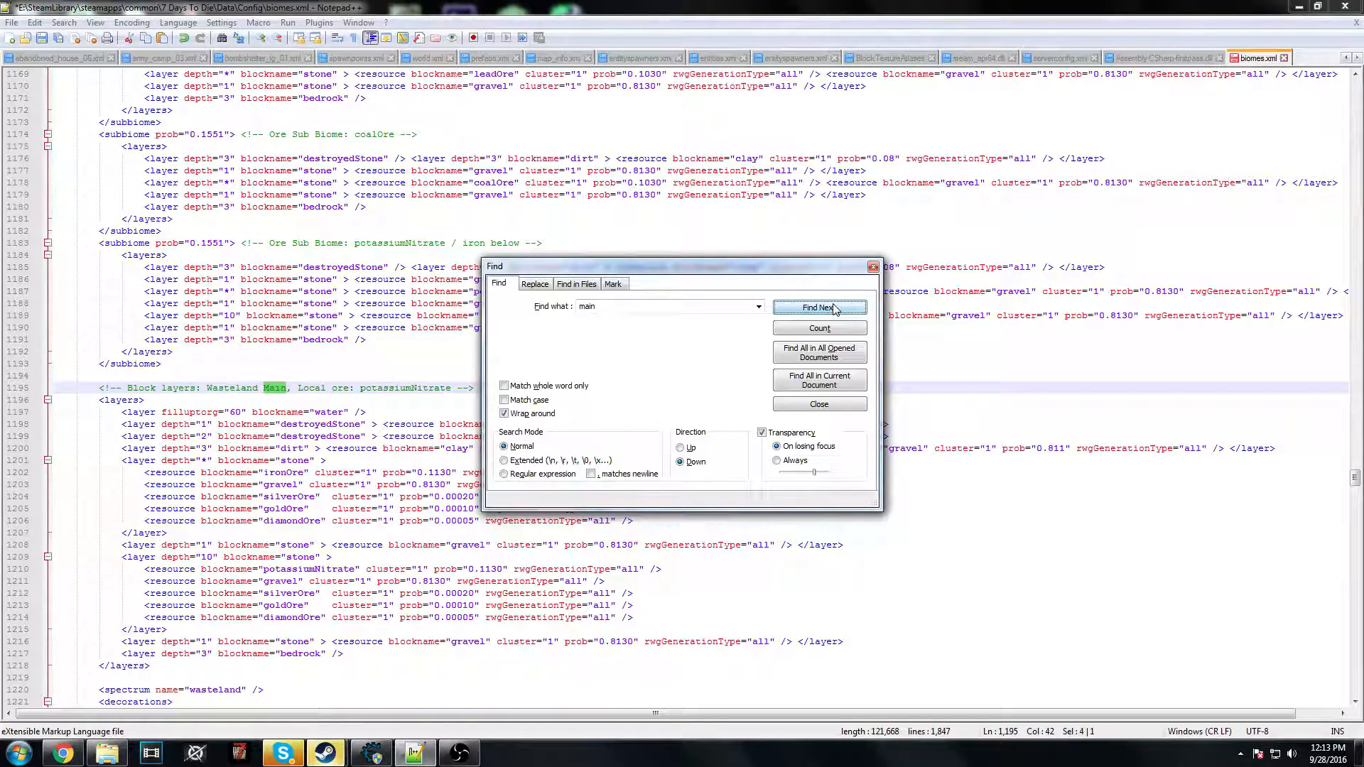
{"action": "left_click", "coordinate": [818, 307]}
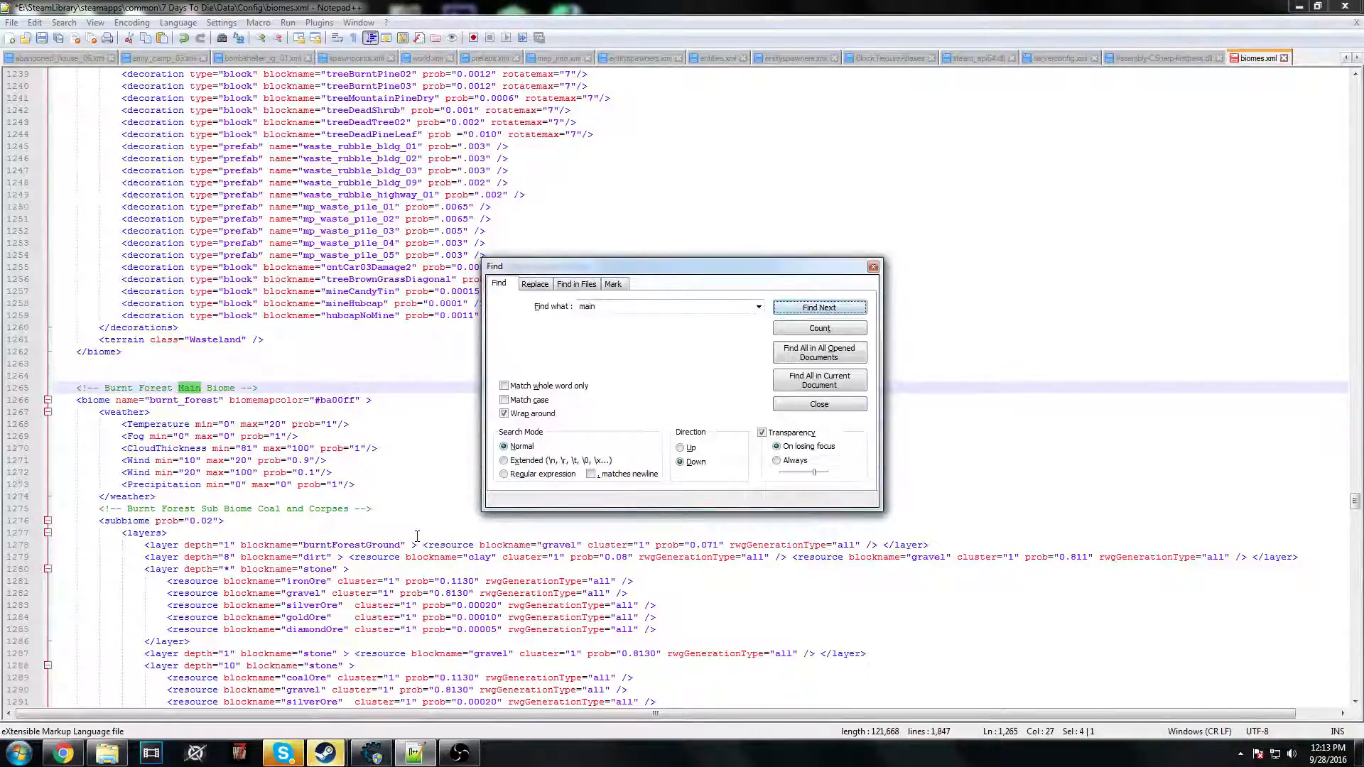
{"action": "left_click", "coordinate": [818, 307]}
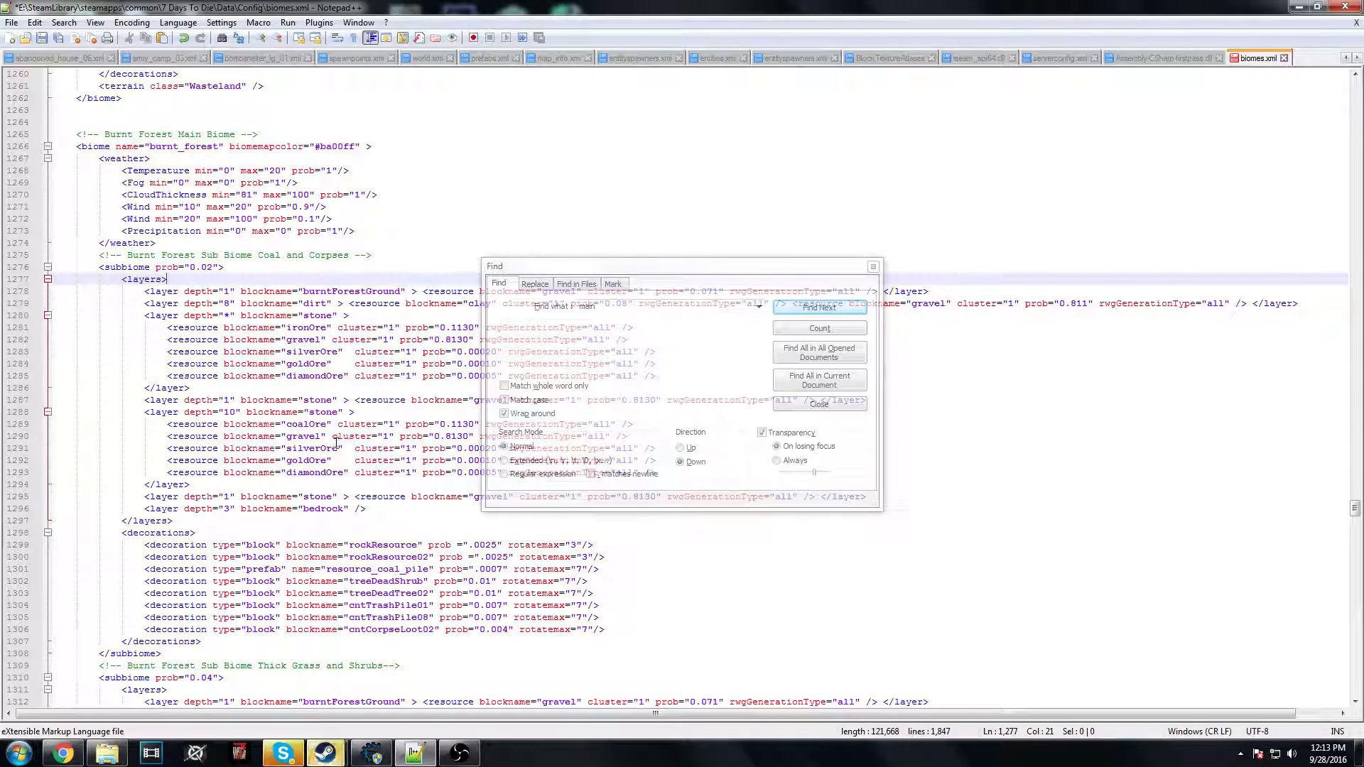
{"action": "left_click", "coordinate": [817, 307]}
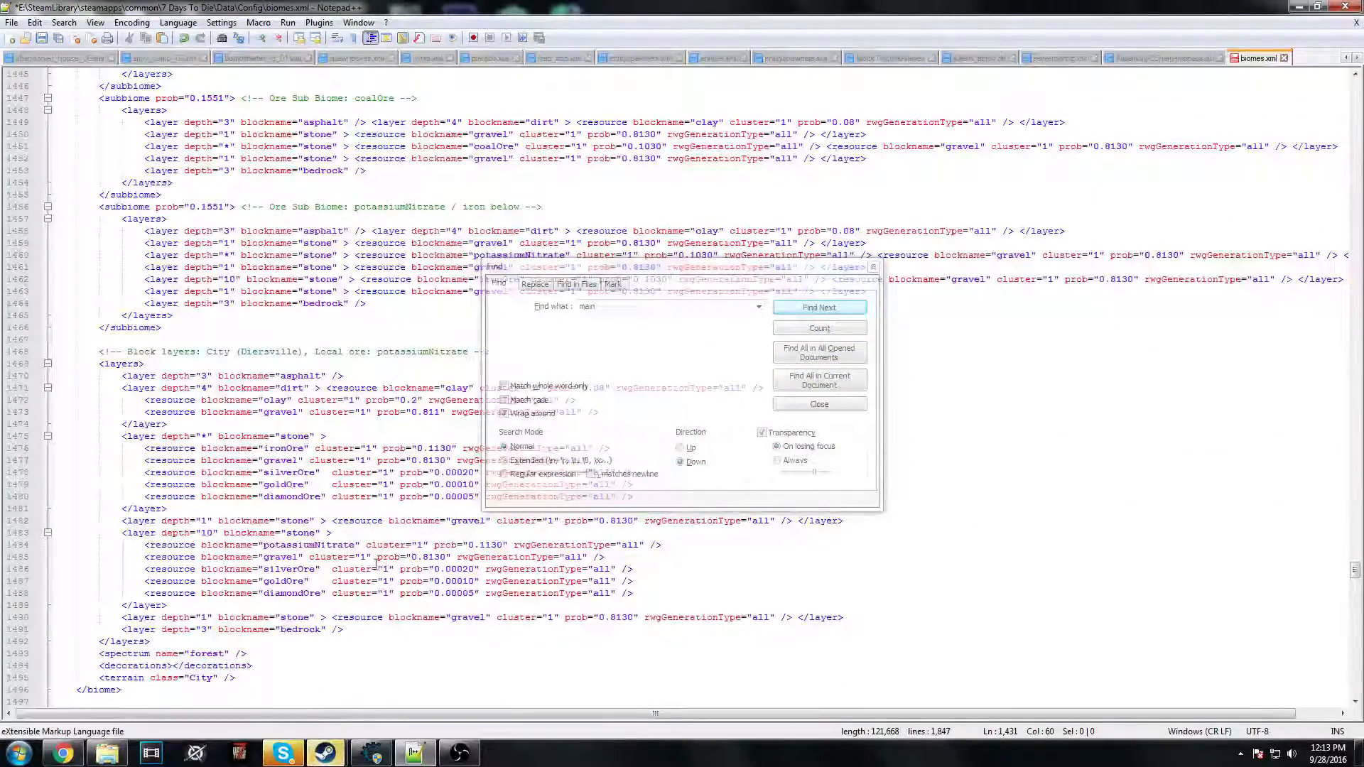
{"action": "left_click", "coordinate": [817, 307]}
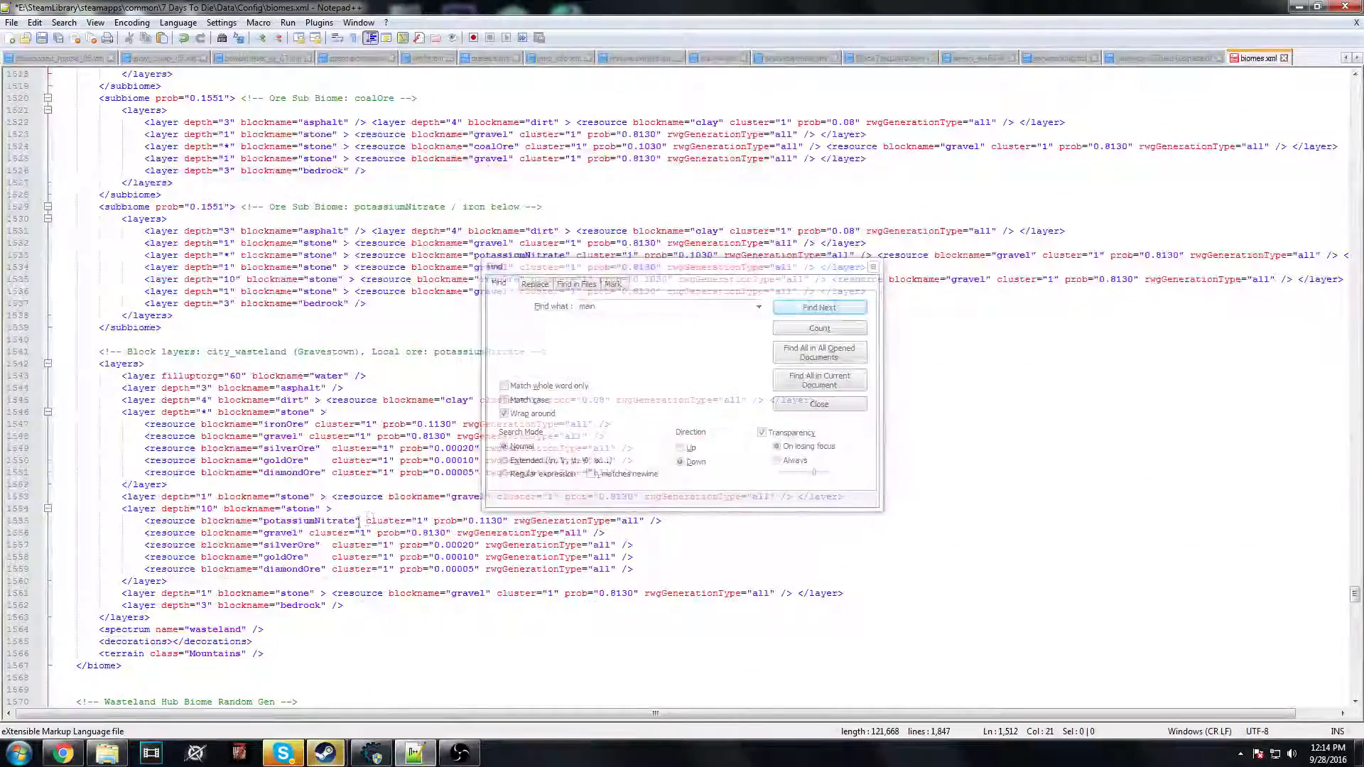
- Continue past the Forest and Pine Forest biomes to Plains Main Biome's coalOre line
{"action": "left_click", "coordinate": [818, 307]}
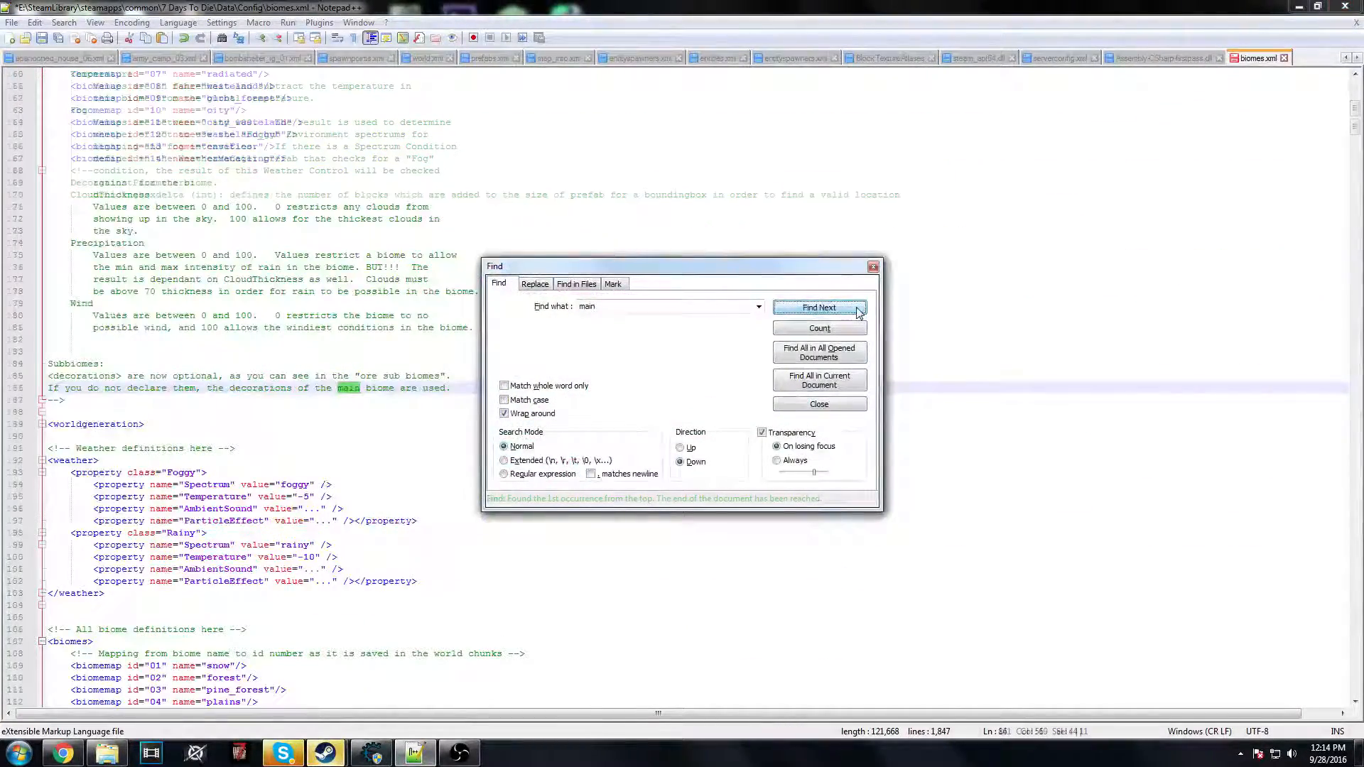
{"action": "left_click", "coordinate": [818, 307]}
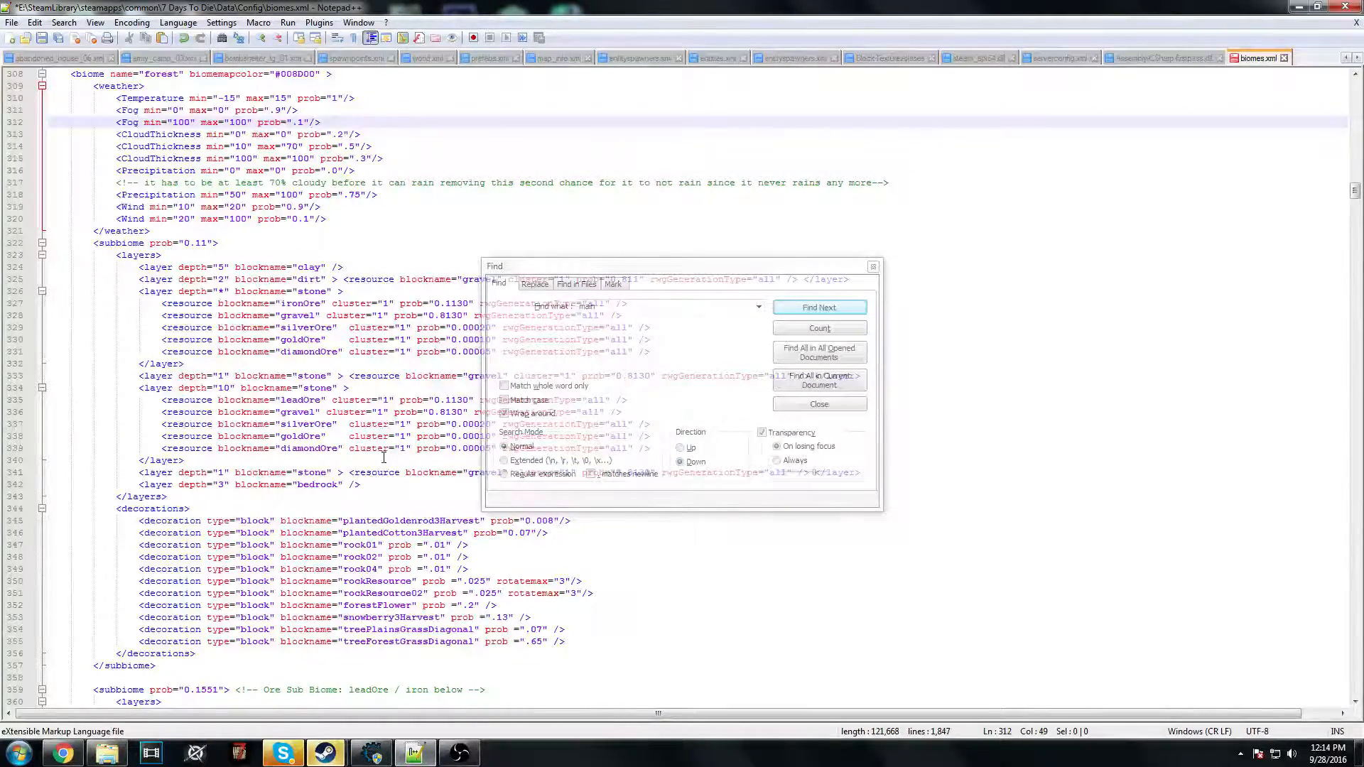
{"action": "left_click", "coordinate": [818, 307]}
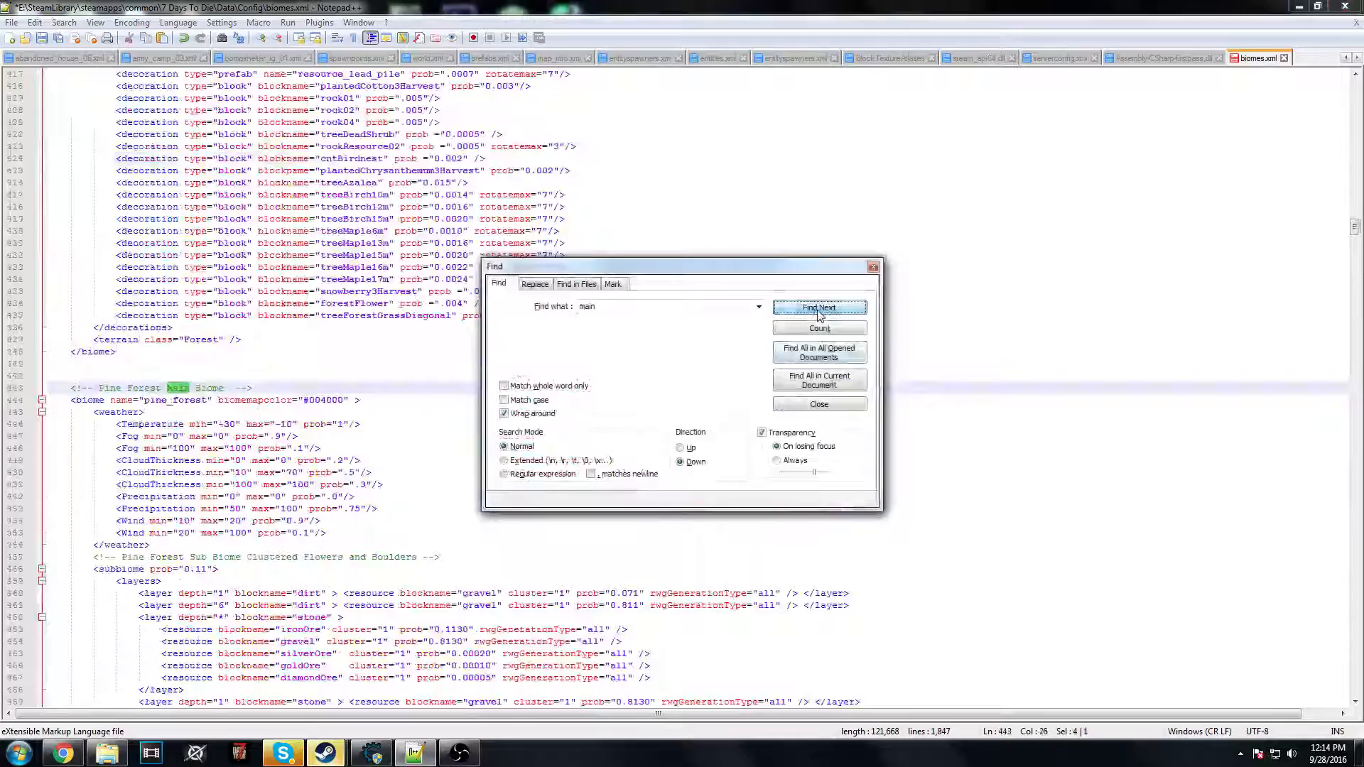
{"action": "left_click", "coordinate": [818, 307]}
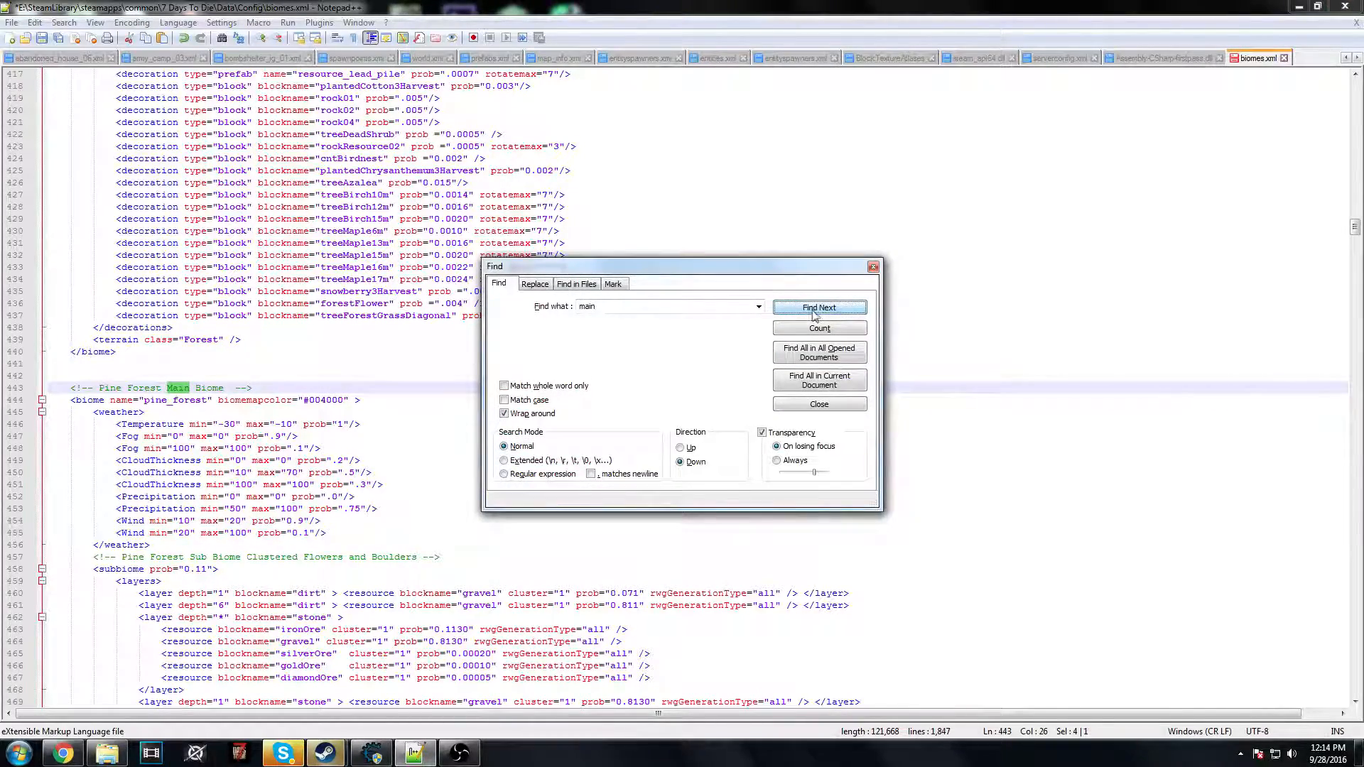
{"action": "left_click", "coordinate": [818, 307]}
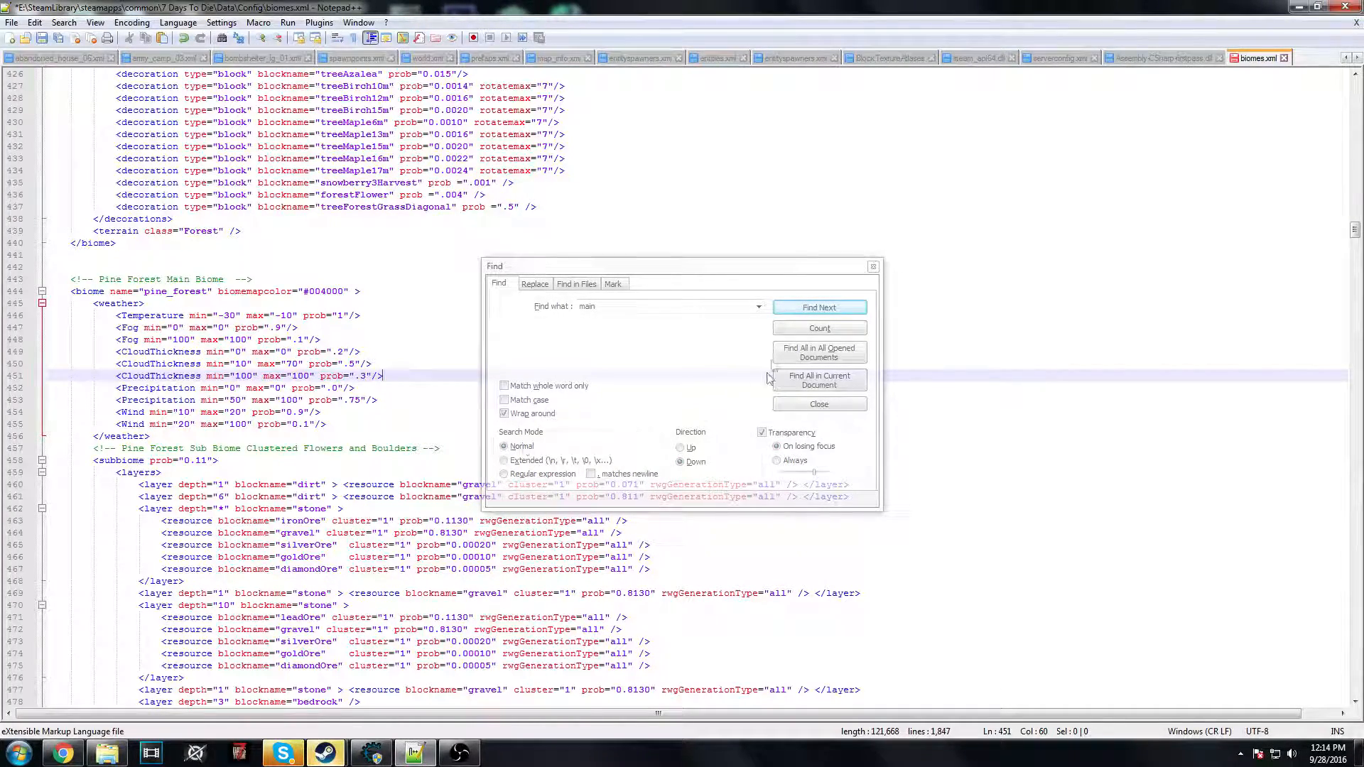
{"action": "left_click", "coordinate": [818, 307]}
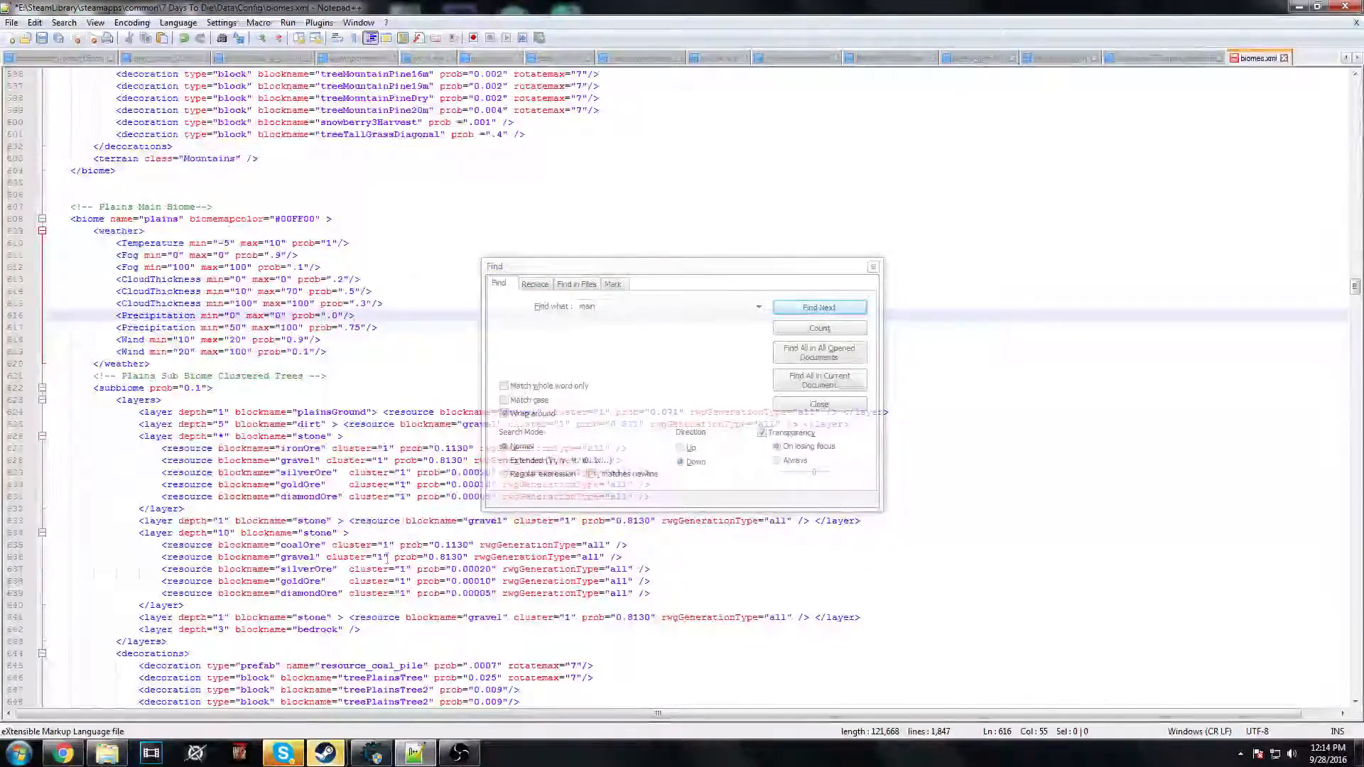
{"action": "left_click", "coordinate": [817, 404]}
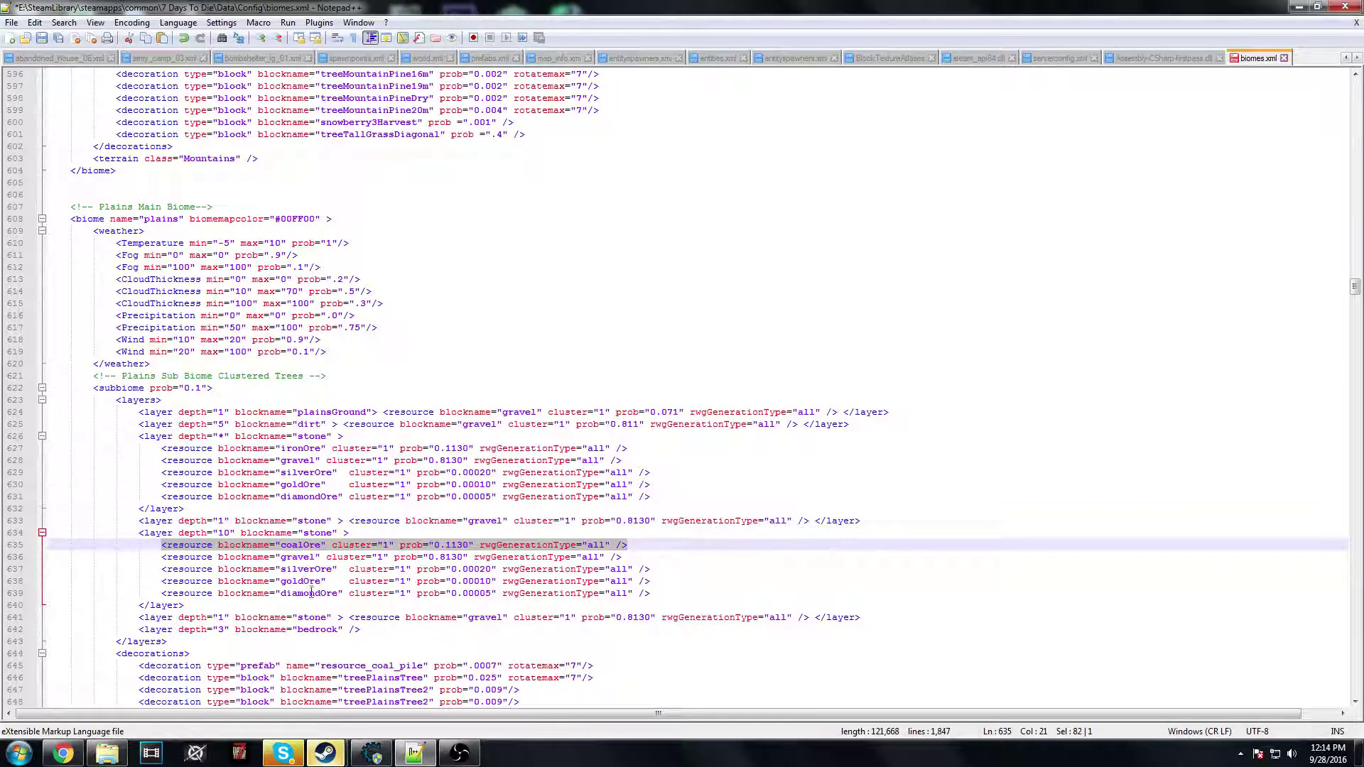
- Replace the duplicate leadOre line in the snow stone layer with the coalOre line
{"action": "scroll", "scroll_direction": "down", "scroll_amount": 3}
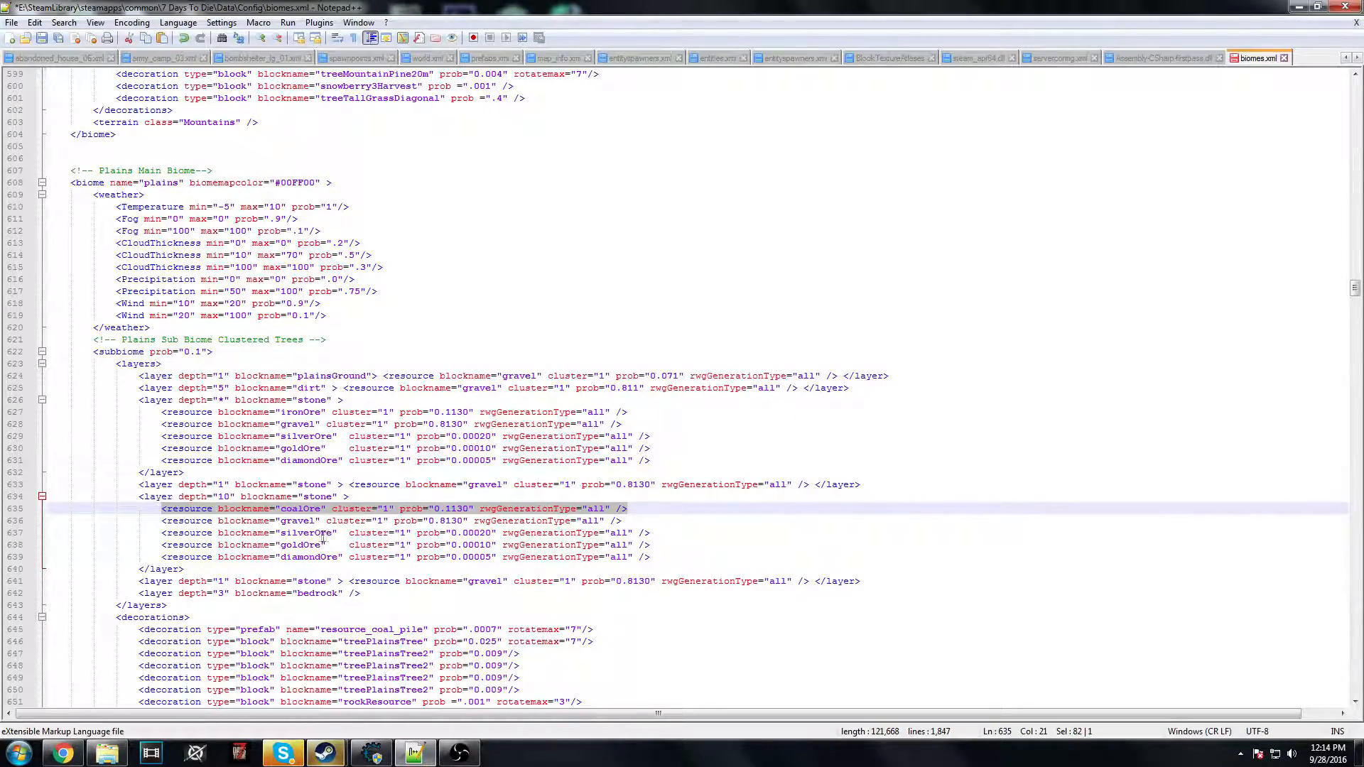
{"action": "scroll", "scroll_direction": "up", "scroll_amount": 3}
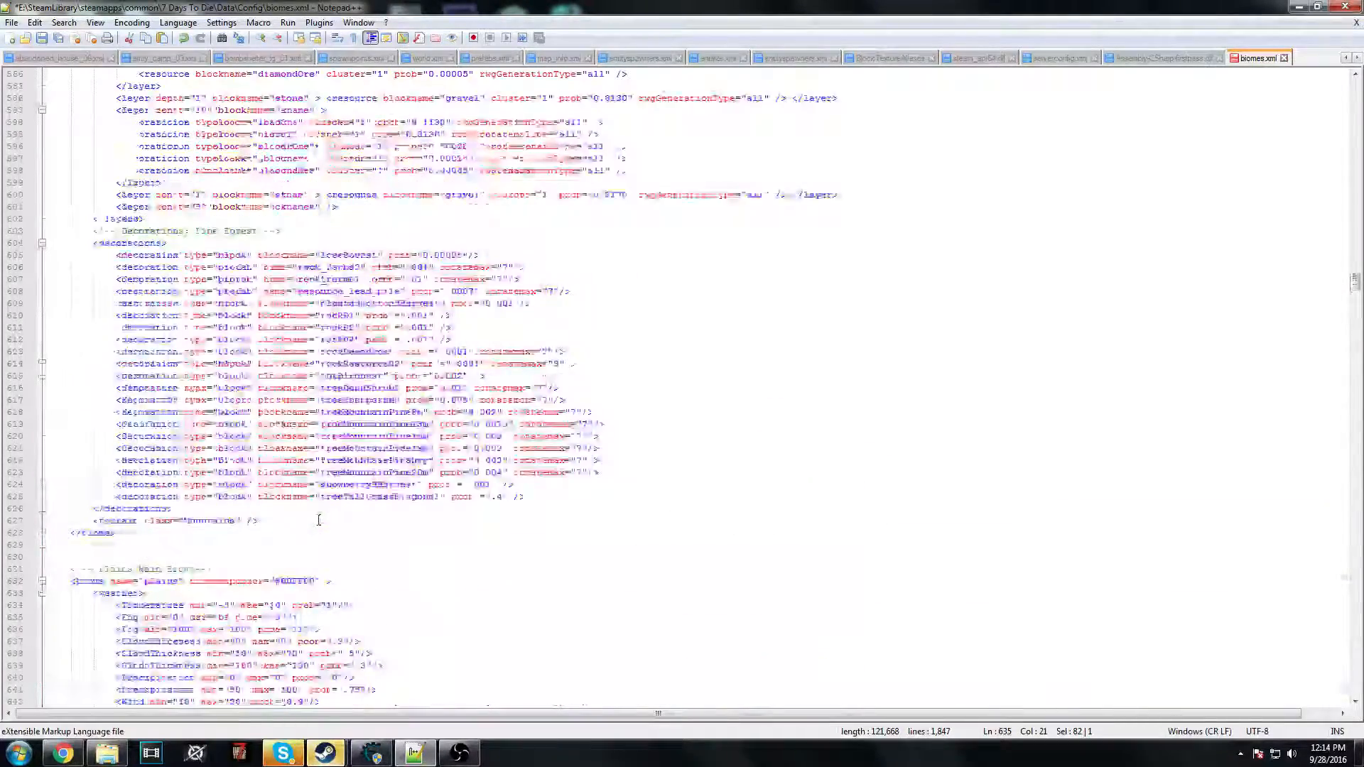
{"action": "scroll", "scroll_direction": "up", "scroll_amount": 3}
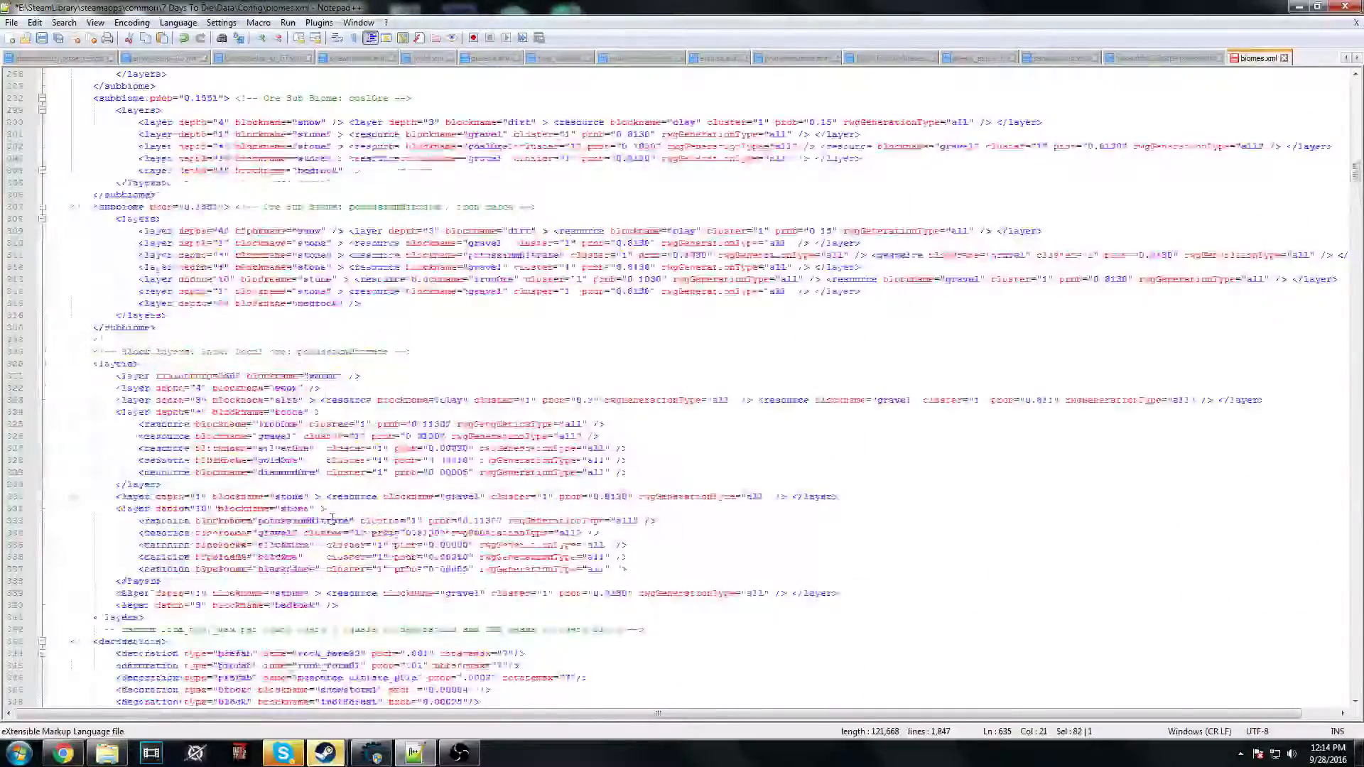
{"action": "scroll", "scroll_direction": "up", "scroll_amount": 3}
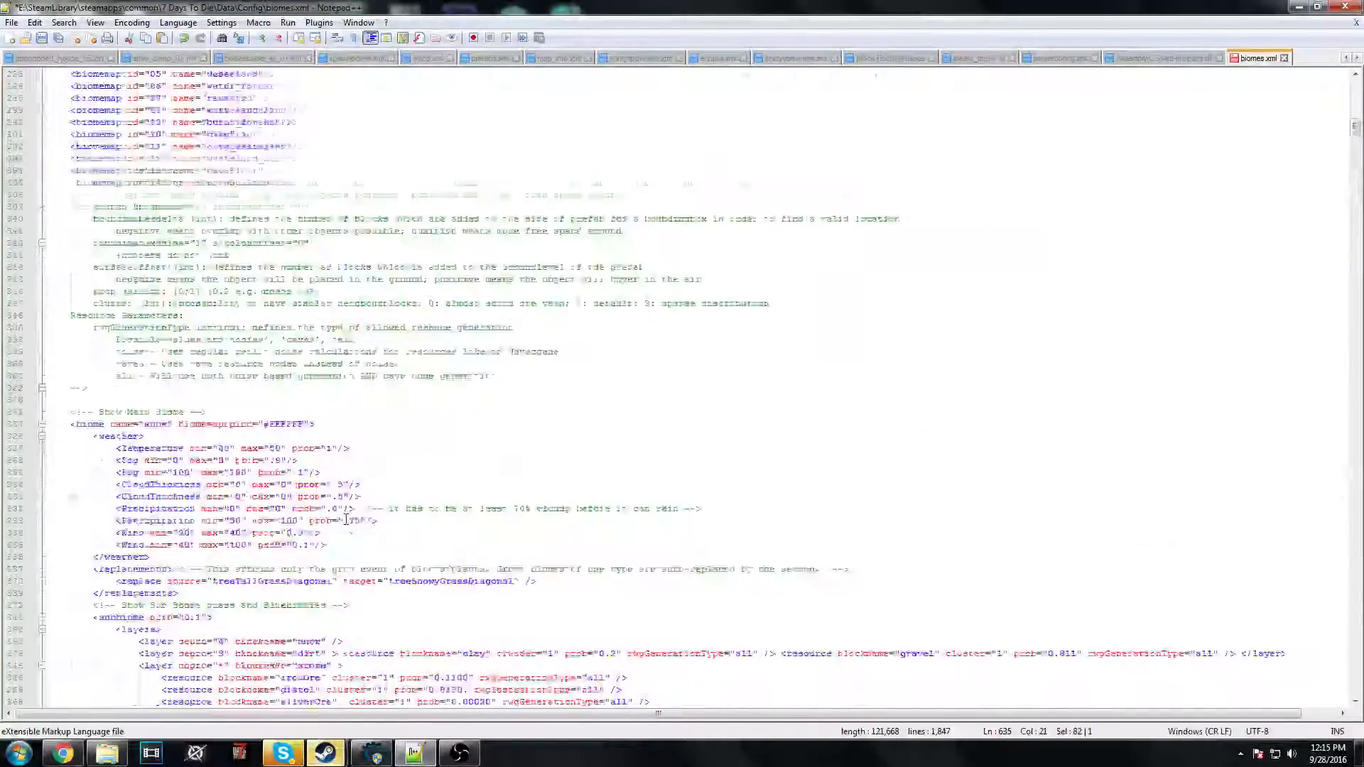
{"action": "scroll", "scroll_direction": "down", "scroll_amount": 3}
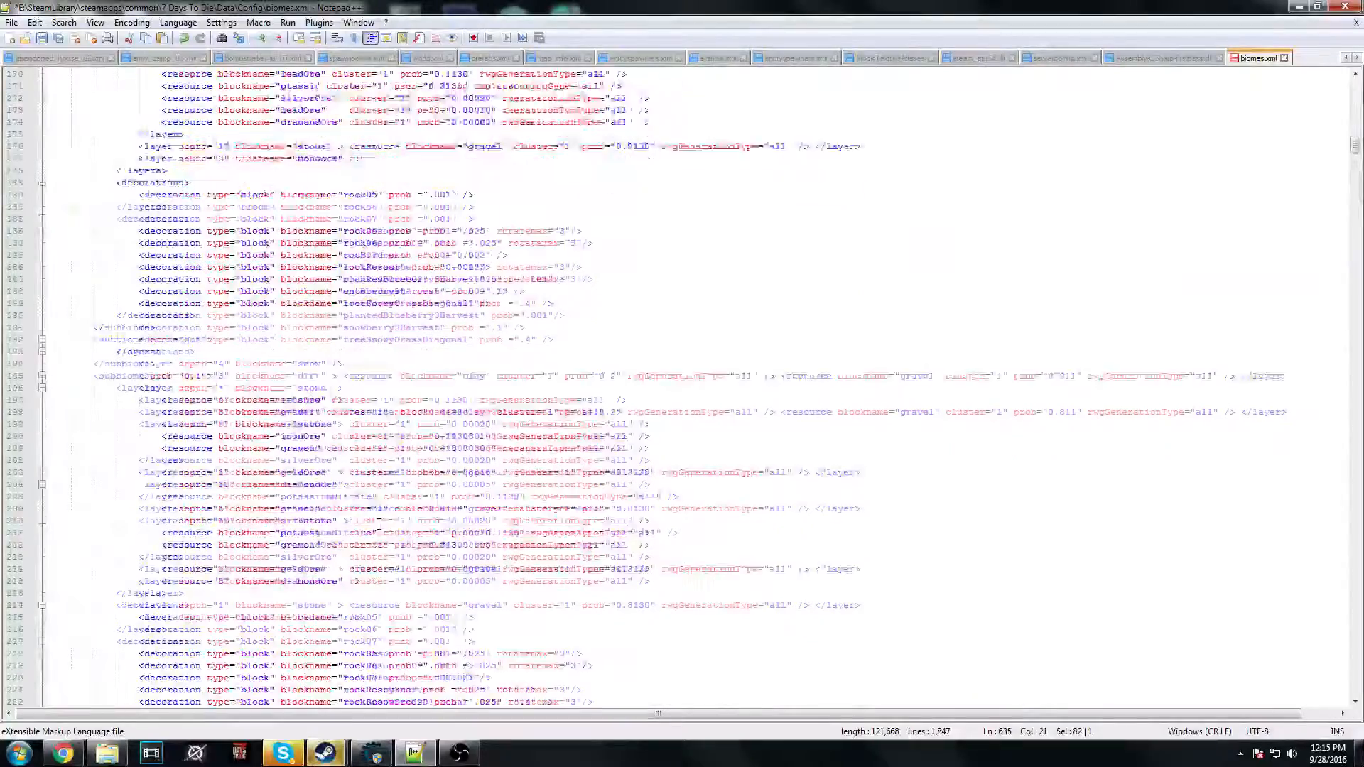
{"action": "scroll", "scroll_direction": "up", "scroll_amount": 3}
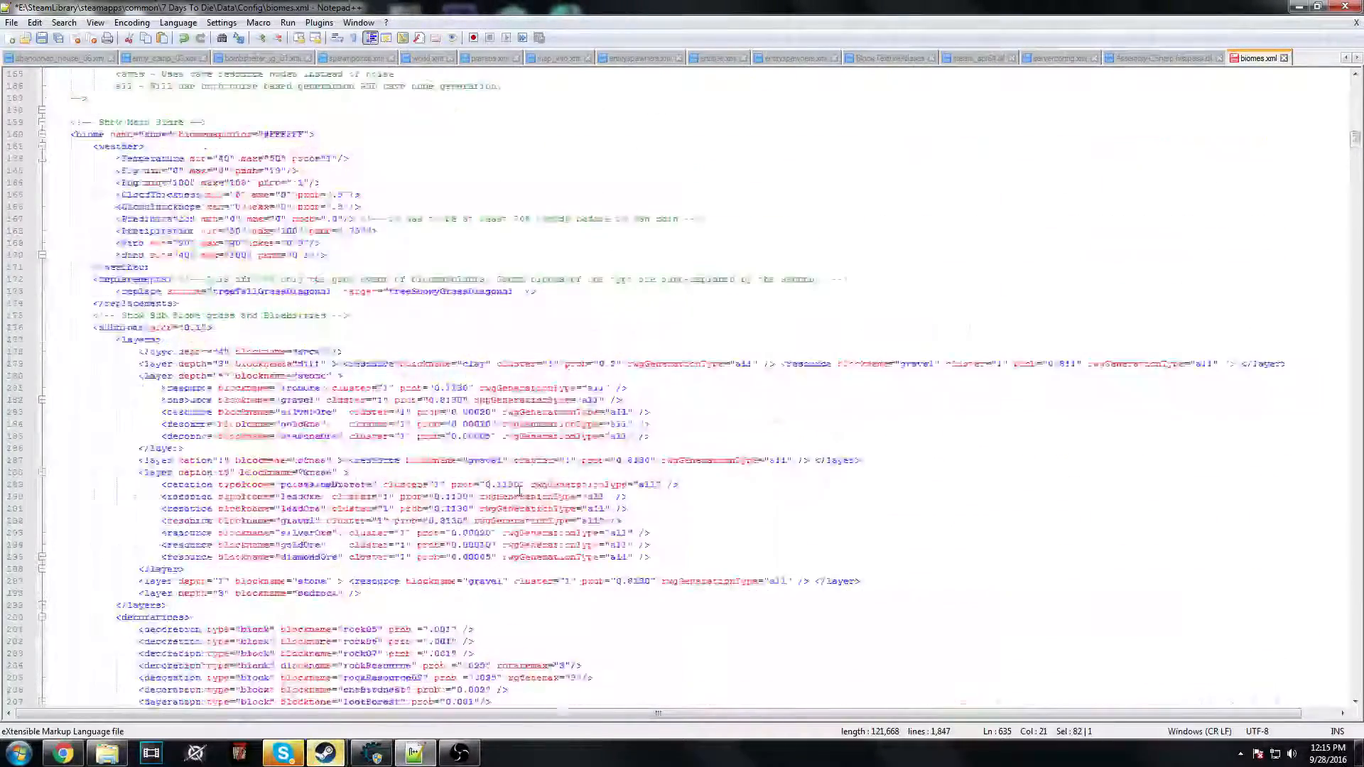
{"action": "scroll", "scroll_direction": "up", "scroll_amount": 3}
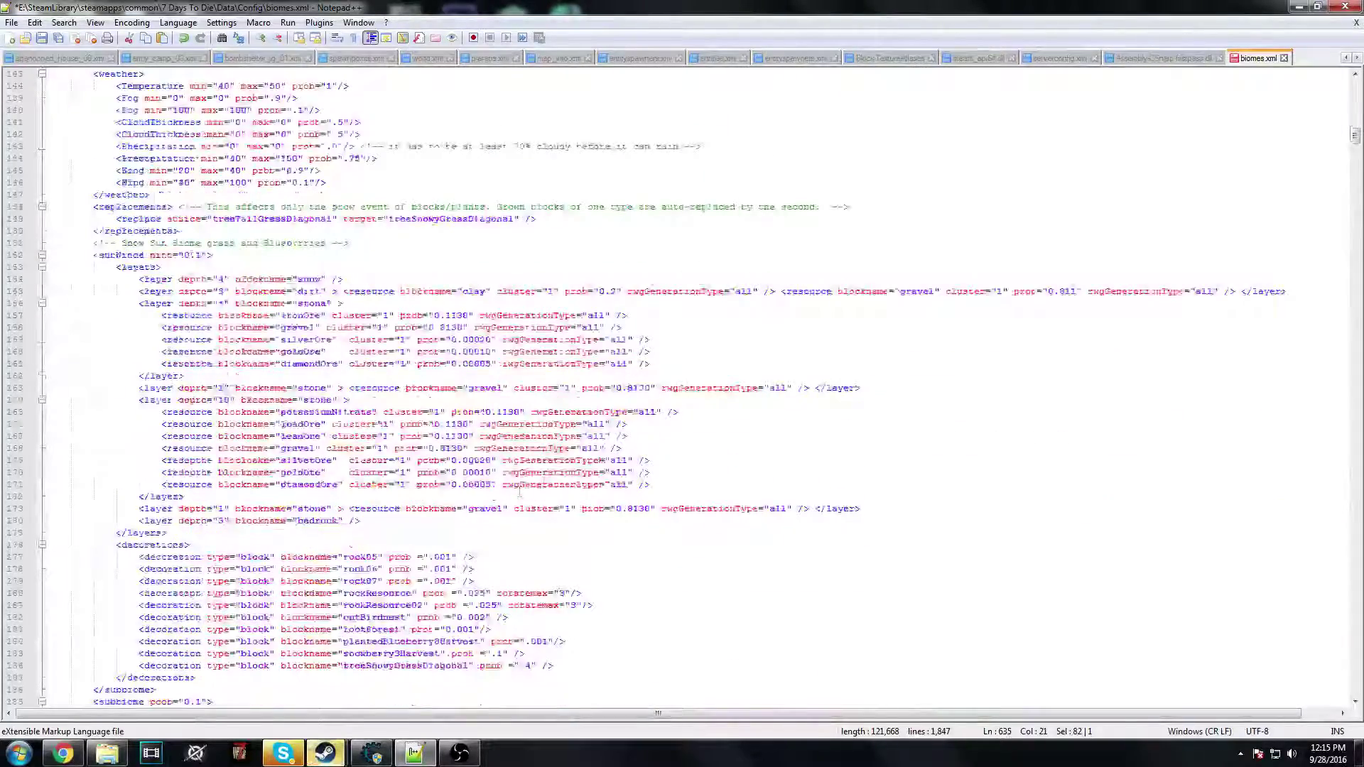
{"action": "left_click", "coordinate": [662, 424]}
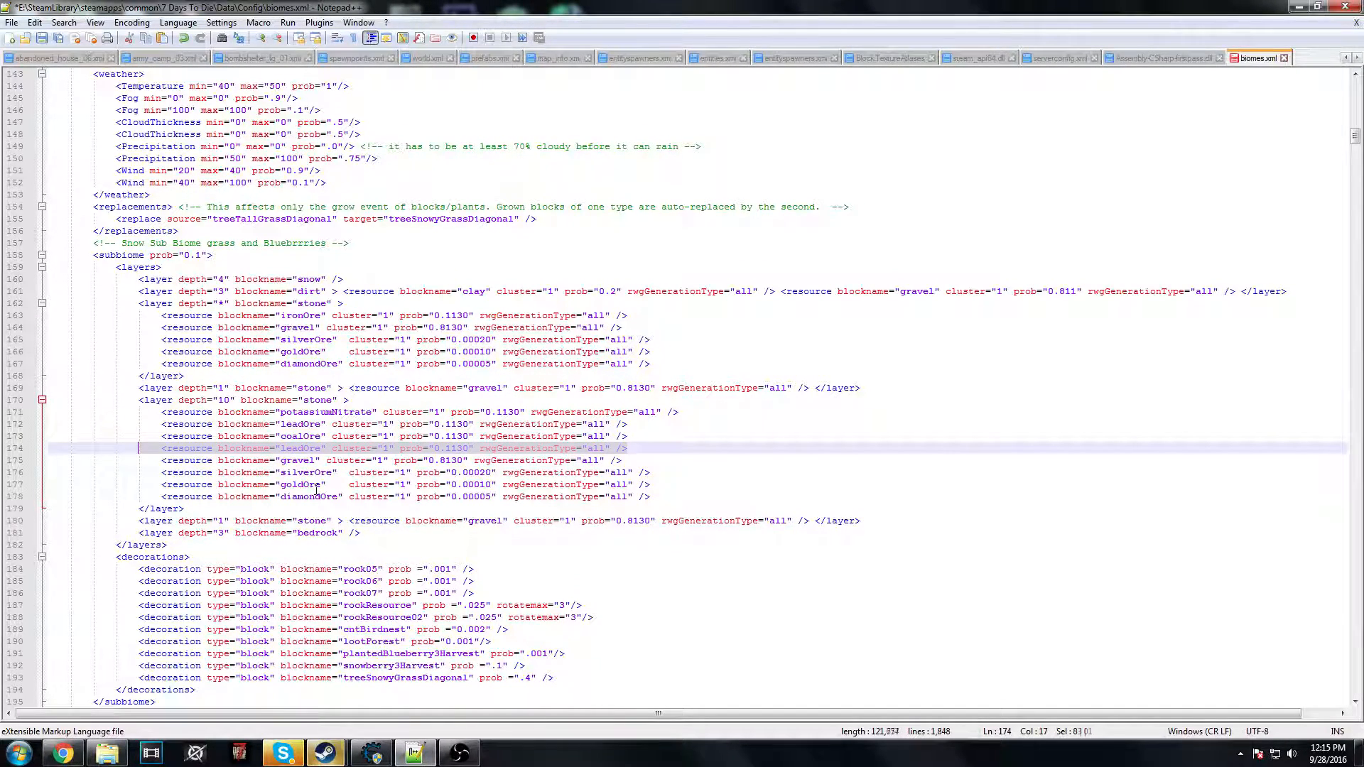
{"action": "key", "text": "Delete"}
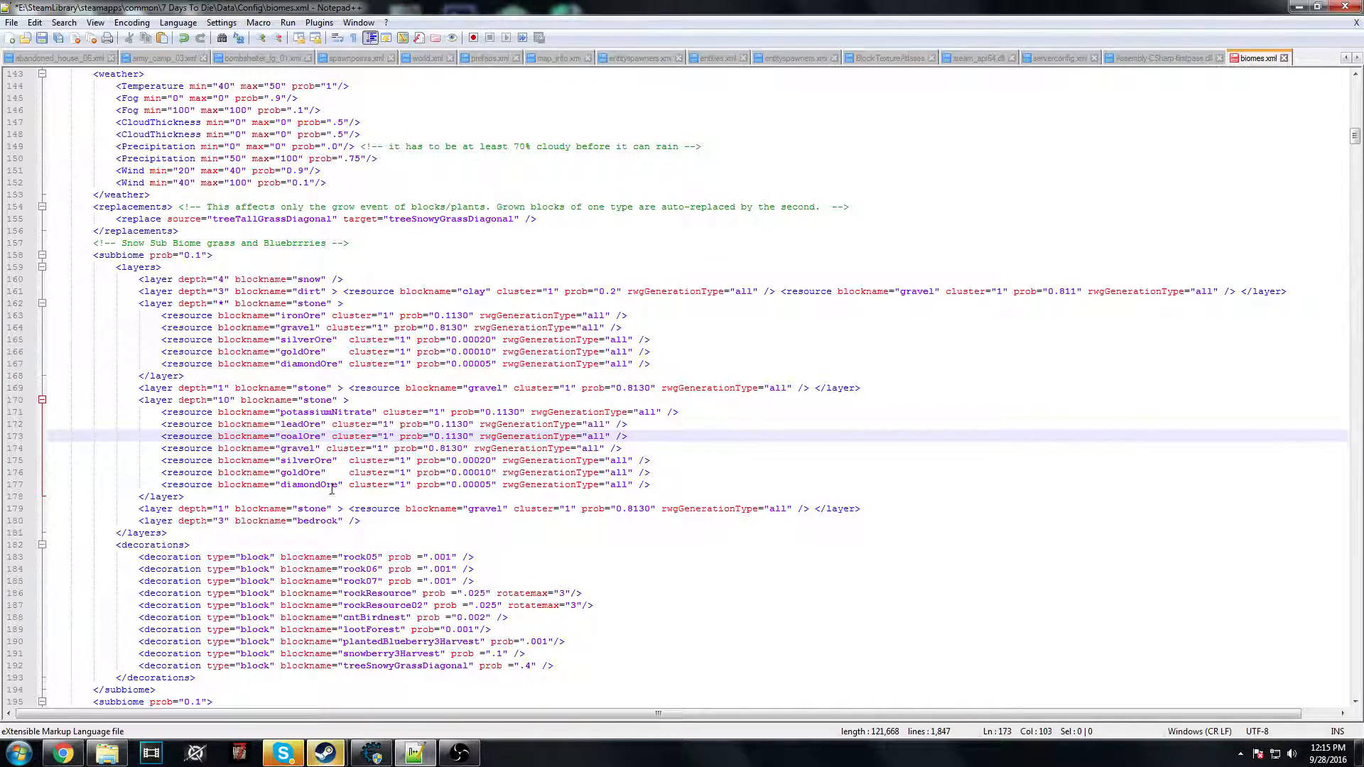
- Select the blueberry decoration line among the snow biome decorations
{"action": "scroll", "scroll_direction": "down", "scroll_amount": 3}
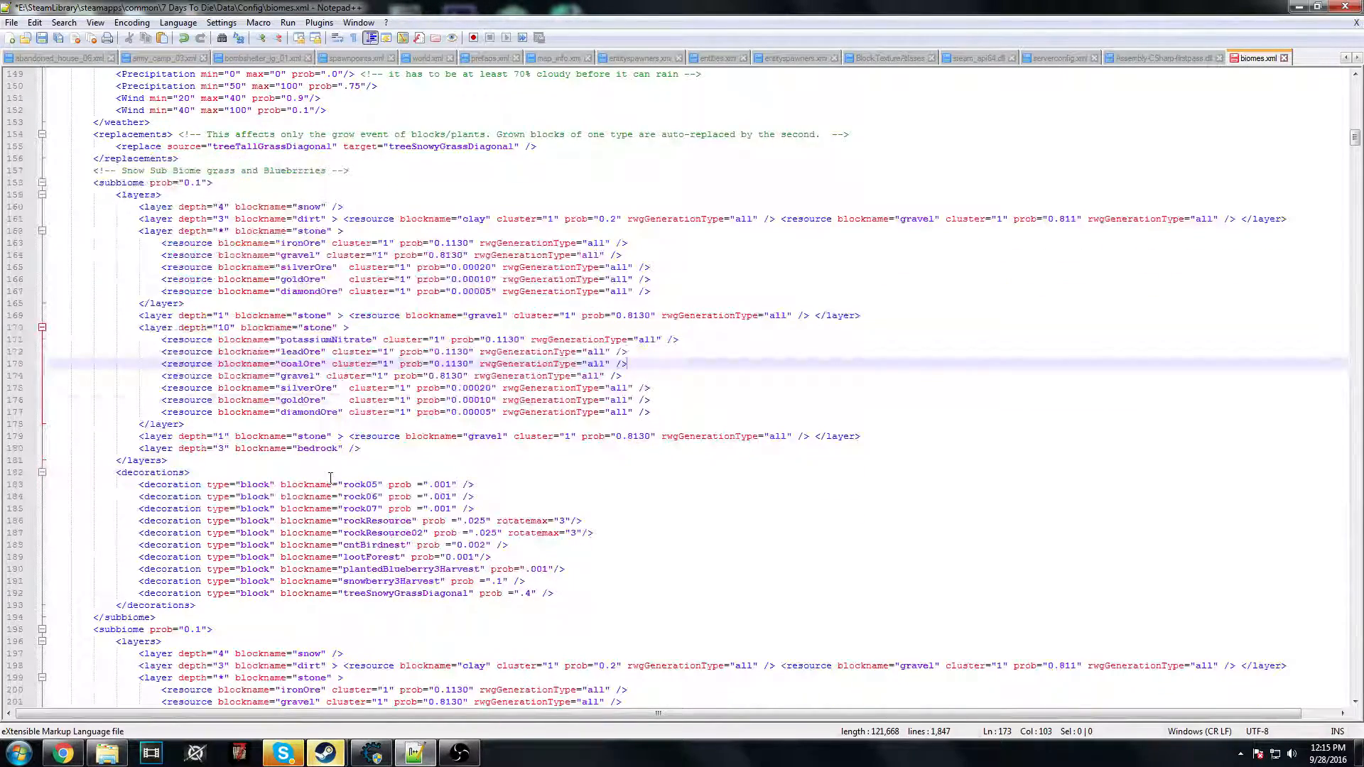
{"action": "scroll", "scroll_direction": "down", "scroll_amount": 3}
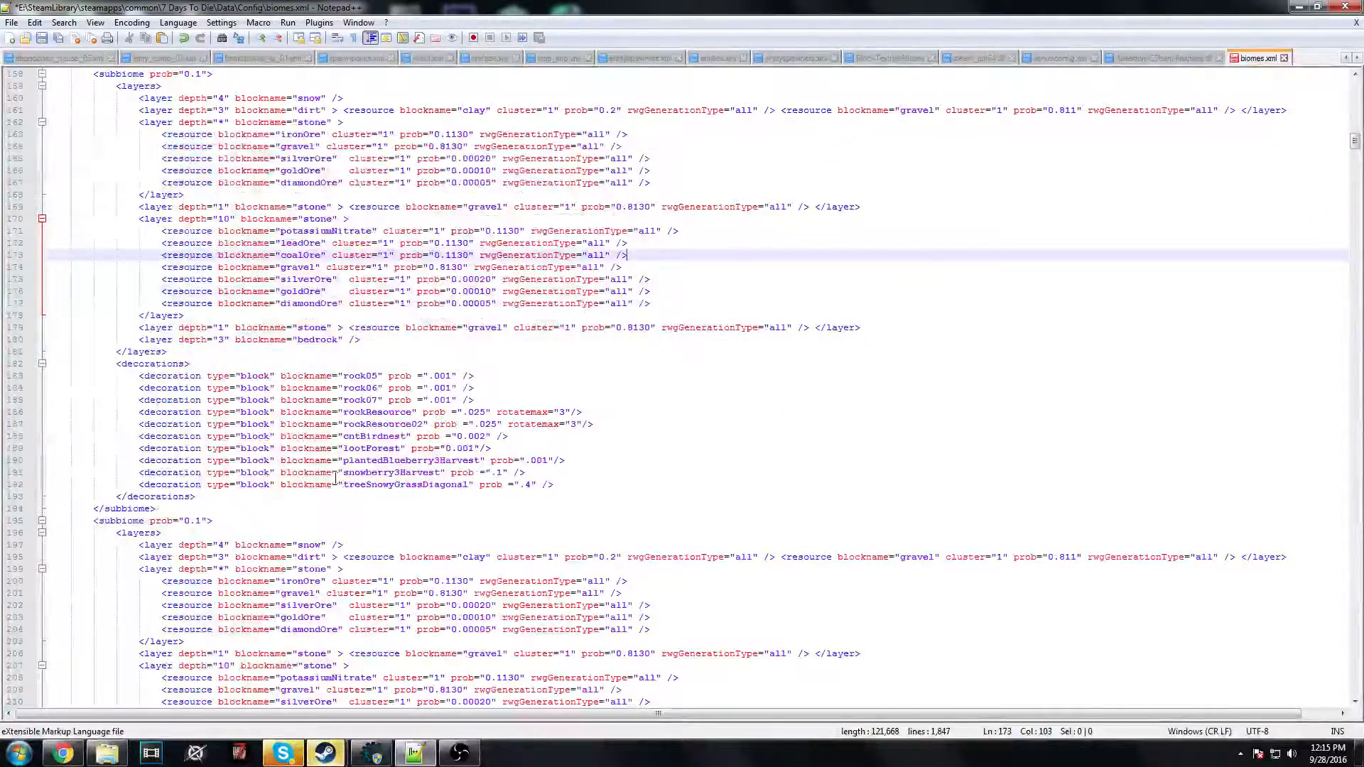
{"action": "scroll", "scroll_direction": "up", "scroll_amount": 3}
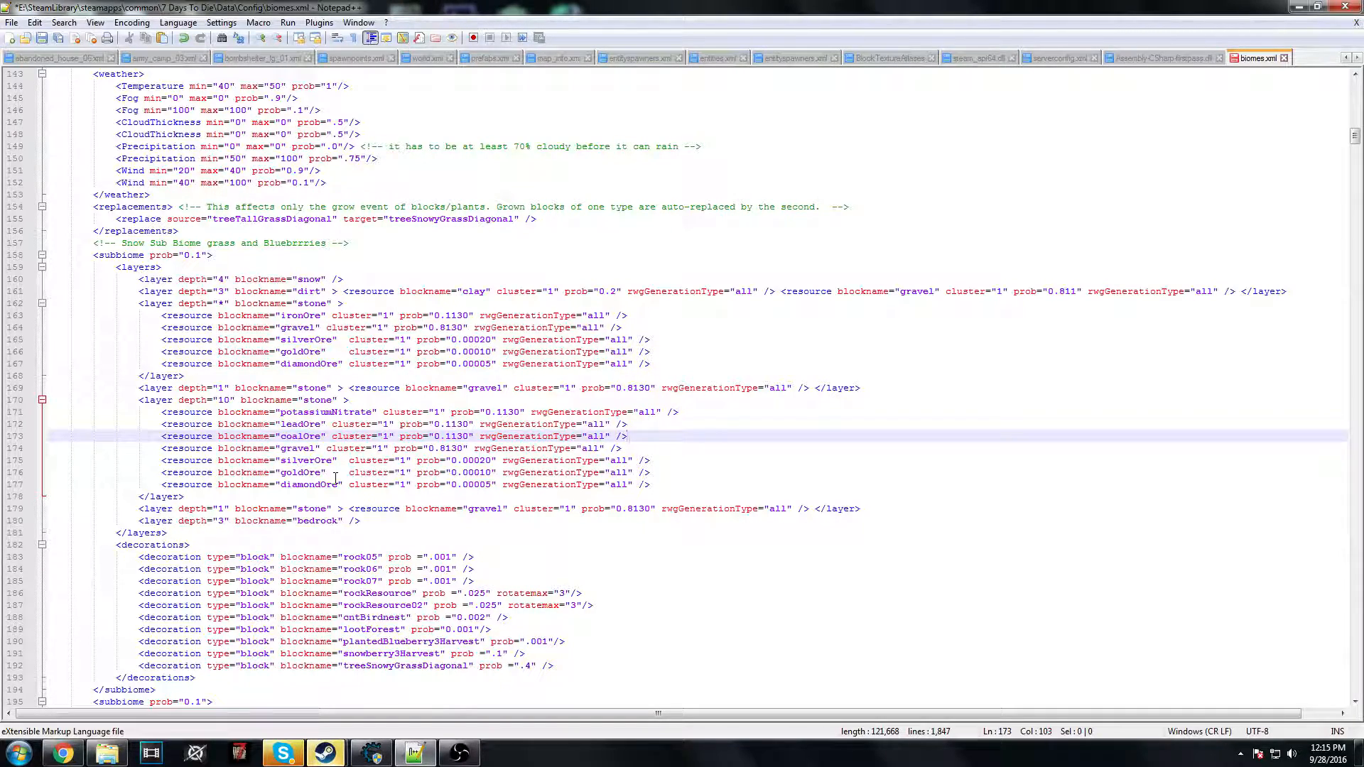
{"action": "scroll", "scroll_direction": "up", "scroll_amount": 3}
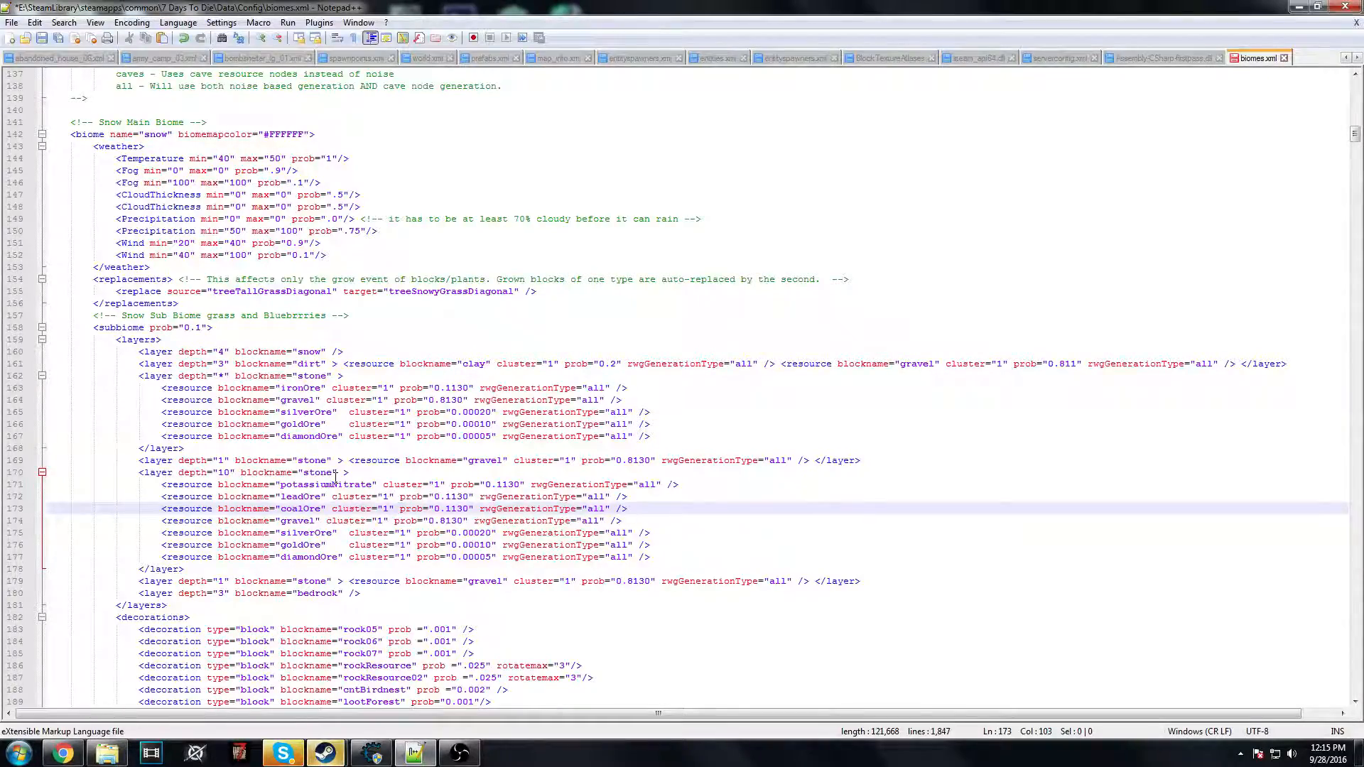
{"action": "scroll", "scroll_direction": "up", "scroll_amount": 3}
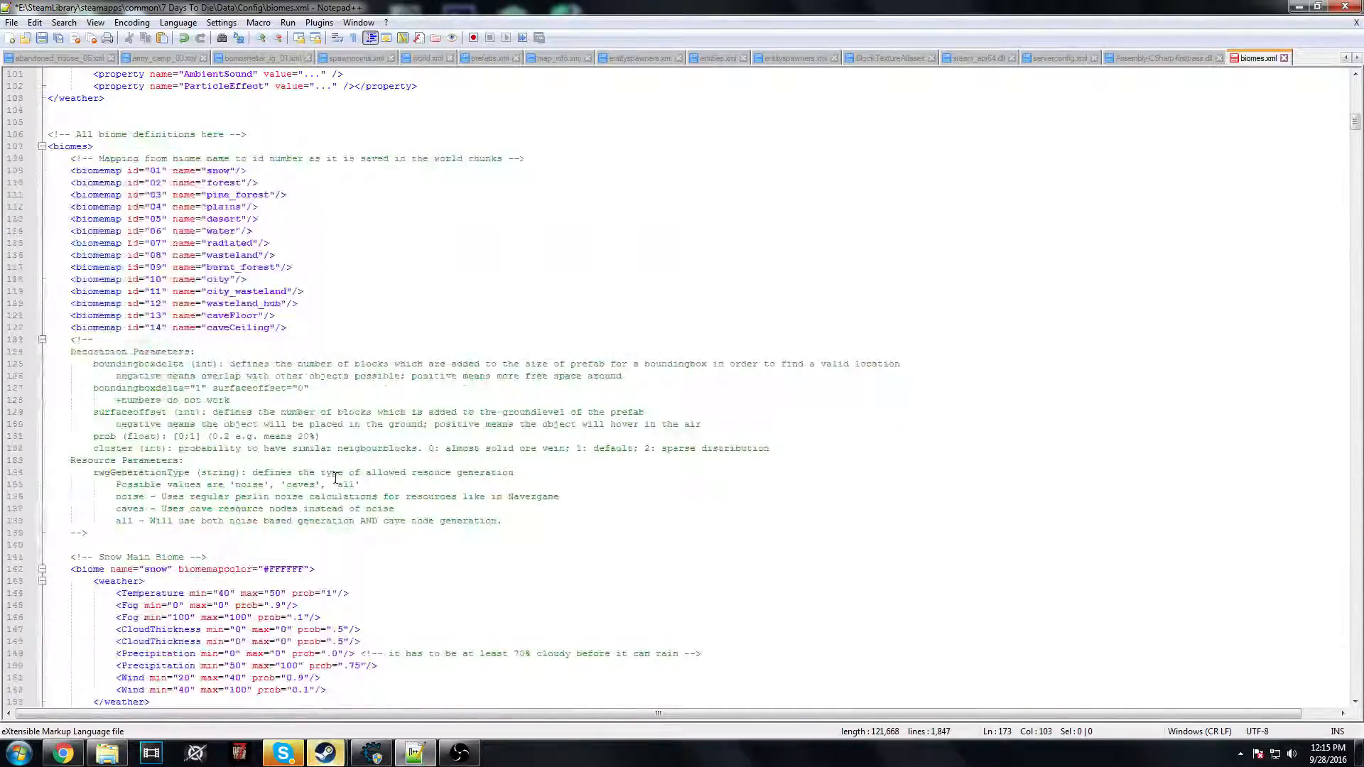
{"action": "scroll", "scroll_direction": "down", "scroll_amount": 3}
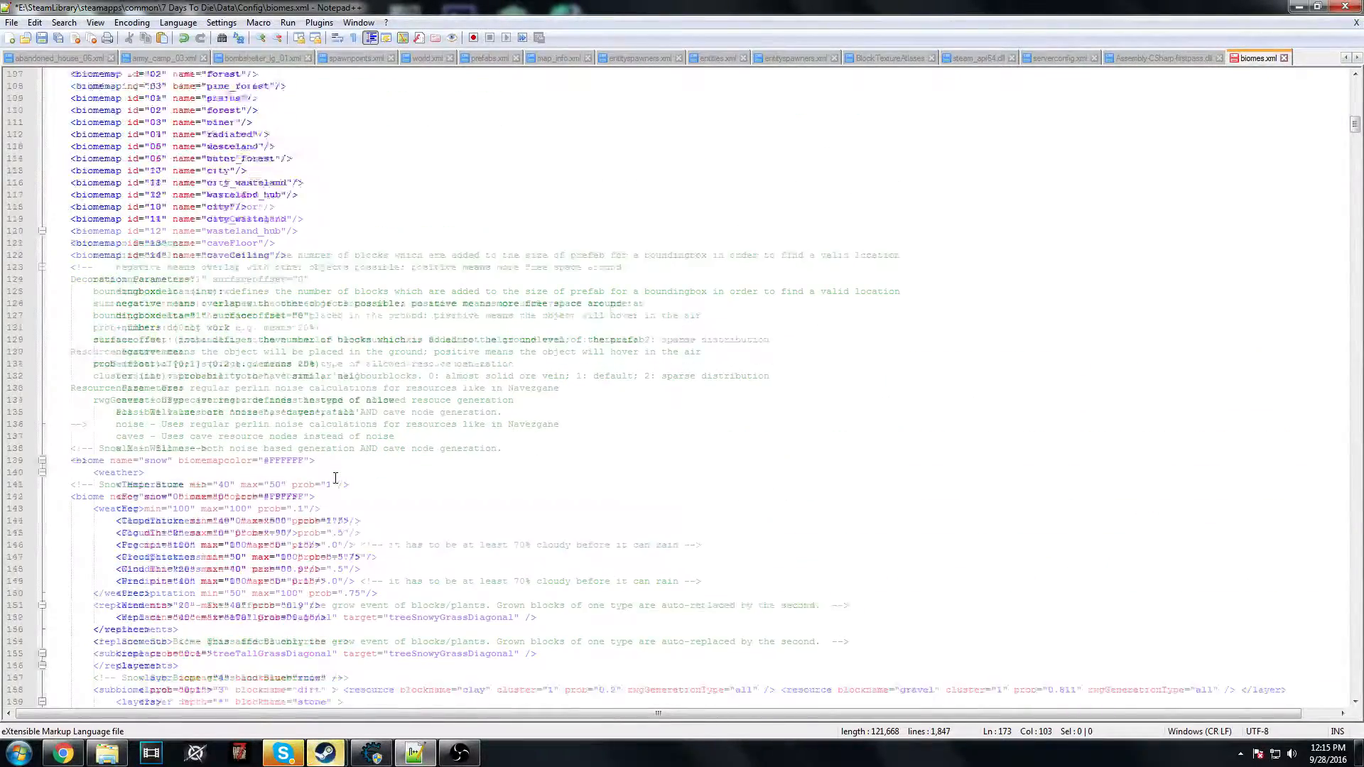
{"action": "scroll", "scroll_direction": "down", "scroll_amount": 3}
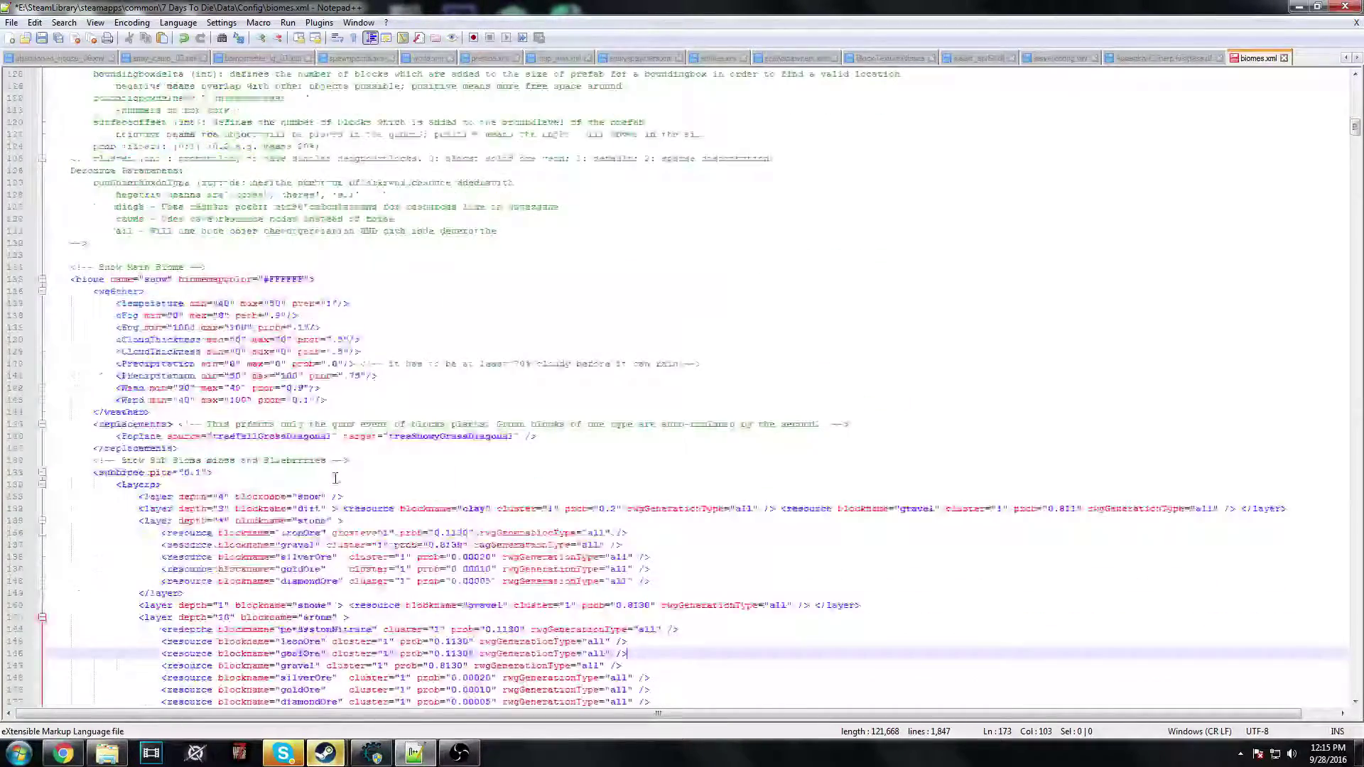
{"action": "scroll", "scroll_direction": "down", "scroll_amount": 3}
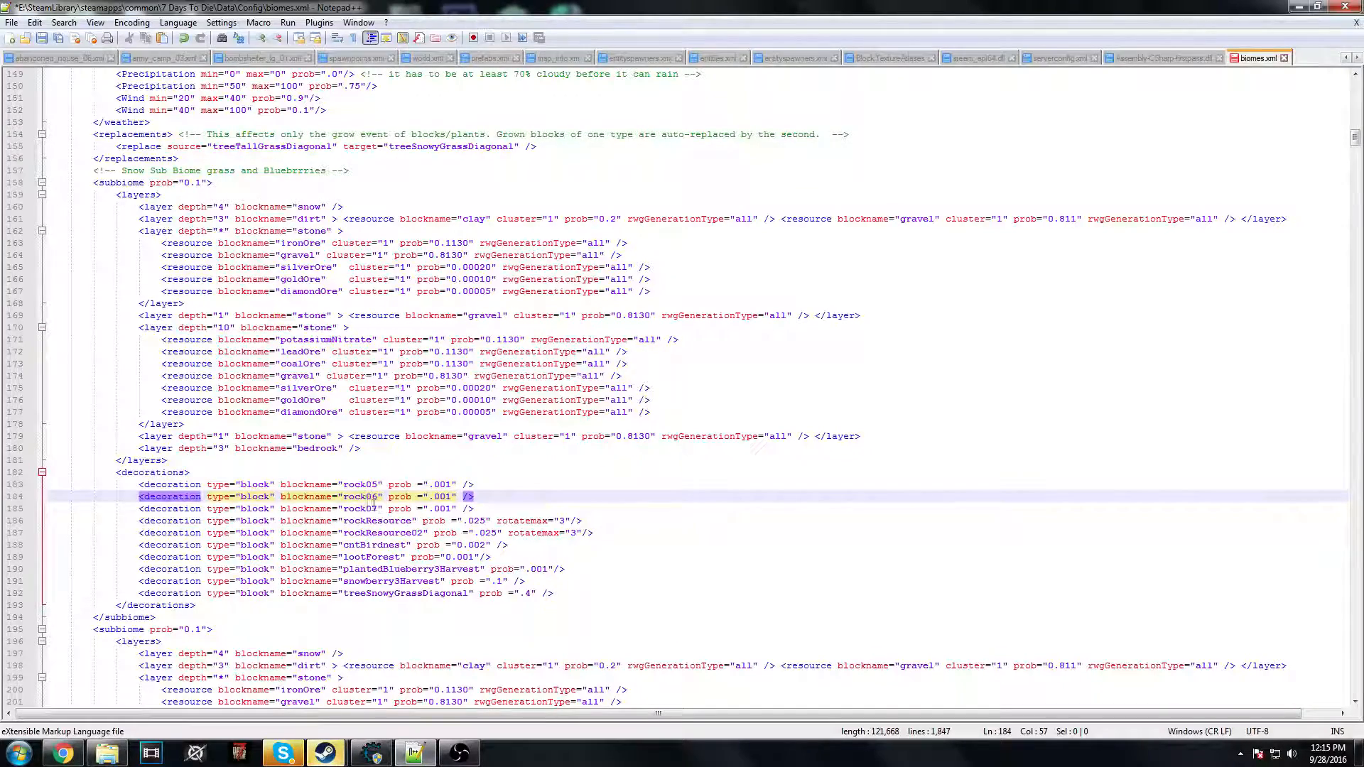
{"action": "left_click", "coordinate": [171, 508]}
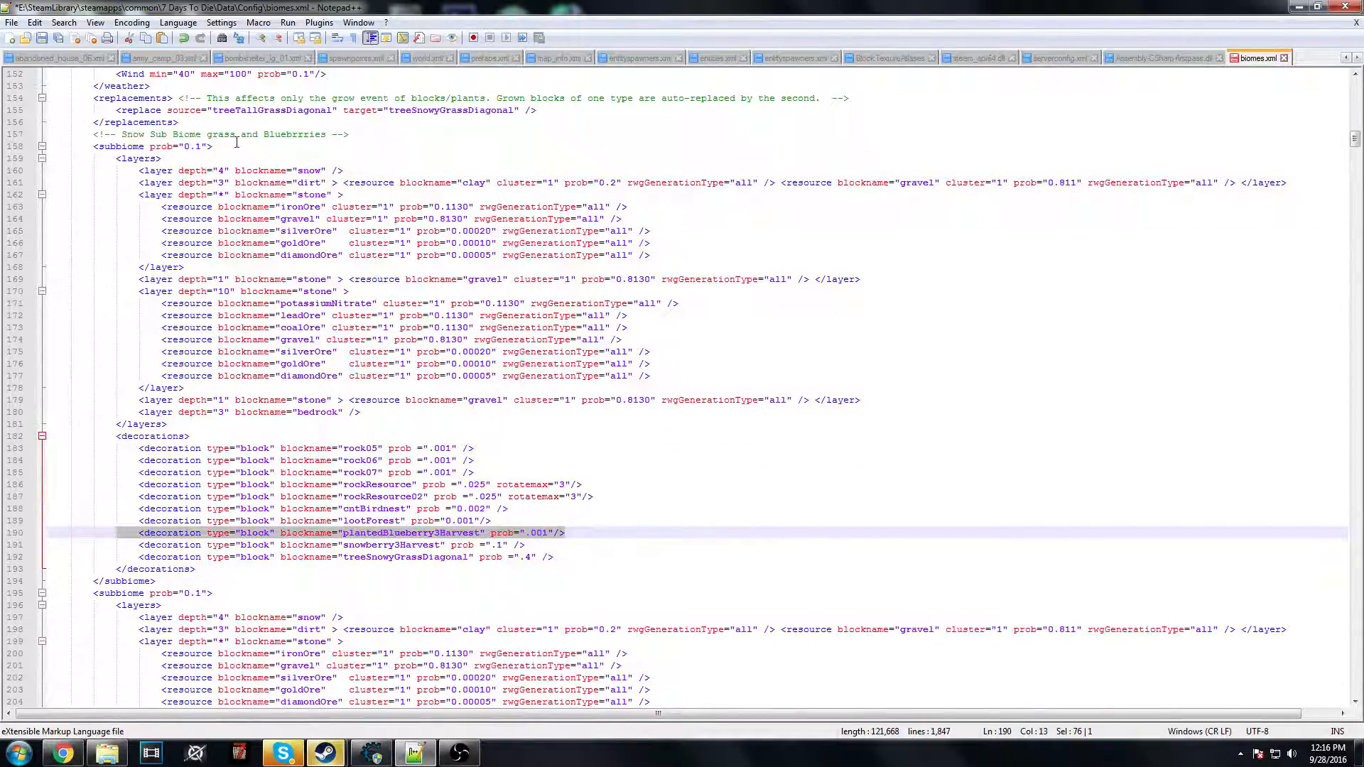
{"action": "scroll", "scroll_direction": "down", "scroll_amount": 3}
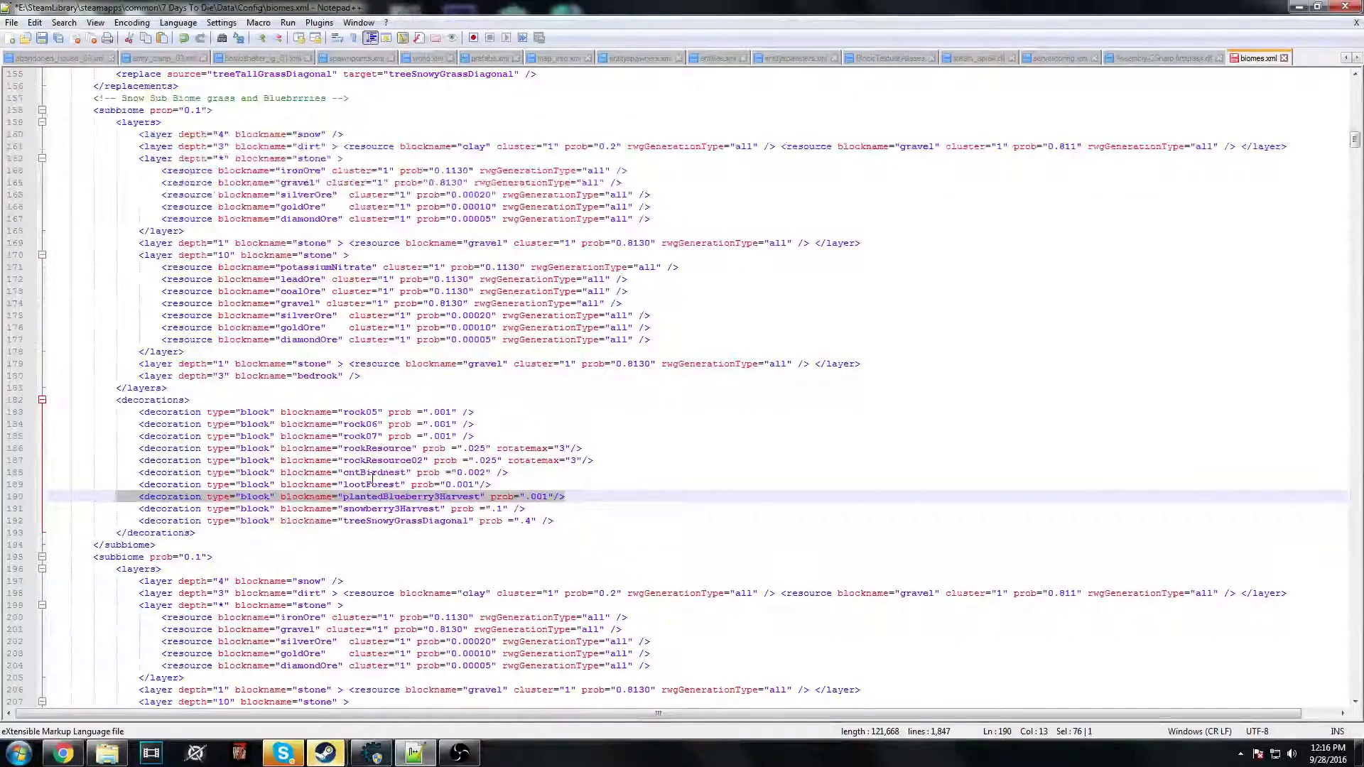
{"action": "scroll", "scroll_direction": "up", "scroll_amount": 3}
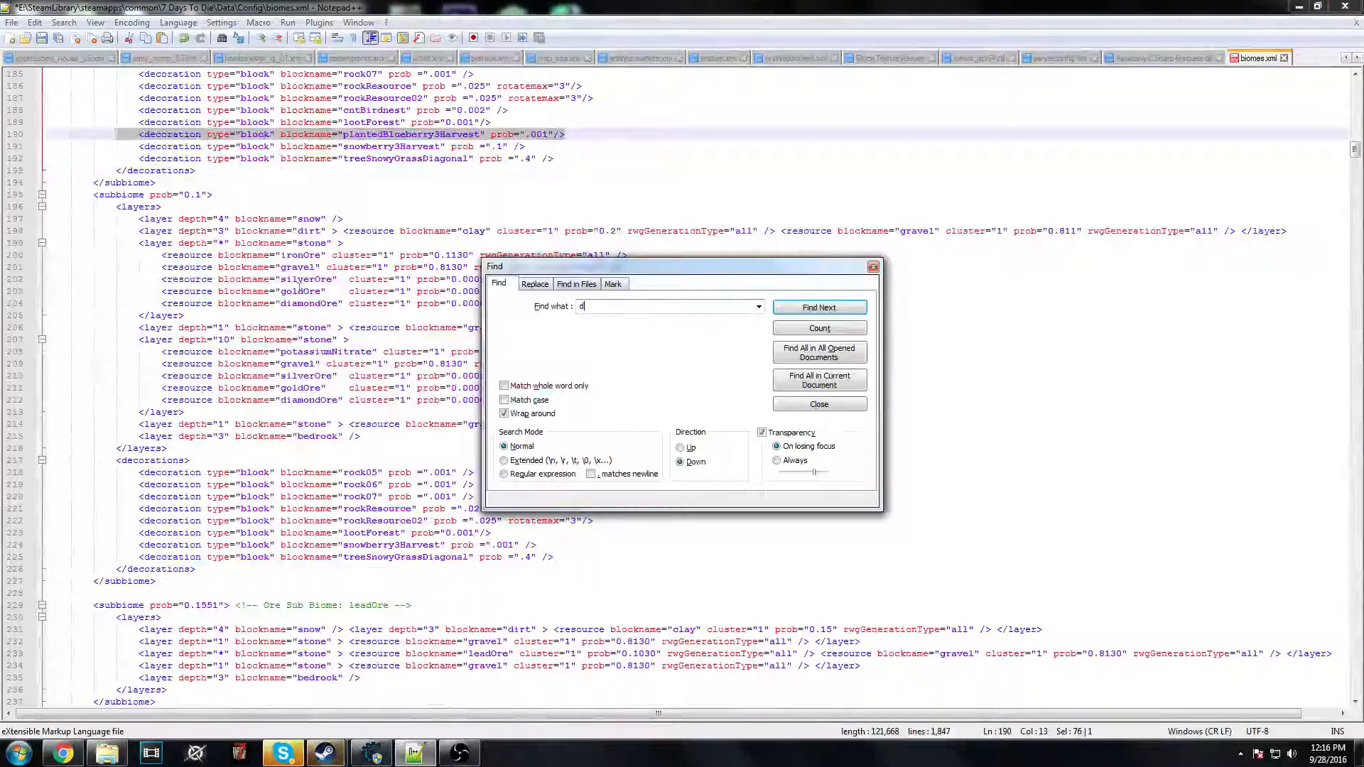
- Search 'desert main' and add plantedBlueberry3Harvest (prob .001) to the Clustered Cactus decorations
{"action": "type", "text": "desert main"}
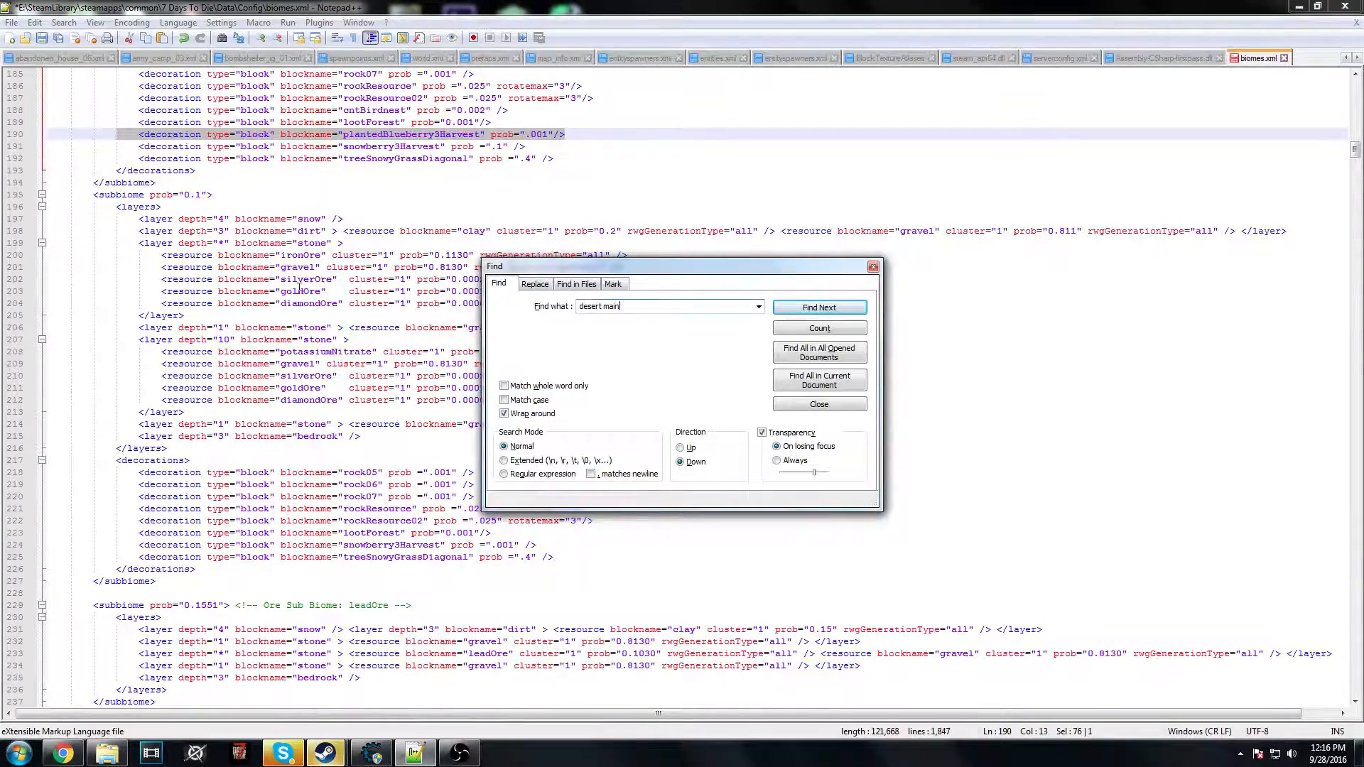
{"action": "left_click", "coordinate": [818, 307]}
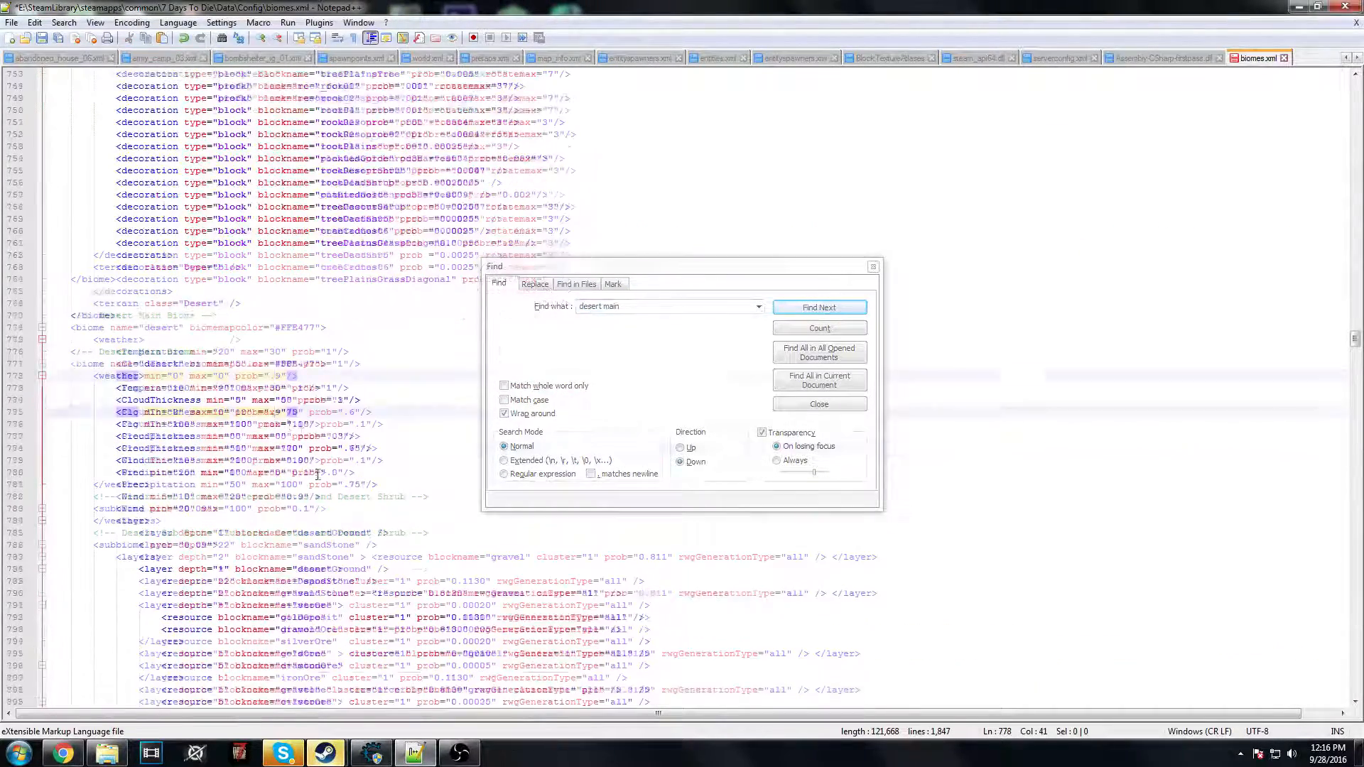
{"action": "left_click", "coordinate": [817, 307]}
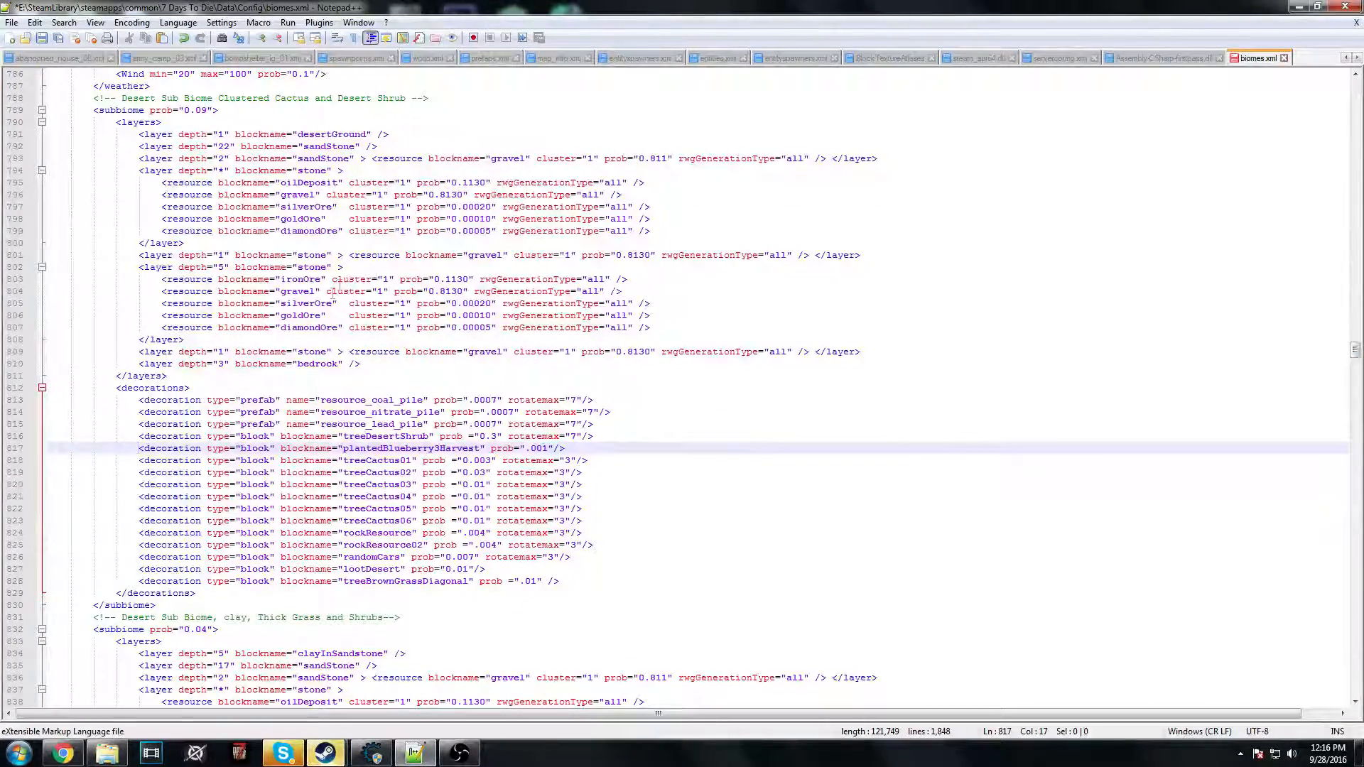
{"action": "scroll", "scroll_direction": "down", "scroll_amount": 3}
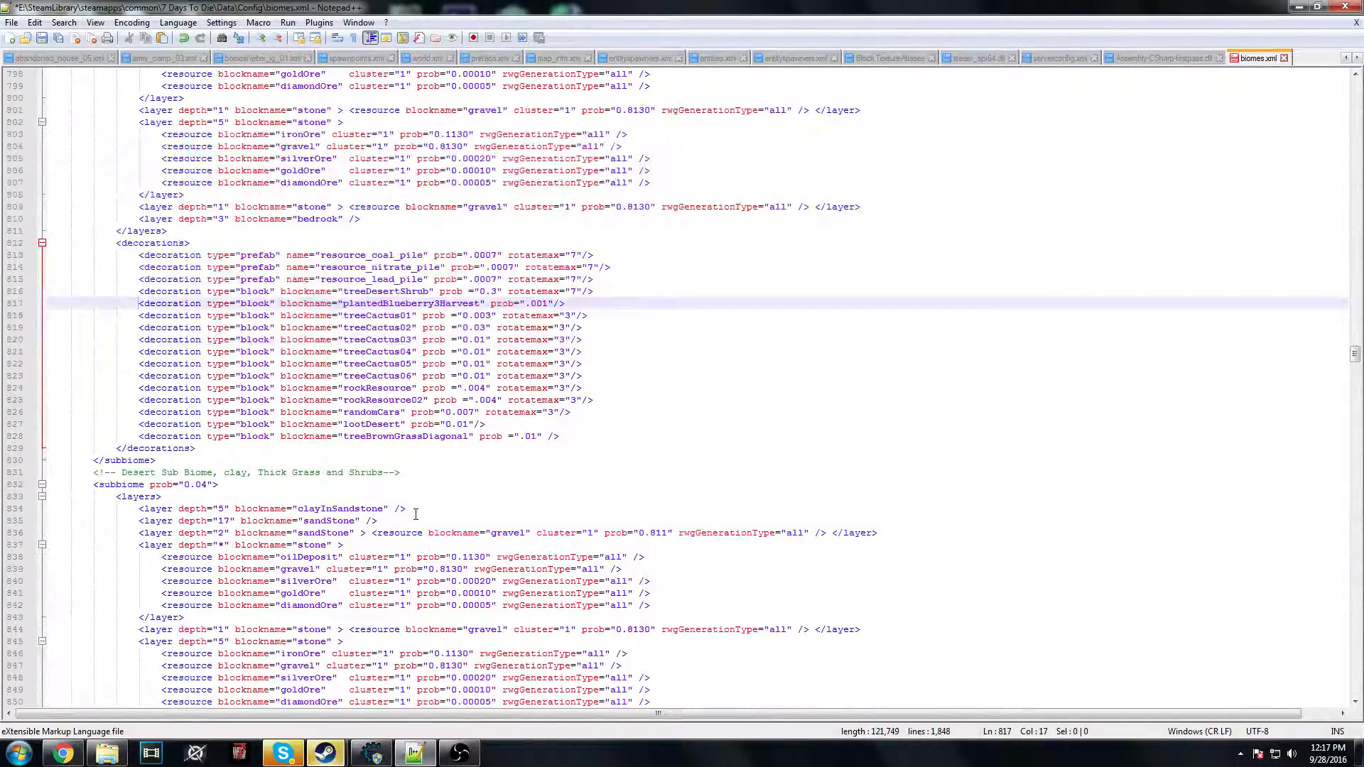
{"action": "scroll", "scroll_direction": "down", "scroll_amount": 3}
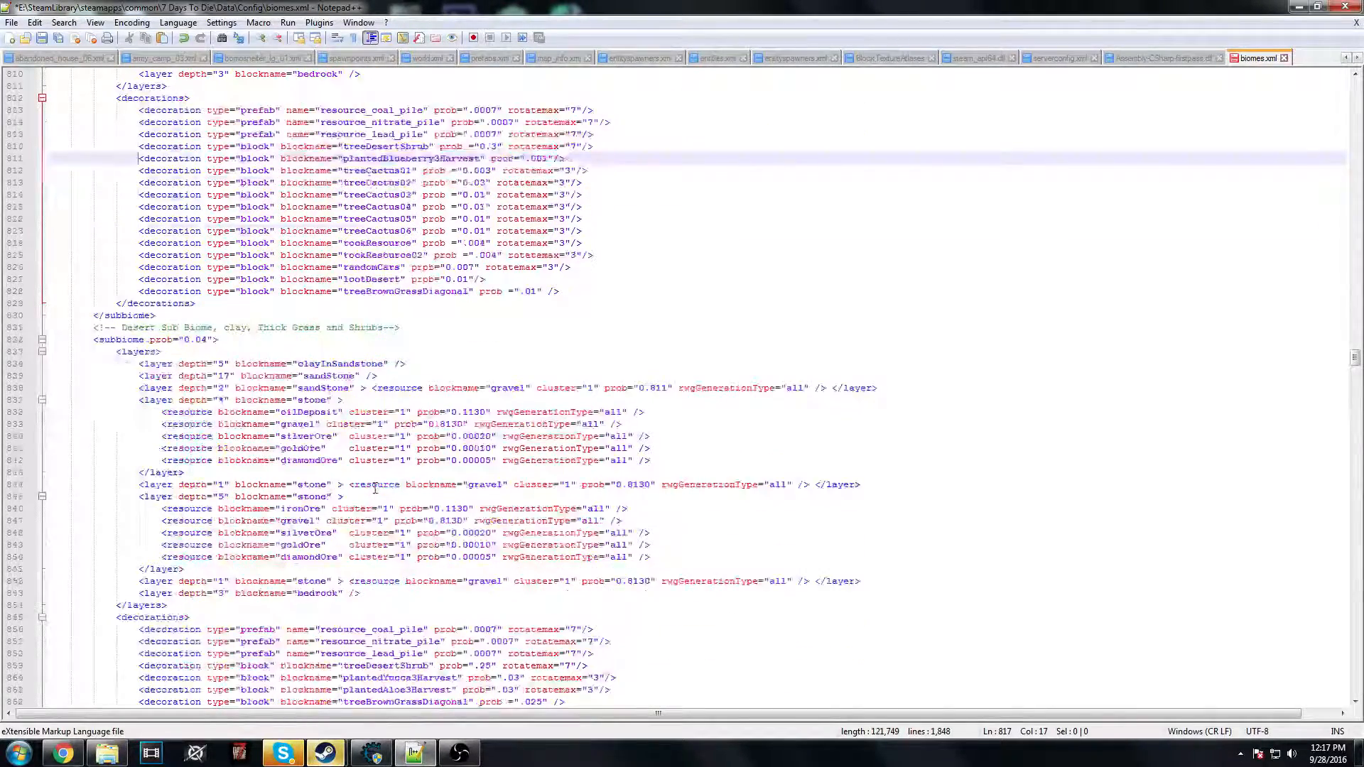
{"action": "scroll", "scroll_direction": "down", "scroll_amount": 3}
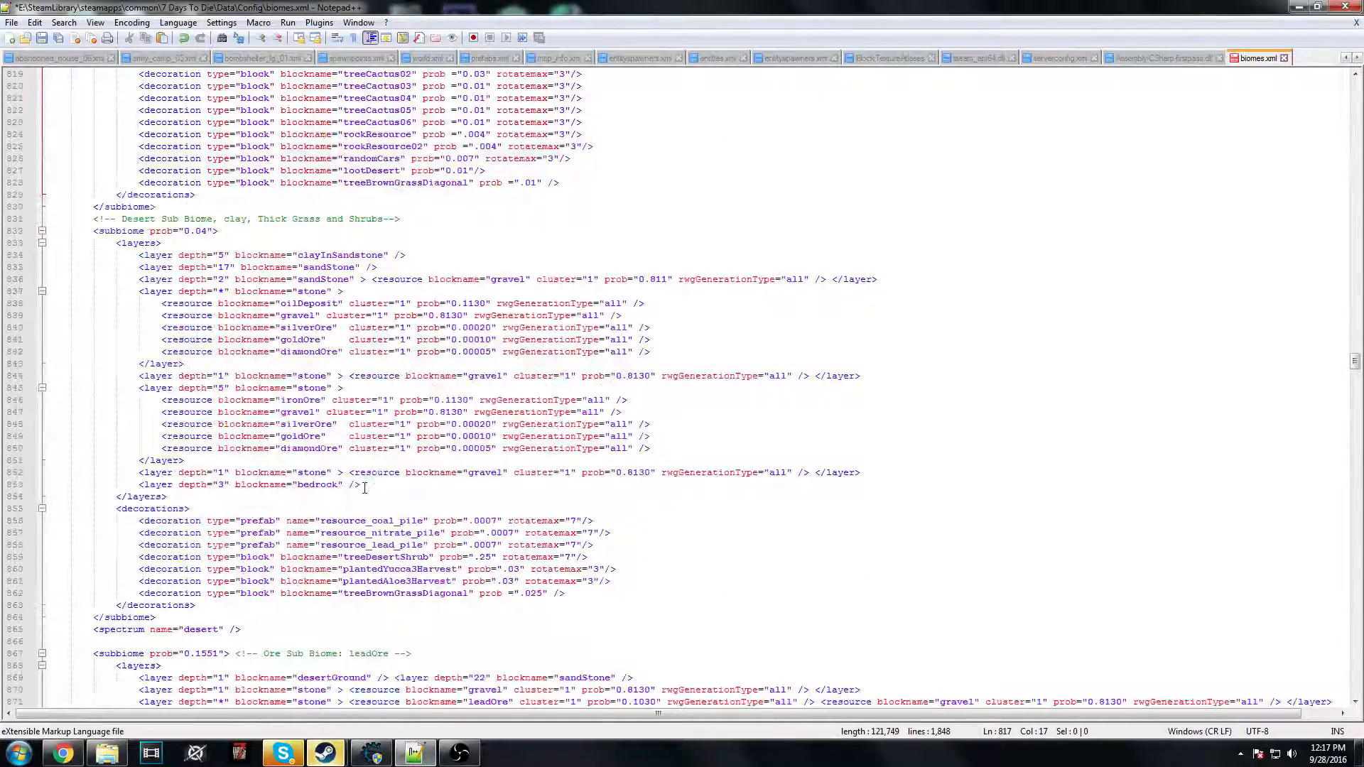
{"action": "scroll", "scroll_direction": "down", "scroll_amount": 3}
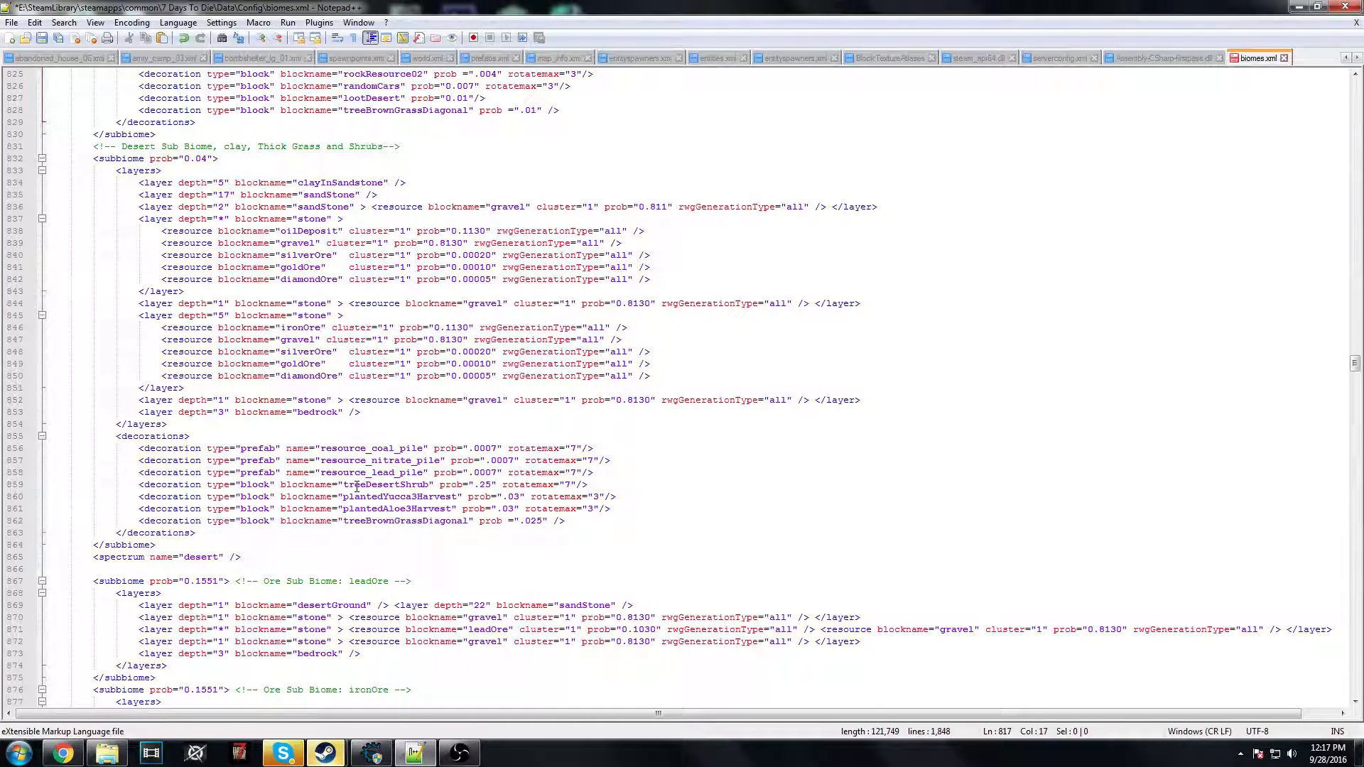
{"action": "scroll", "scroll_direction": "down", "scroll_amount": 3}
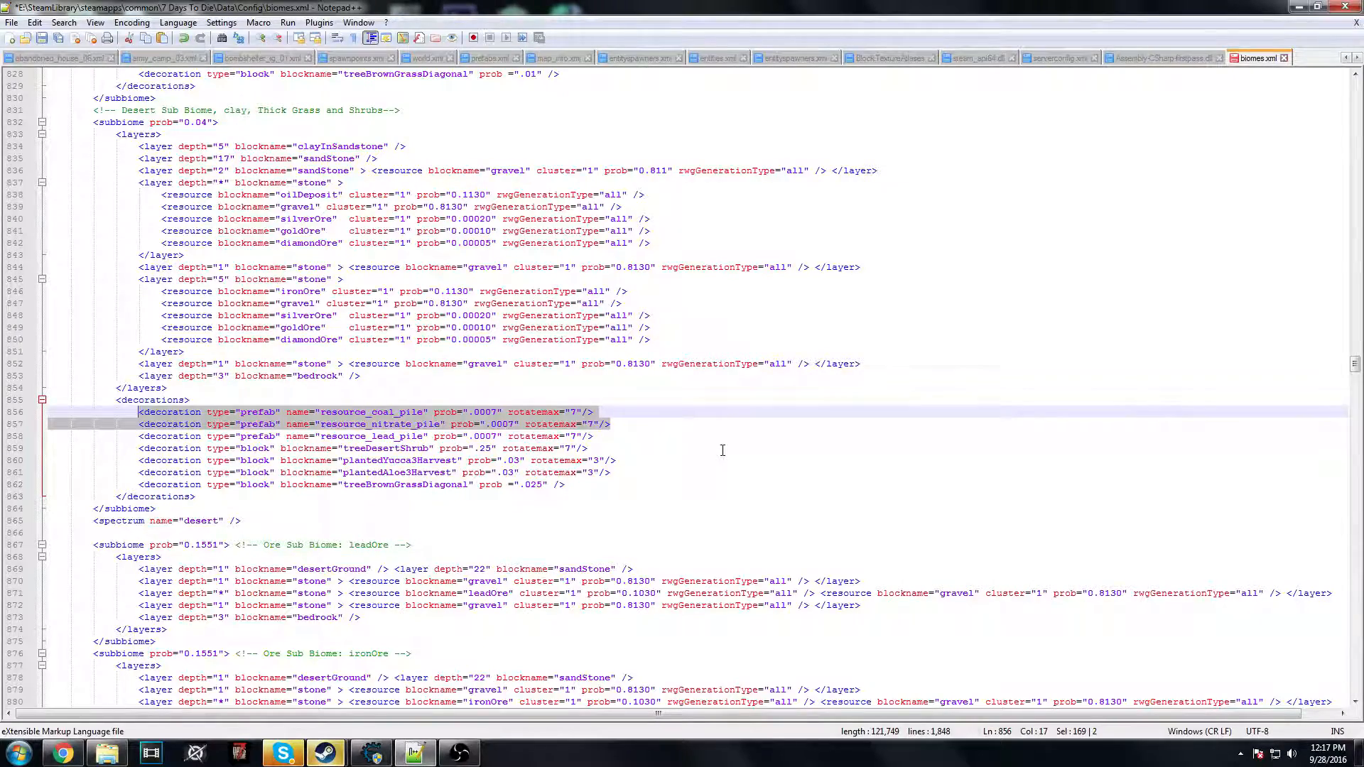
{"action": "scroll", "scroll_direction": "up", "scroll_amount": 3}
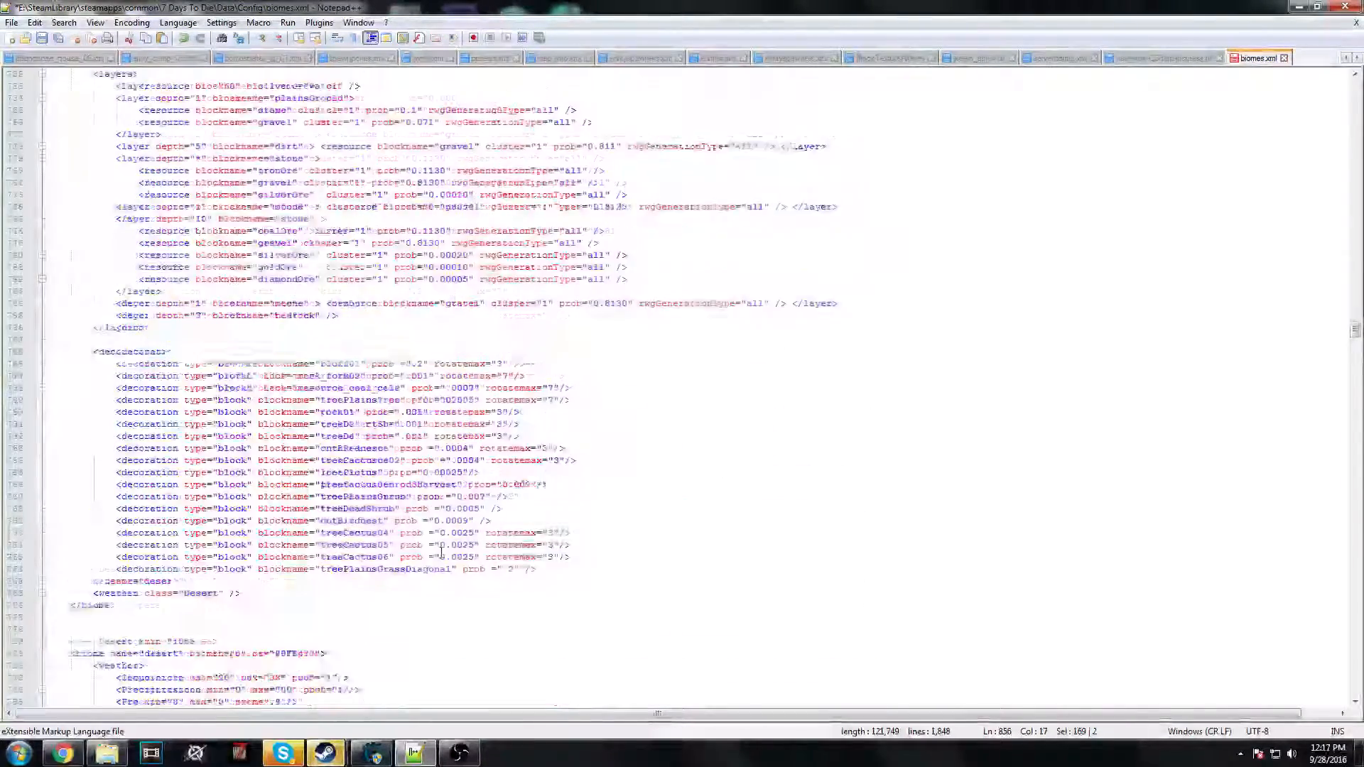
- Search for 'snowman' and jump to the next match in the snow biome
{"action": "scroll", "scroll_direction": "down", "scroll_amount": 3}
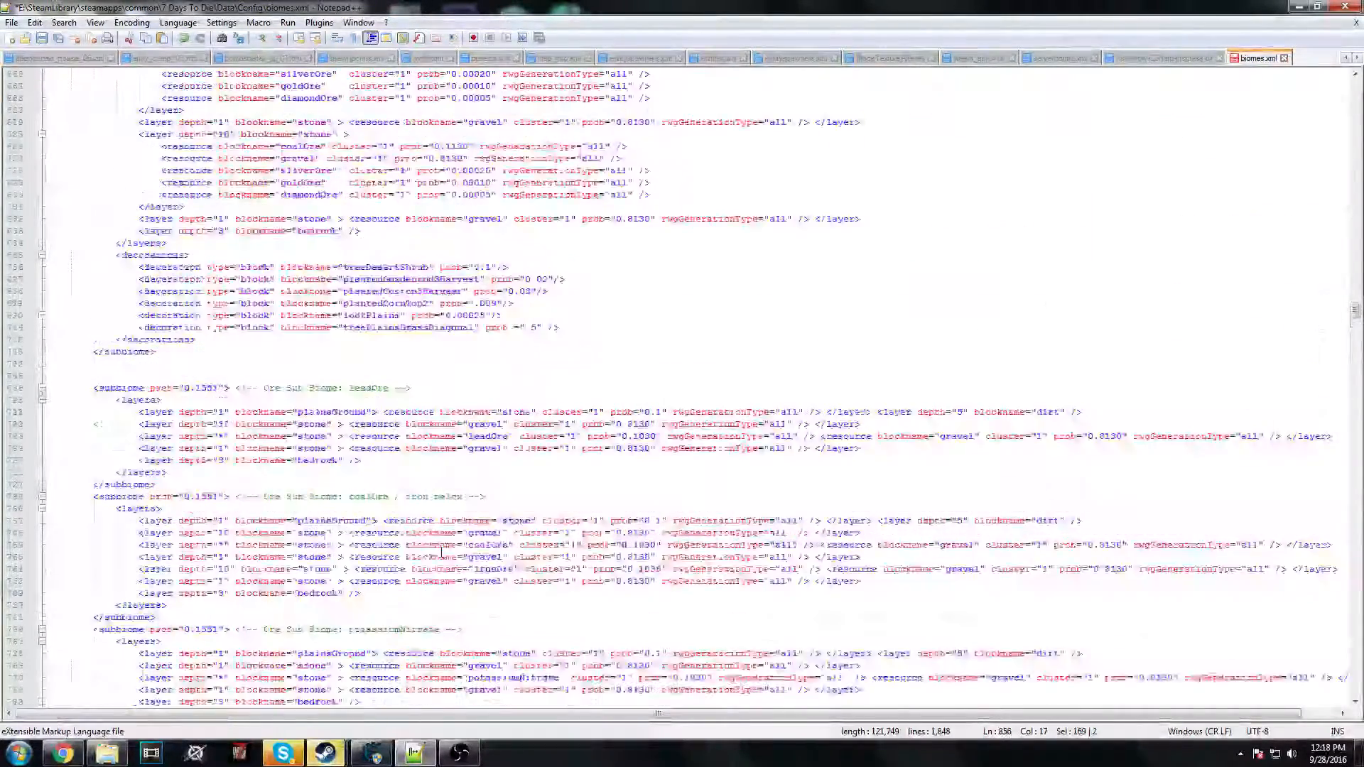
{"action": "scroll", "scroll_direction": "up", "scroll_amount": 3}
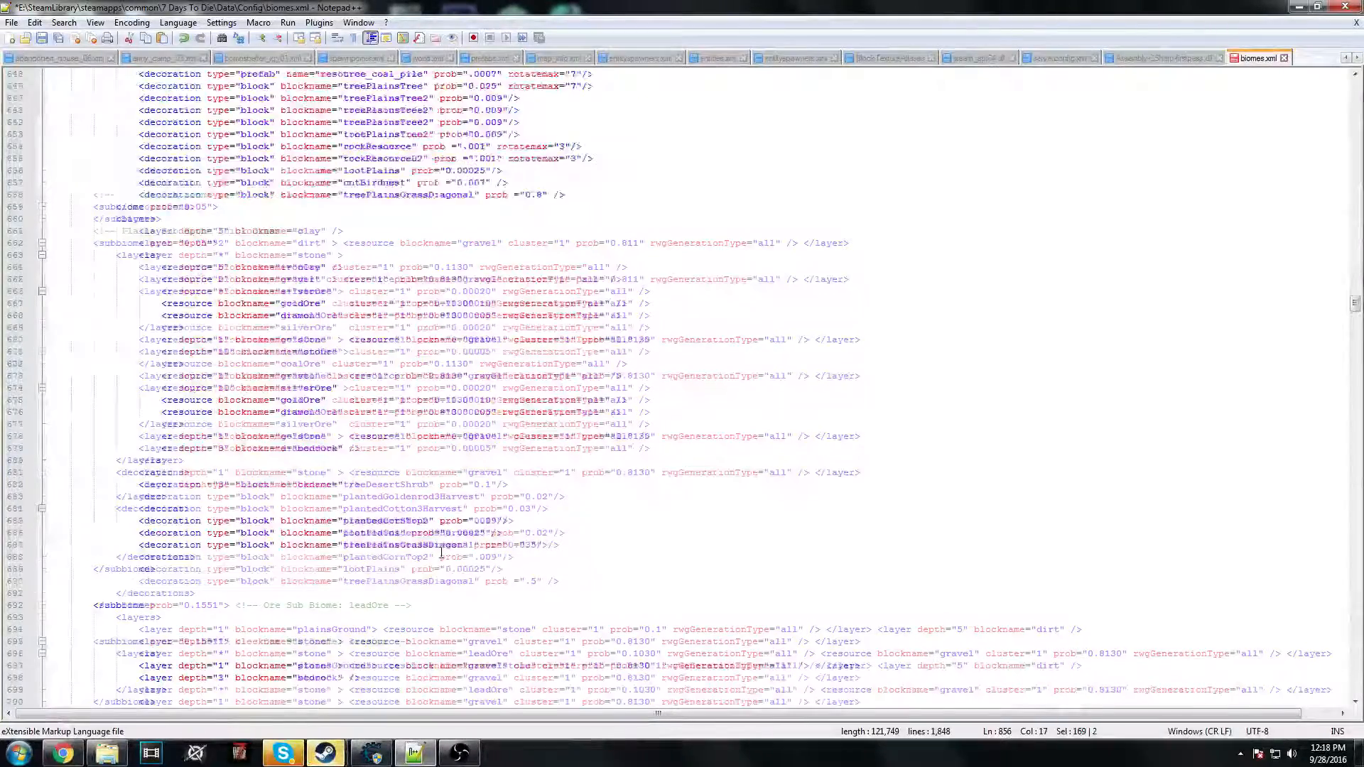
{"action": "scroll", "scroll_direction": "up", "scroll_amount": 3}
{"action": "type", "text": "snowm"}
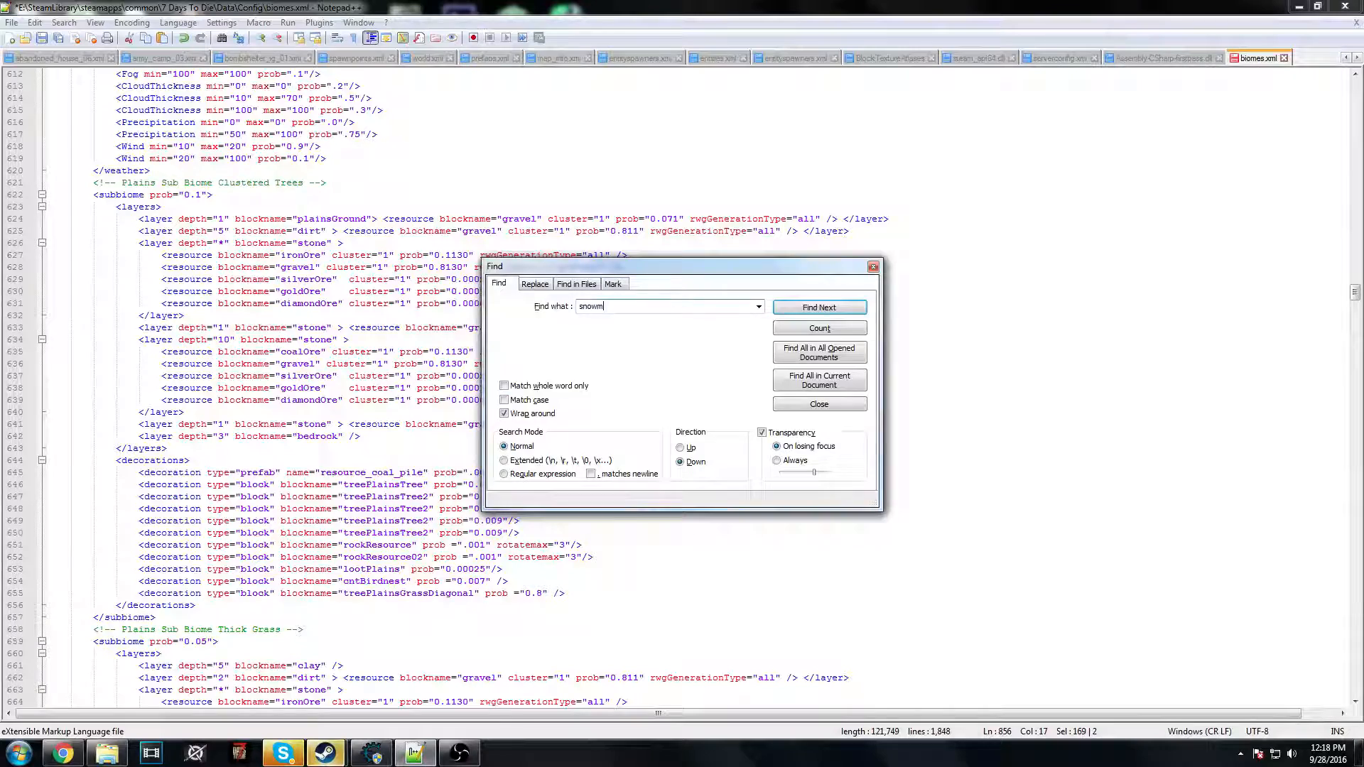
{"action": "type", "text": "an"}
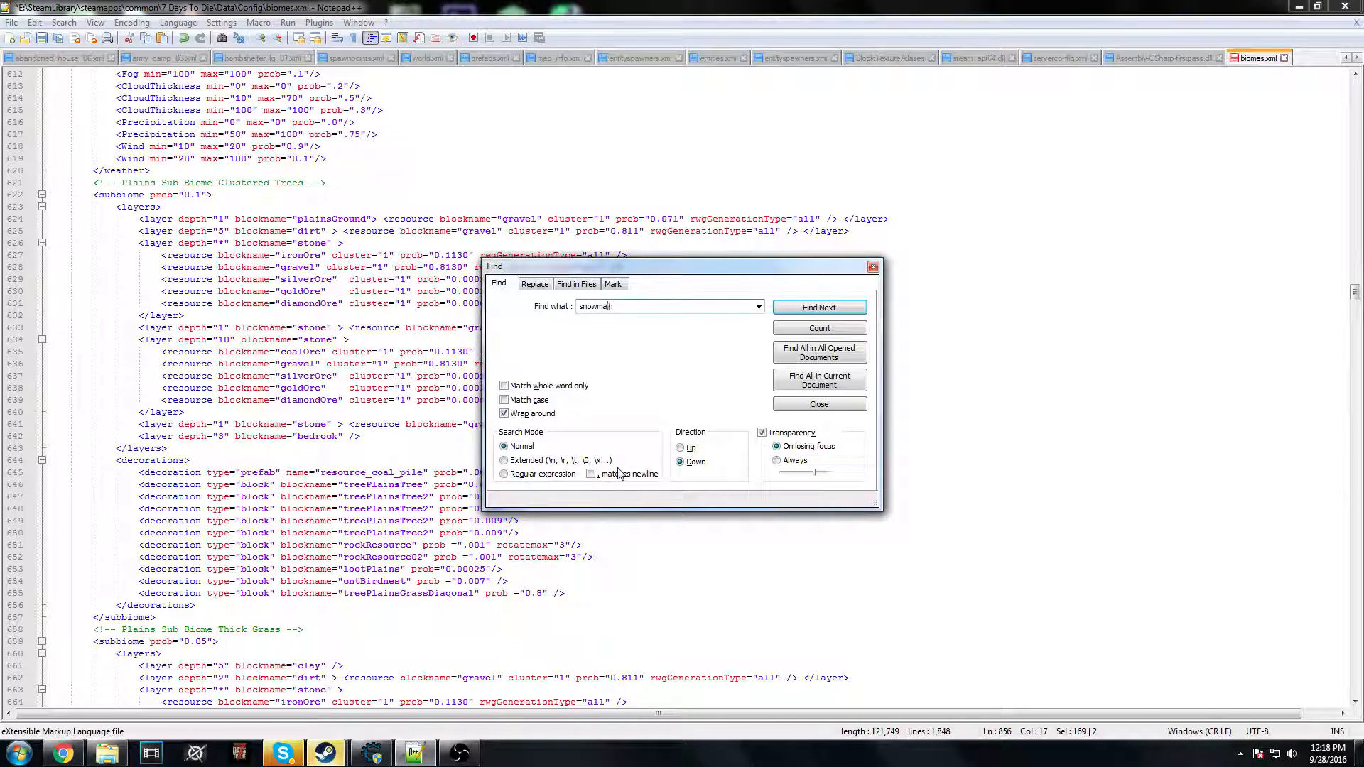
{"action": "left_click", "coordinate": [818, 306]}
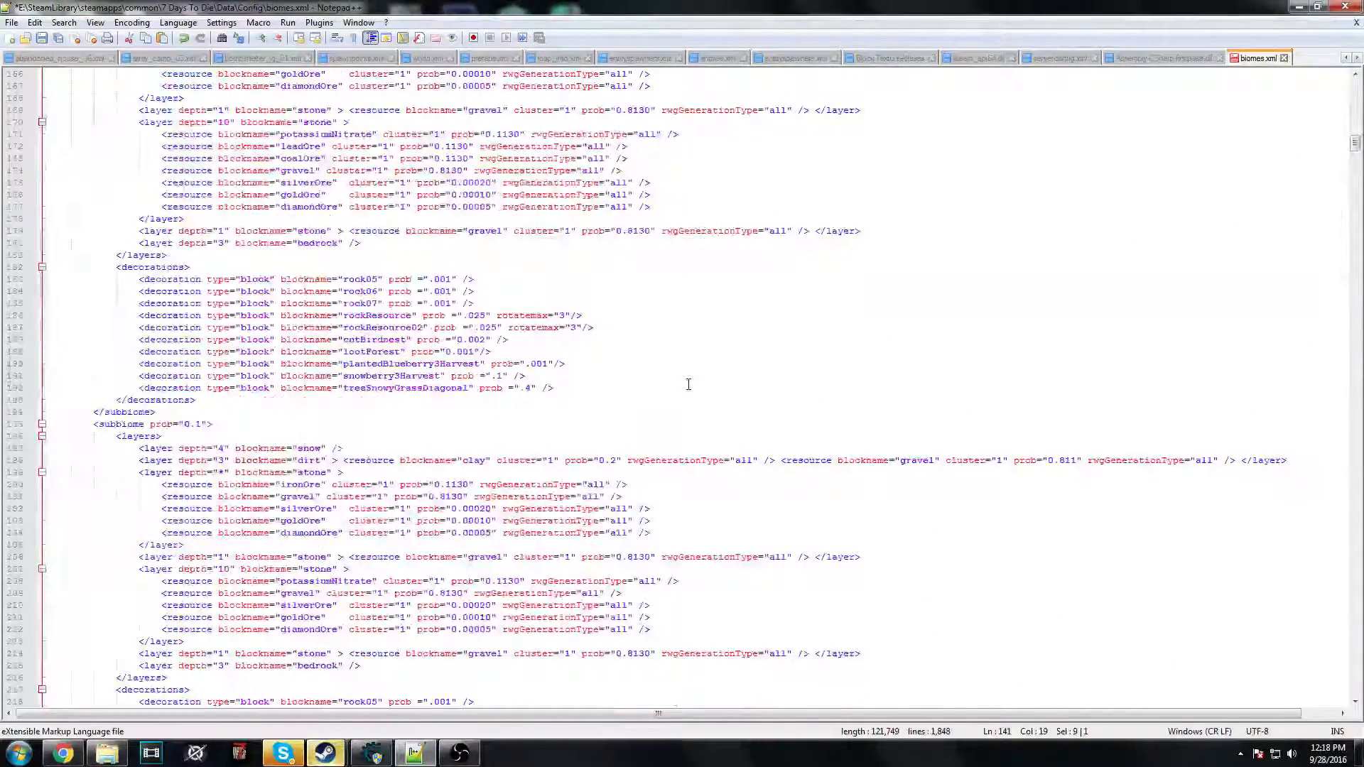
- Review the second snow sub-biome's rock, loot, snowberry and snowy grass decorations
{"action": "scroll", "scroll_direction": "down", "scroll_amount": 3}
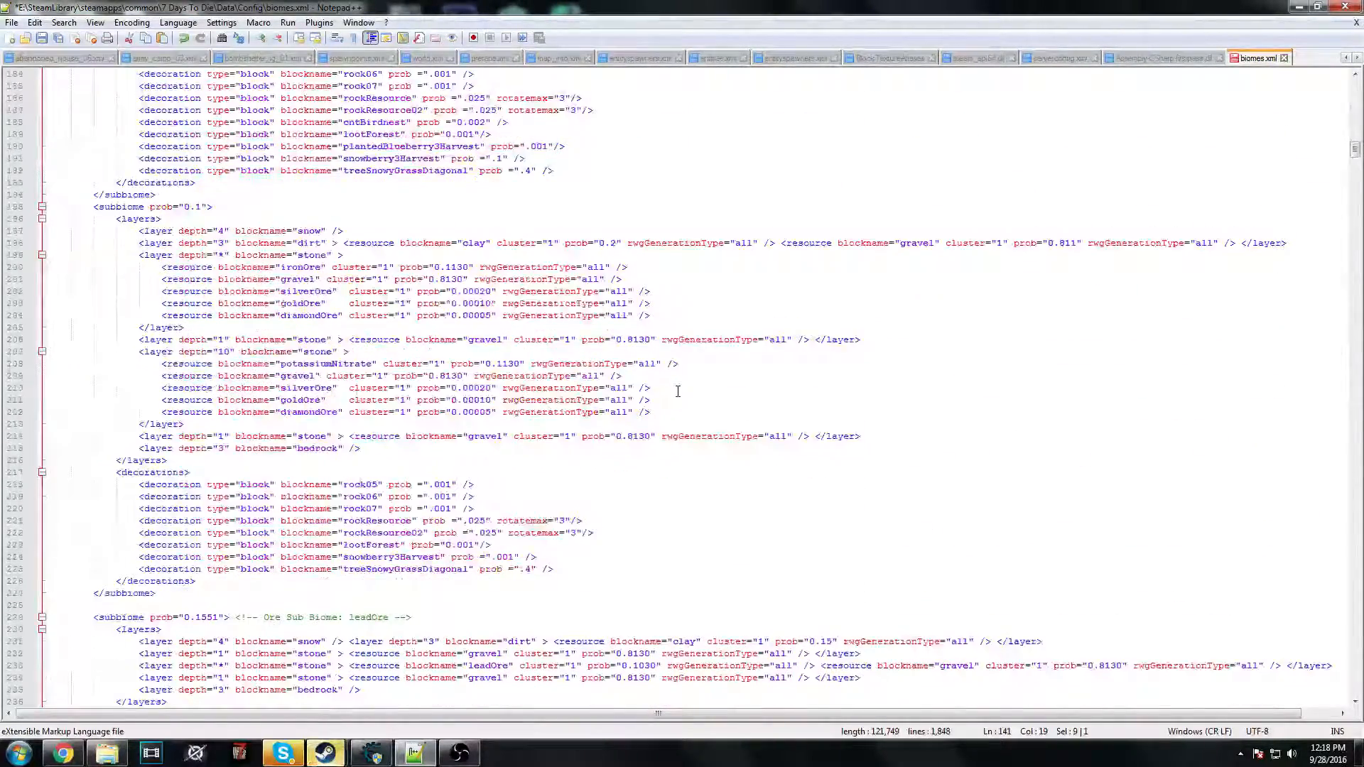
{"action": "scroll", "scroll_direction": "down", "scroll_amount": 3}
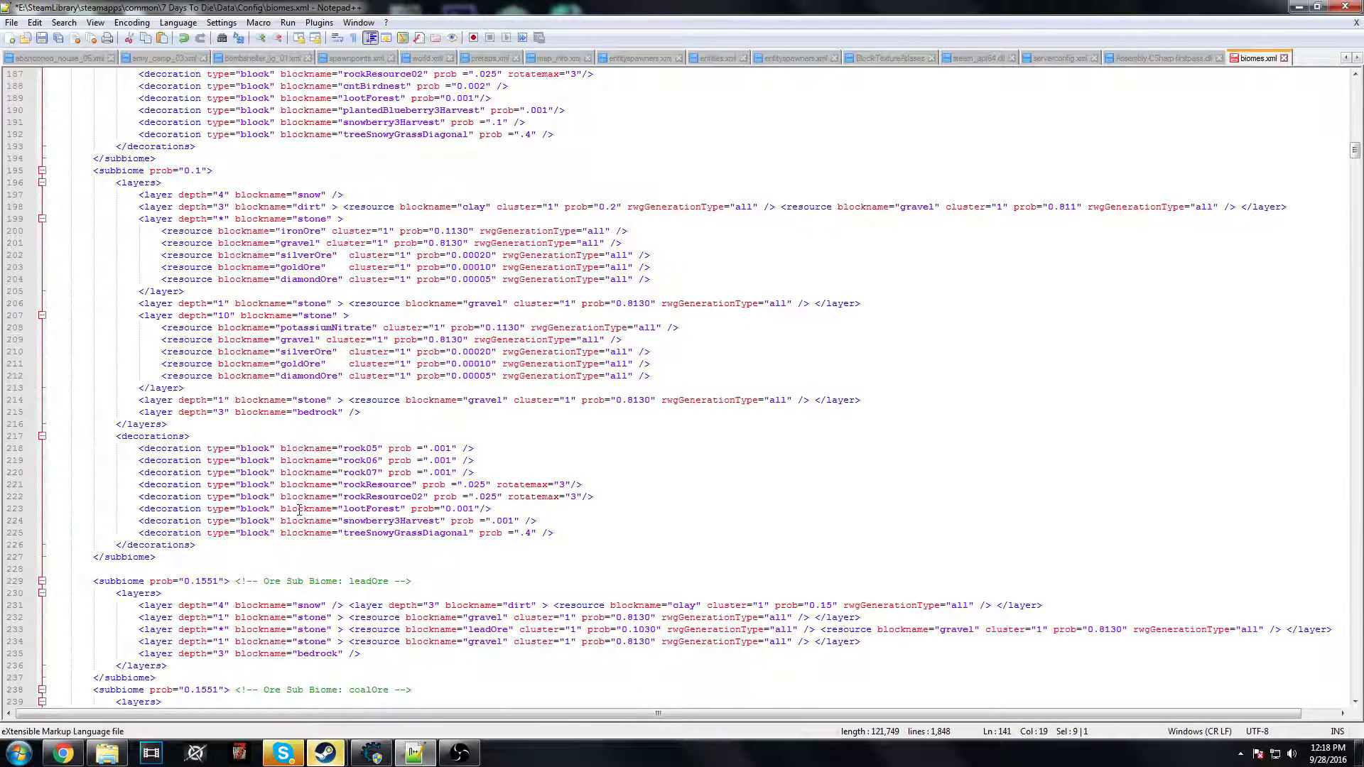
{"action": "scroll", "scroll_direction": "up", "scroll_amount": 3}
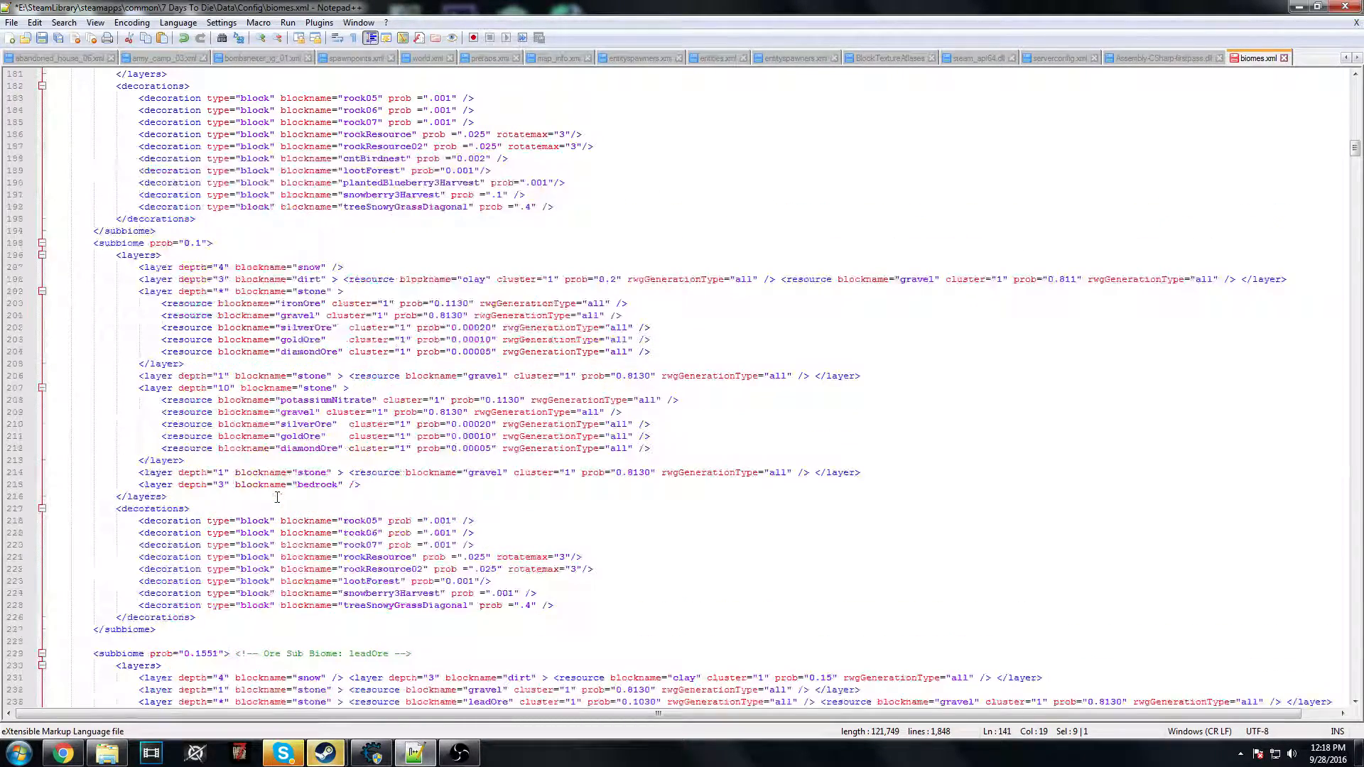
{"action": "scroll", "scroll_direction": "down", "scroll_amount": 3}
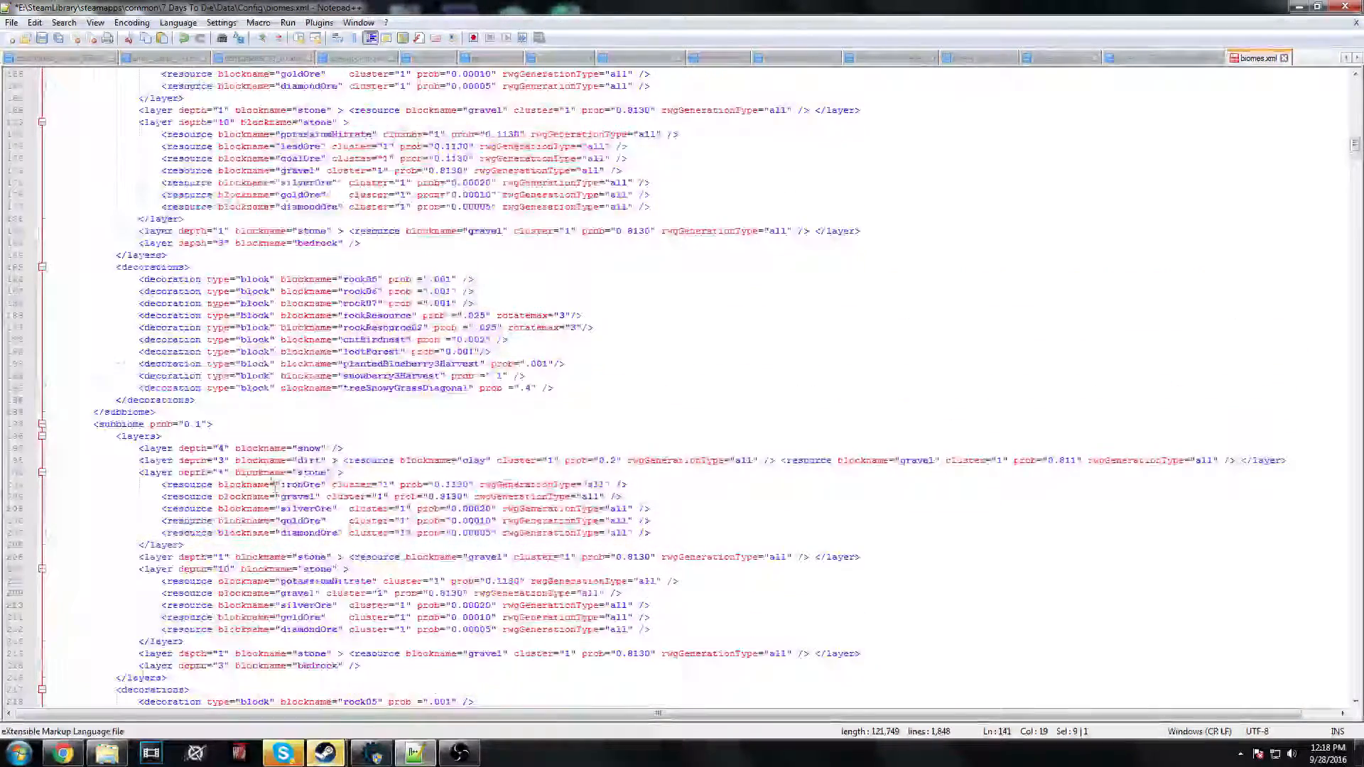
{"action": "scroll", "scroll_direction": "up", "scroll_amount": 3}
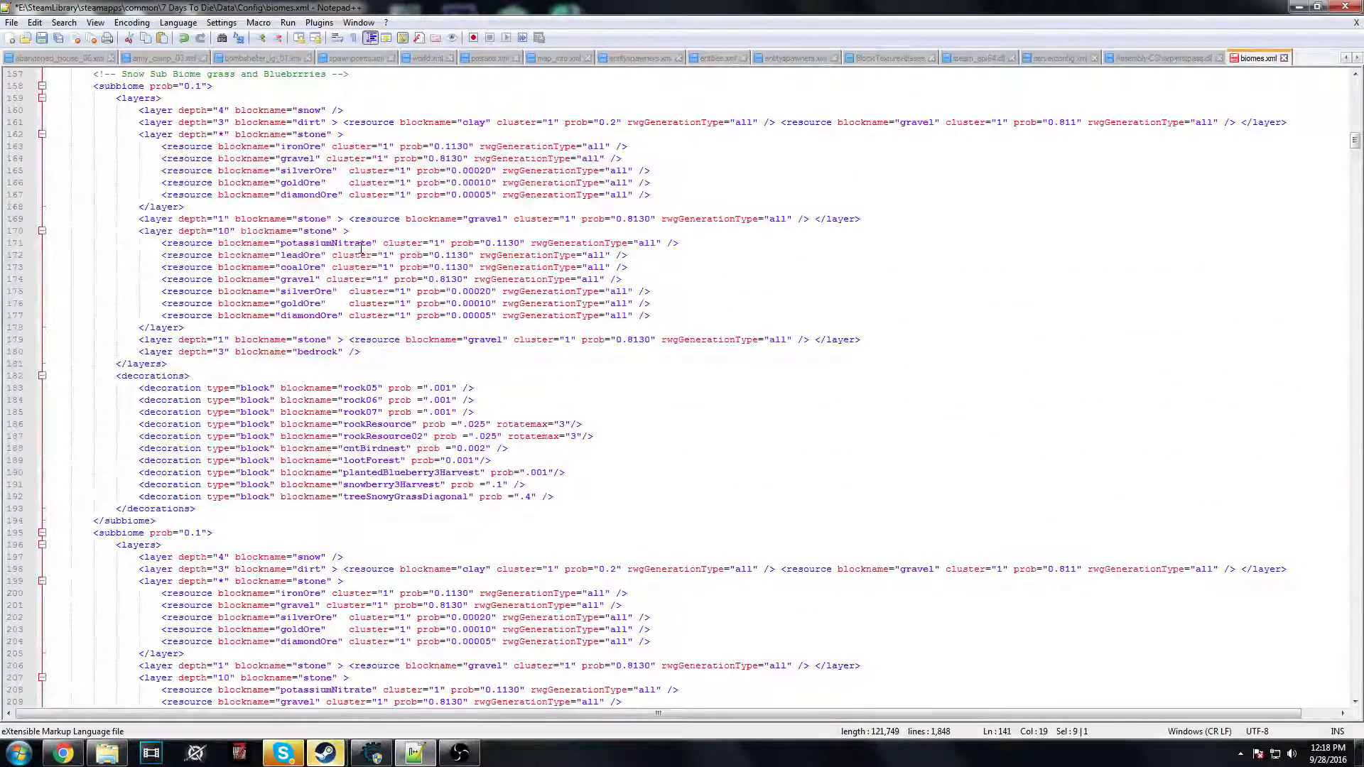
{"action": "scroll", "scroll_direction": "down", "scroll_amount": 3}
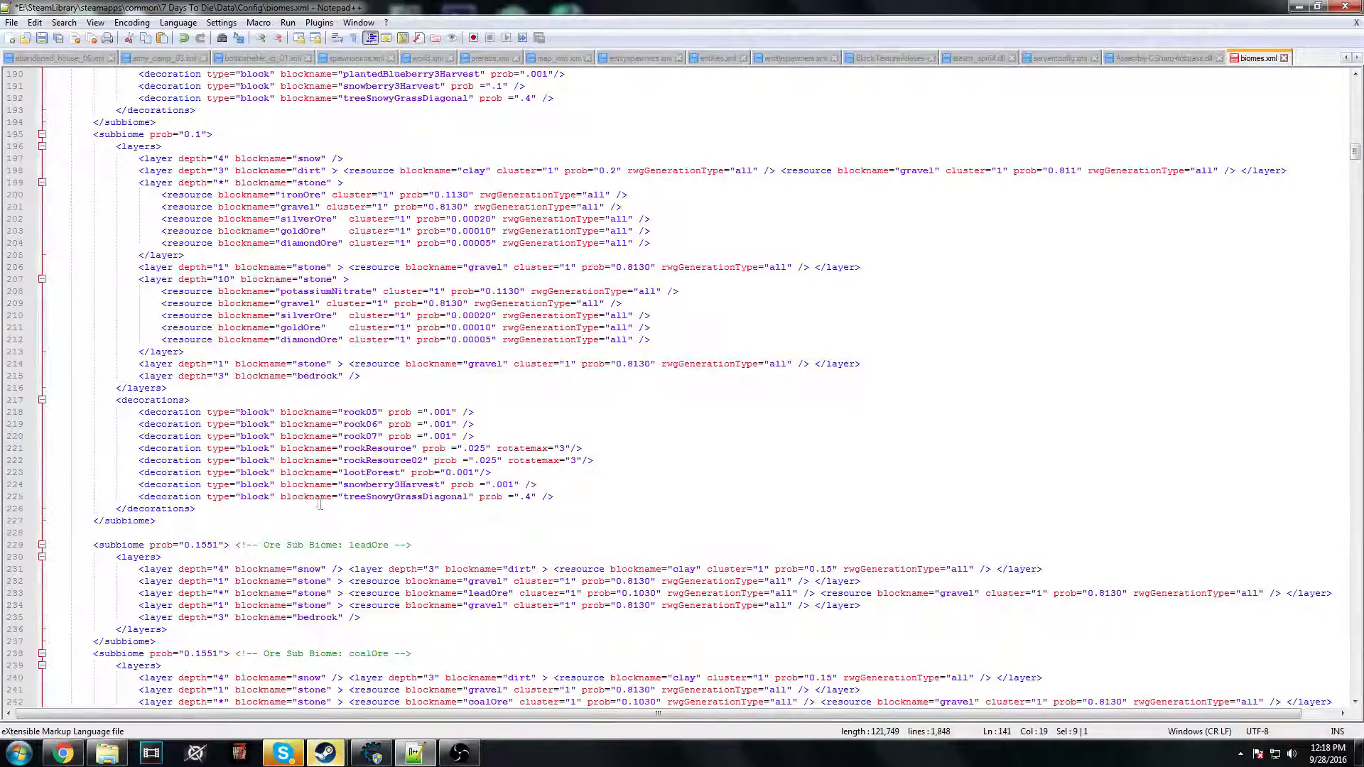
{"action": "scroll", "scroll_direction": "up", "scroll_amount": 3}
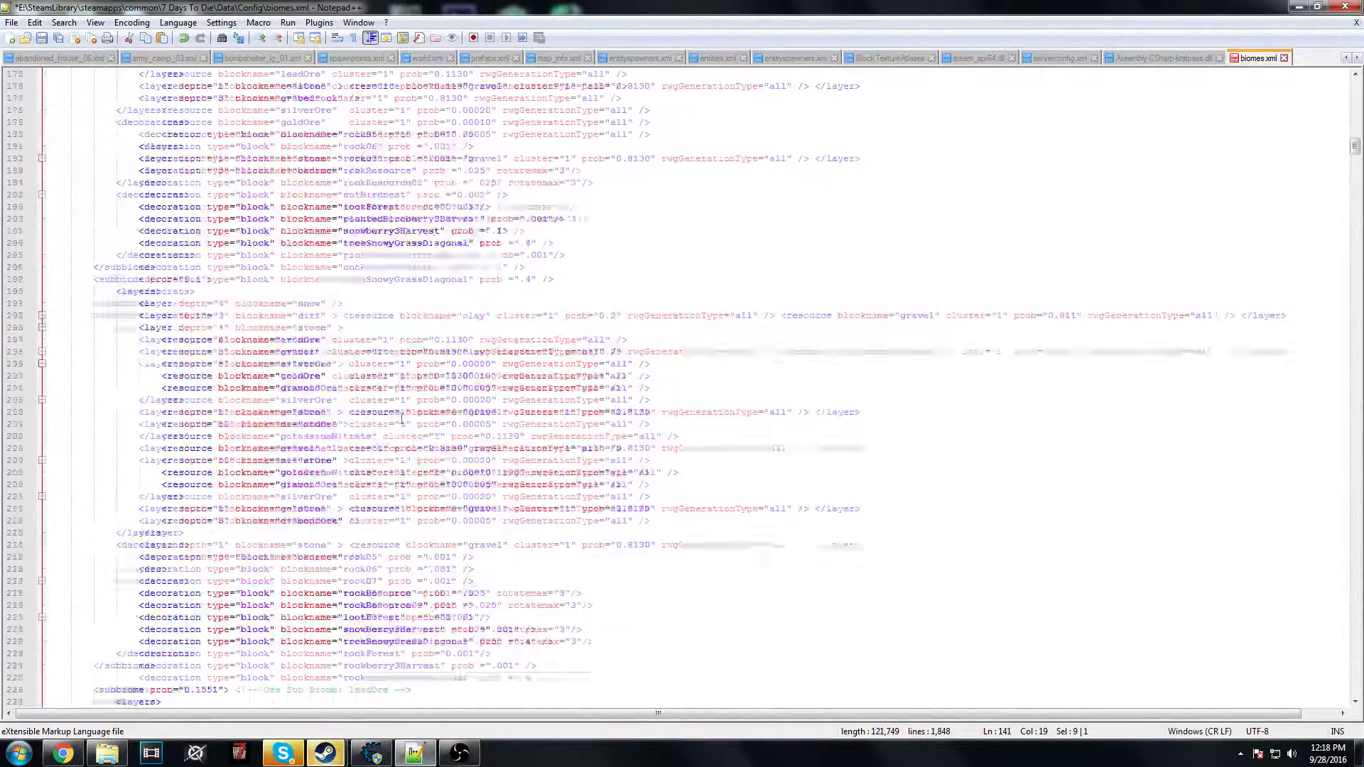
{"action": "scroll", "scroll_direction": "up", "scroll_amount": 3}
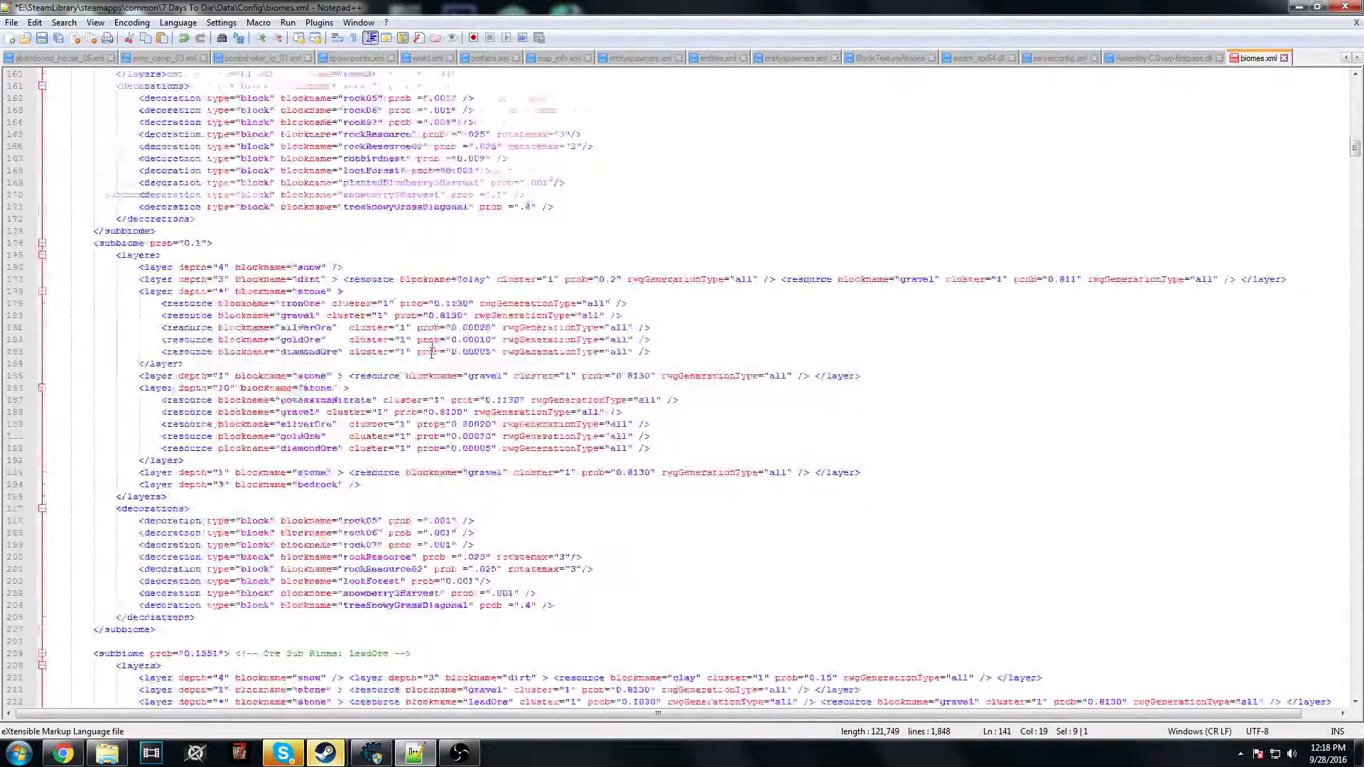
{"action": "scroll", "scroll_direction": "down", "scroll_amount": 3}
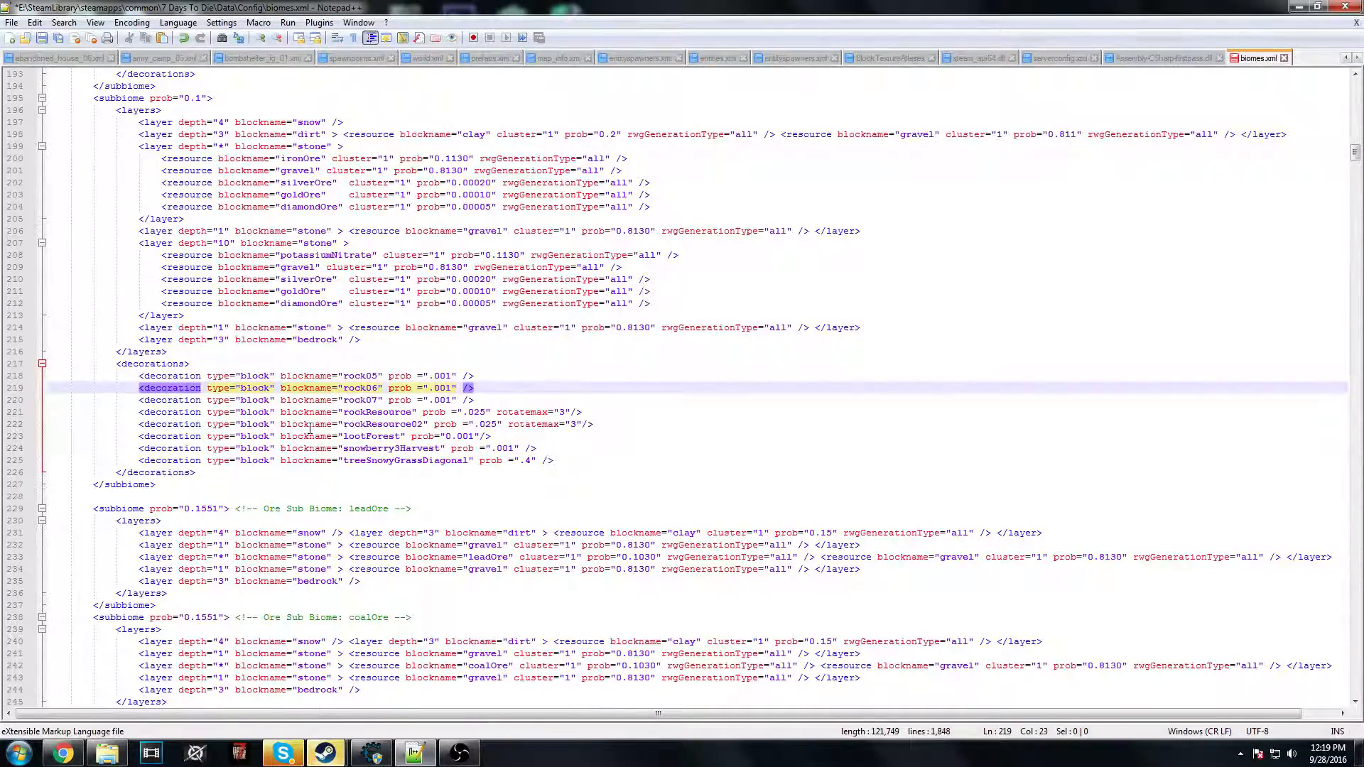
- Locate the Snow grass-and-blueberries sub-biome listing potassiumNitrate, leadOre and coalOre
{"action": "scroll", "scroll_direction": "down", "scroll_amount": 3}
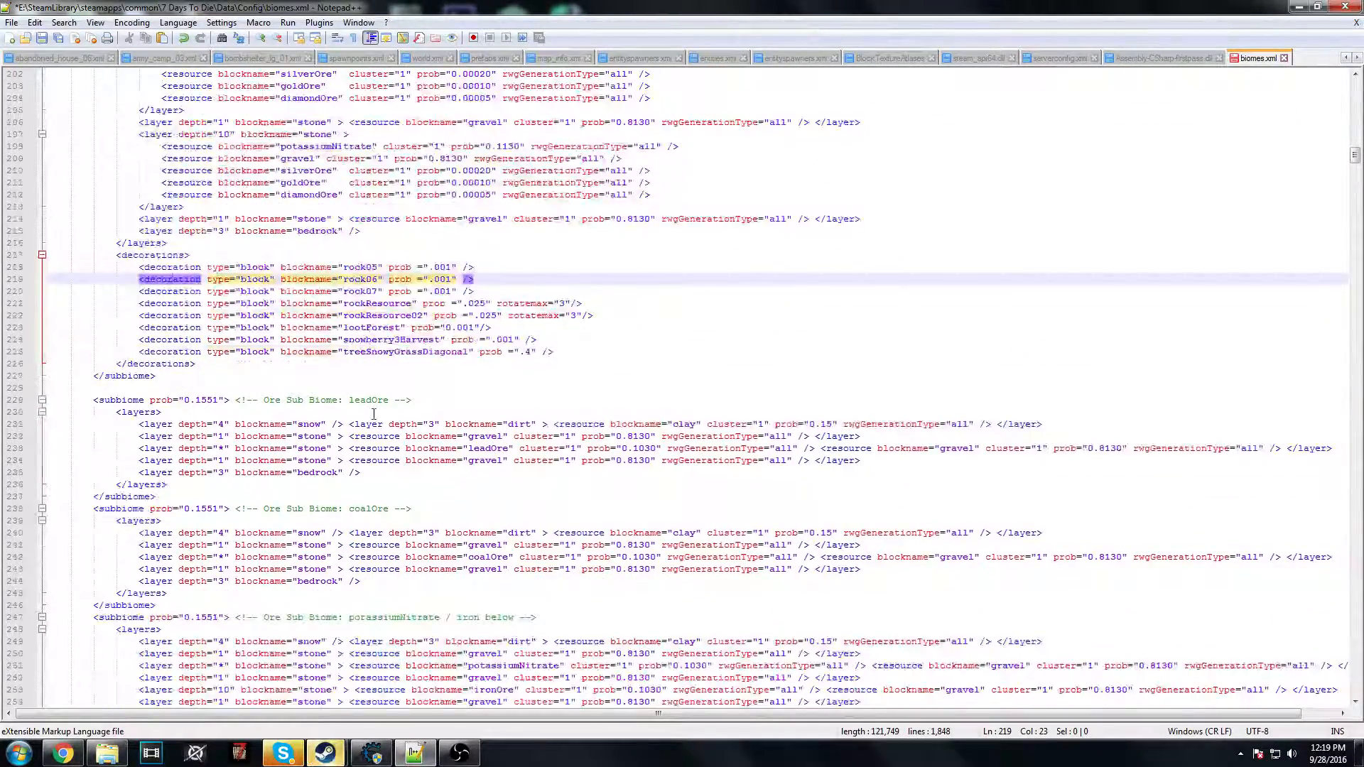
{"action": "scroll", "scroll_direction": "up", "scroll_amount": 3}
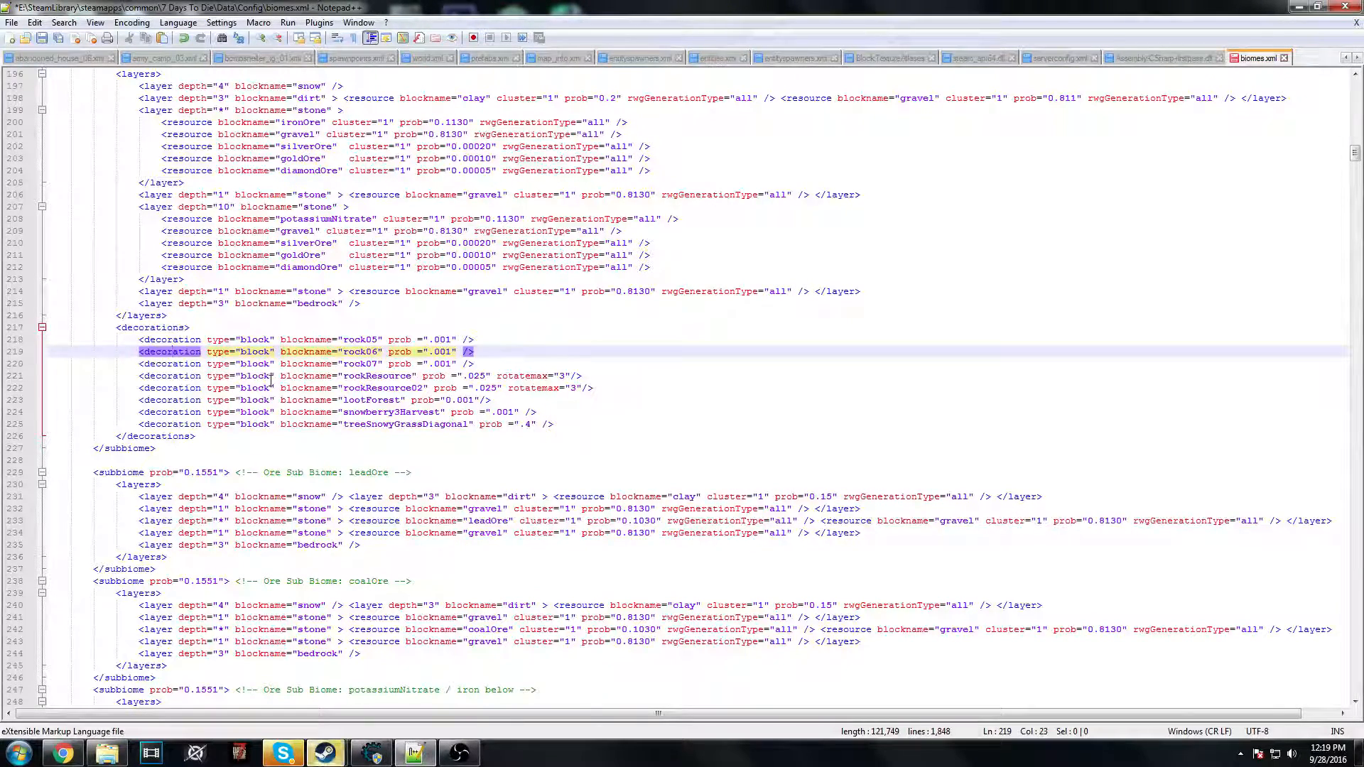
{"action": "mouse_move", "coordinate": [348, 364]}
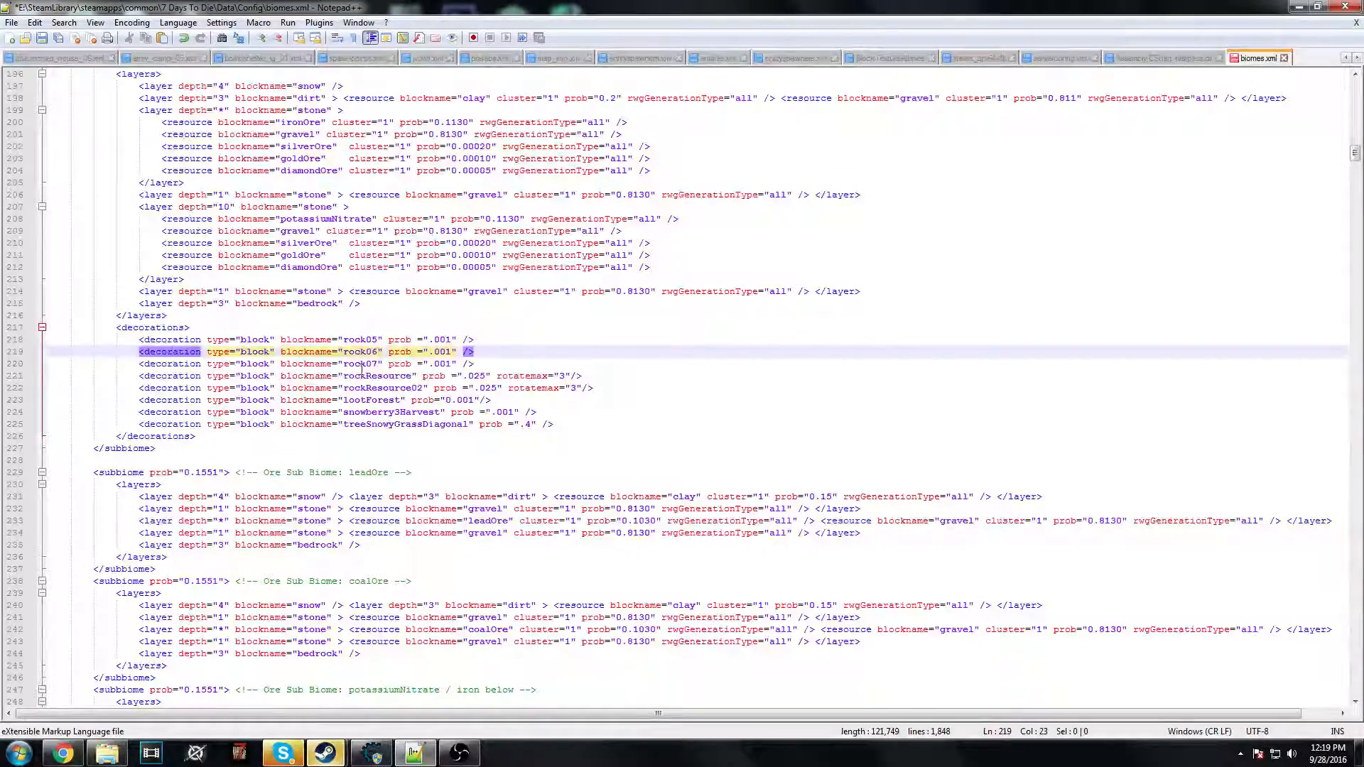
{"action": "scroll", "scroll_direction": "down", "scroll_amount": 3}
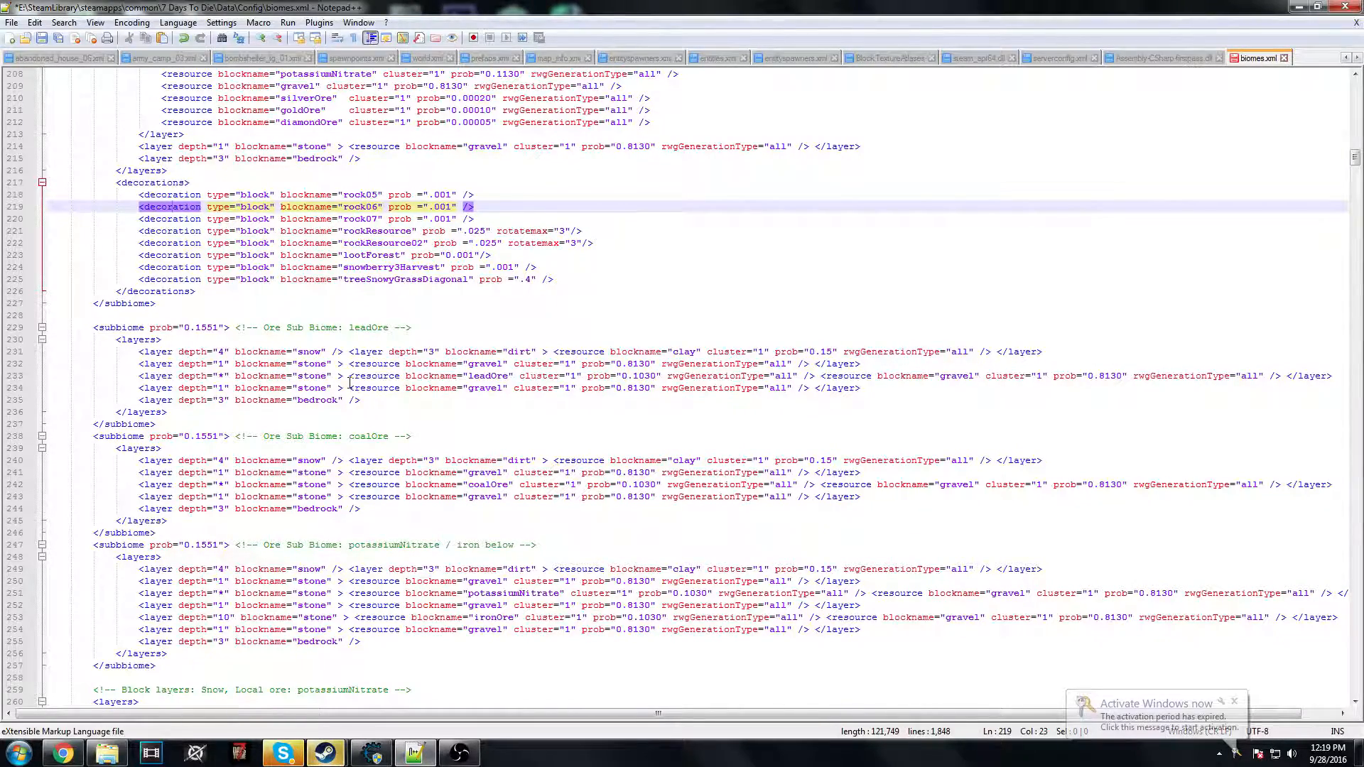
{"action": "scroll", "scroll_direction": "down", "scroll_amount": 3}
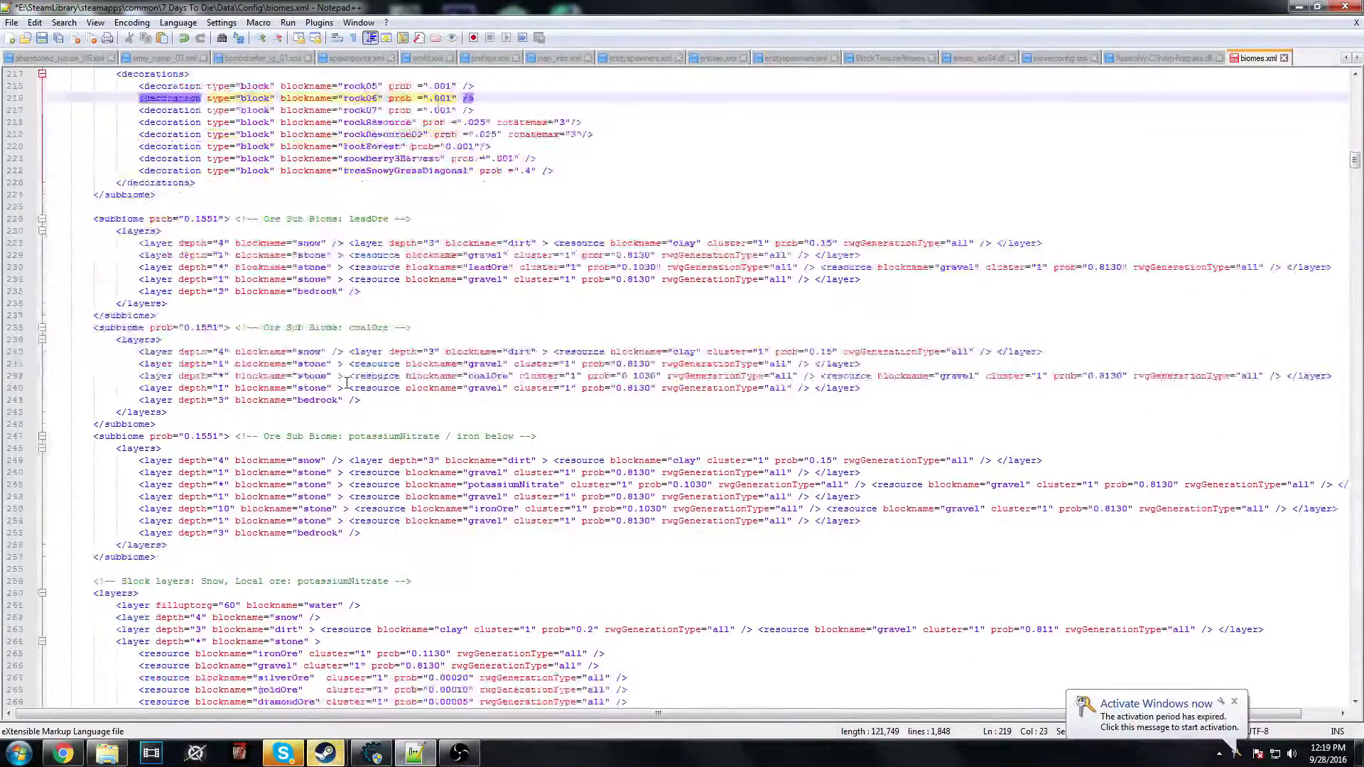
{"action": "scroll", "scroll_direction": "down", "scroll_amount": 3}
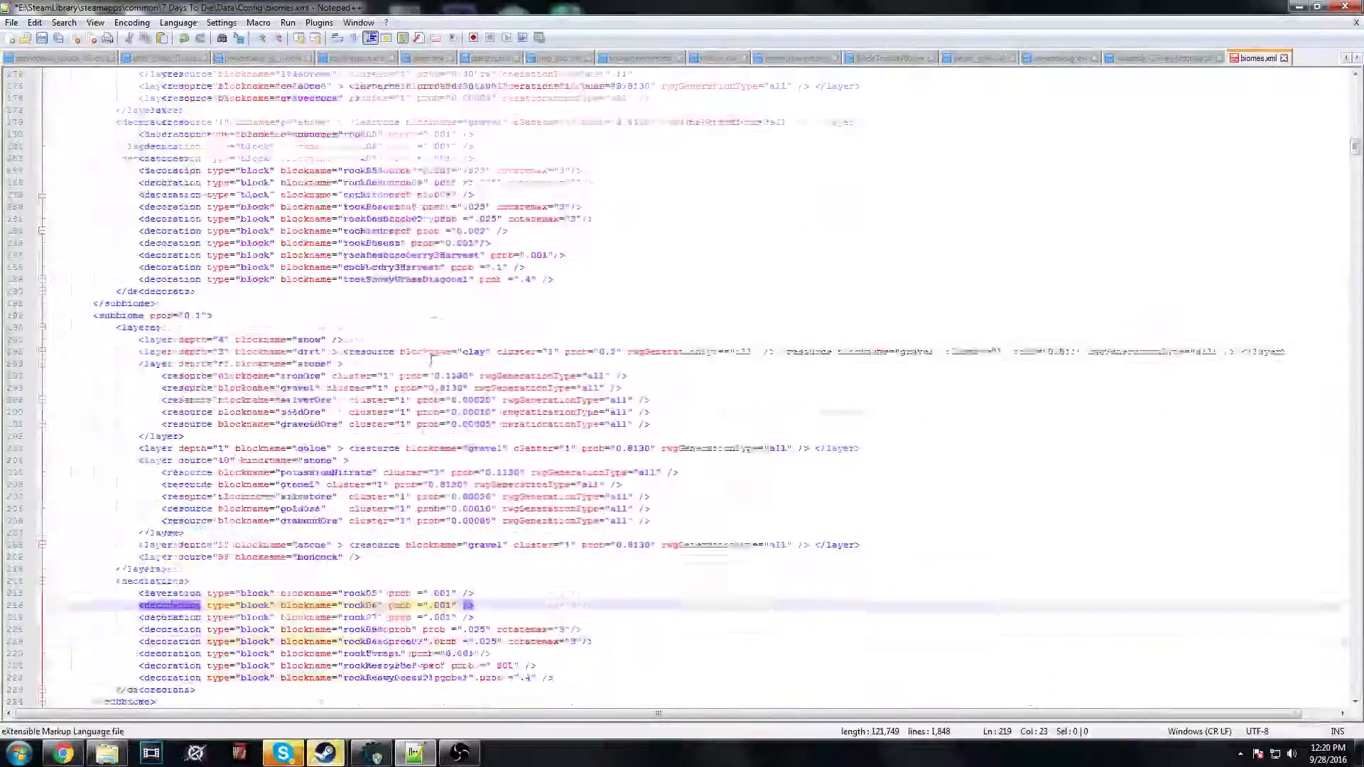
{"action": "scroll", "scroll_direction": "up", "scroll_amount": 3}
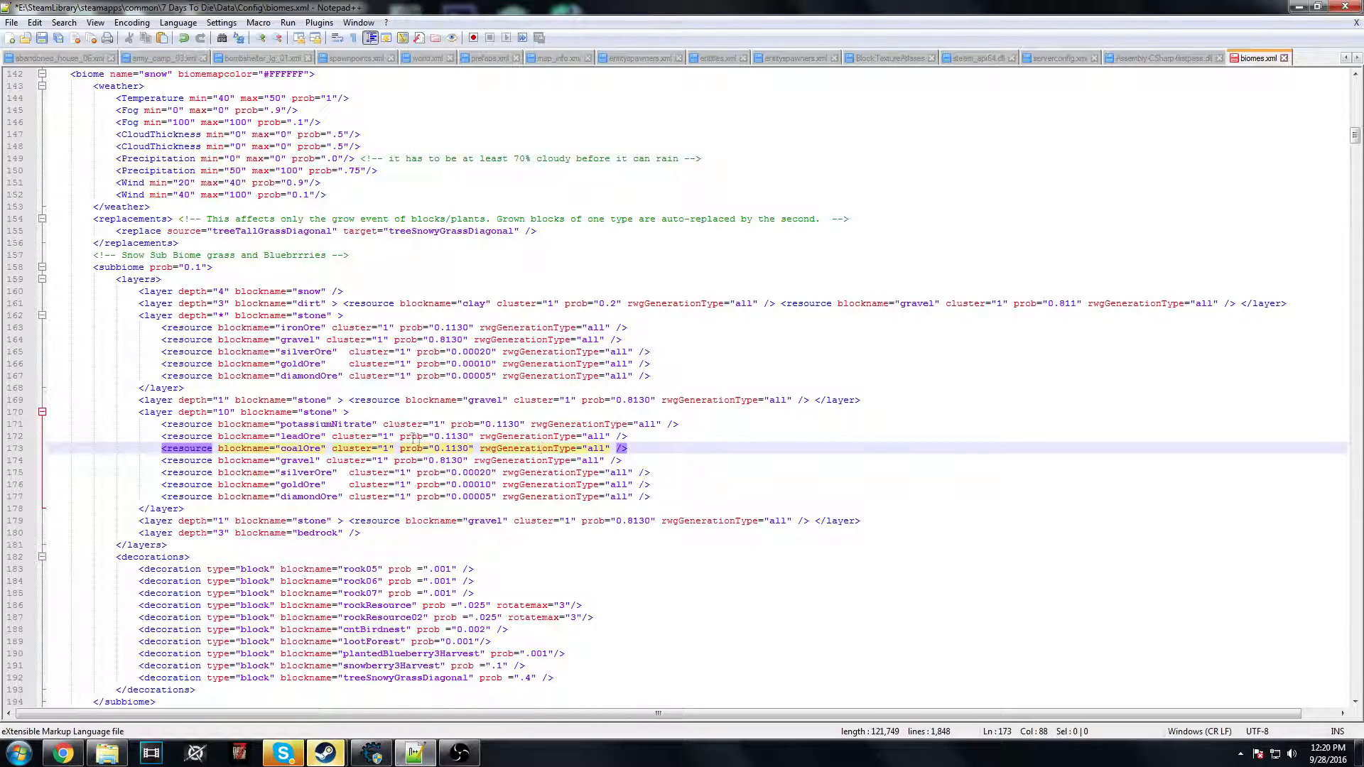
- Change the first CloudThickness prob on line 147 to .5, keeping min 0 and max 0
{"action": "scroll", "scroll_direction": "up", "scroll_amount": 3}
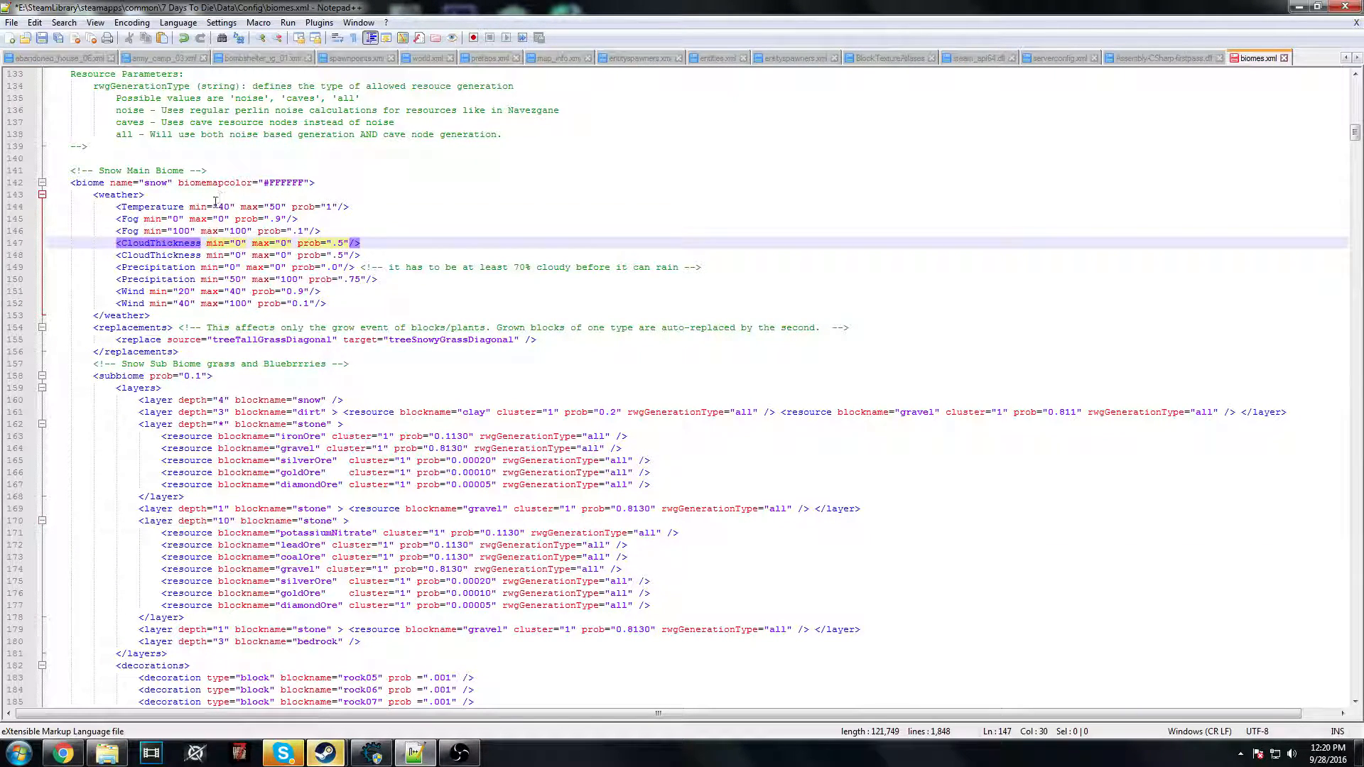
{"action": "mouse_move", "coordinate": [374, 360]}
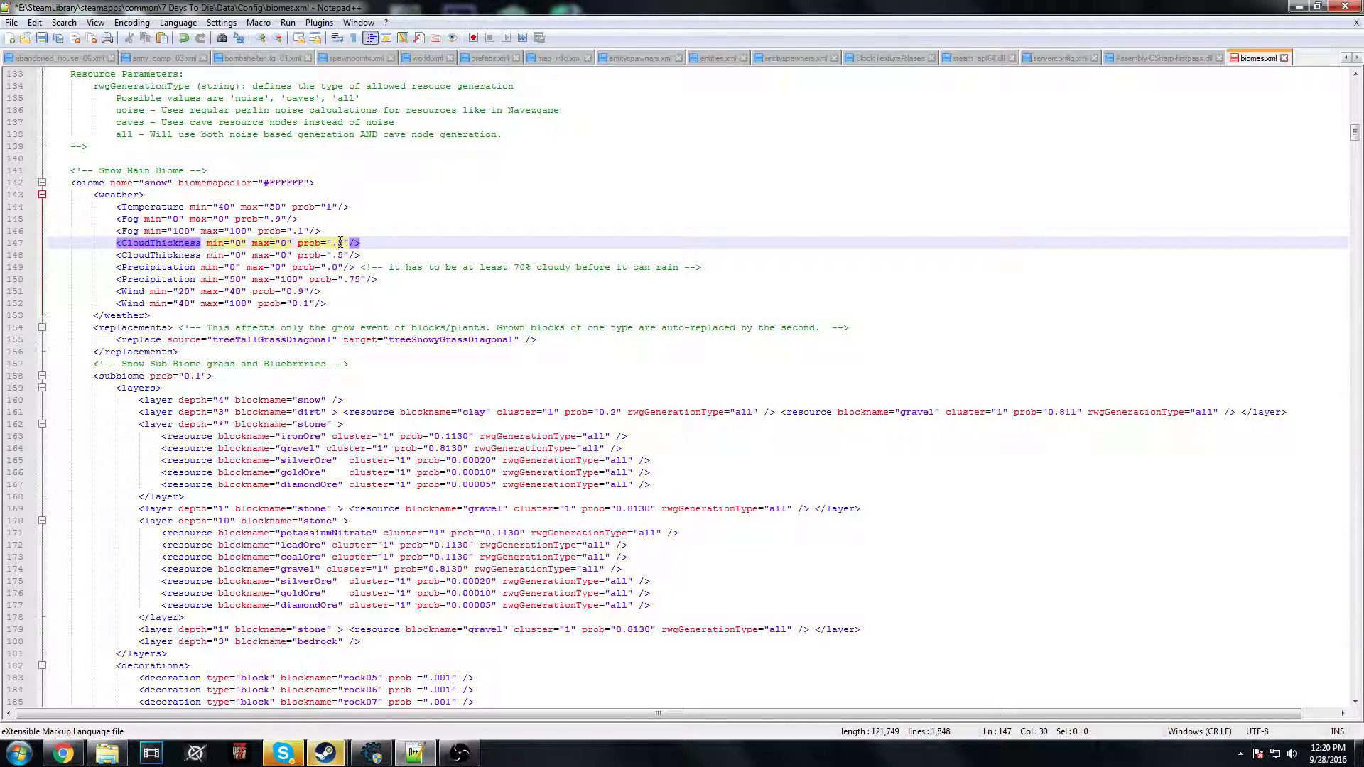
{"action": "type", "text": ".5"}
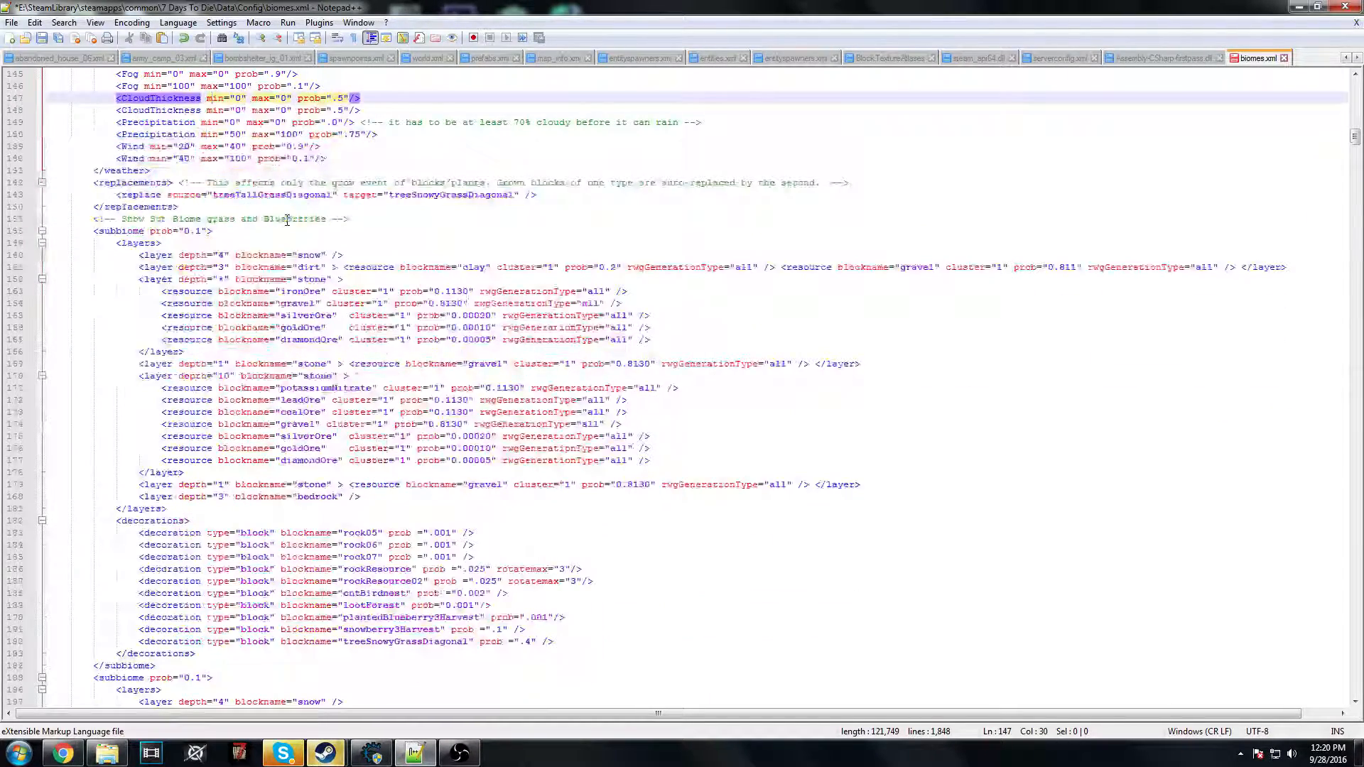
{"action": "scroll", "scroll_direction": "up", "scroll_amount": 3}
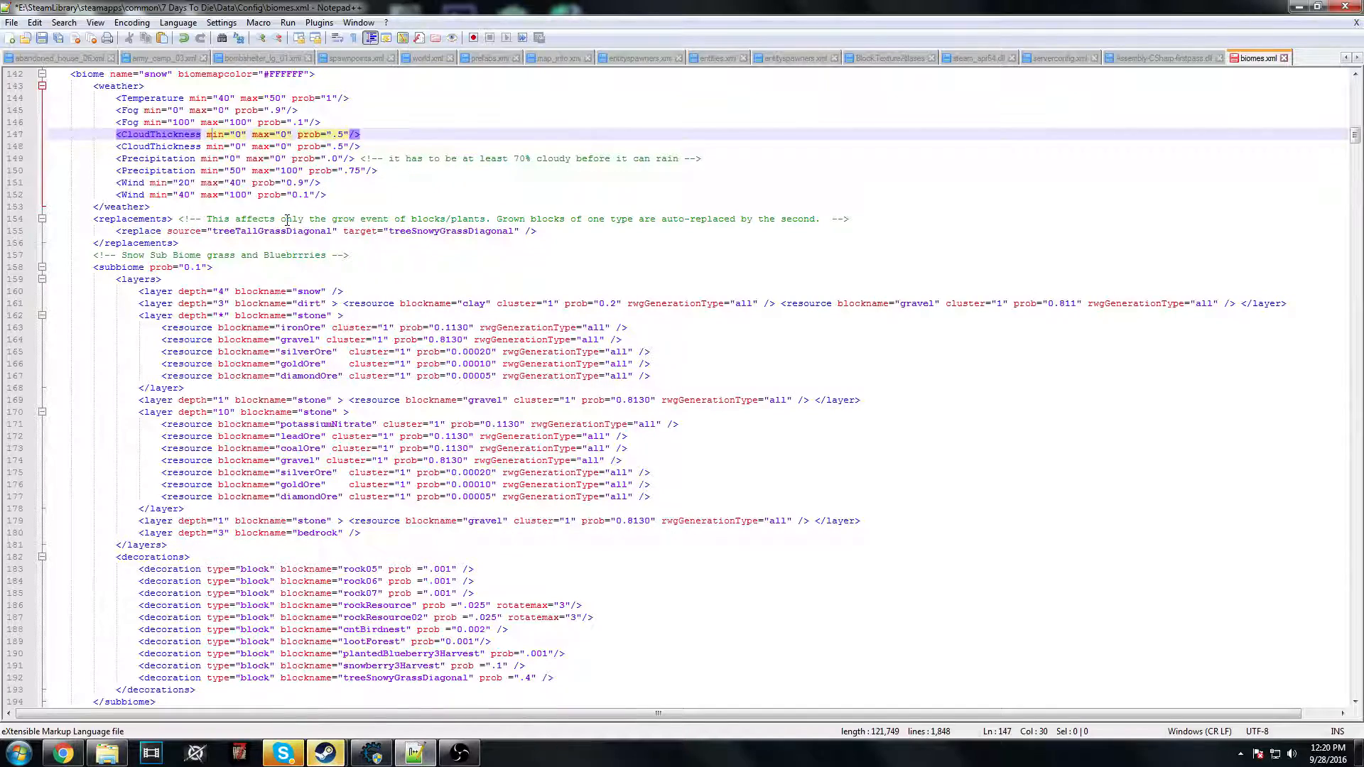